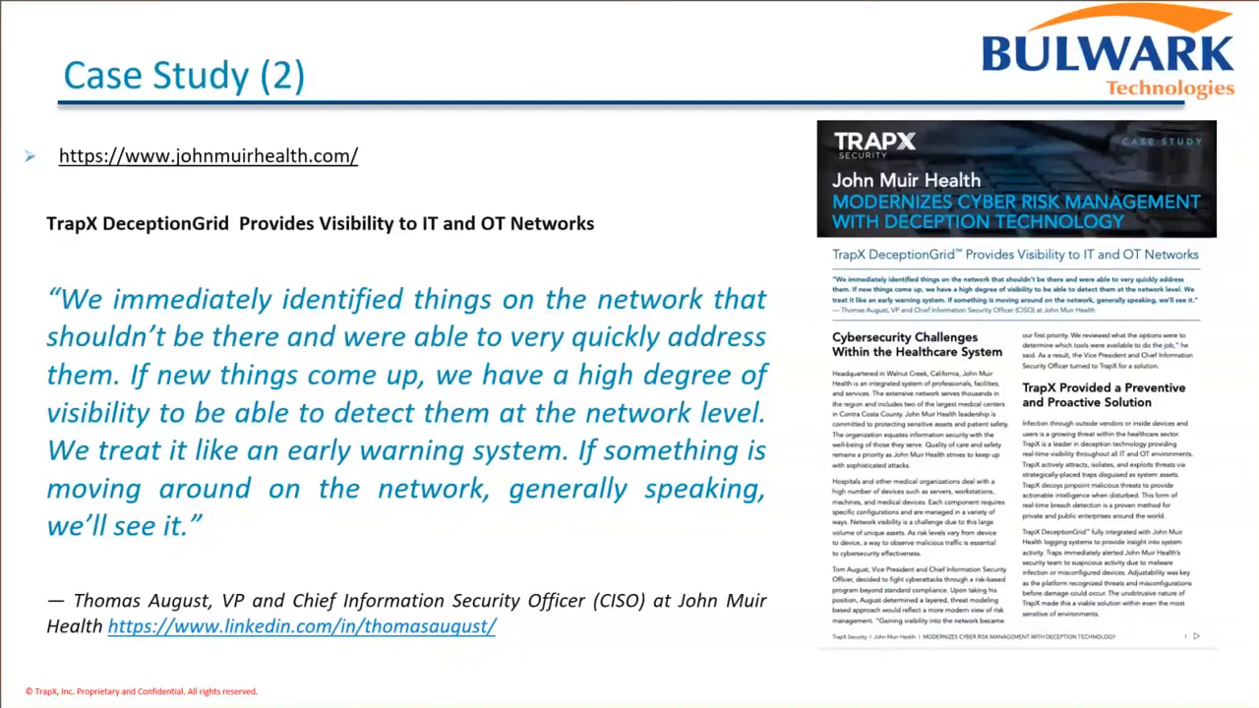
Step: Advance from the John Muir Health case study to the Deception Grid Awards slide
key(right)
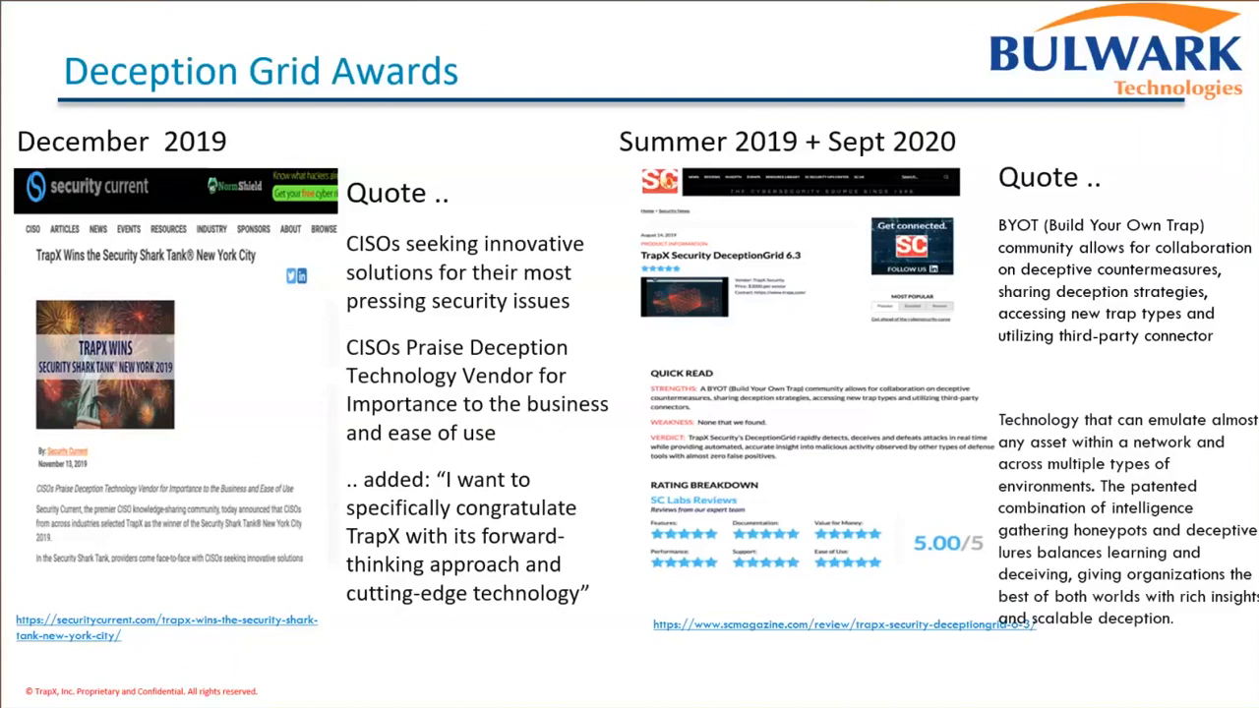
mouse_move(519, 224)
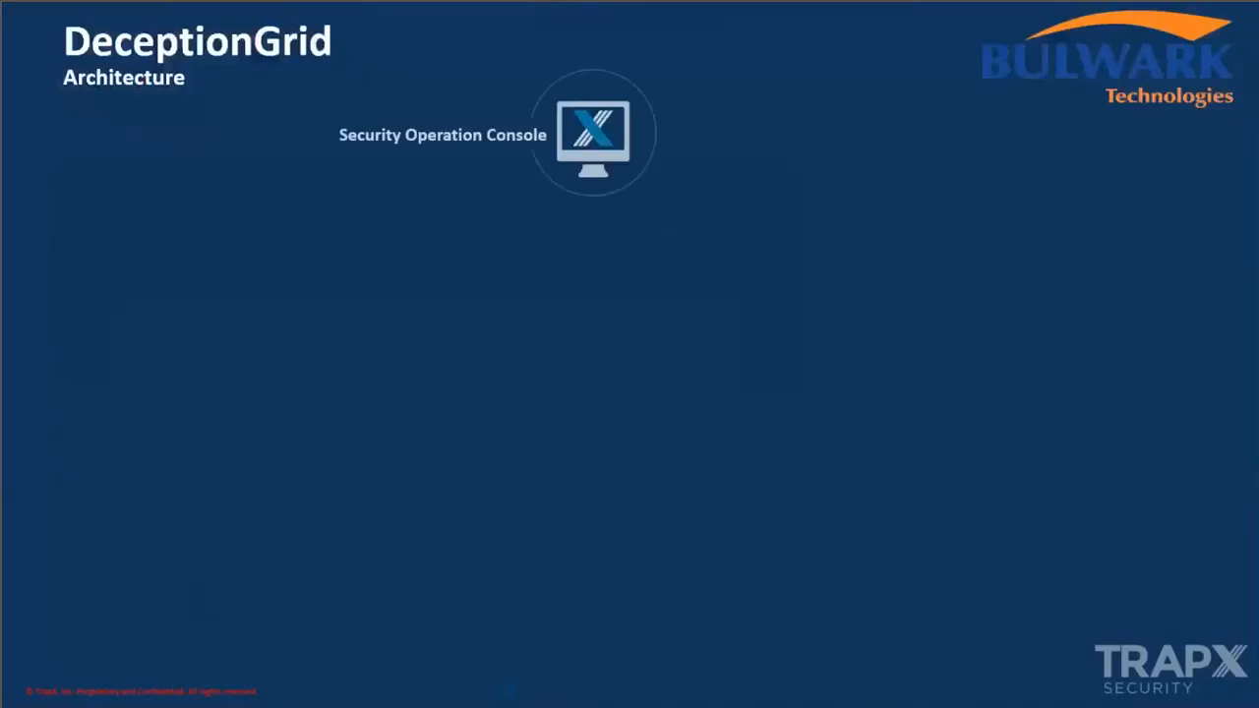
Step: Exit the slideshow to Normal view on slide 4, the DeceptionGrid Architecture diagram
key(Escape)
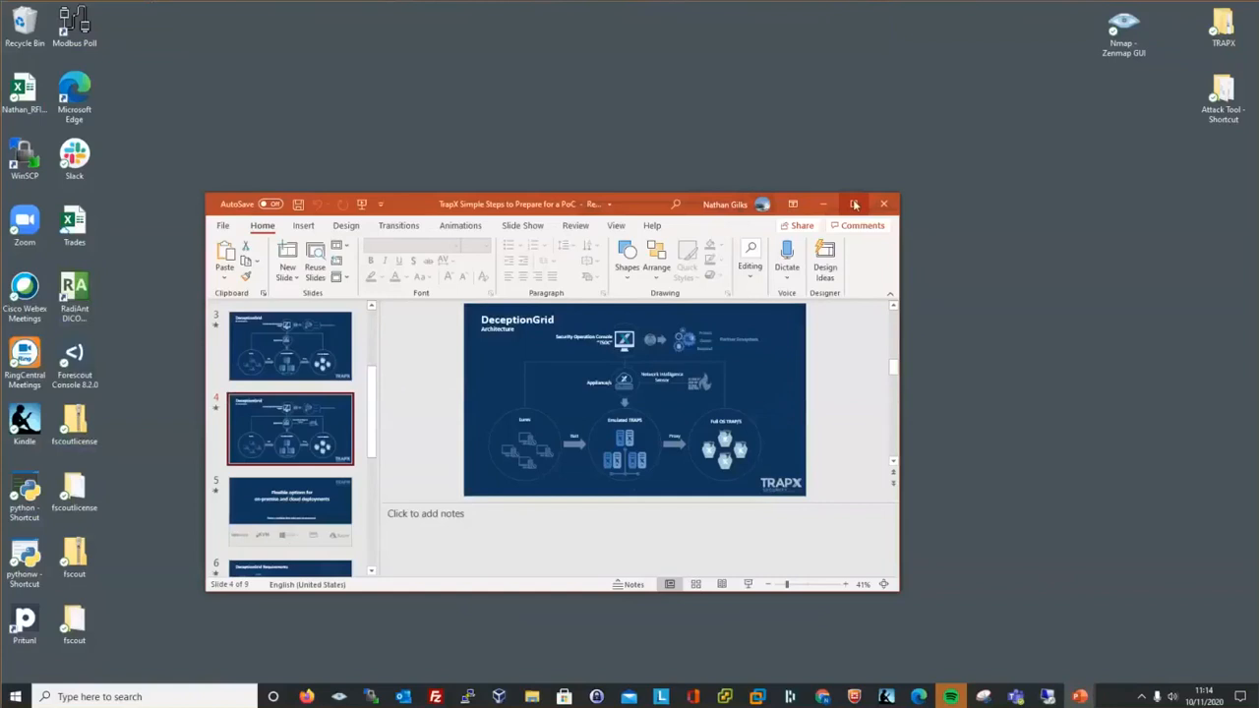
click(853, 204)
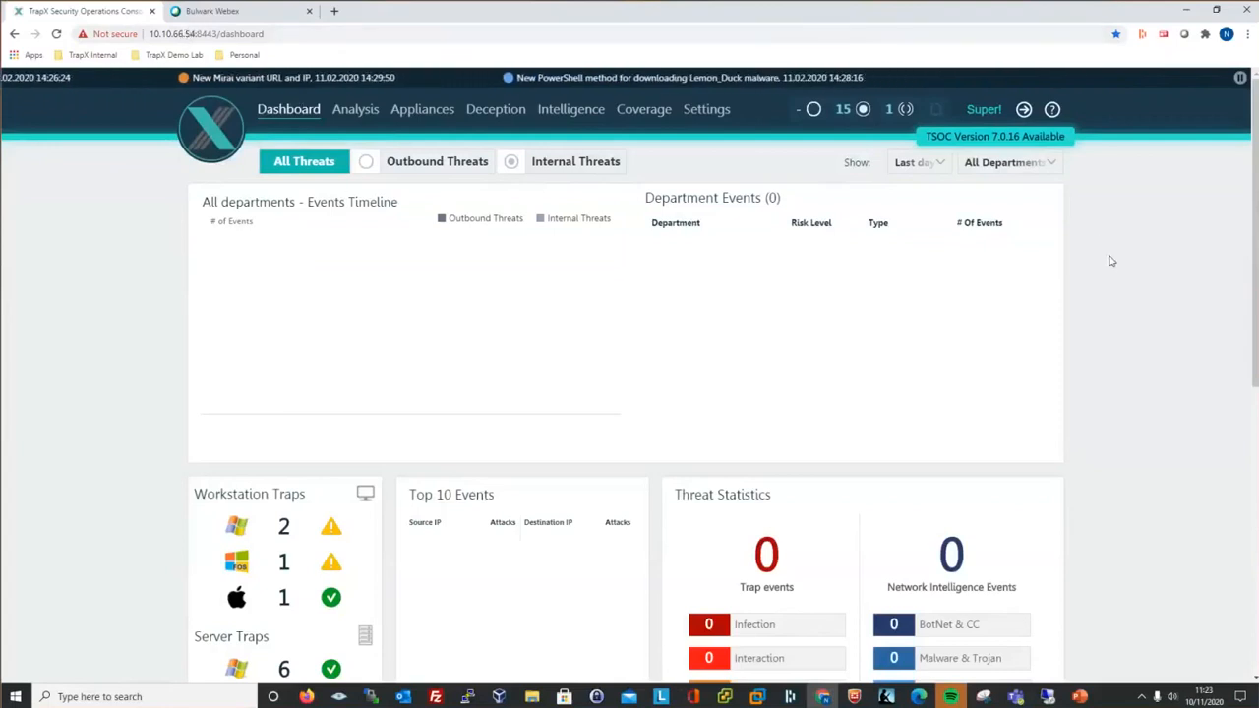
Step: Scroll the dashboard to the bottom, showing industrial, IoT and financial traps
scroll(down, 3)
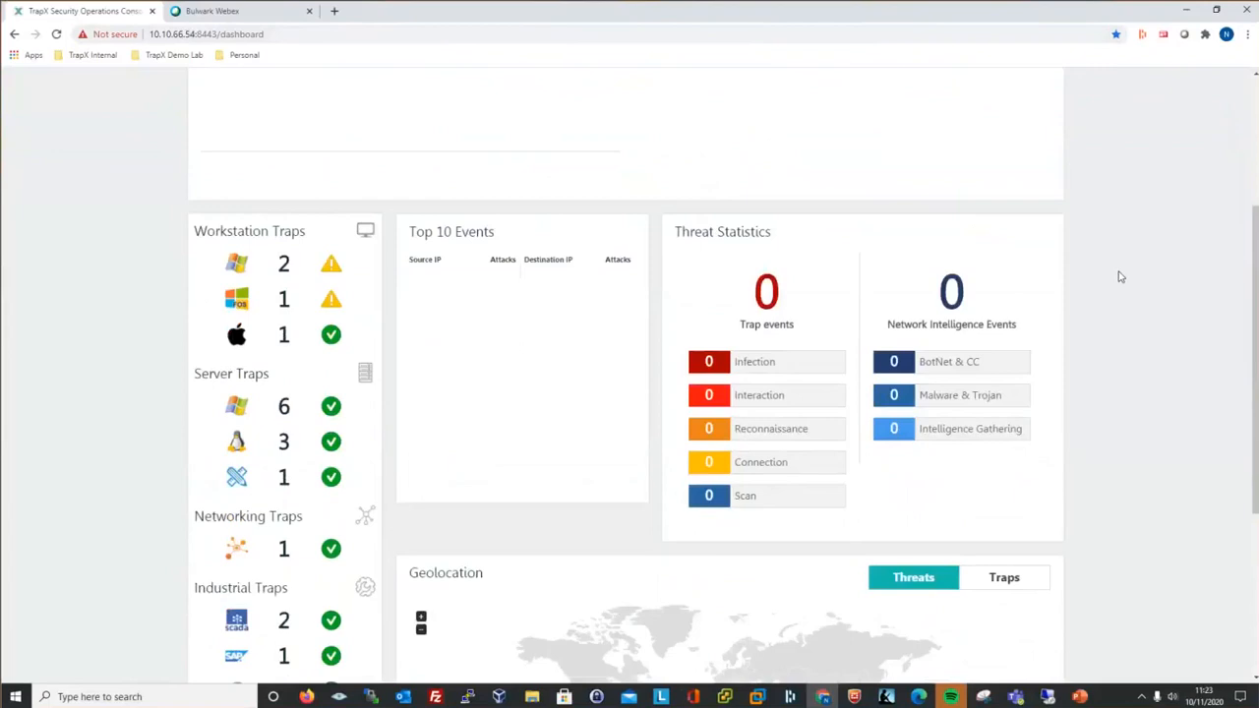
scroll(down, 3)
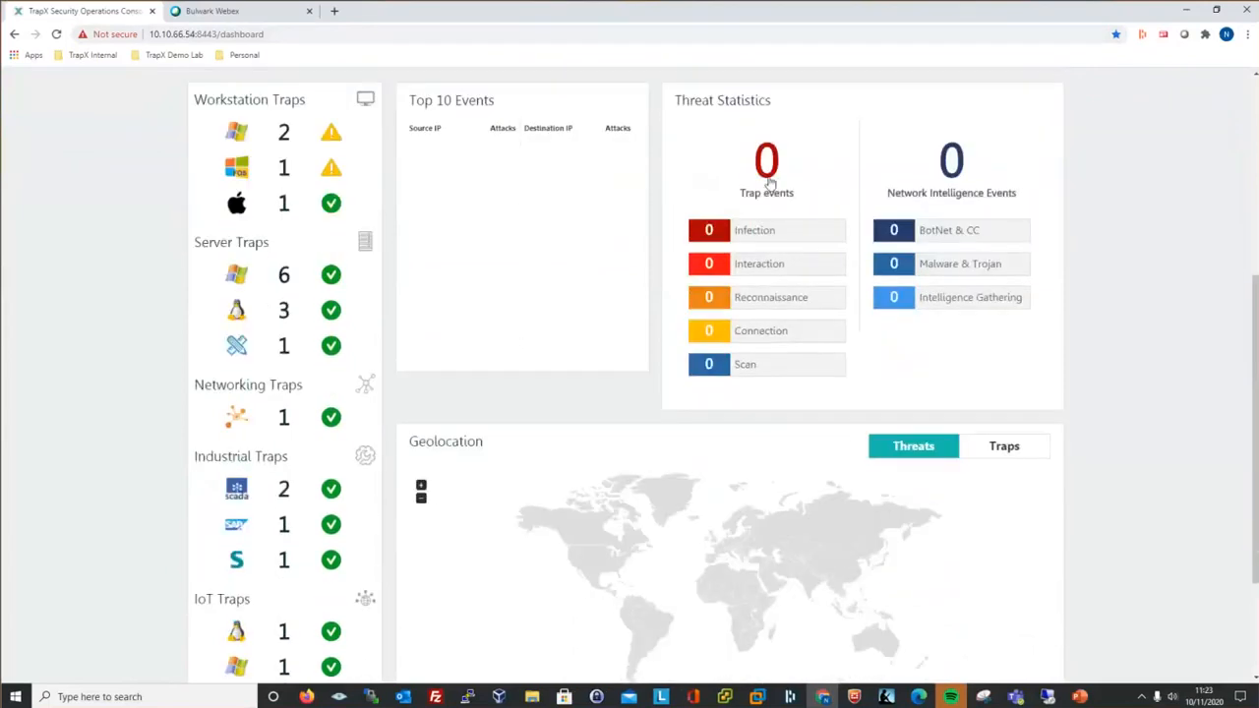
mouse_move(208, 125)
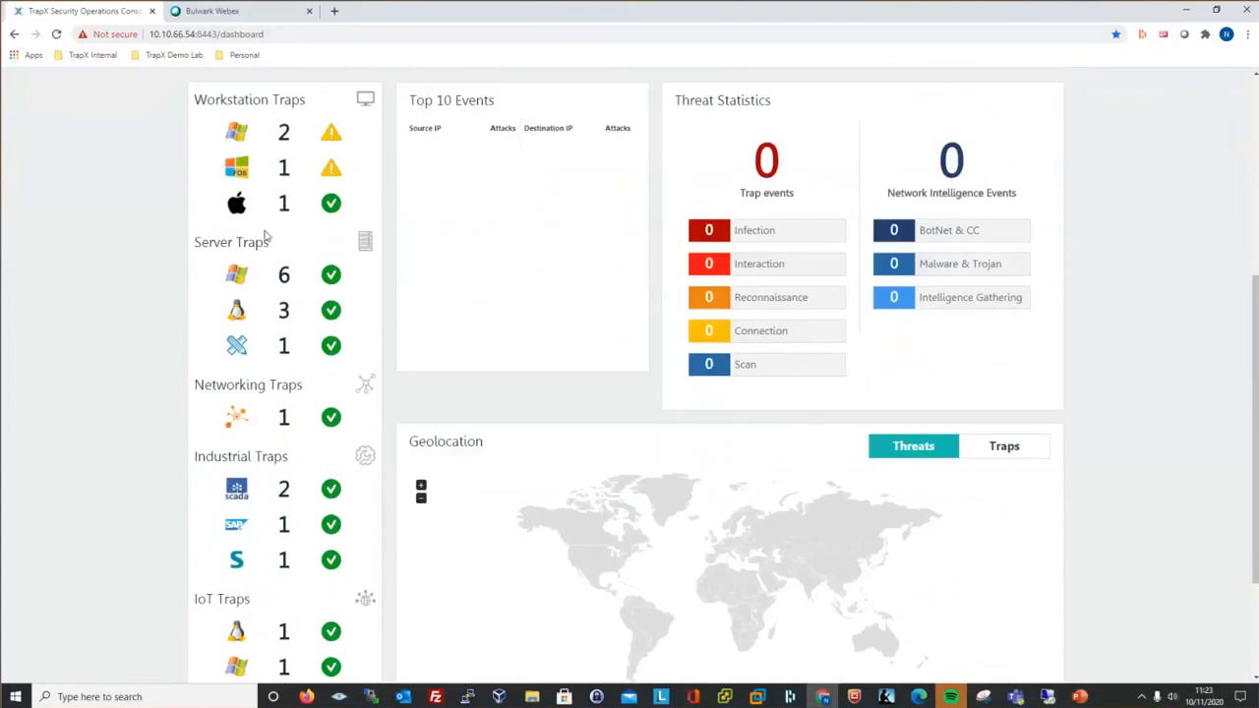
mouse_move(91, 322)
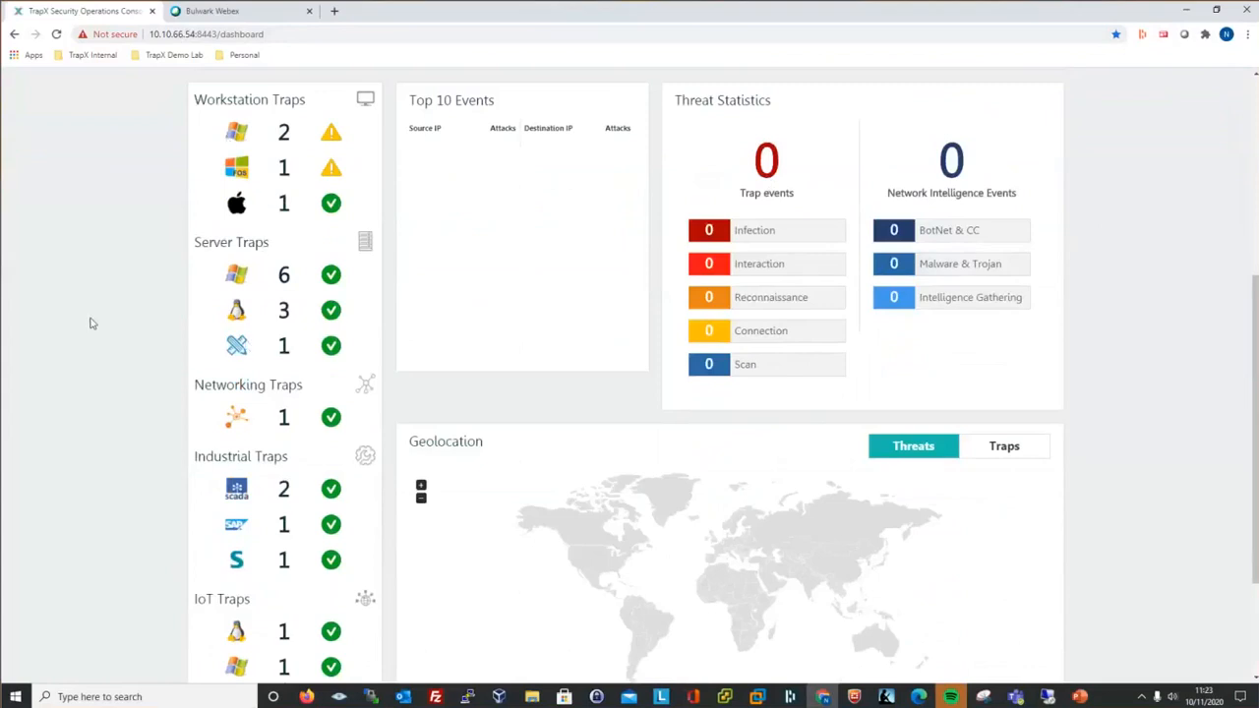
scroll(down, 3)
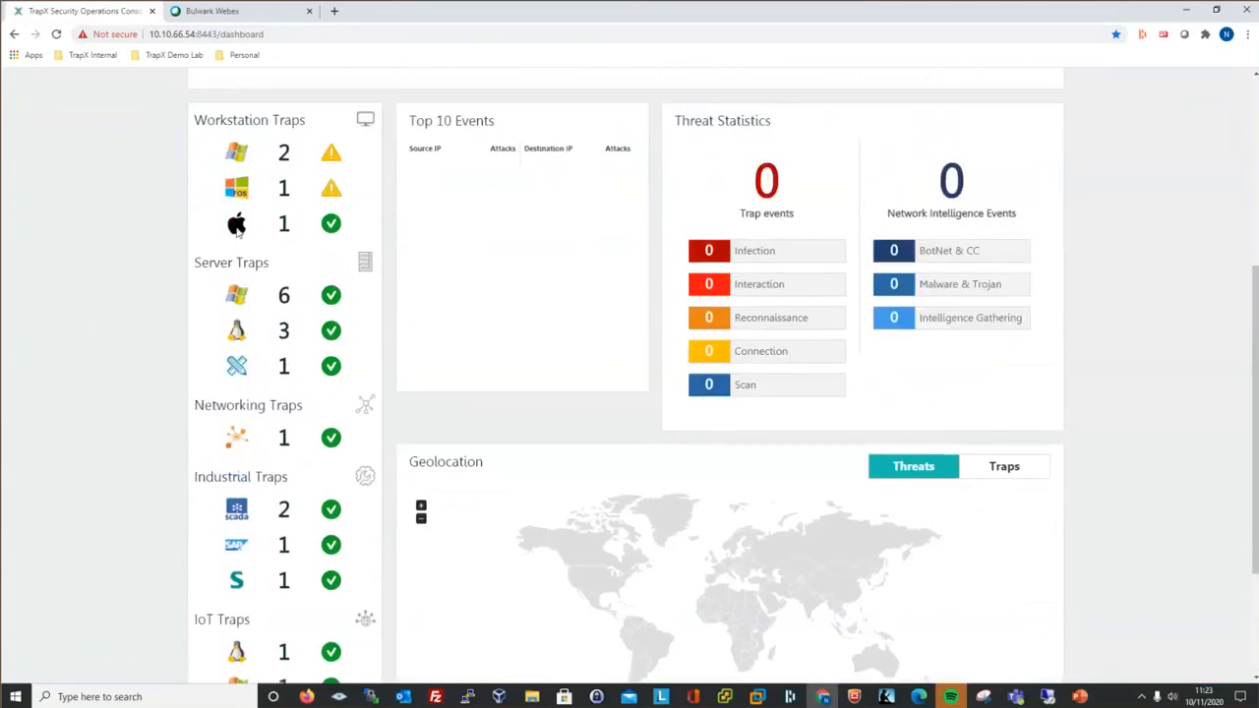
mouse_move(248, 332)
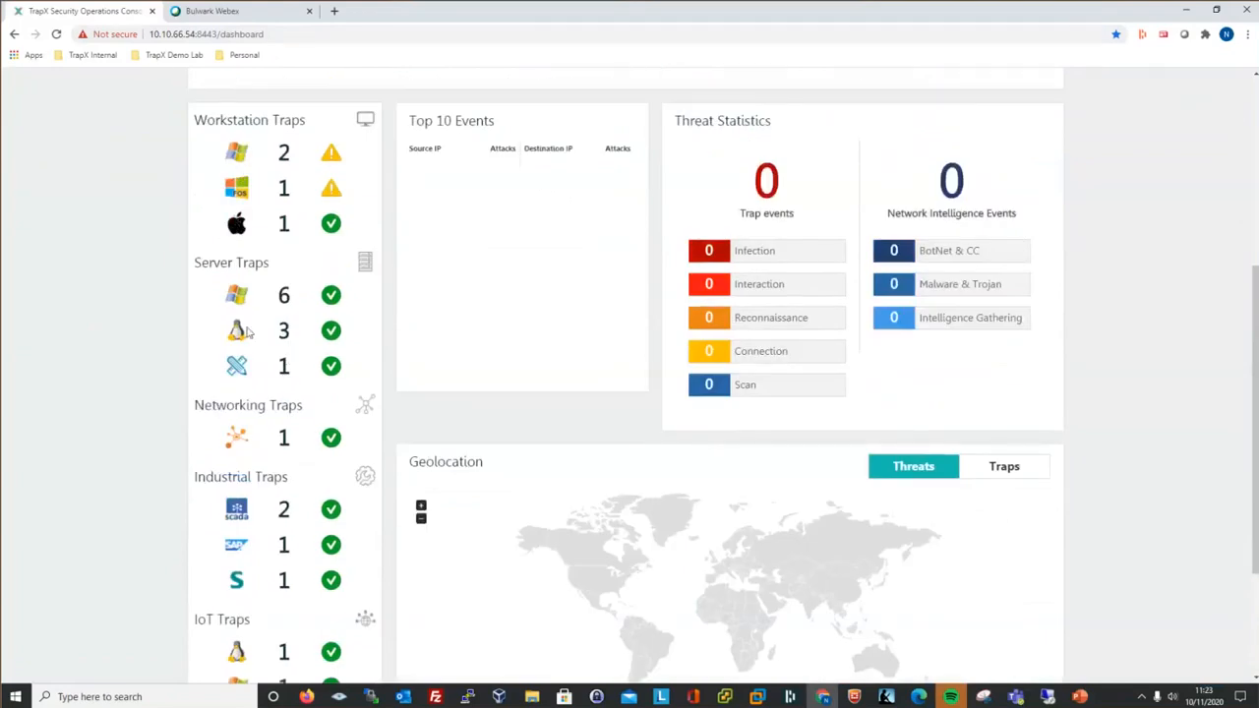
mouse_move(149, 368)
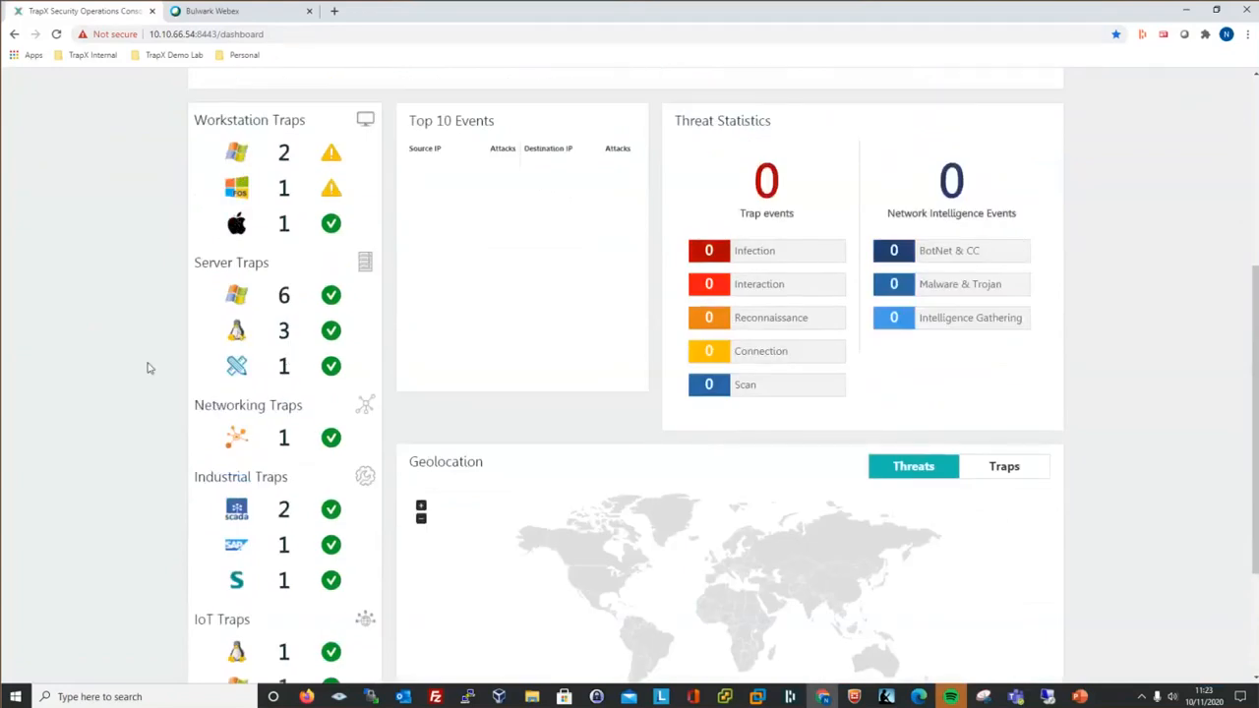
scroll(down, 3)
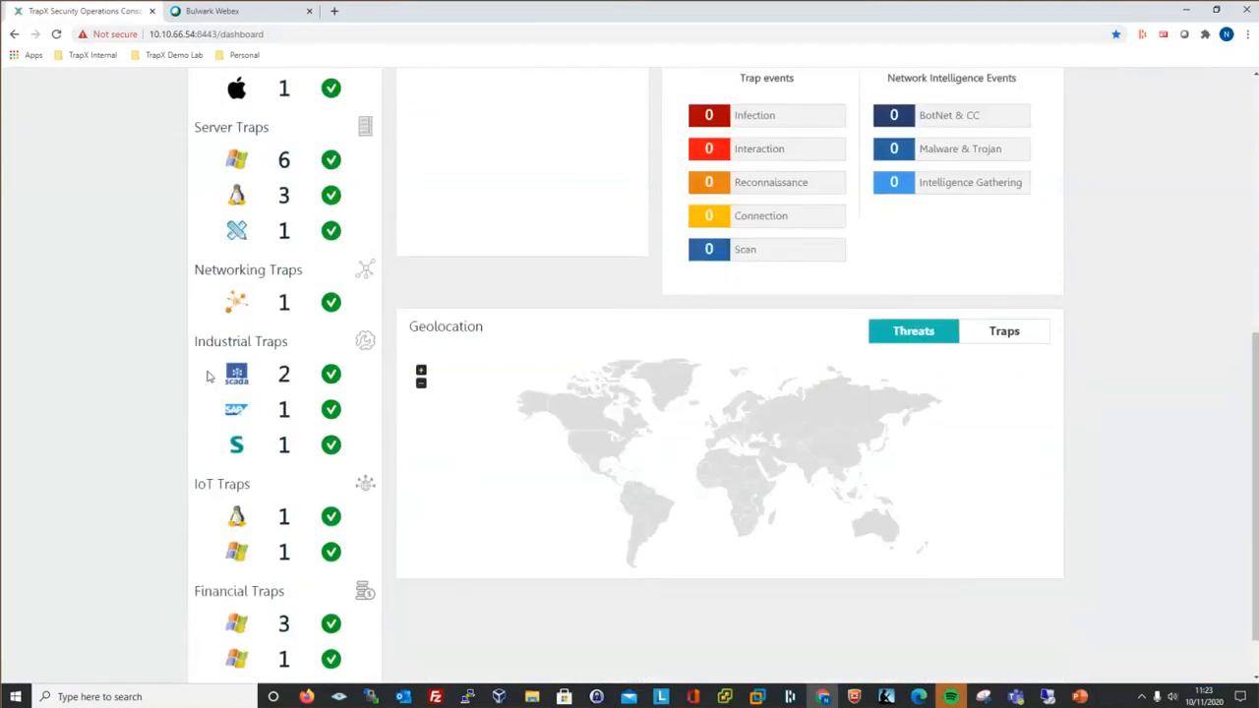
scroll(down, 3)
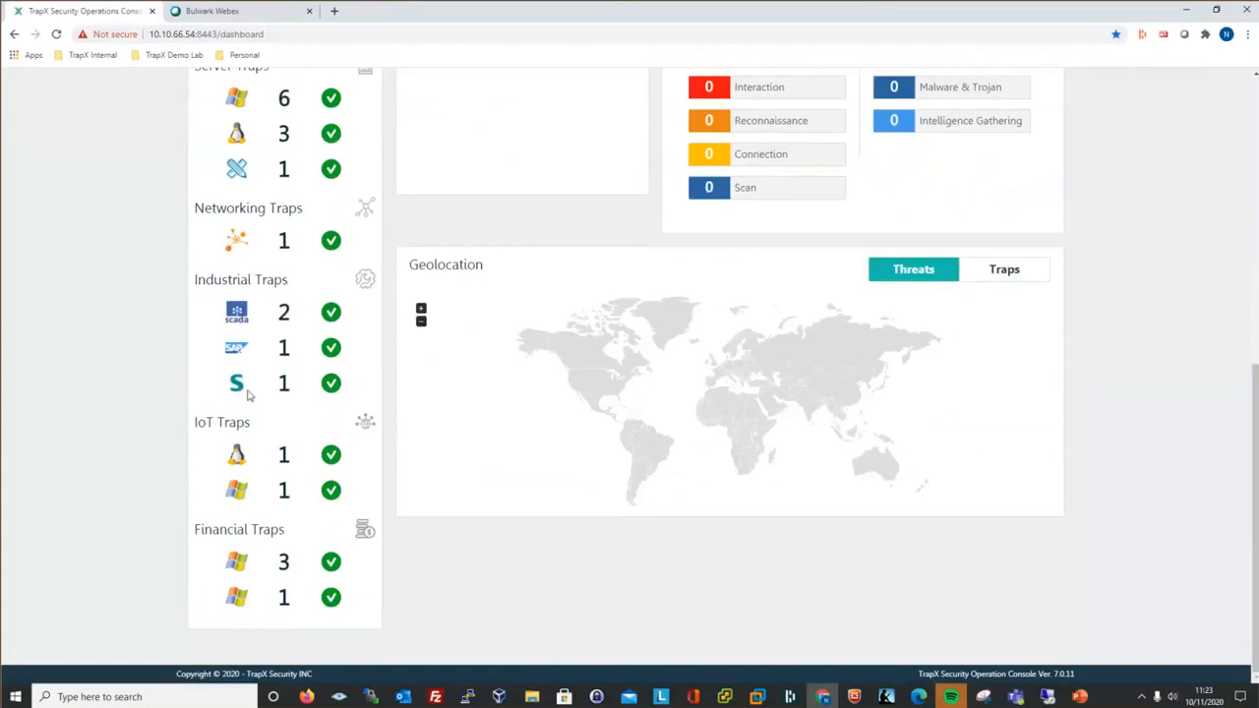
mouse_move(236, 384)
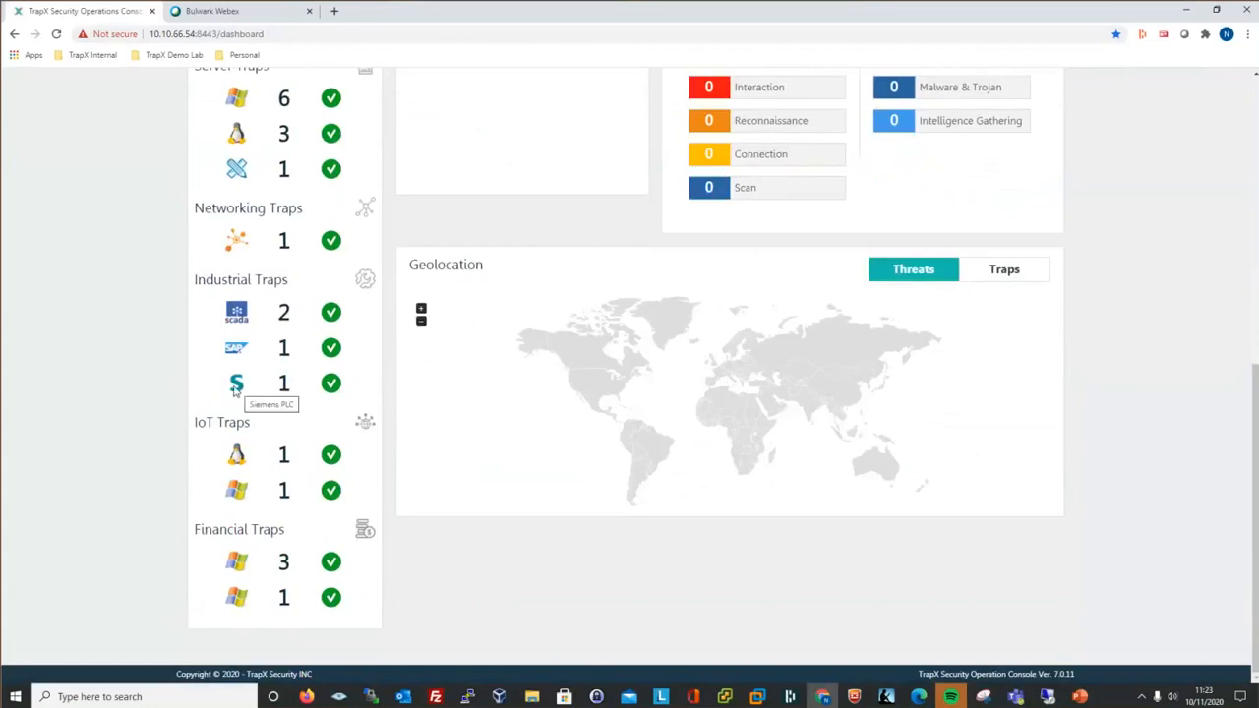
mouse_move(252, 570)
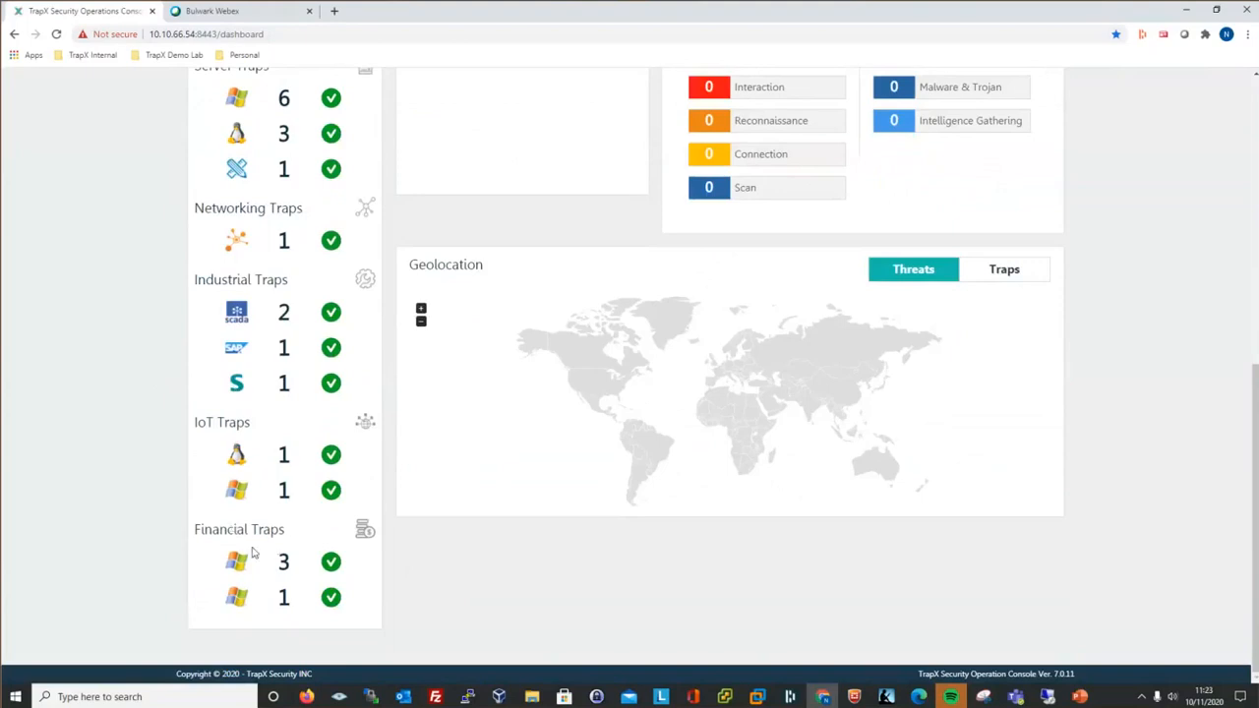
mouse_move(244, 553)
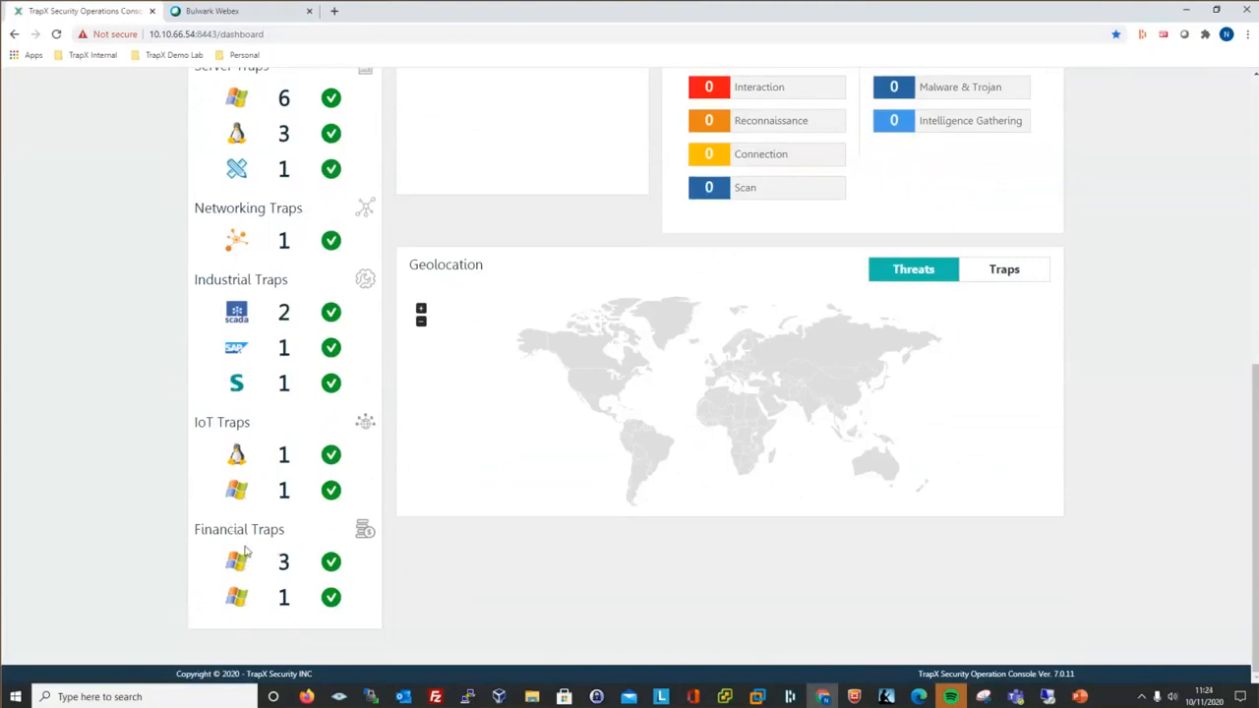
mouse_move(757, 447)
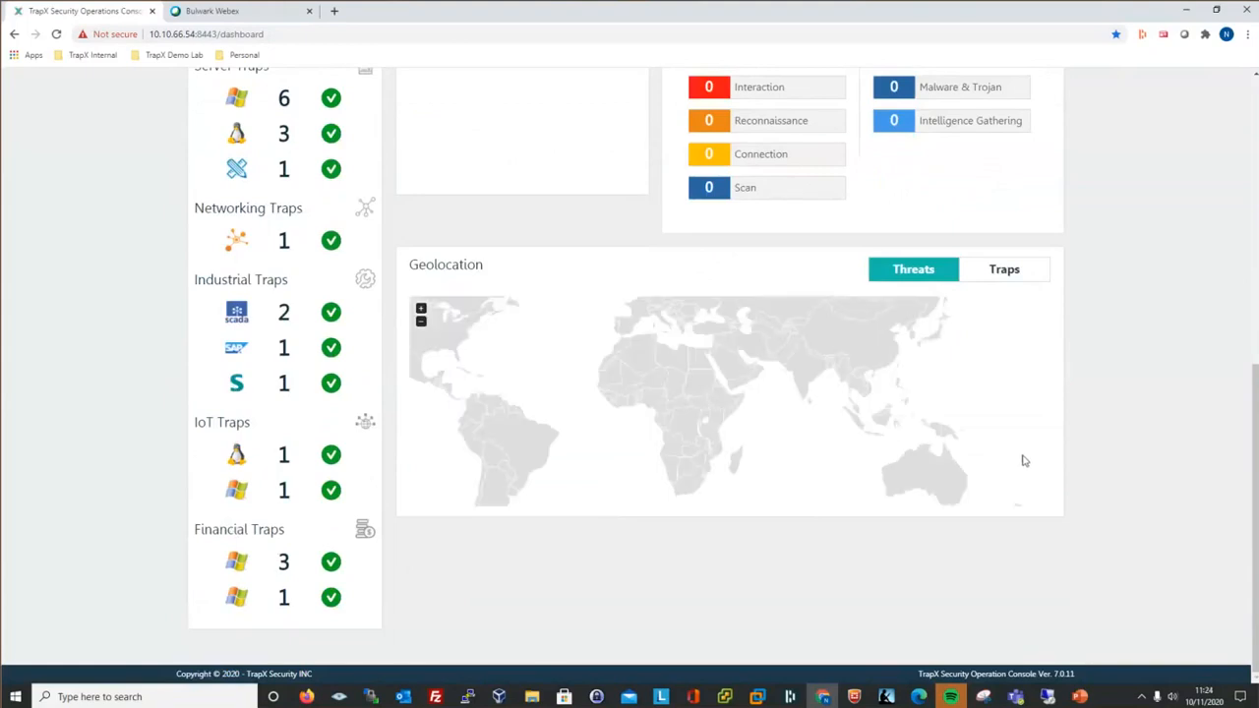
scroll(up, 3)
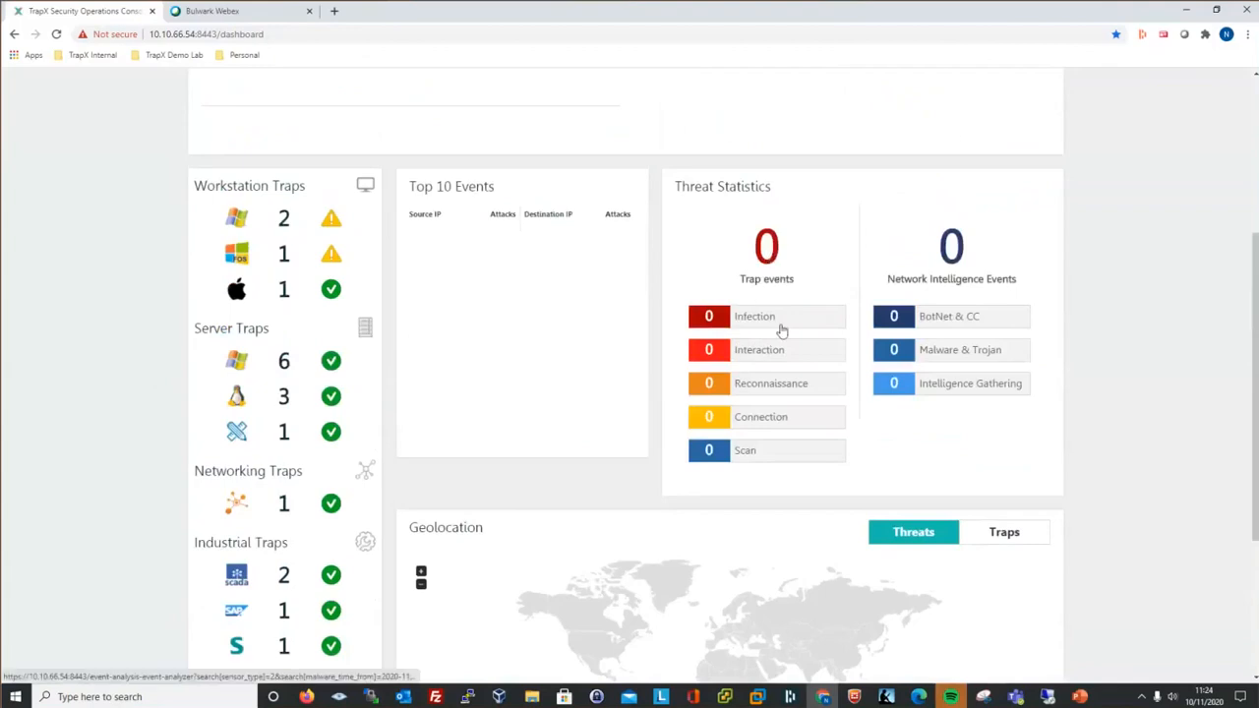
mouse_move(718, 277)
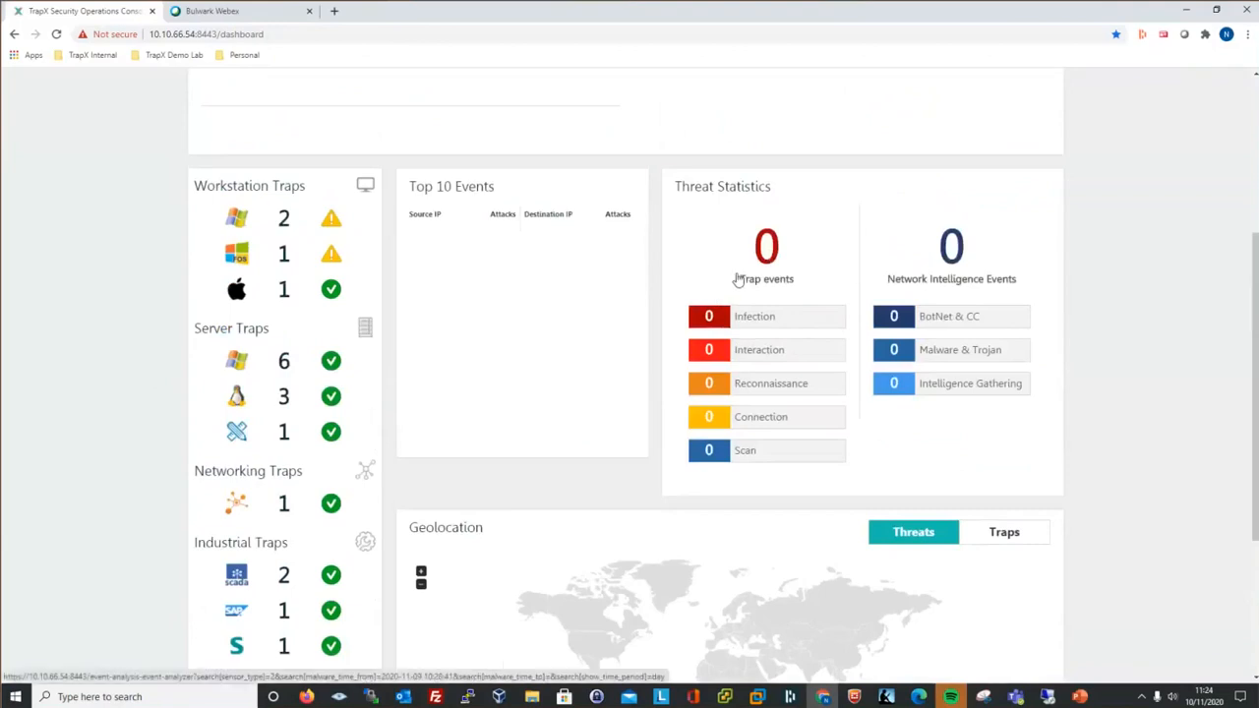
mouse_move(667, 263)
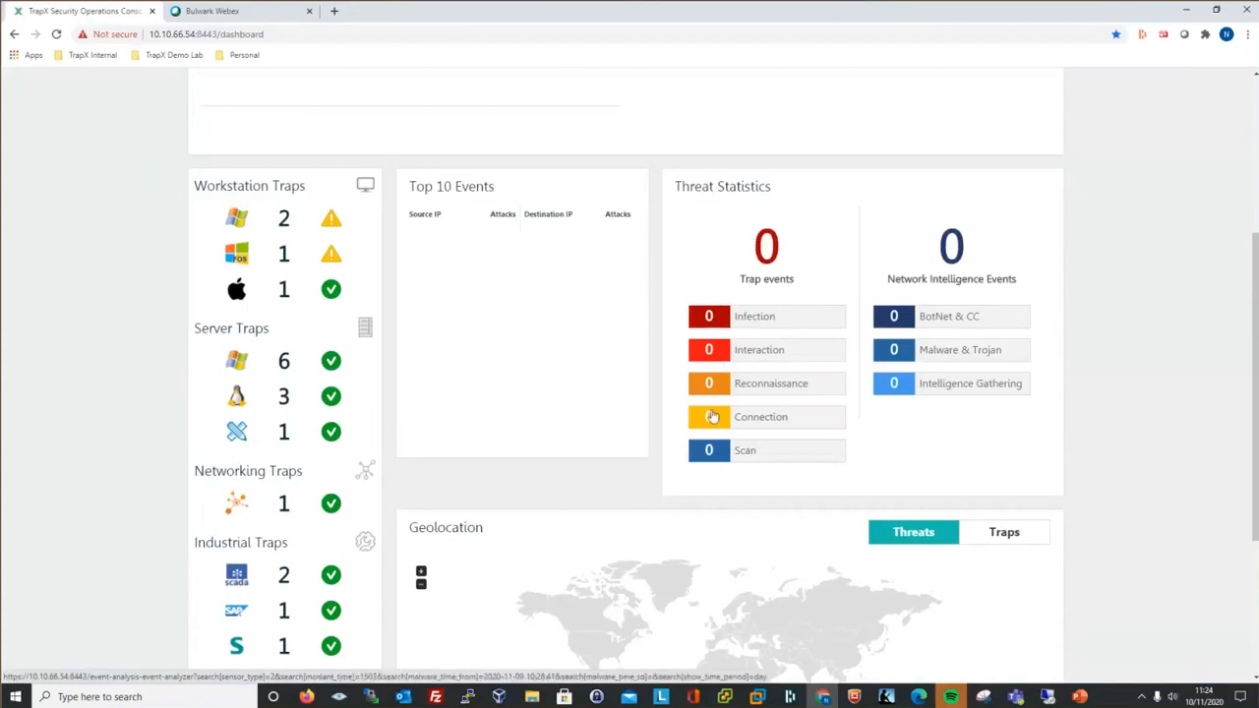
mouse_move(723, 462)
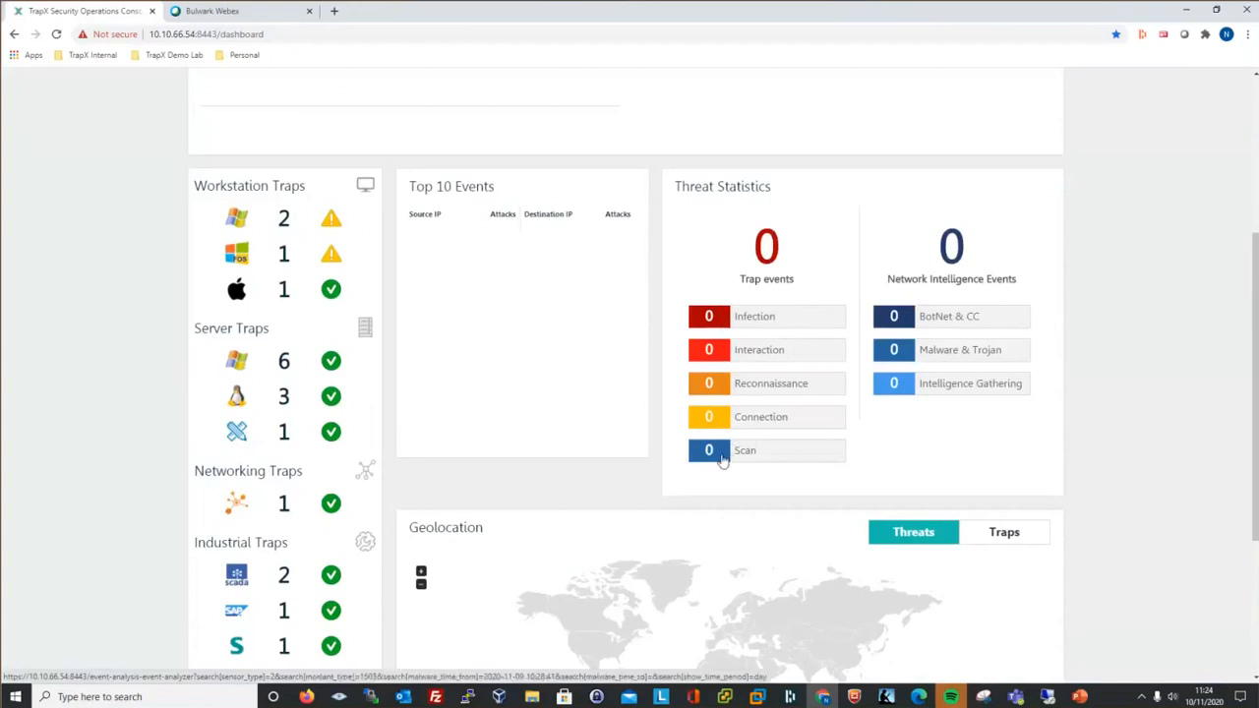
mouse_move(748, 453)
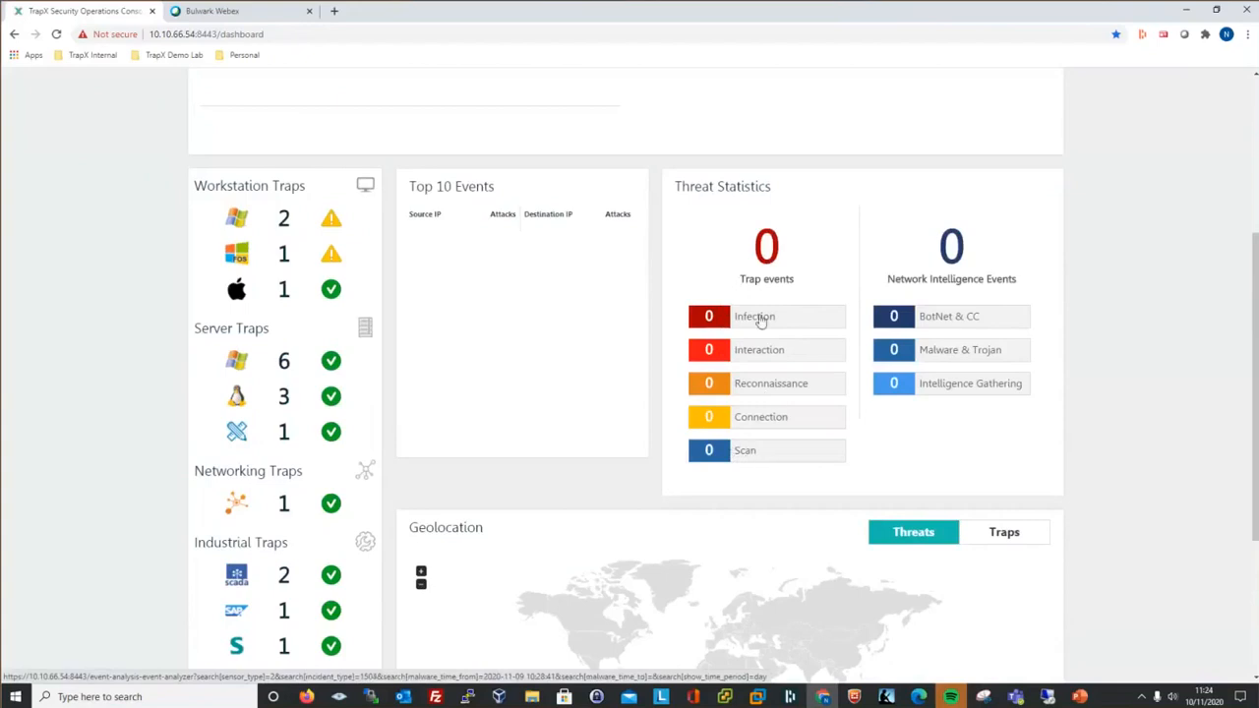
mouse_move(783, 289)
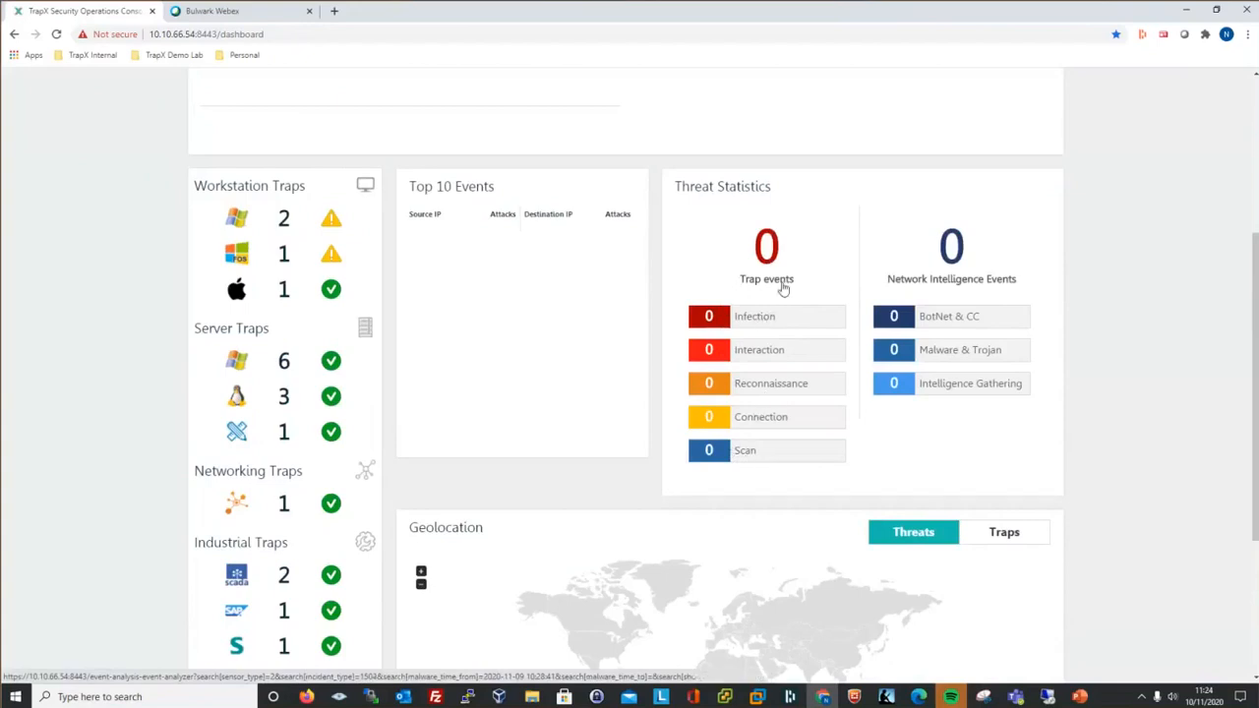
mouse_move(912, 261)
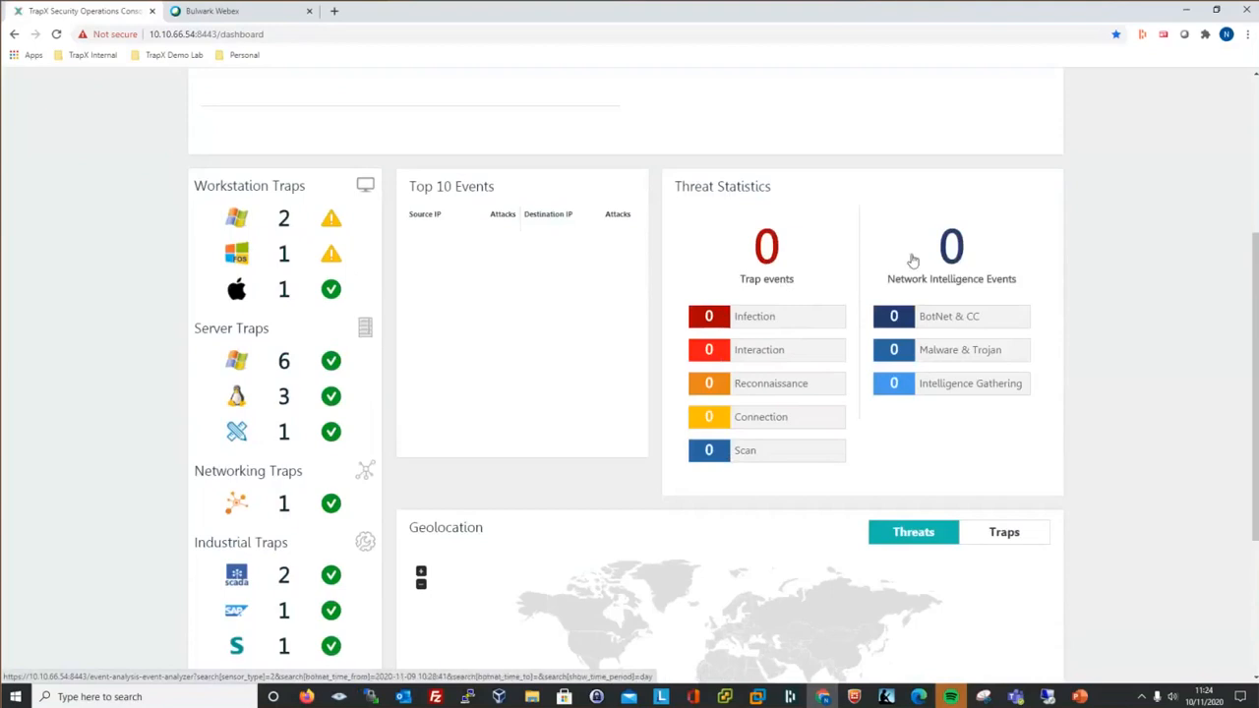
mouse_move(901, 285)
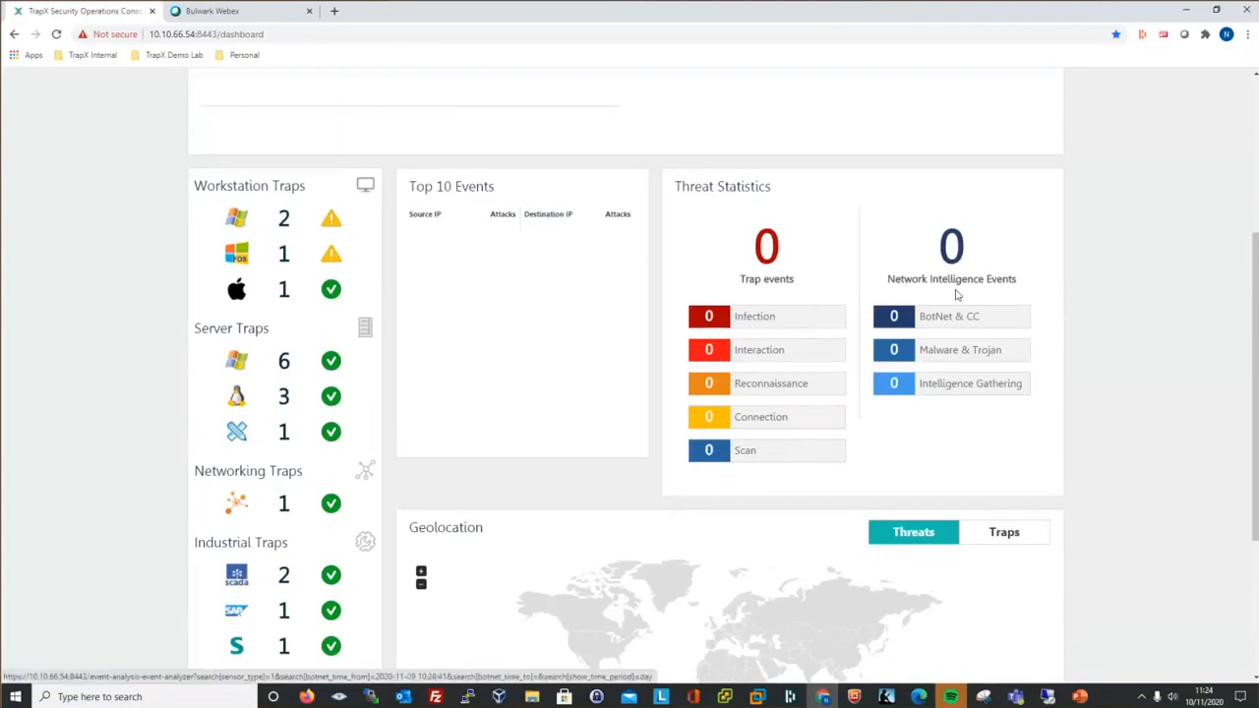
mouse_move(996, 258)
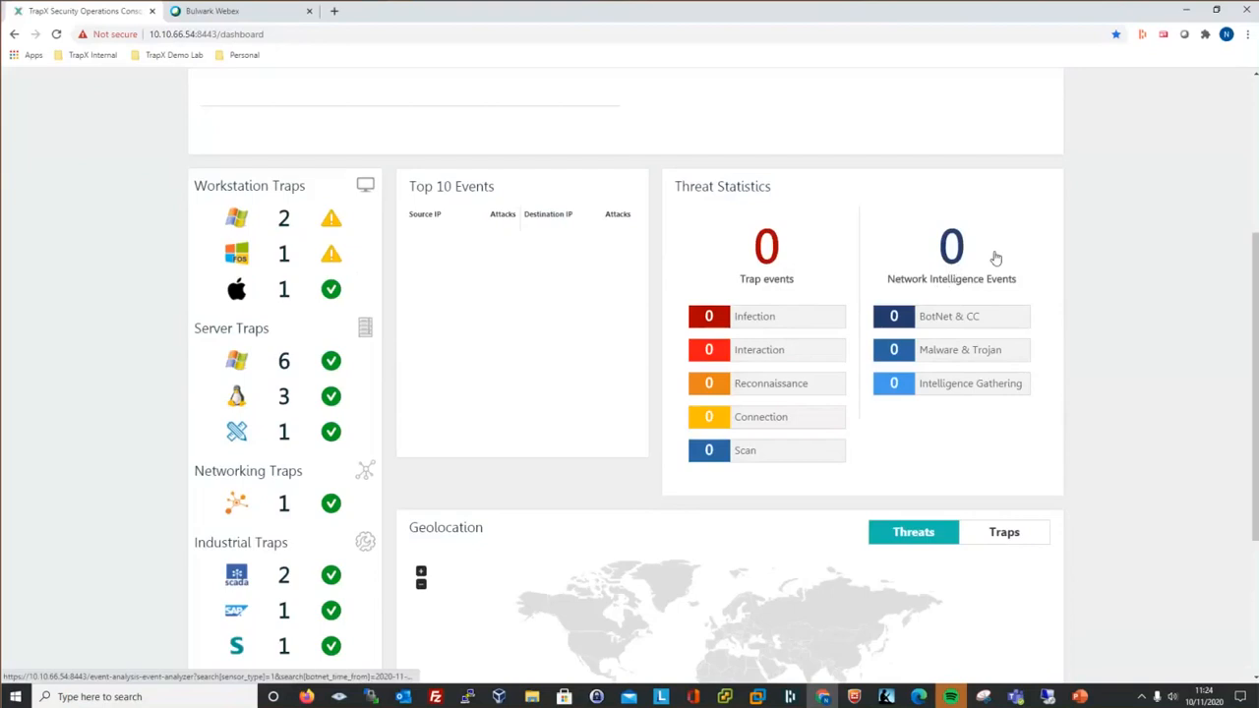
mouse_move(1032, 288)
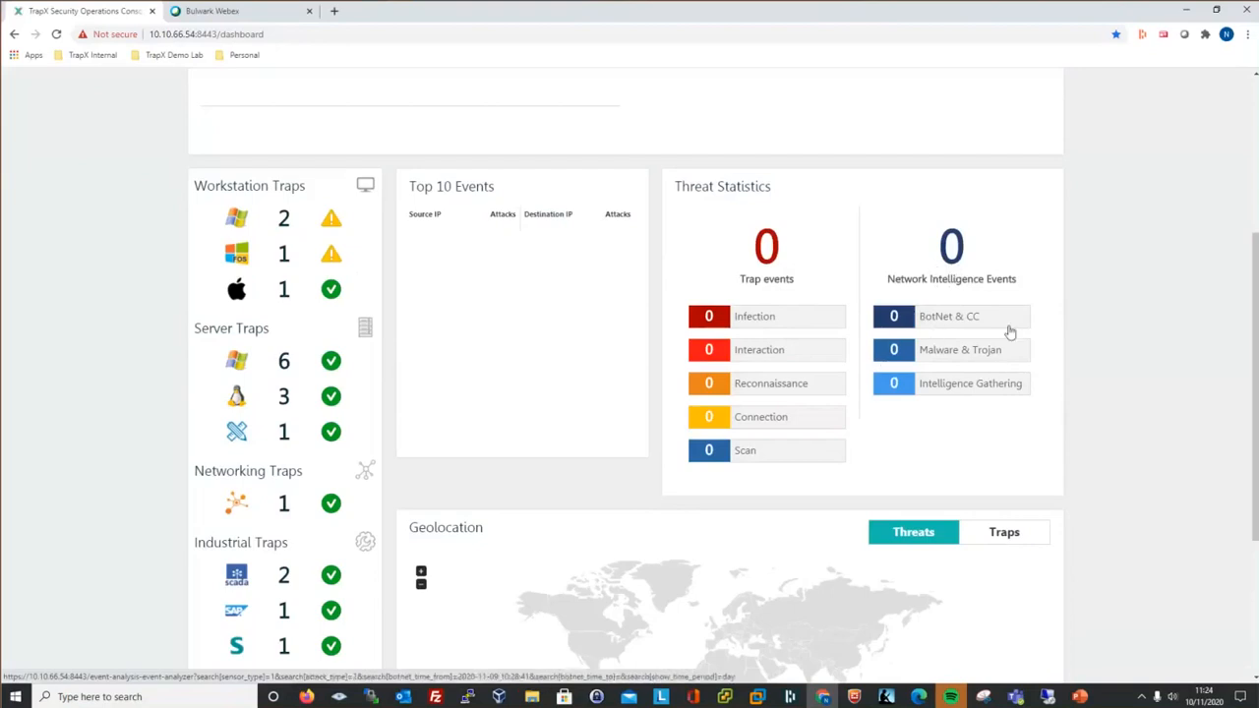
scroll(down, 3)
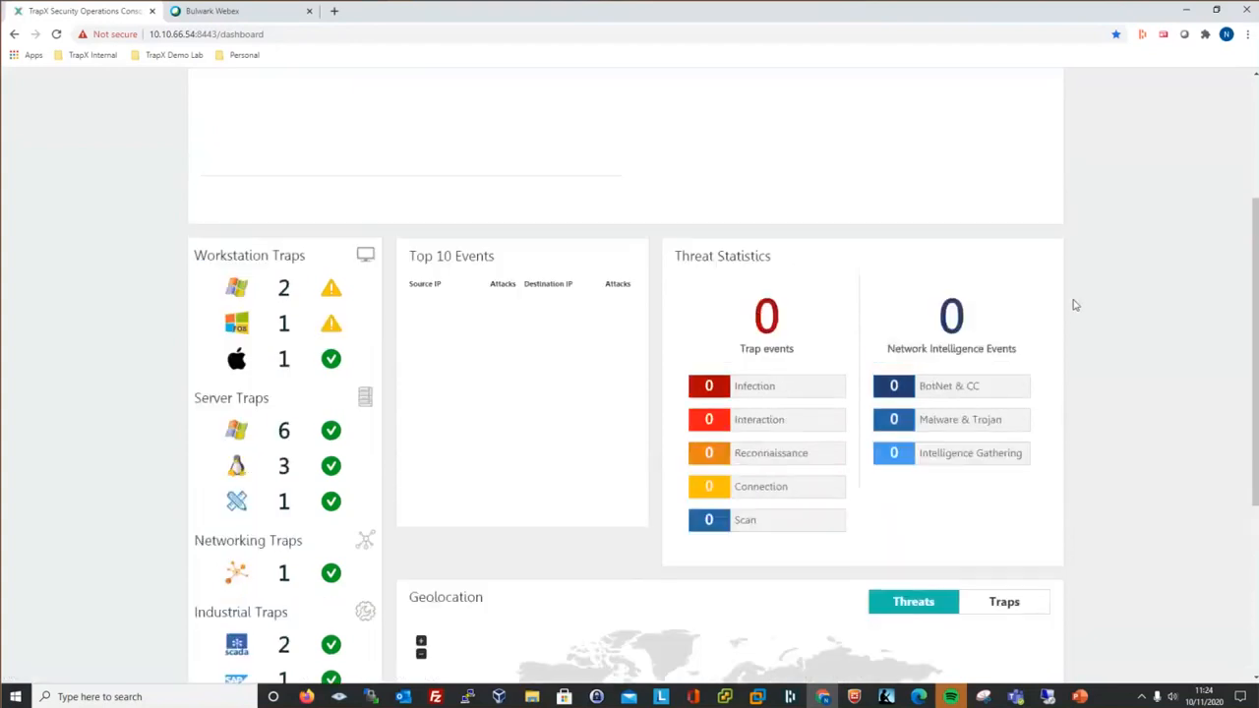
scroll(up, 3)
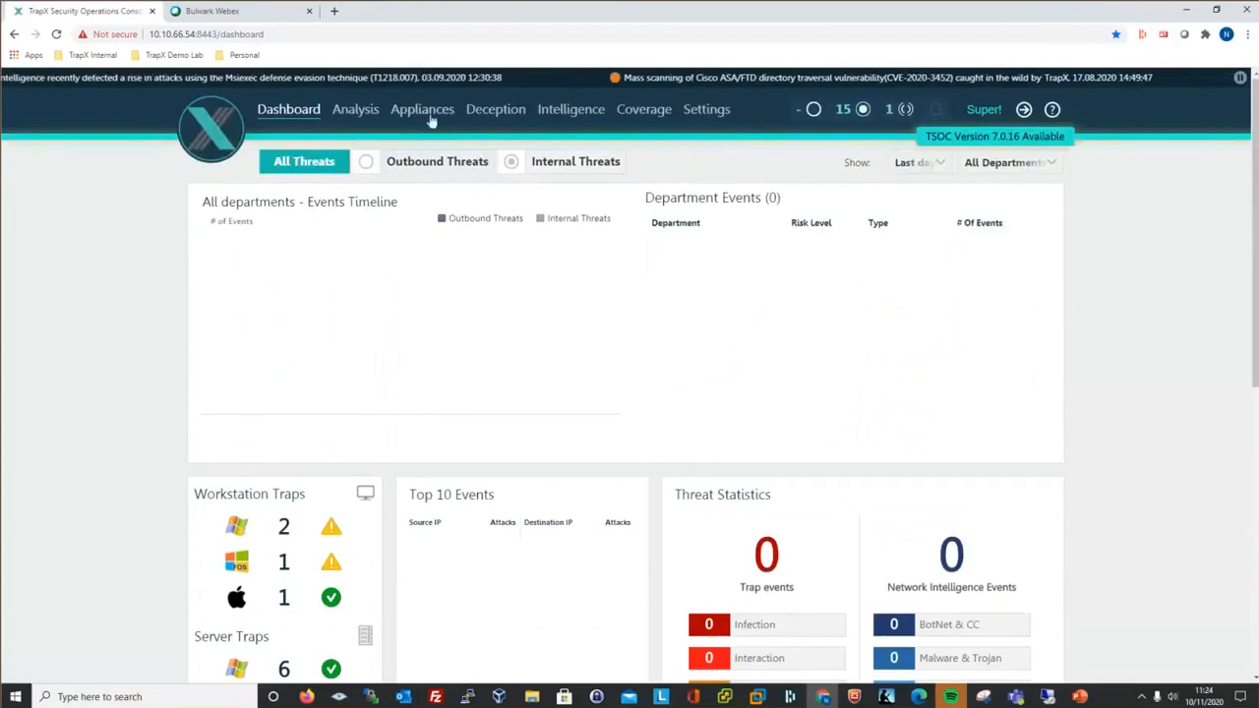
Step: Open Appliance2's Configuration > Traps list from the Appliances page
click(422, 109)
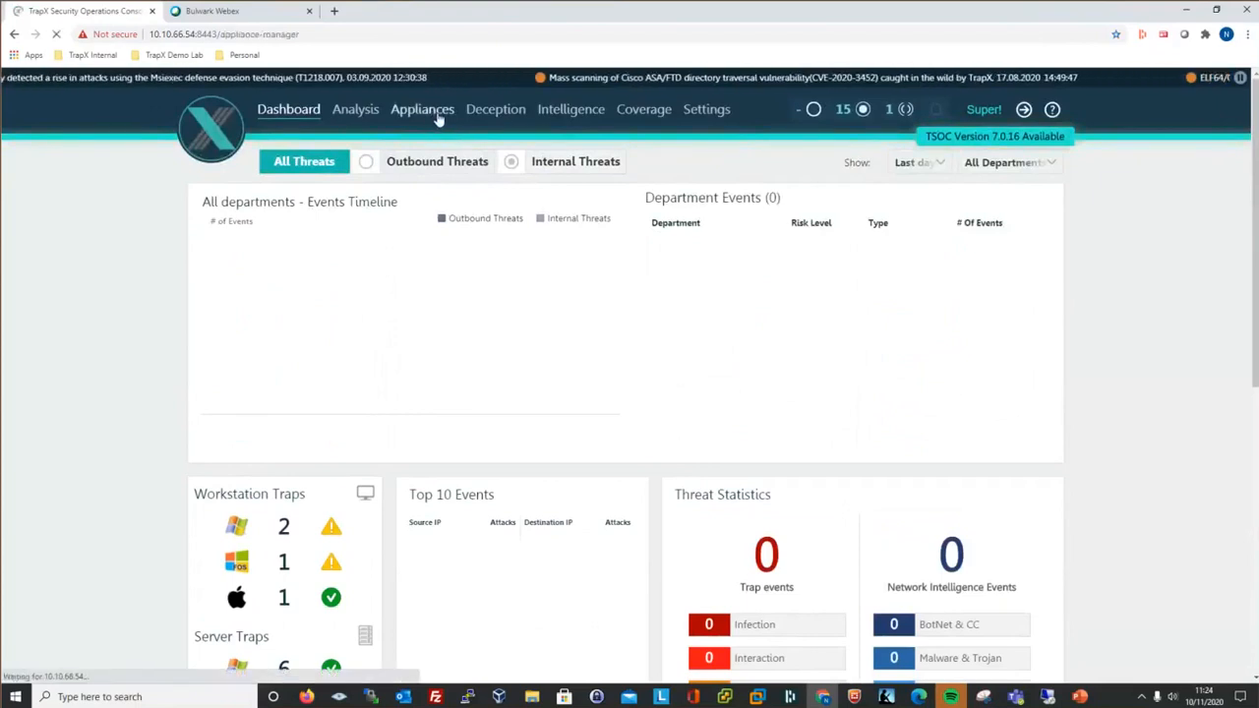
click(422, 109)
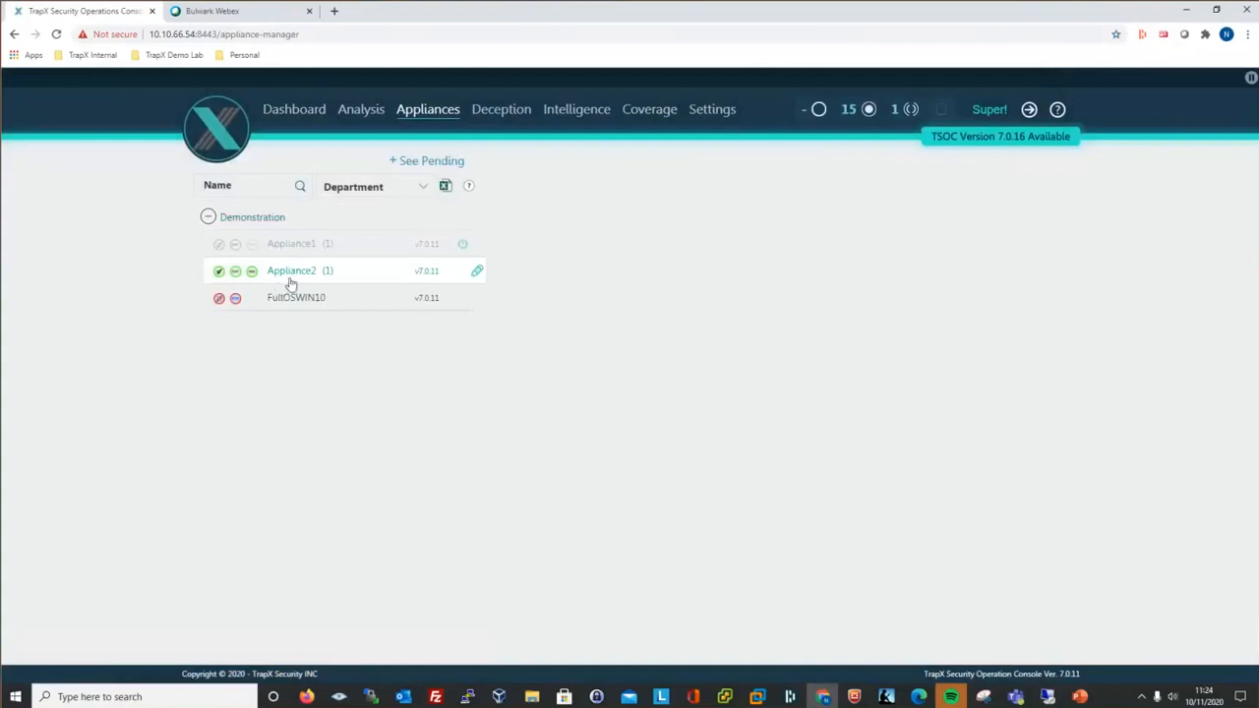
click(252, 217)
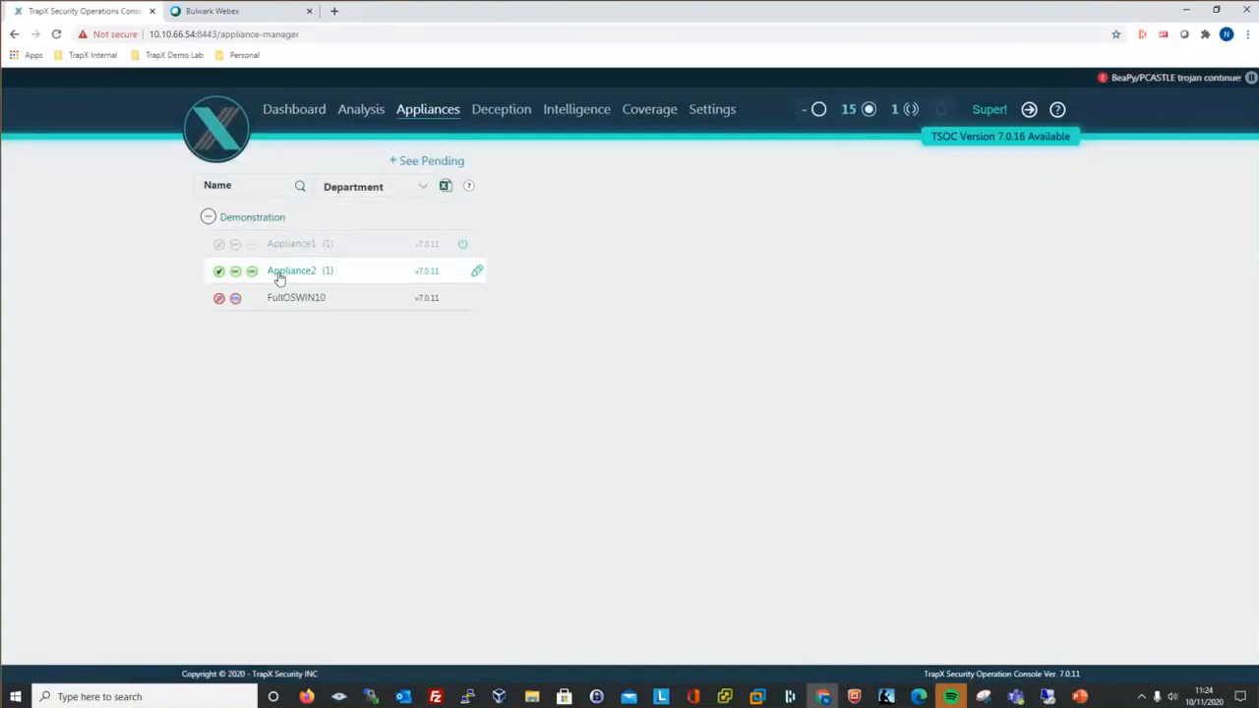
click(291, 270)
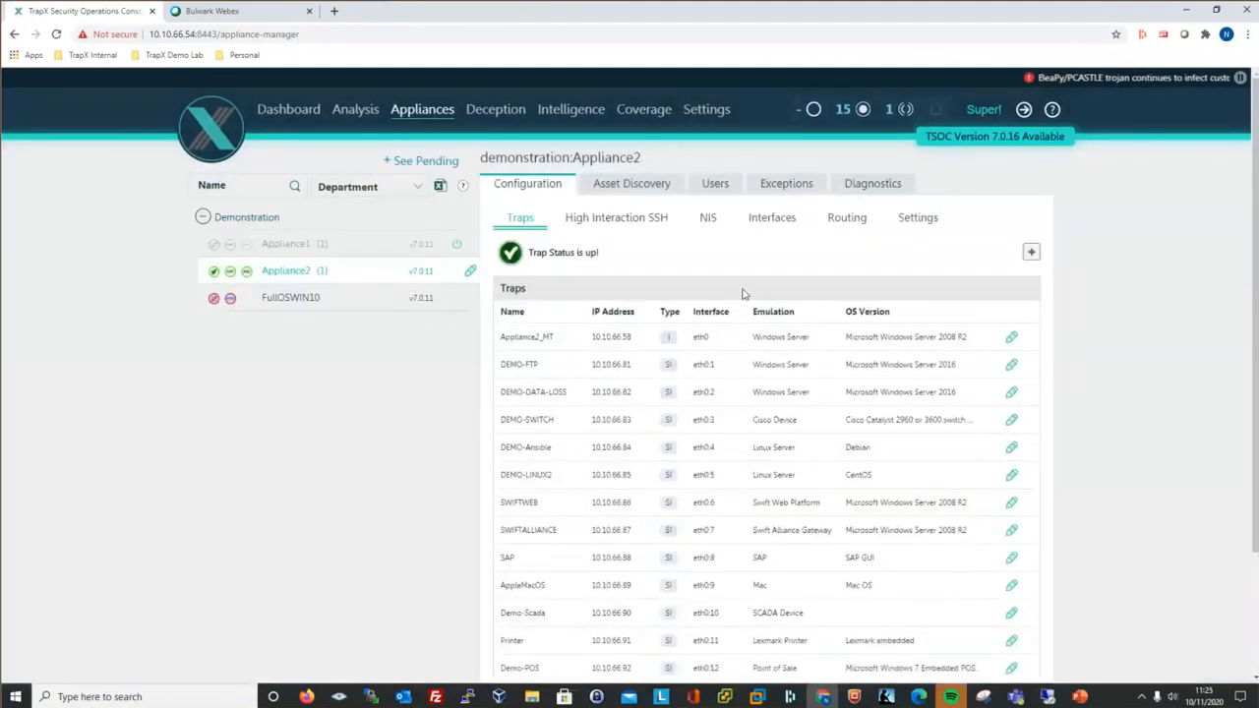
scroll(down, 3)
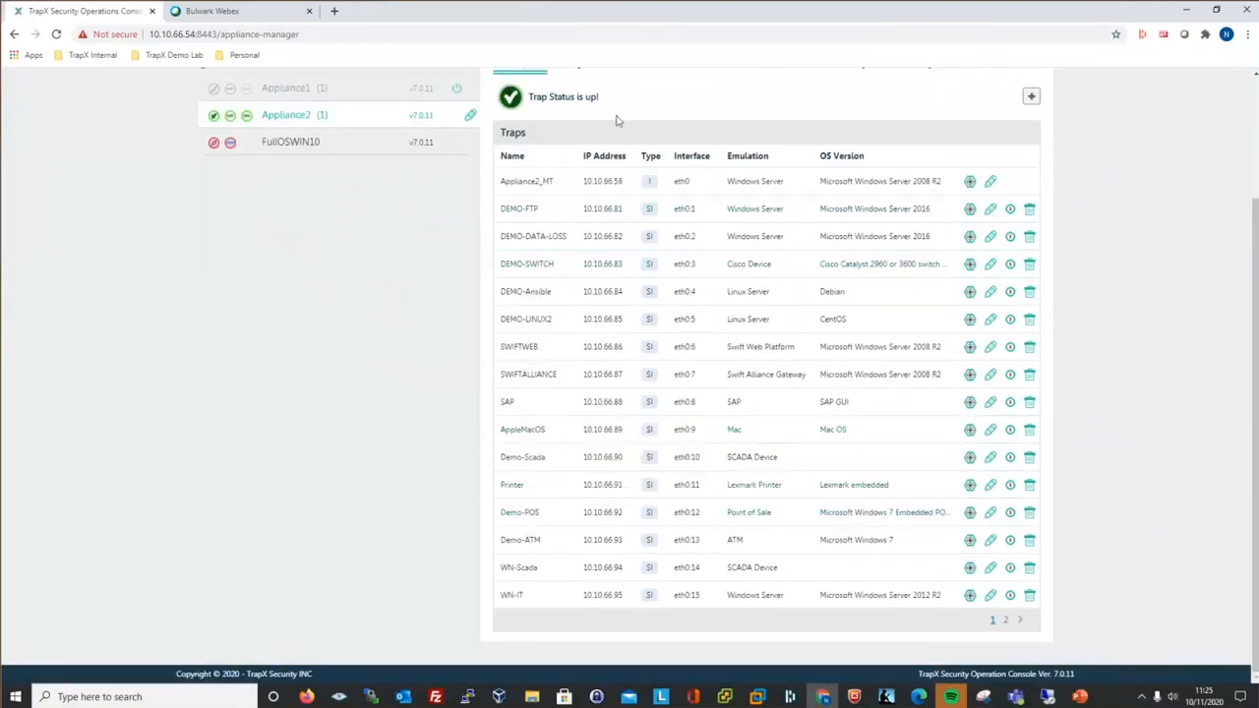
mouse_move(665, 99)
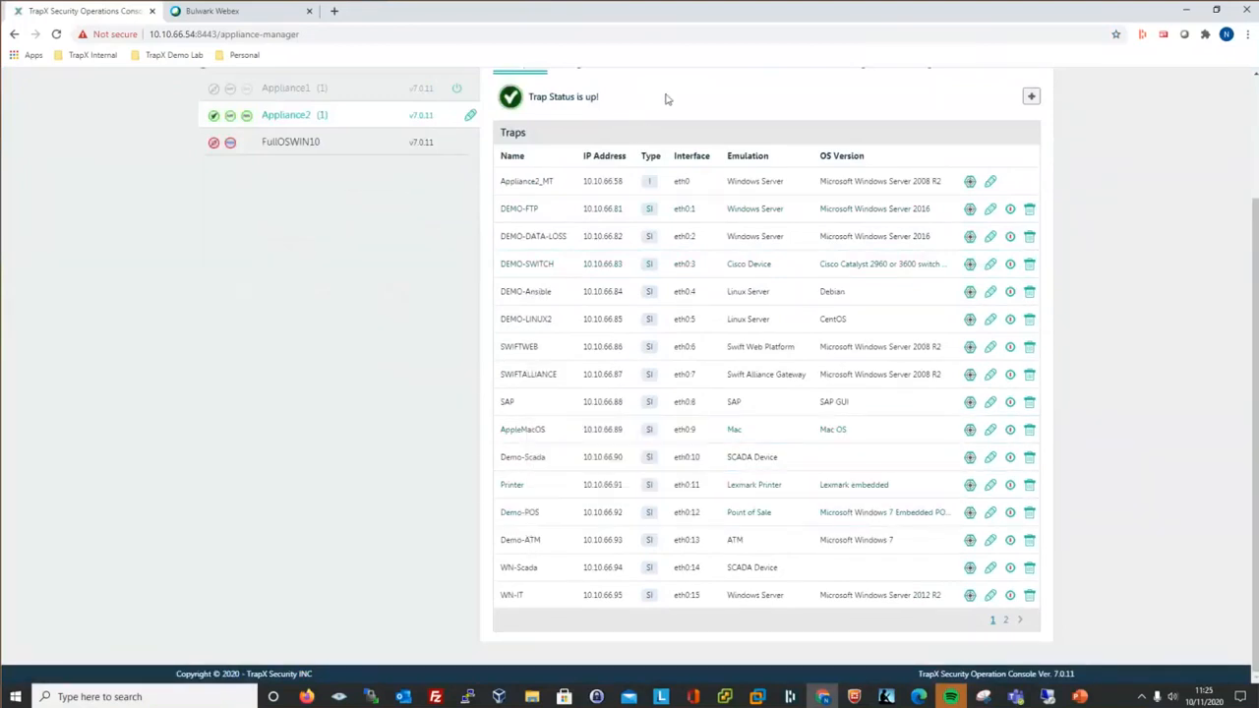
double_click(601, 181)
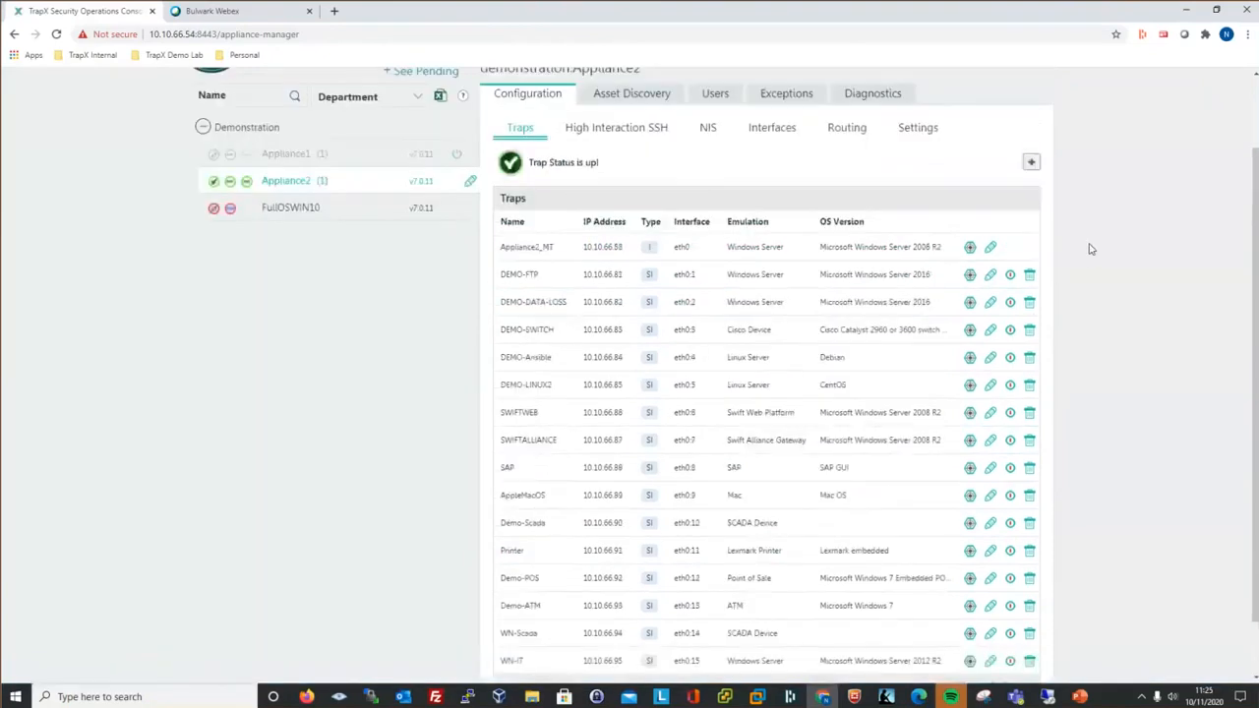
mouse_move(1116, 227)
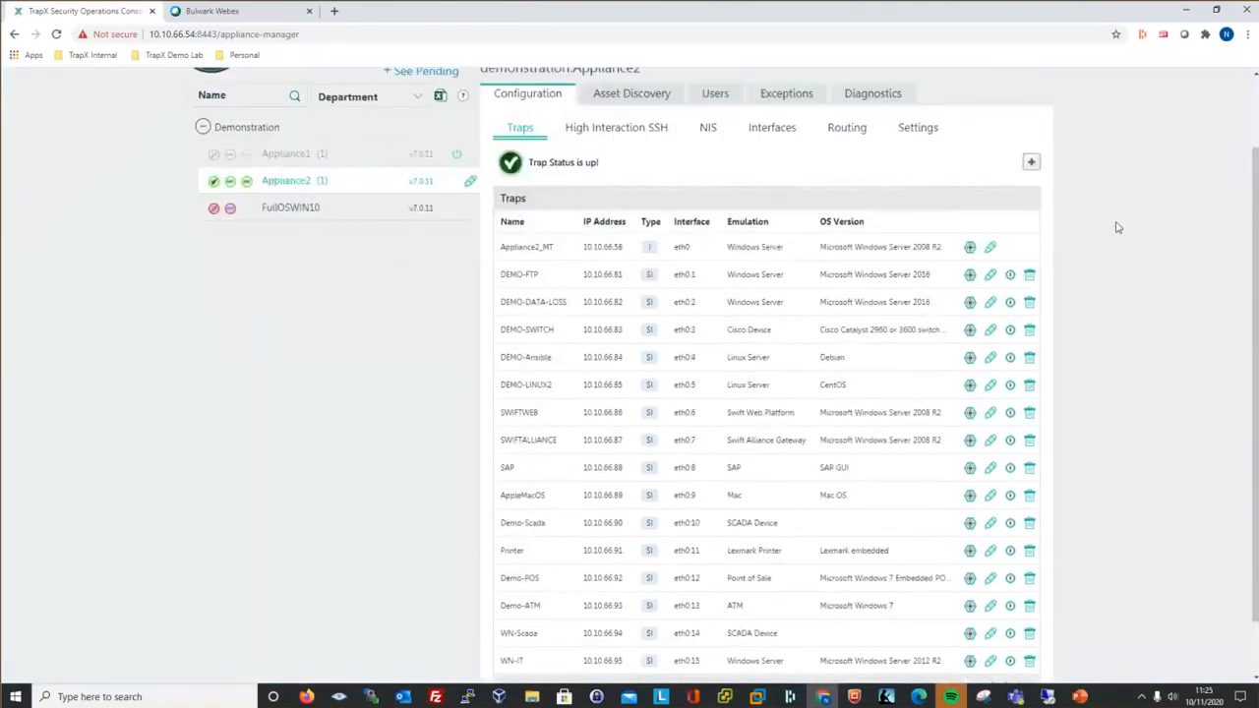
Step: Launch the Trap Configuration Wizard for a new trap using the manual wizard
click(1031, 161)
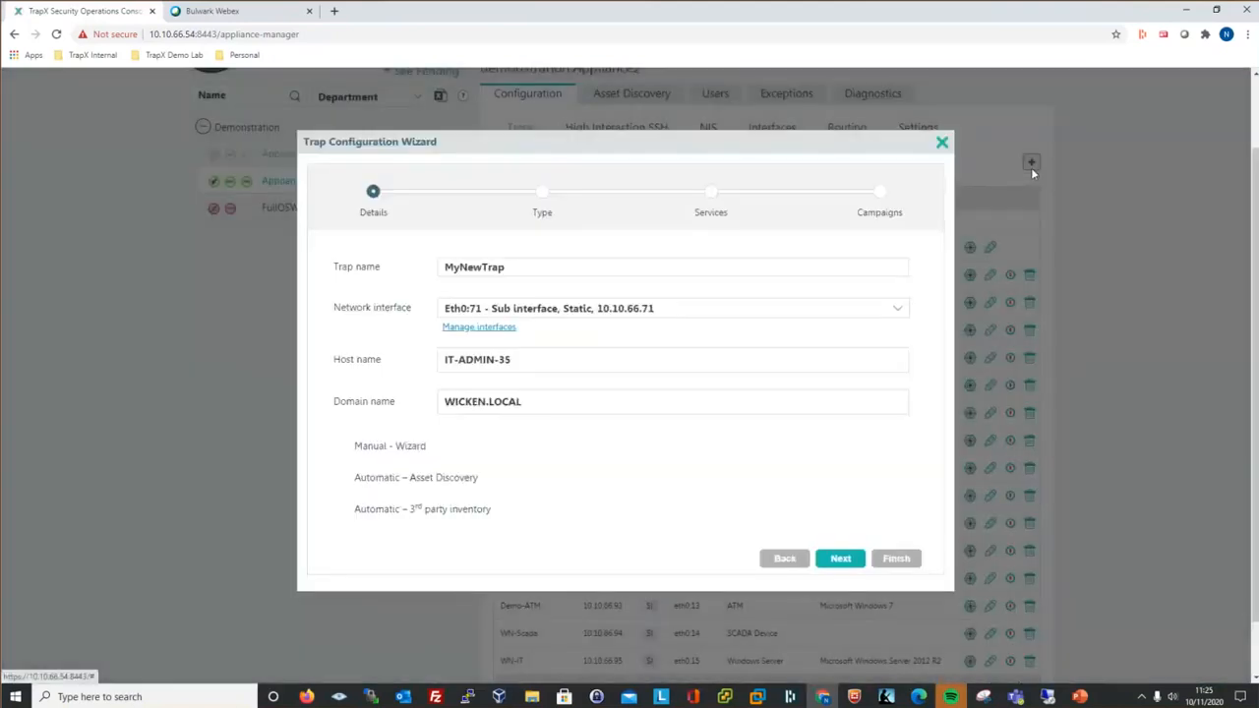
click(341, 445)
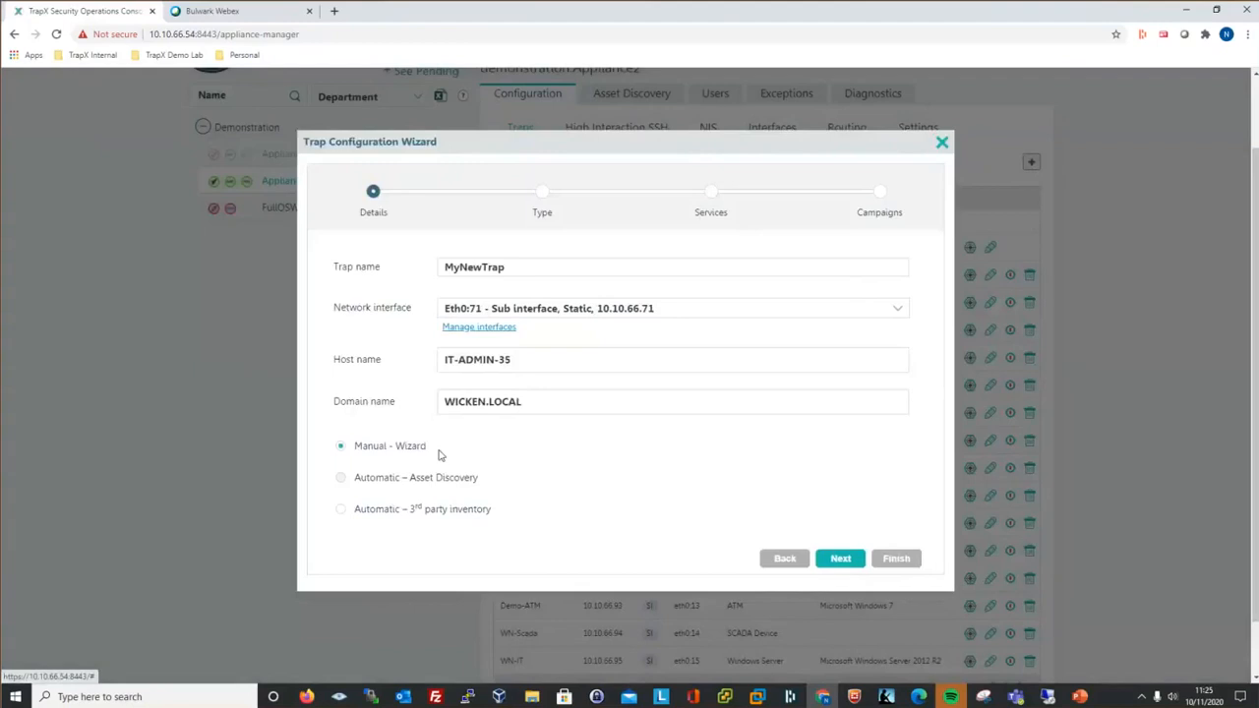
mouse_move(367, 489)
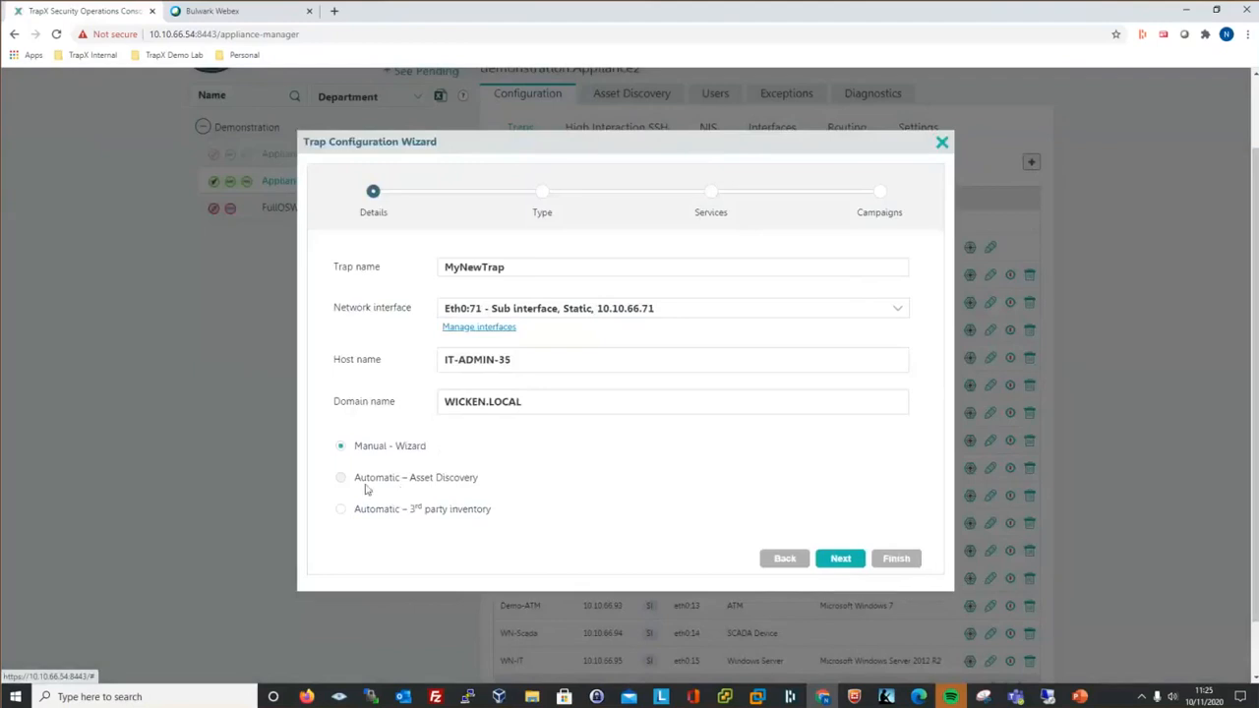
mouse_move(457, 520)
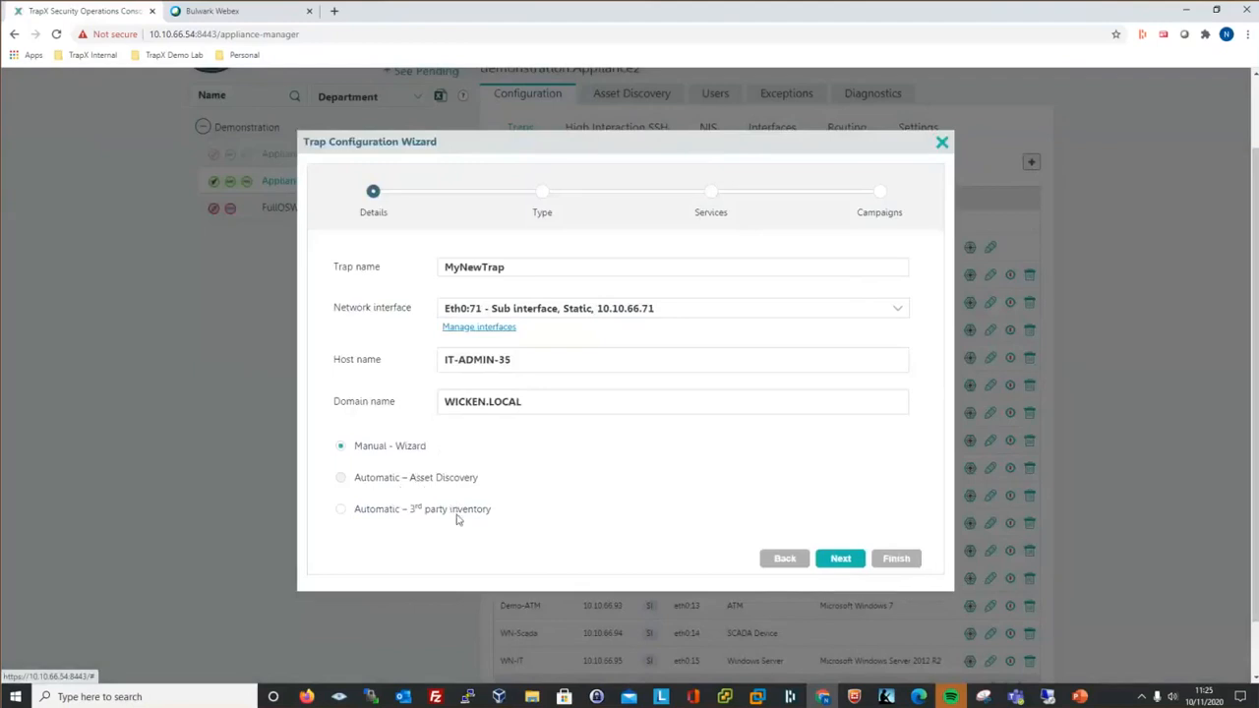
mouse_move(578, 480)
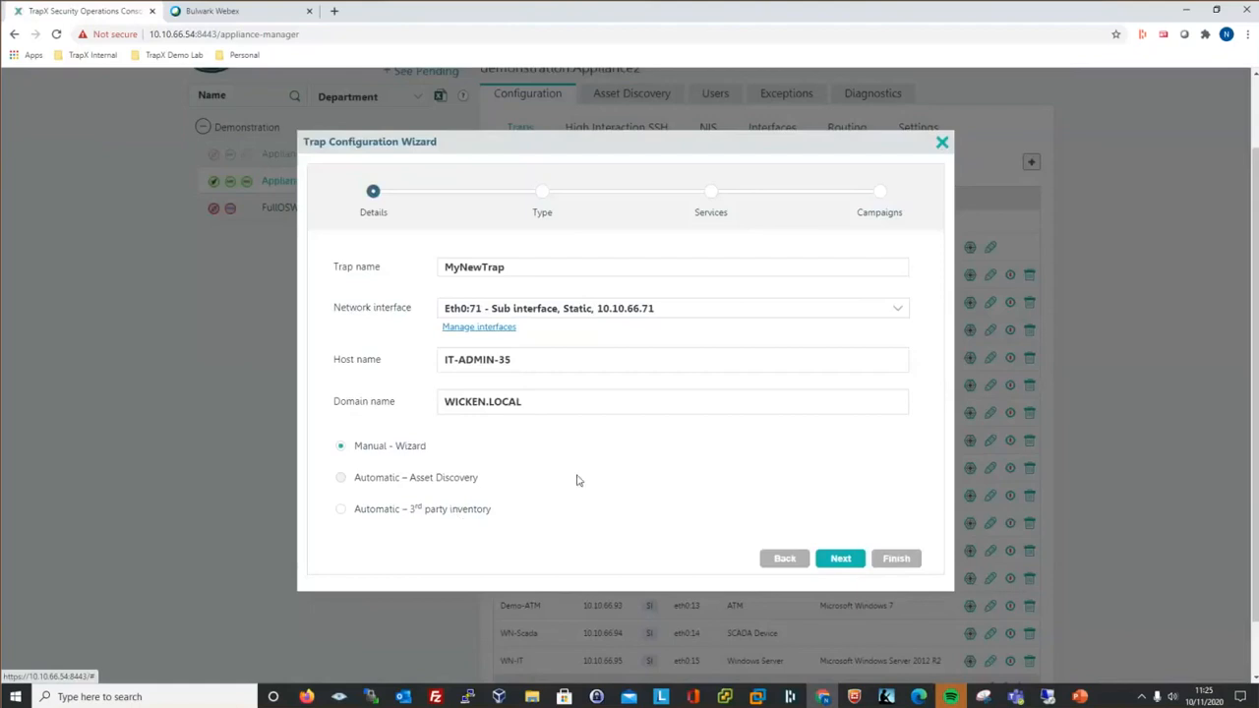
mouse_move(513, 509)
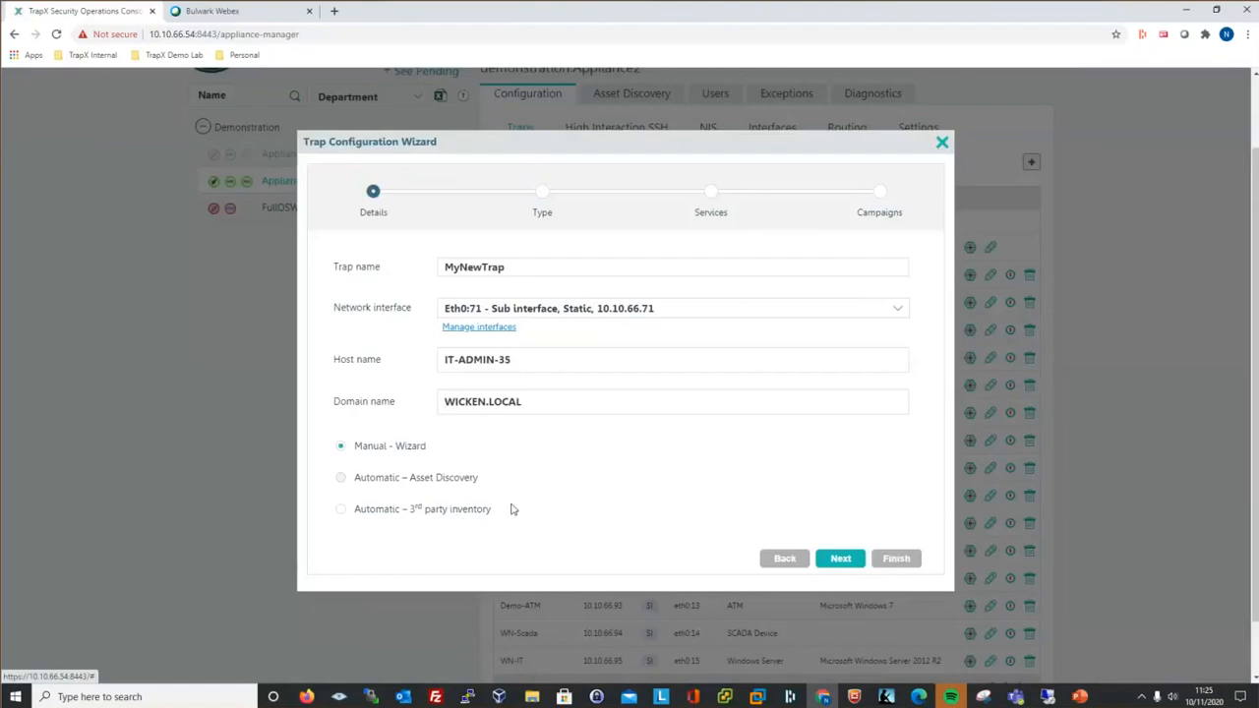
mouse_move(368, 489)
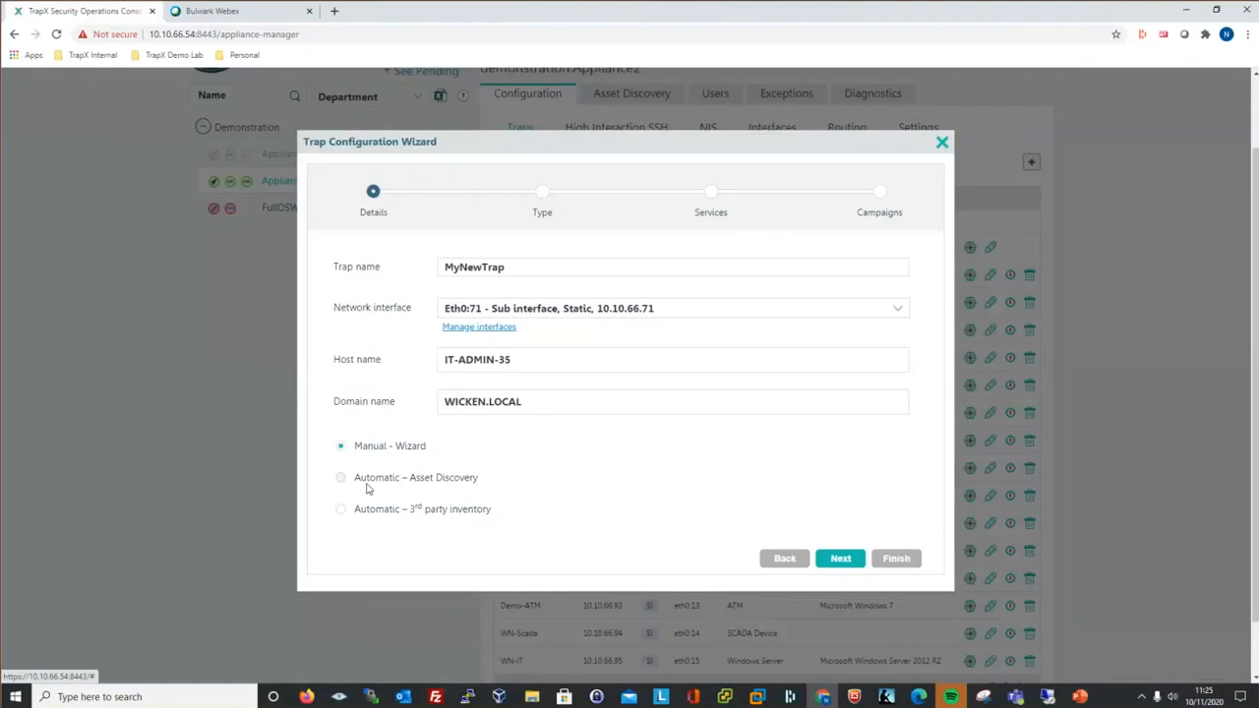
mouse_move(536, 458)
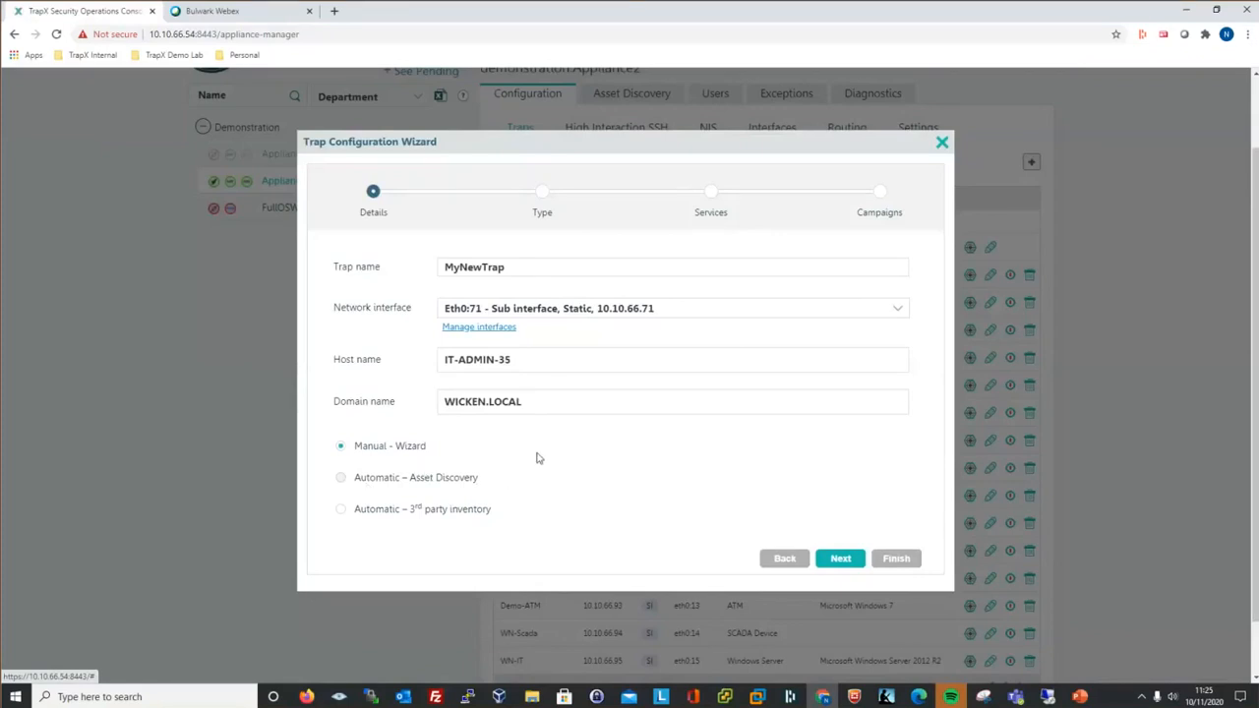
mouse_move(604, 407)
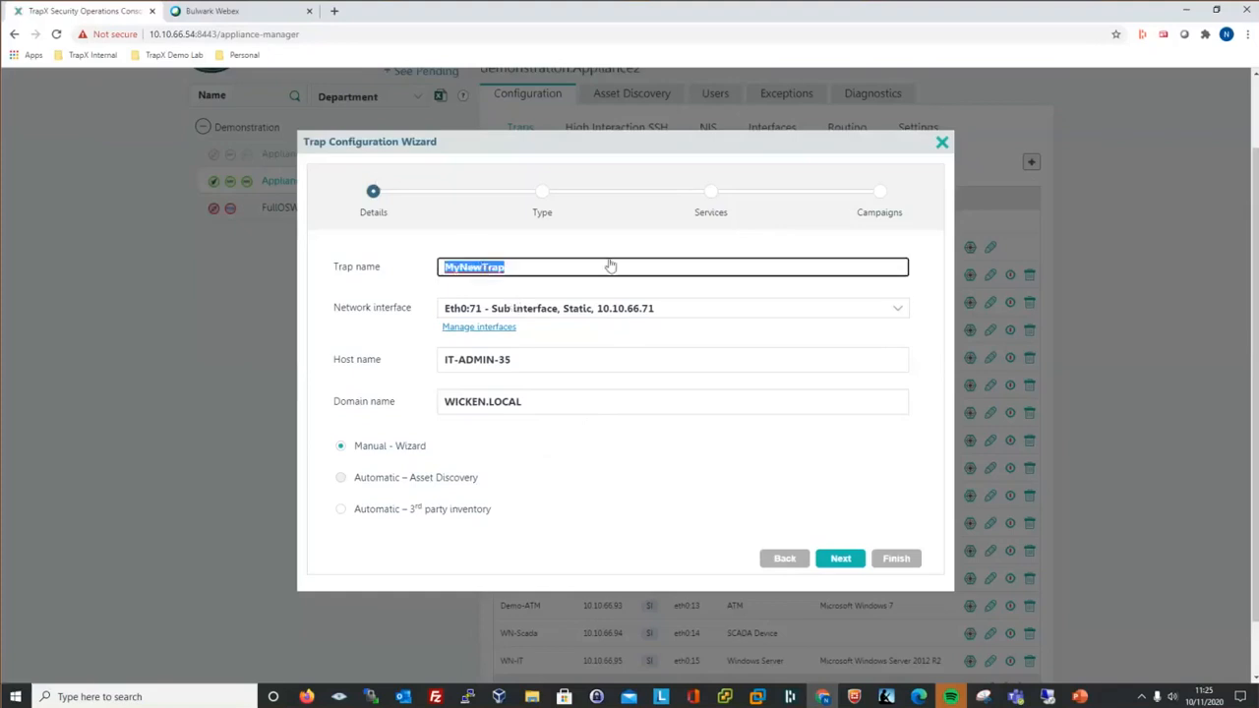
Step: Rename the trap to NathanTrap1 and select the IT-ADMIN-35 host name value
text(Natyan)
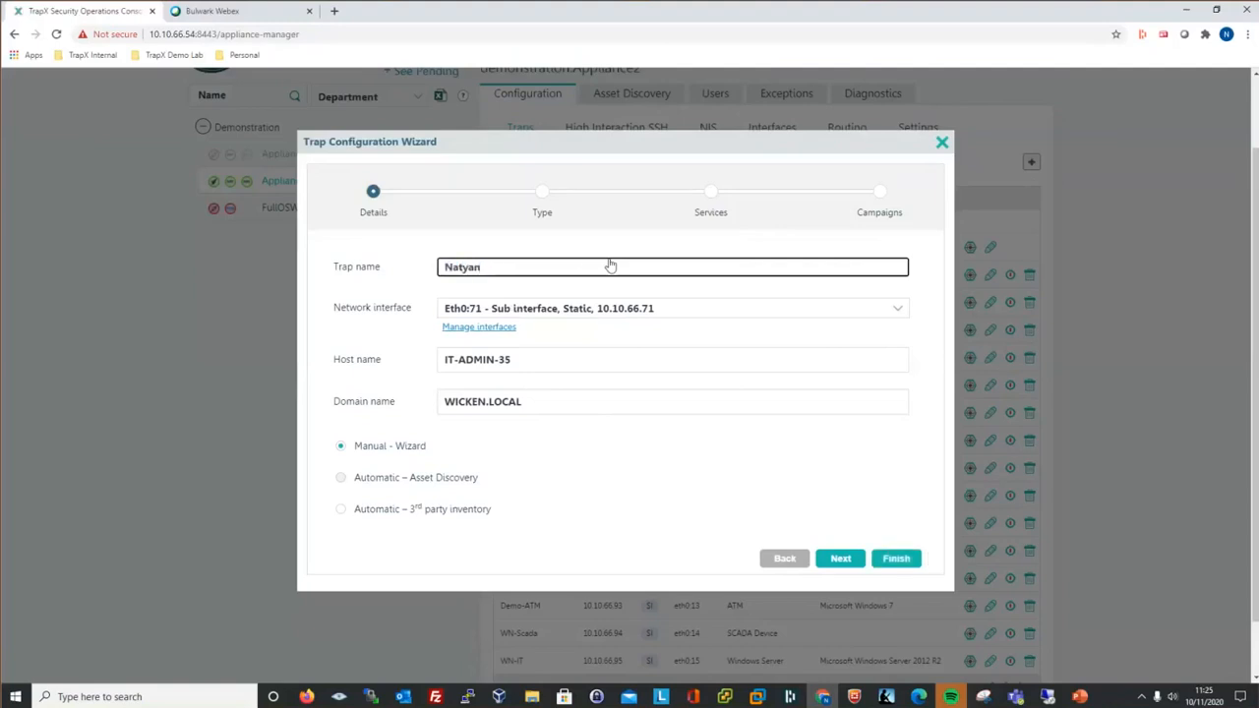
text(NathanTra)
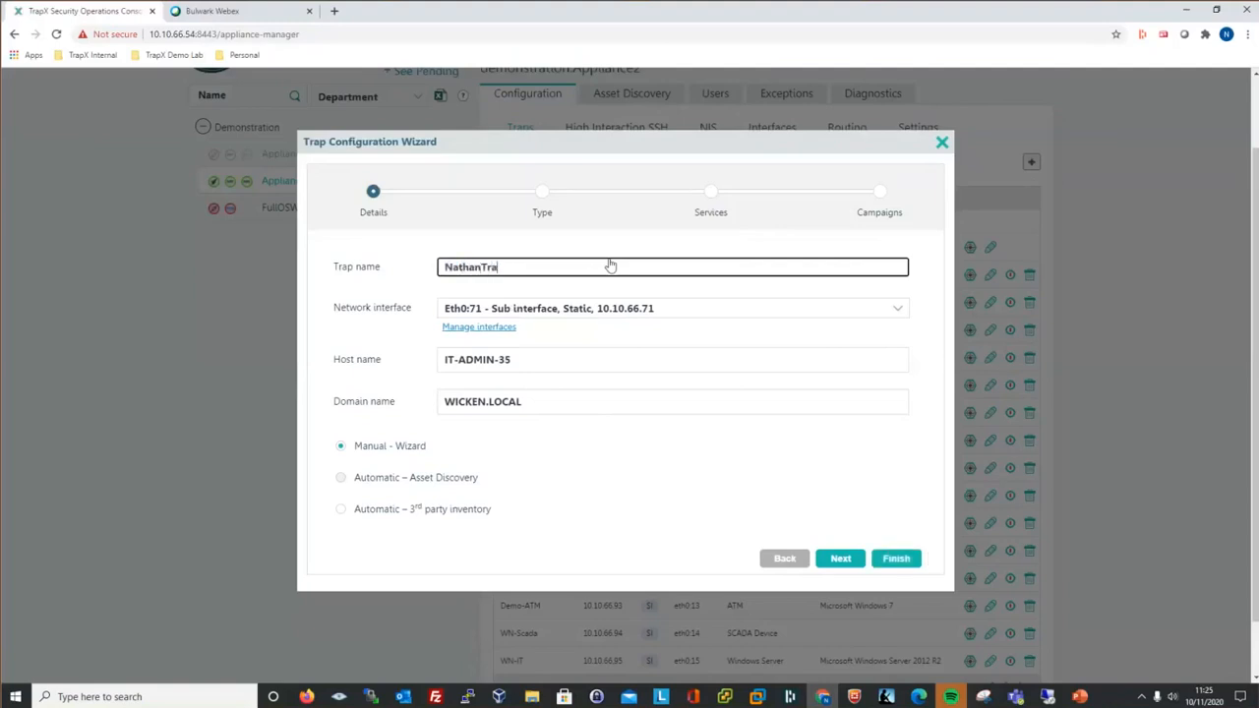
text(p1)
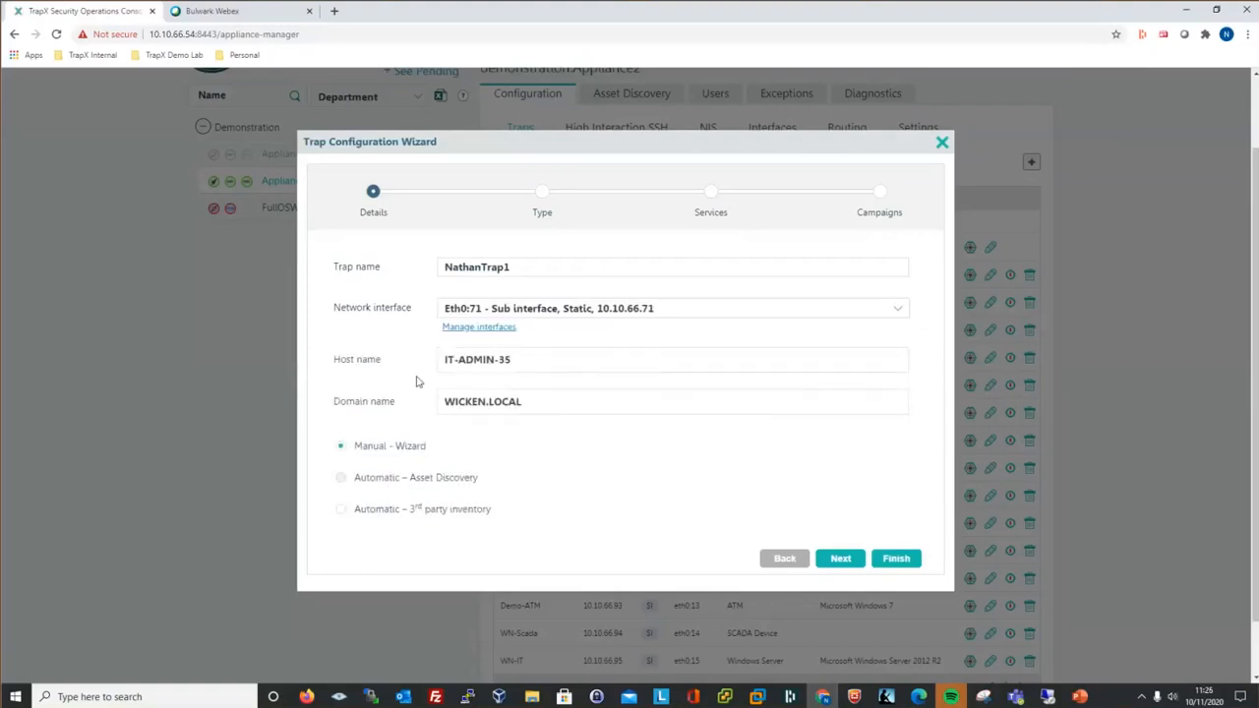
double_click(356, 359)
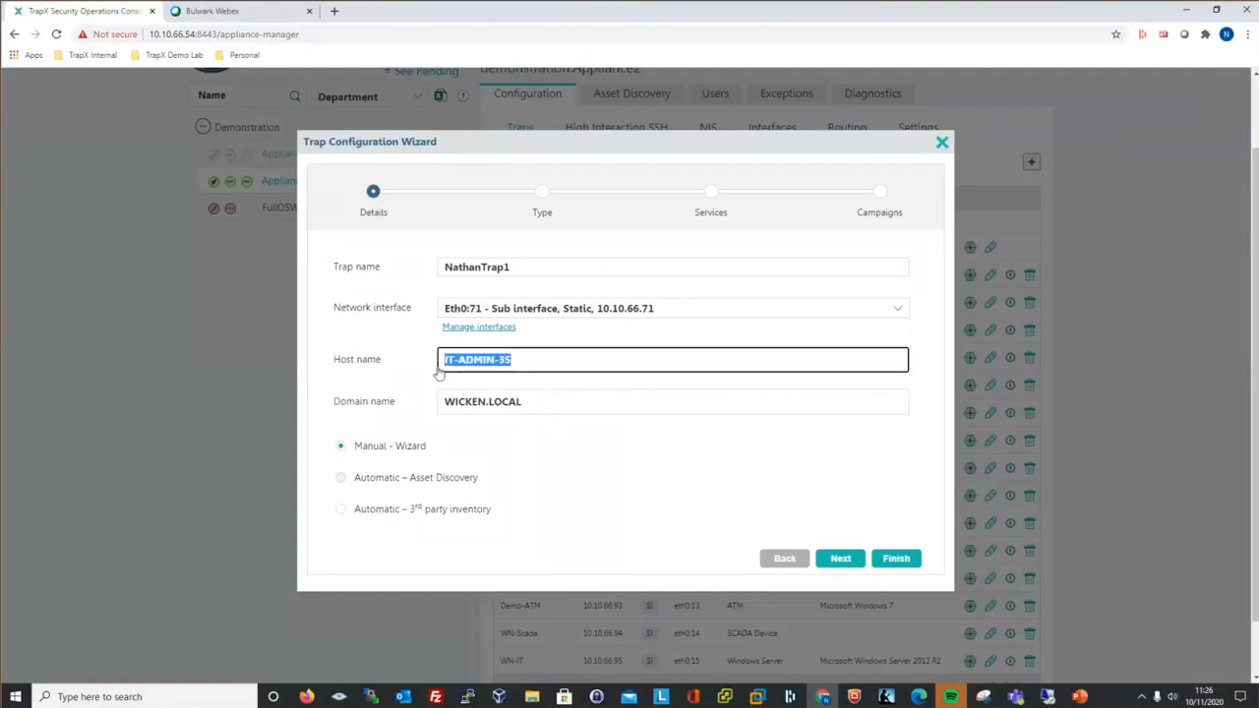
mouse_move(561, 371)
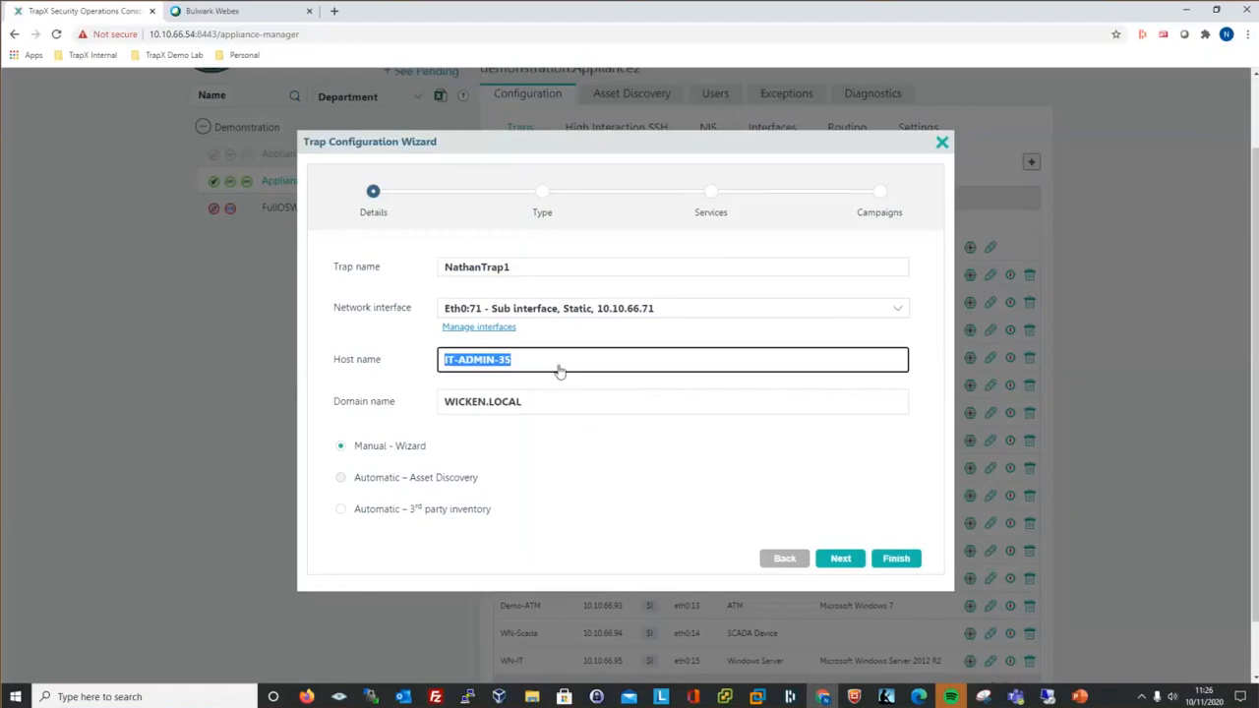
mouse_move(526, 406)
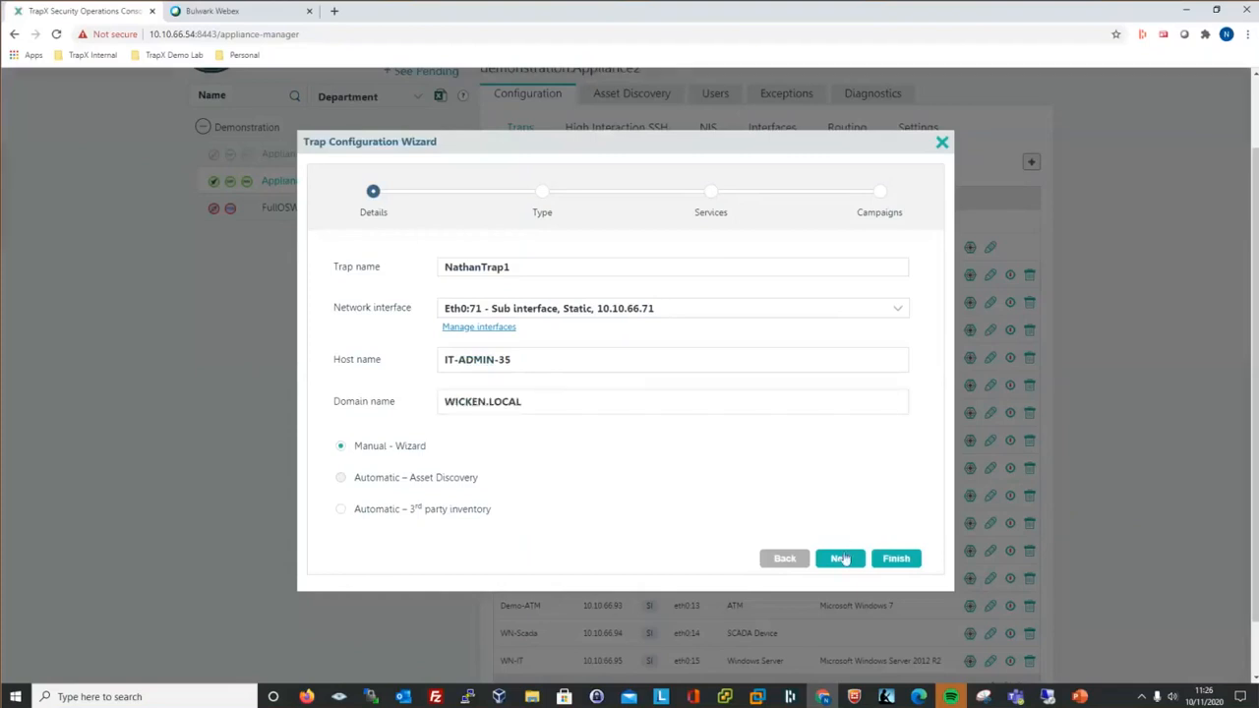
Step: Browse financial, industrial and medical trap types, then choose Windows Server
click(839, 558)
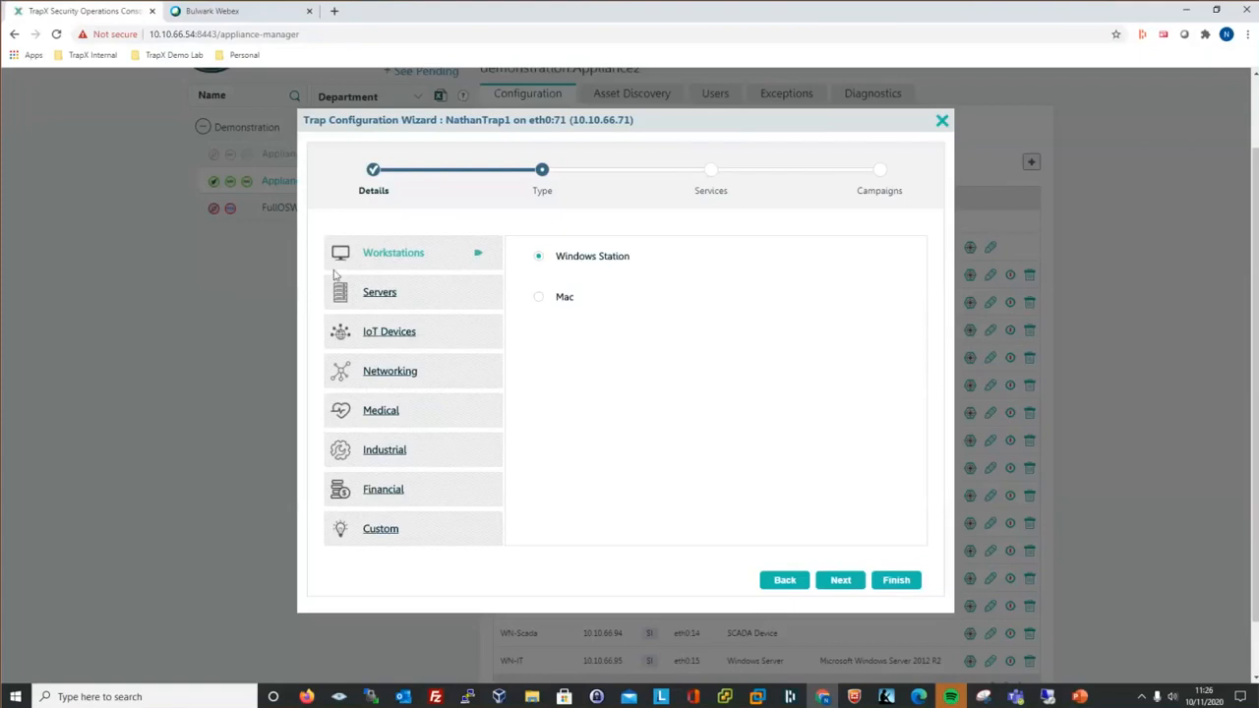
mouse_move(388, 331)
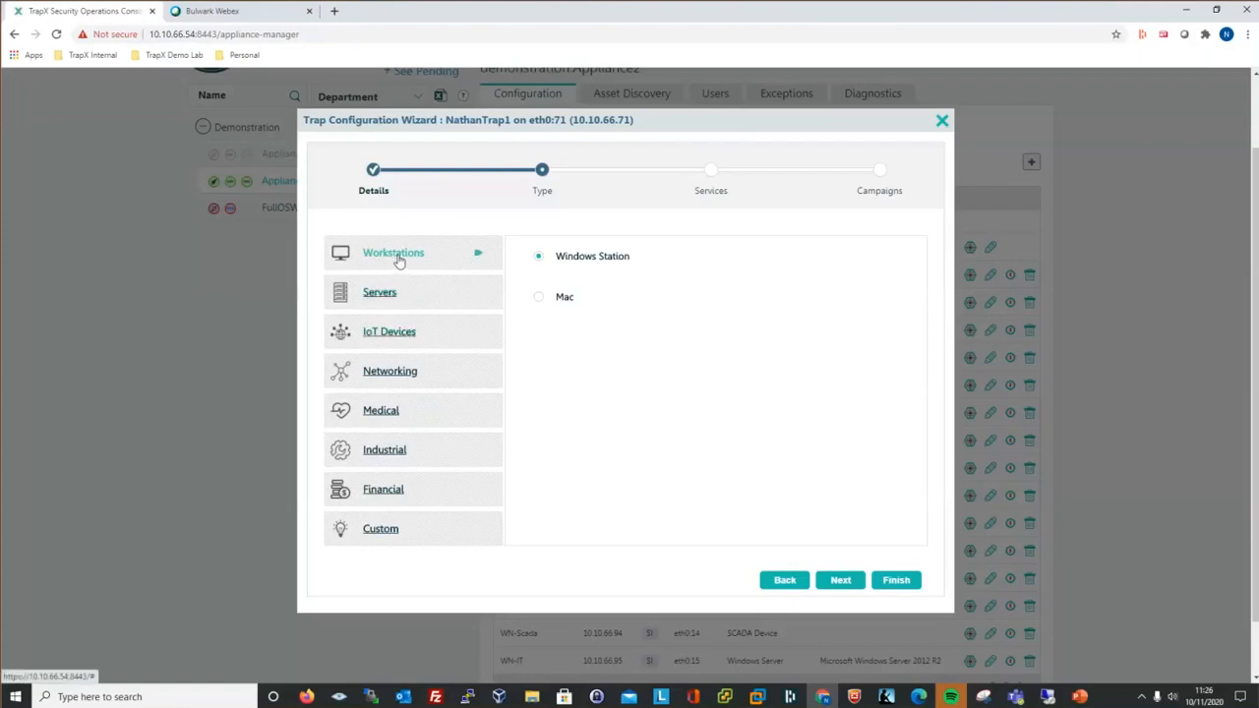
mouse_move(394, 270)
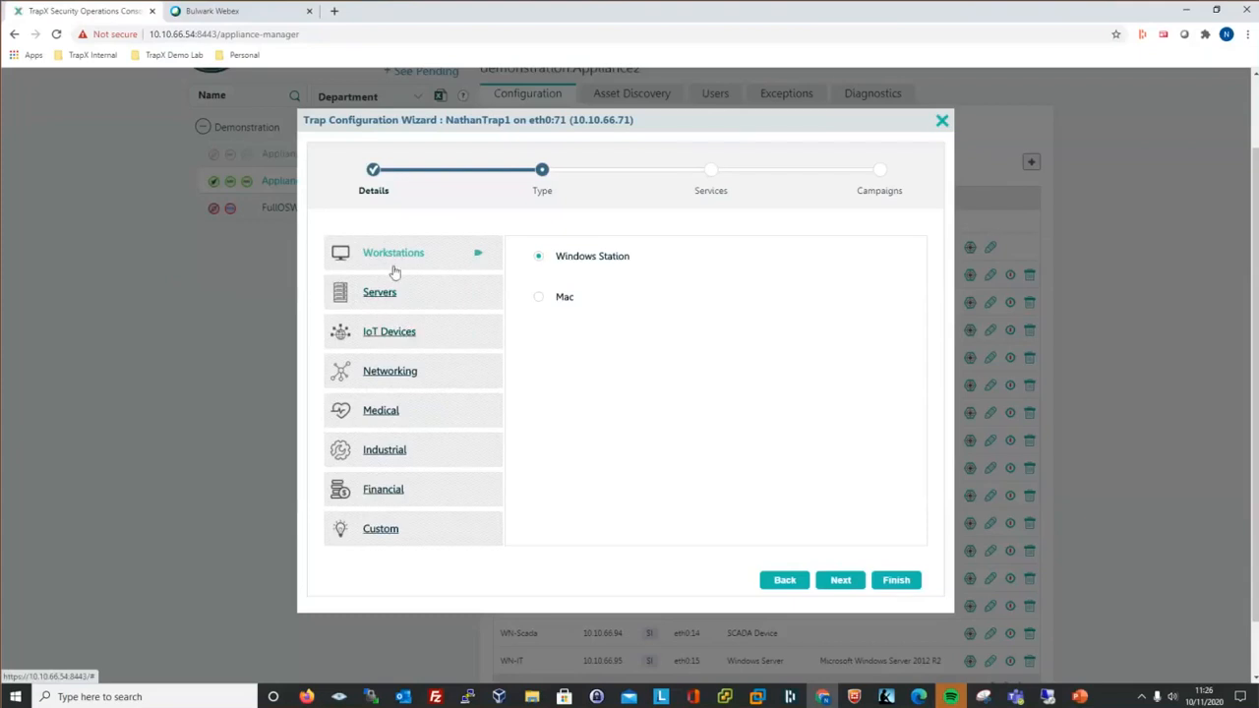
click(383, 489)
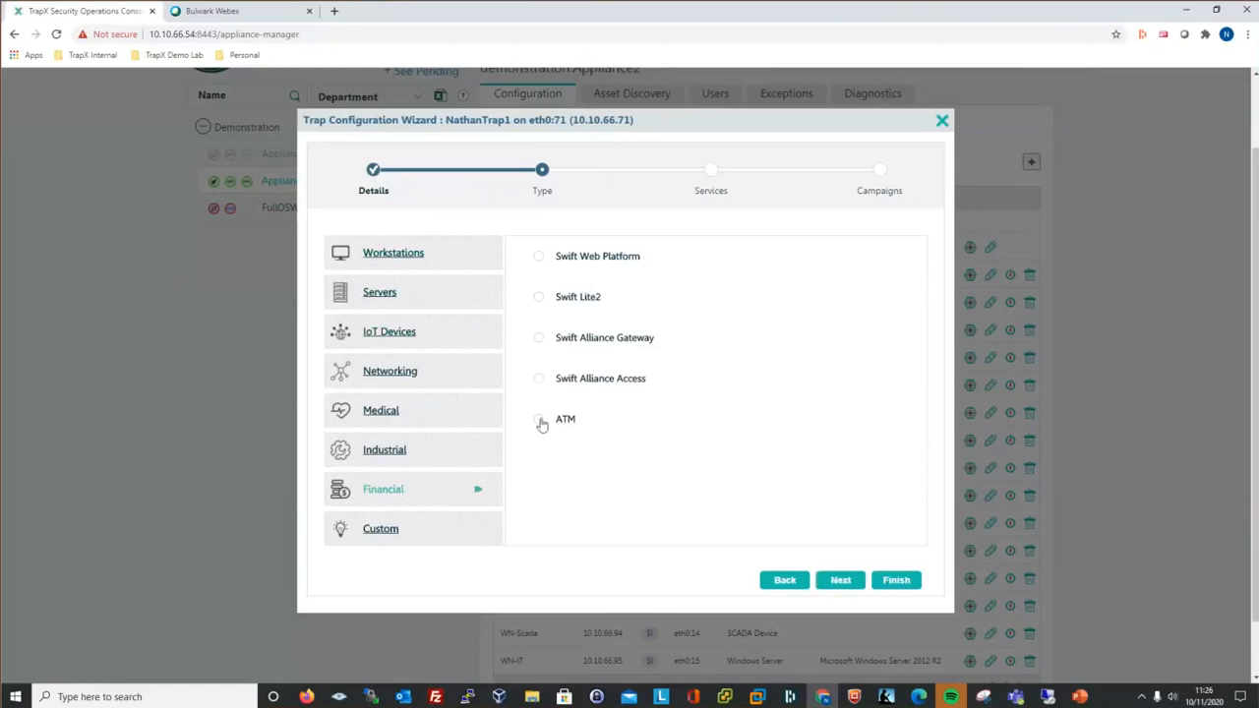
click(538, 418)
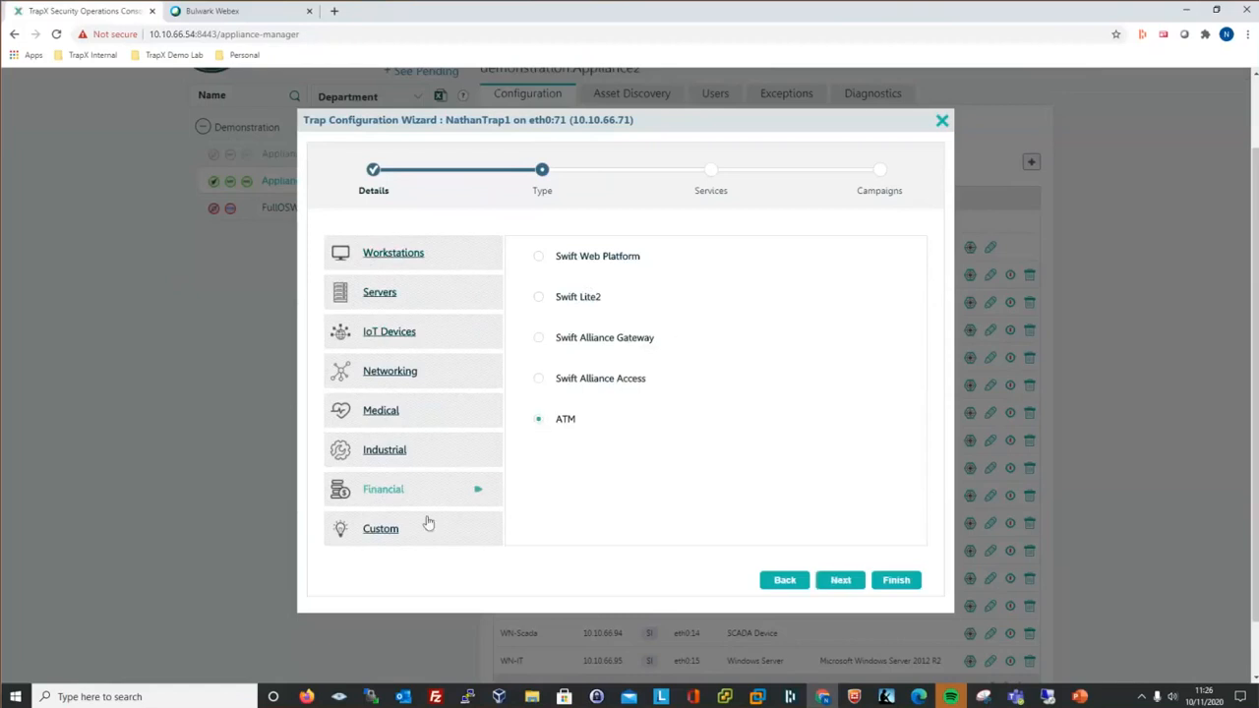
click(384, 450)
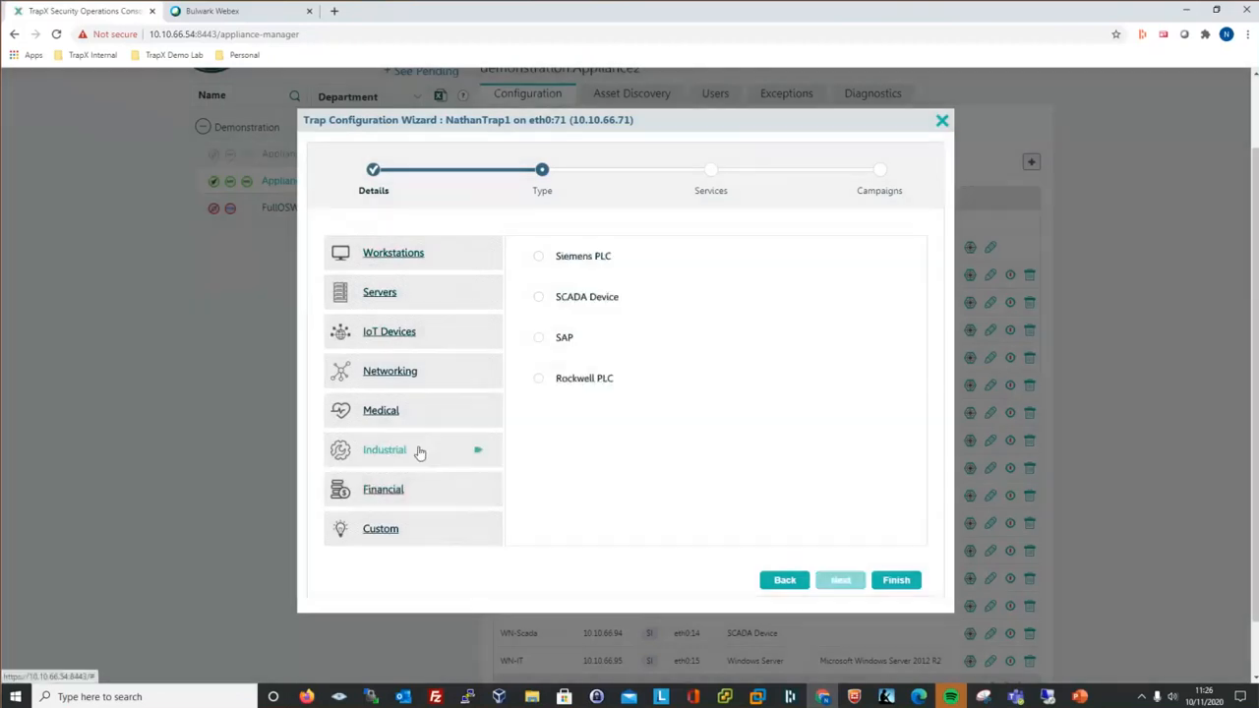
mouse_move(546, 348)
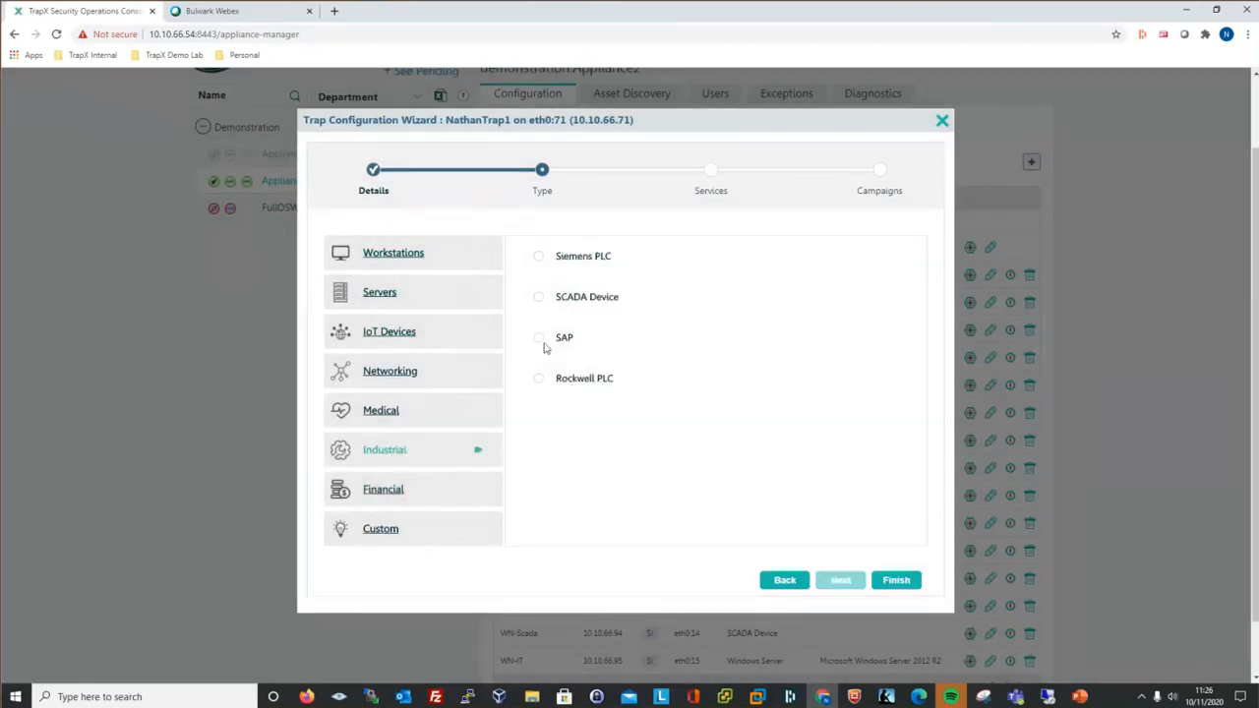
click(538, 337)
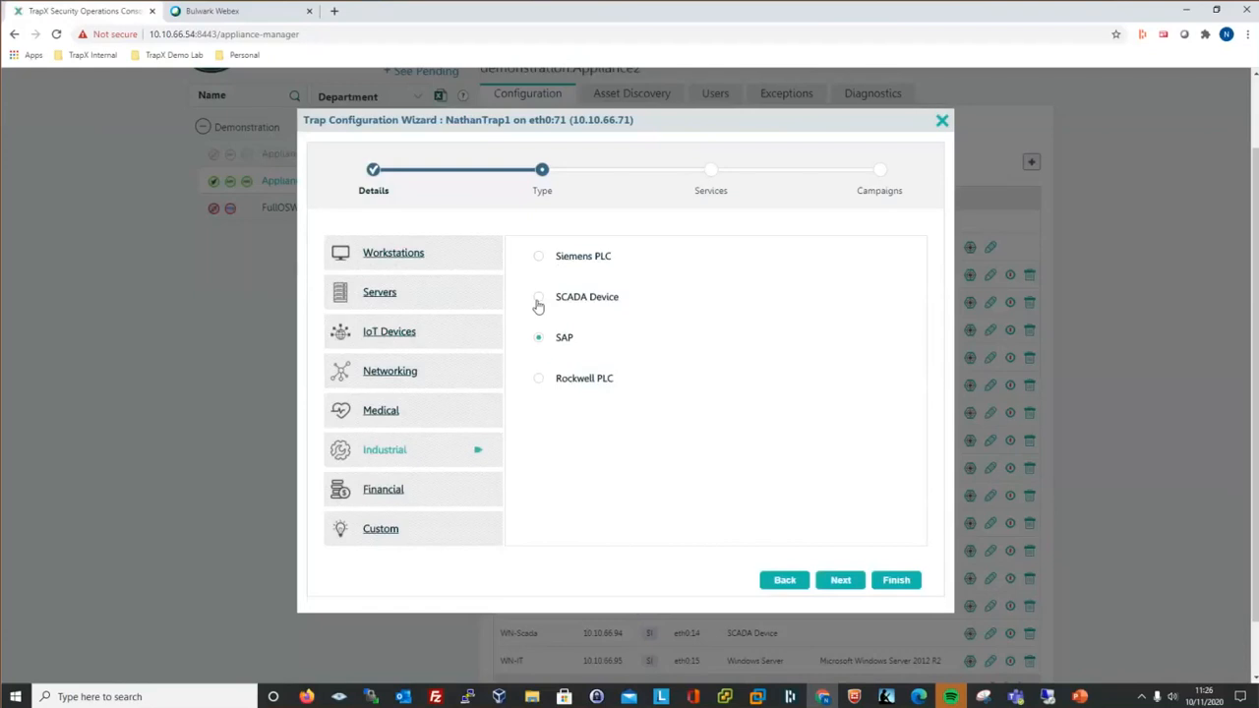
click(538, 296)
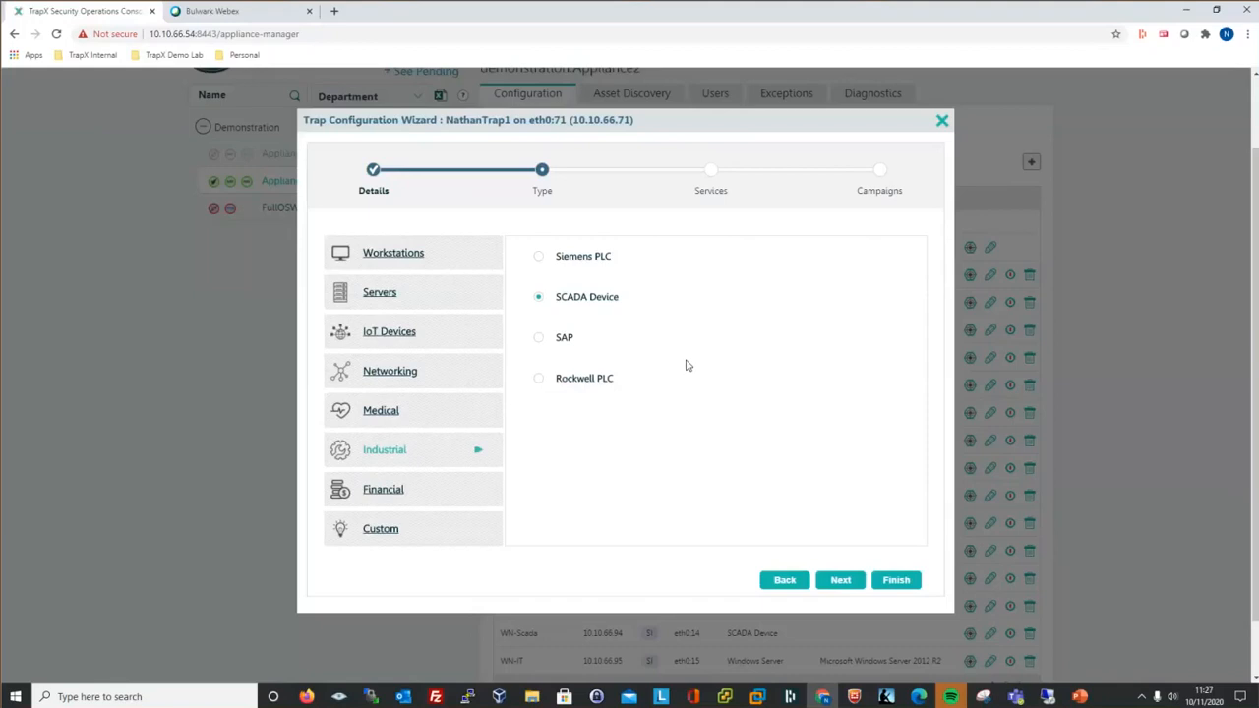
mouse_move(658, 296)
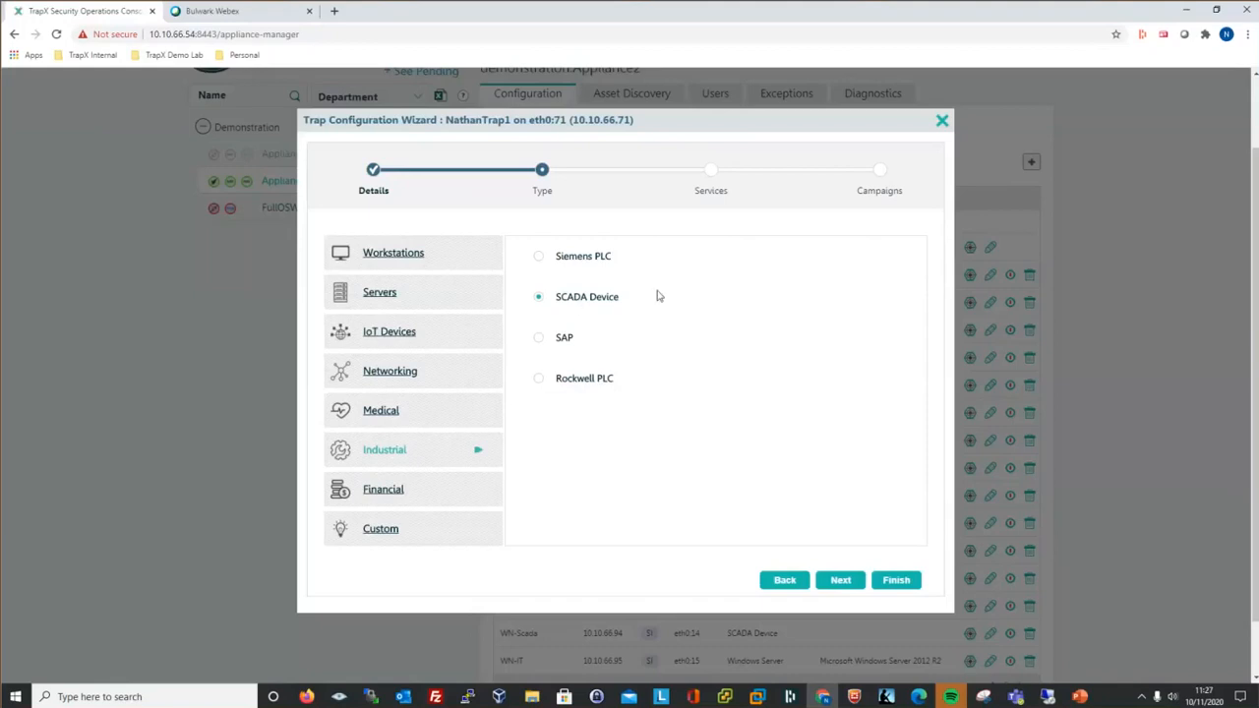
click(380, 410)
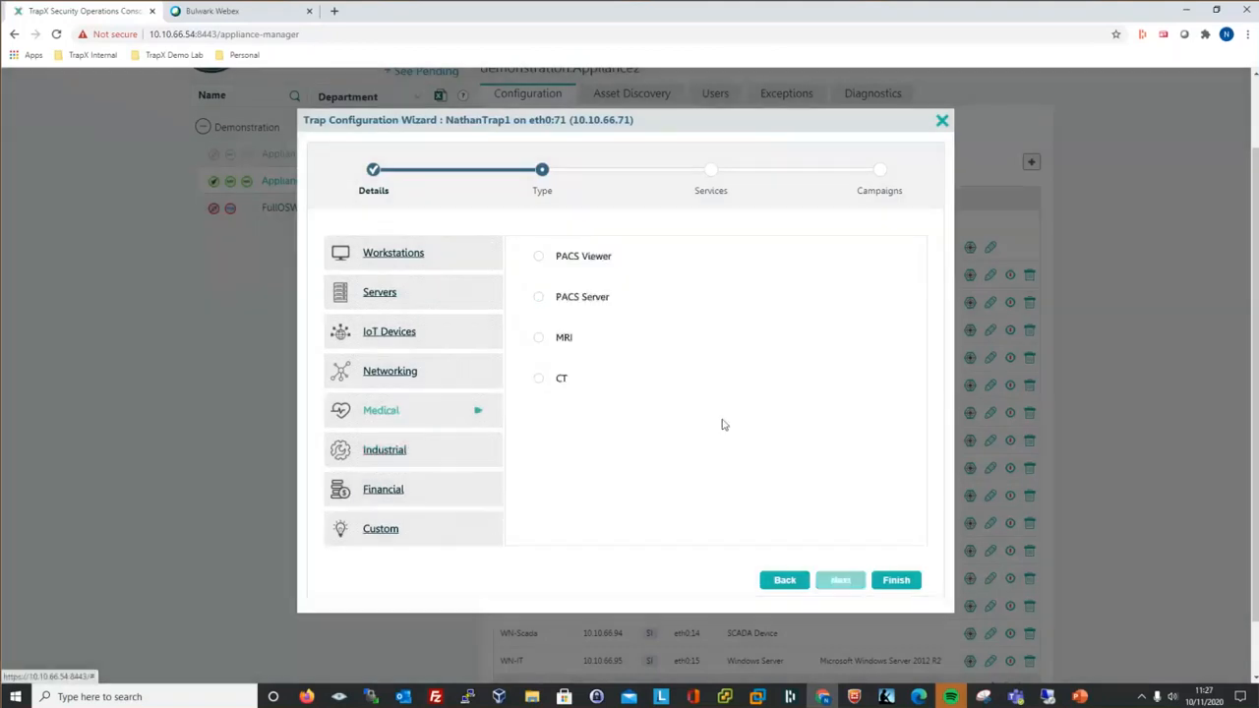
mouse_move(541, 393)
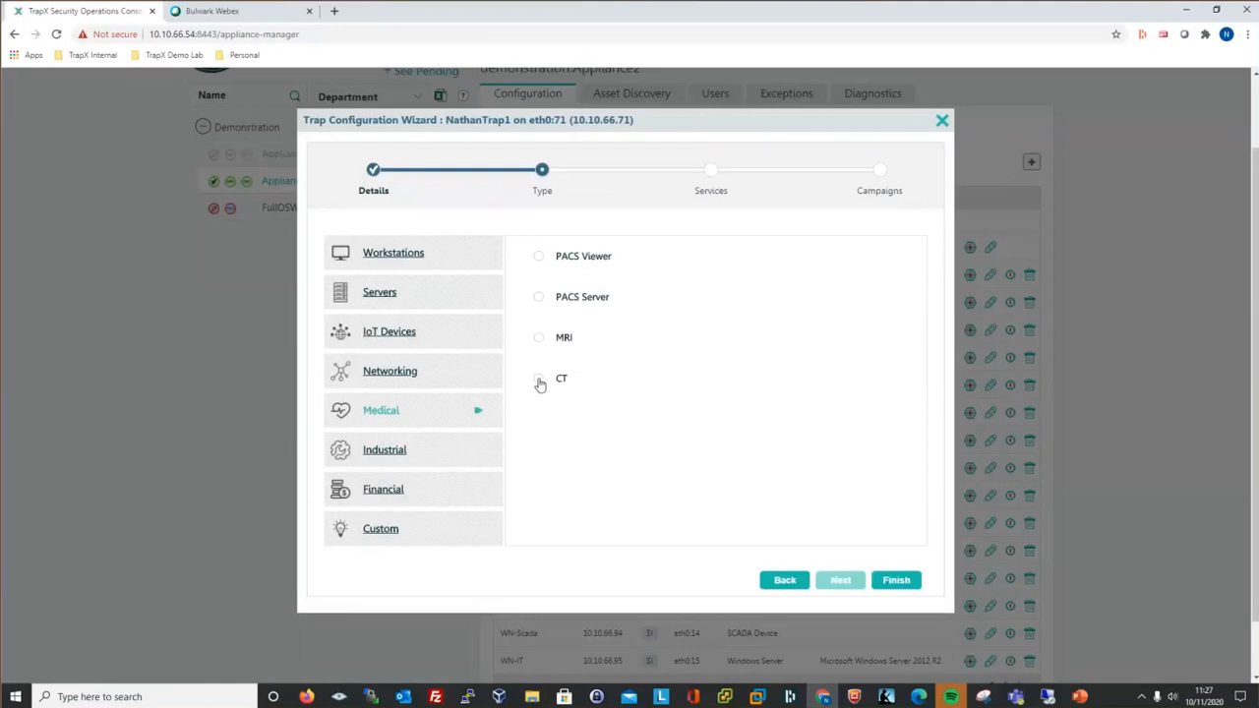
mouse_move(539, 382)
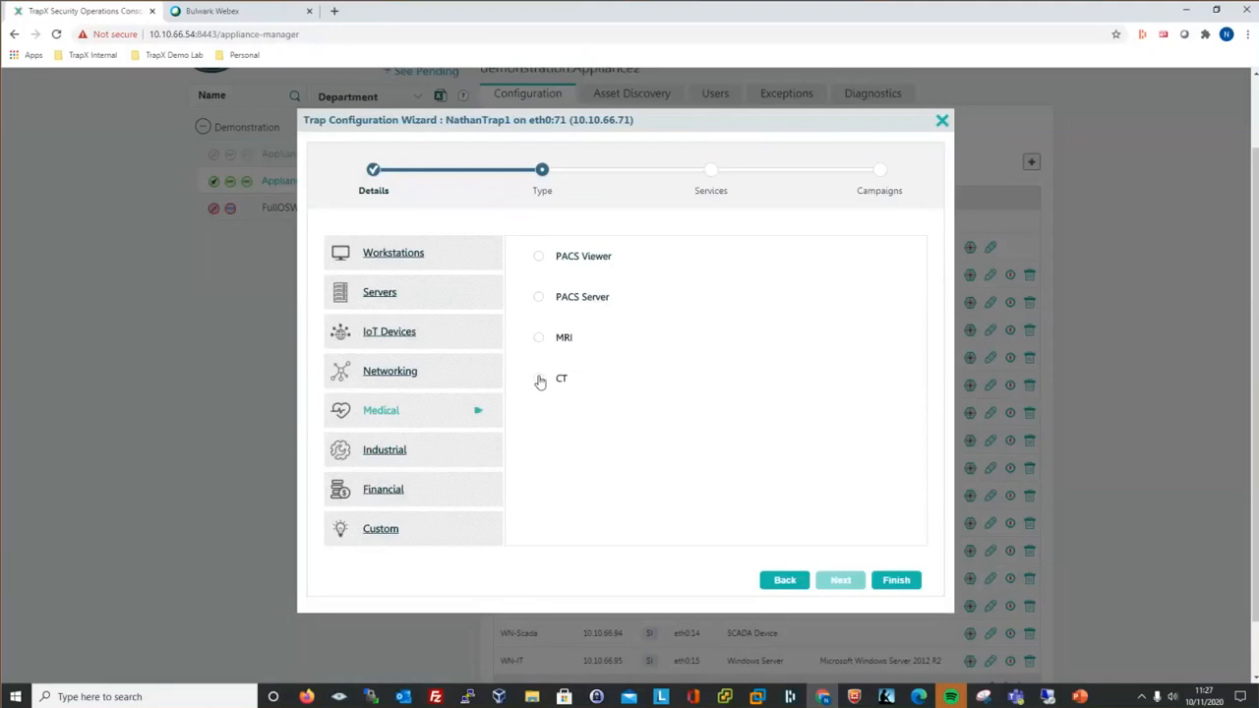
mouse_move(543, 384)
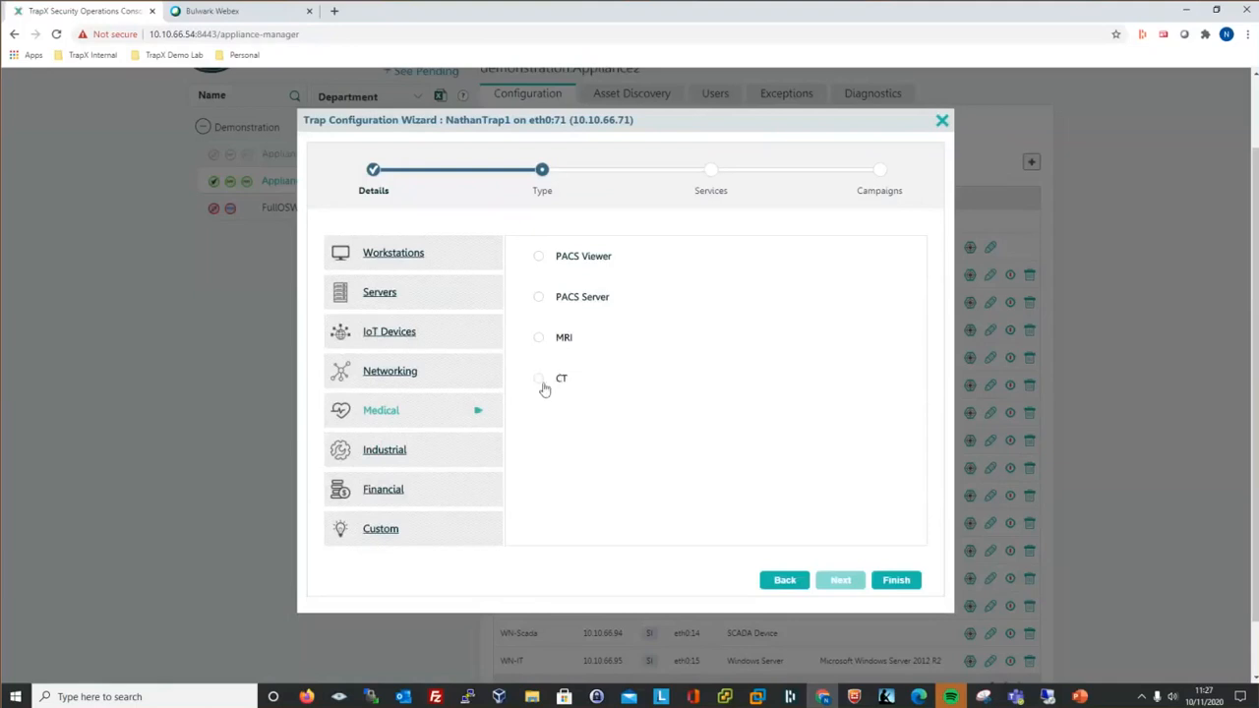
mouse_move(564, 391)
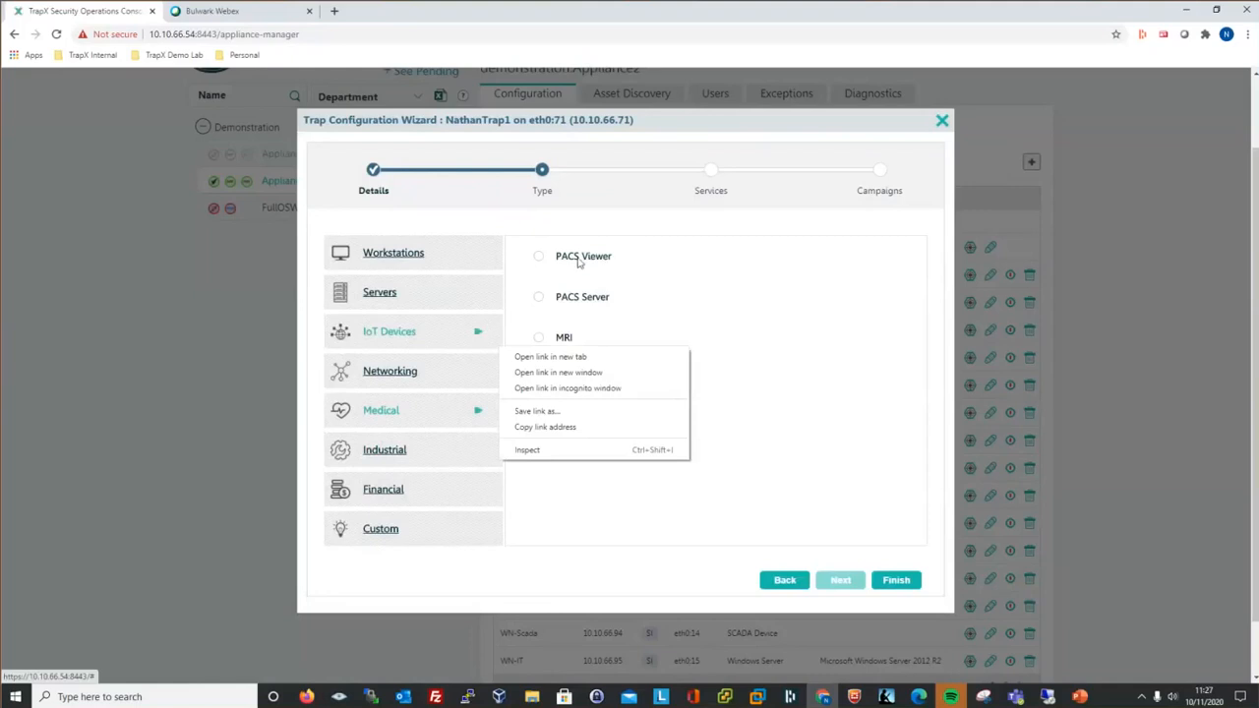
click(379, 292)
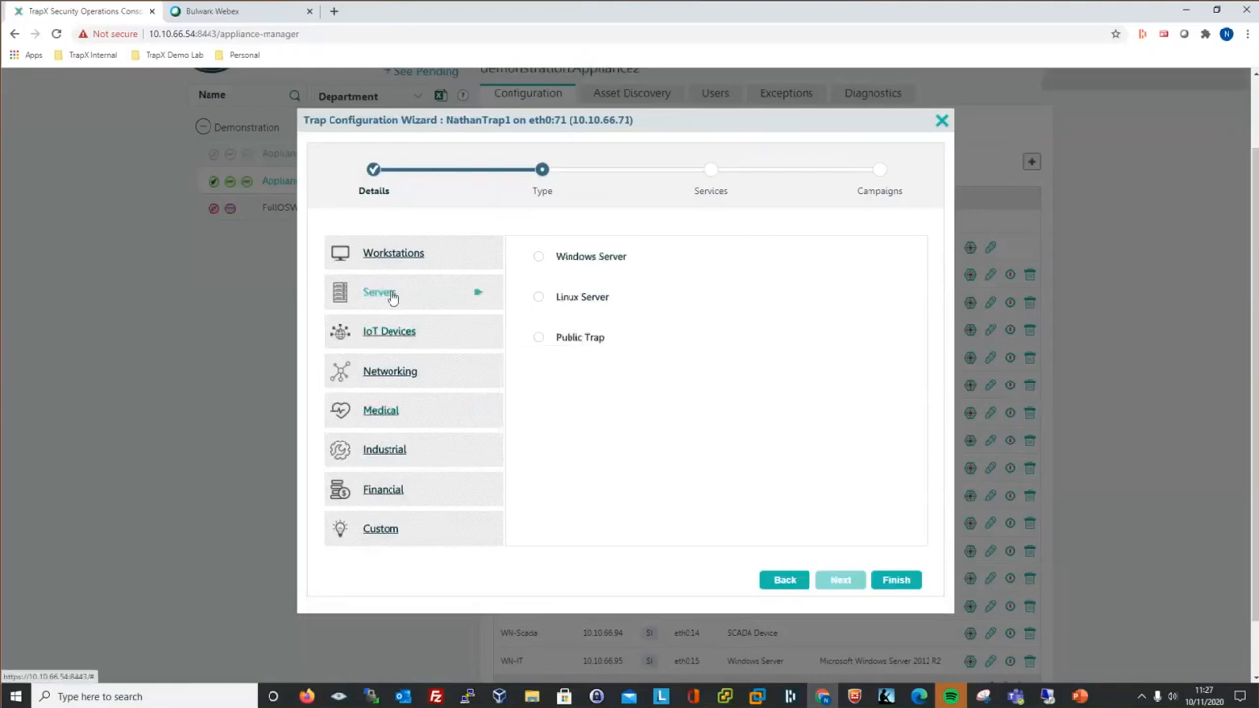
mouse_move(431, 300)
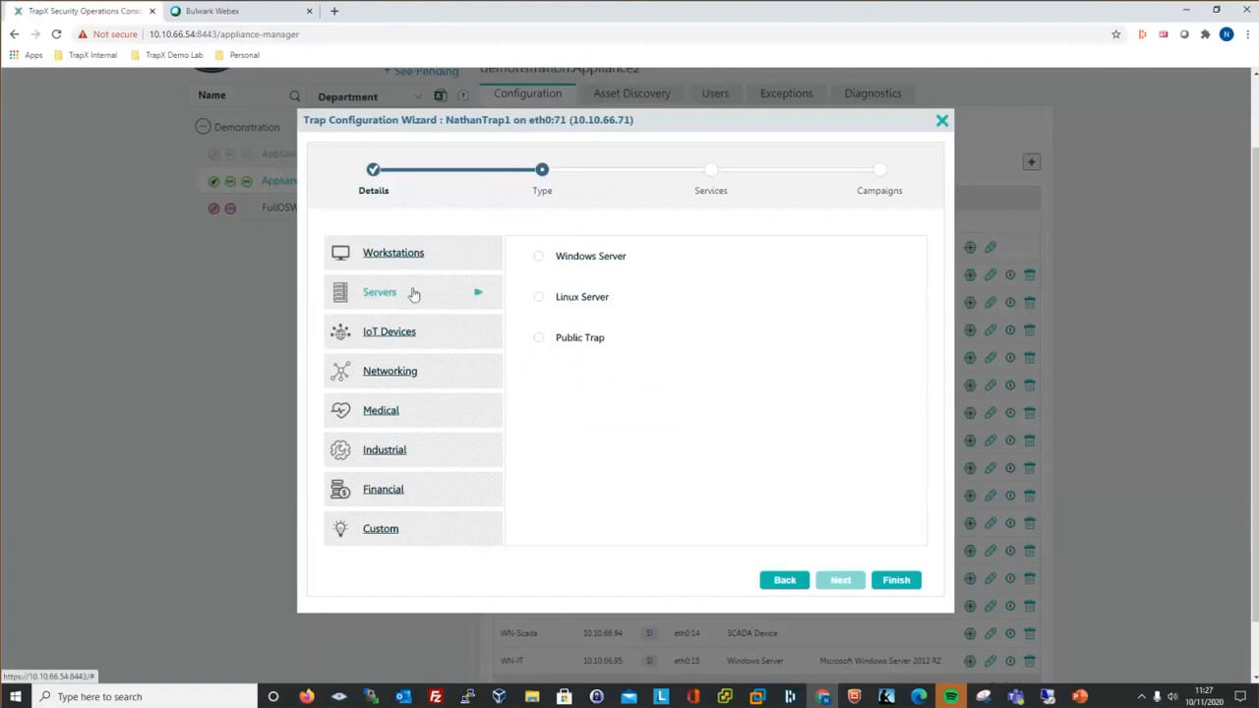
click(538, 256)
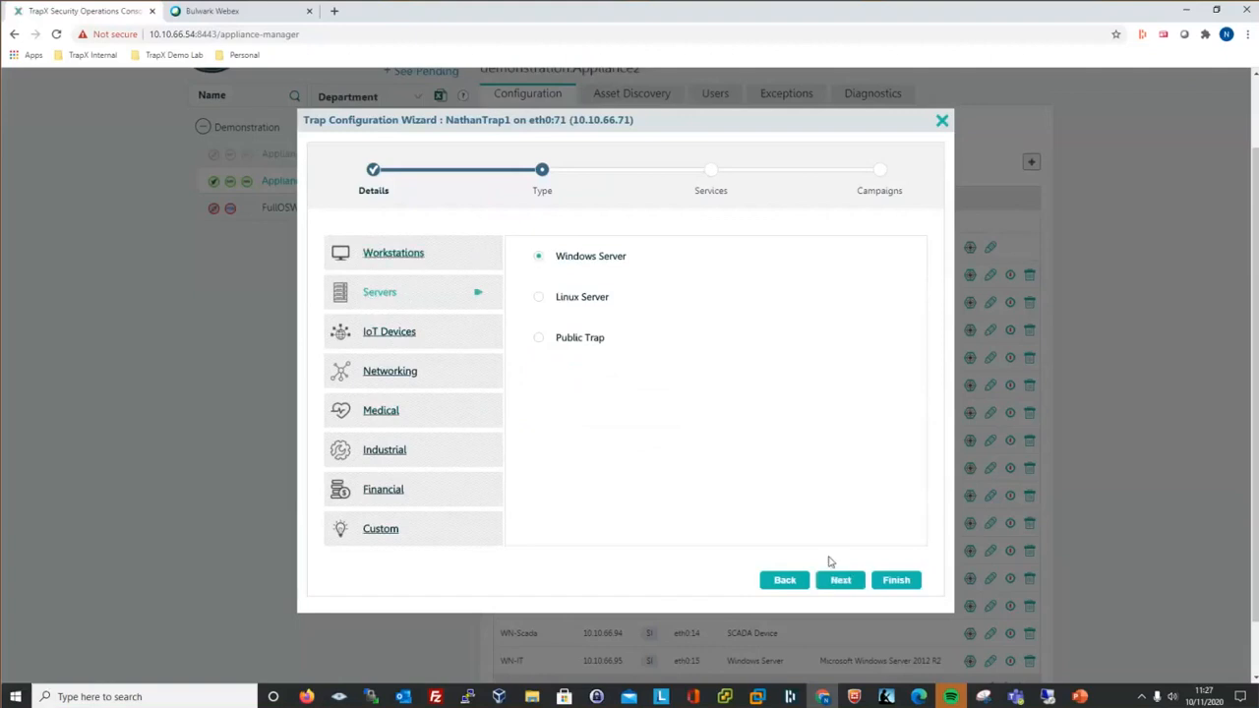
Step: Go to the Services step and set the version to Microsoft Windows Server 2012 R2
click(840, 579)
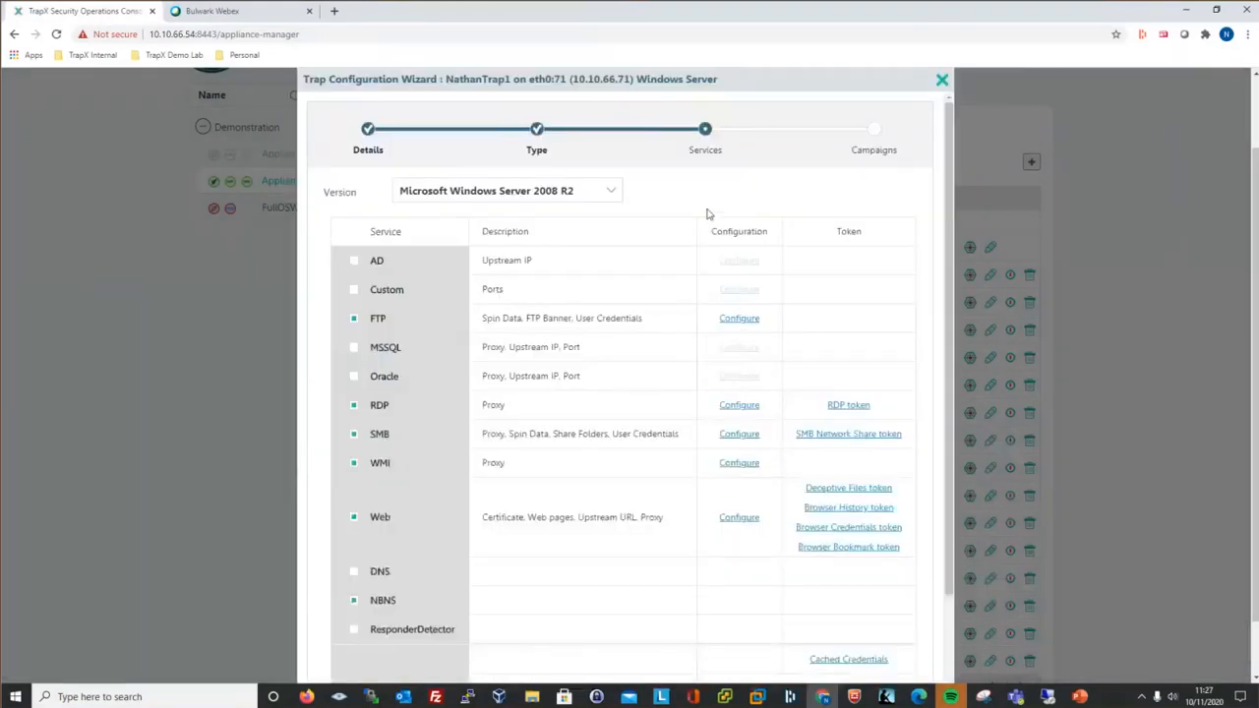
mouse_move(793, 202)
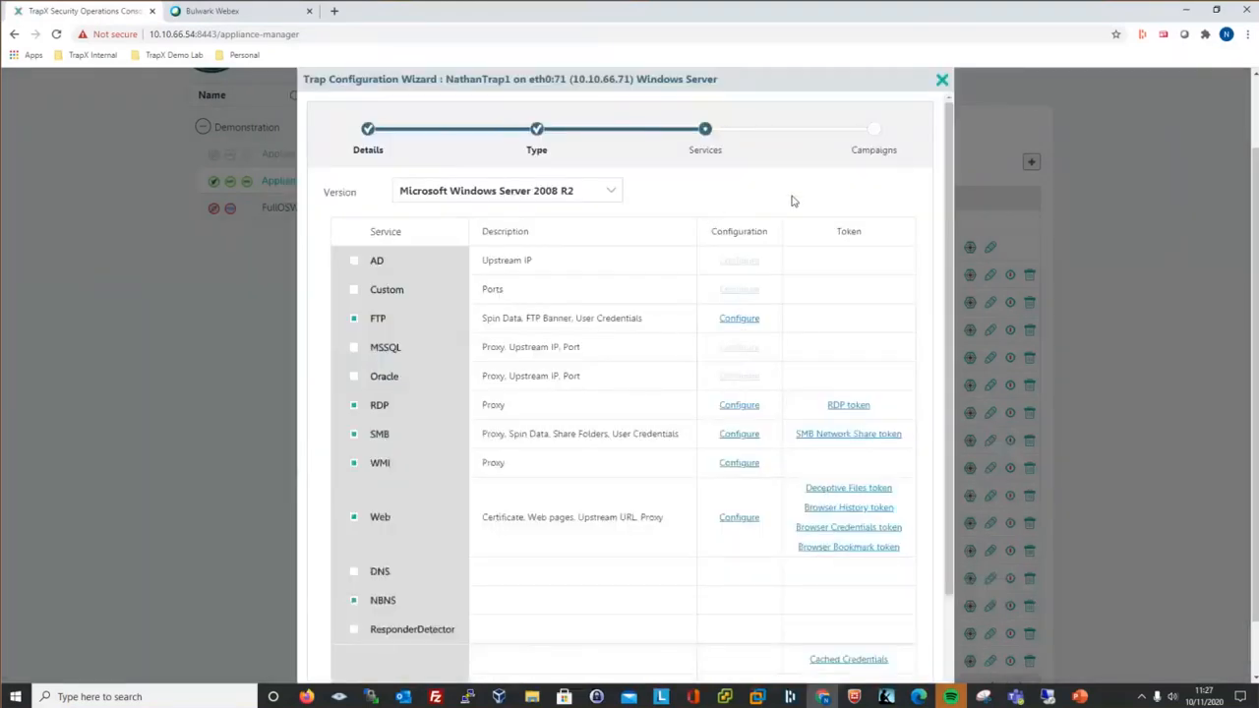
mouse_move(632, 213)
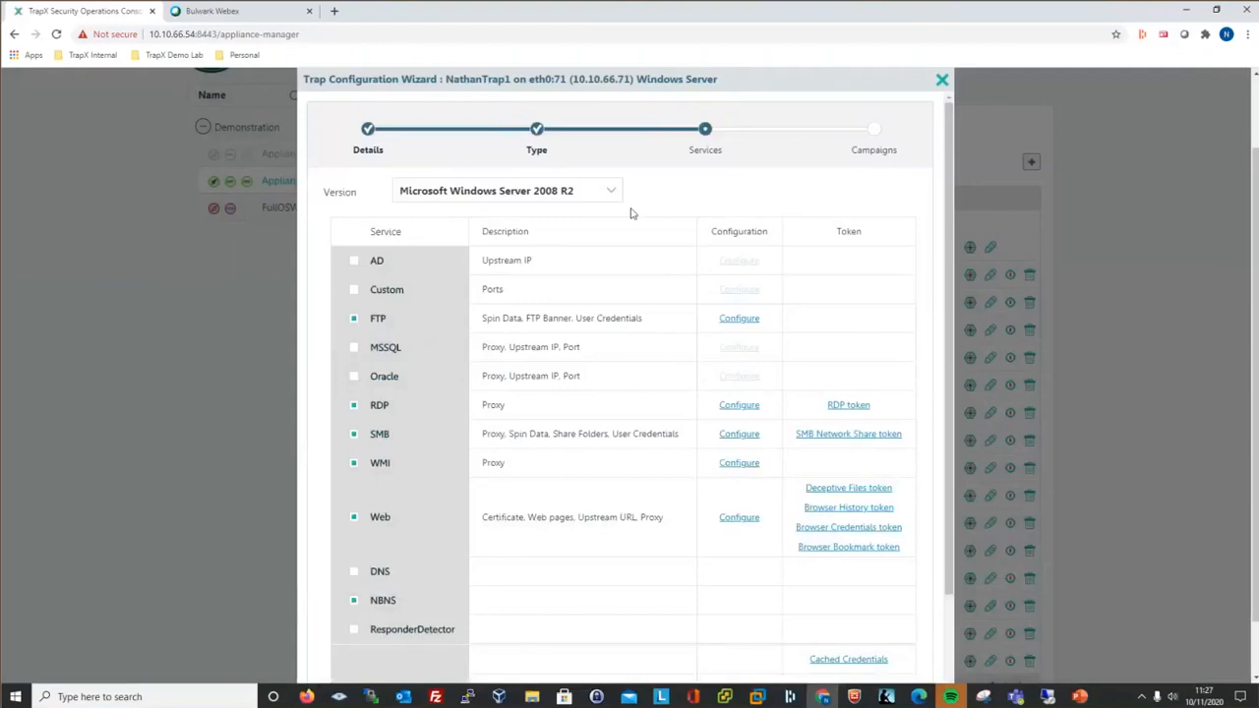
click(507, 191)
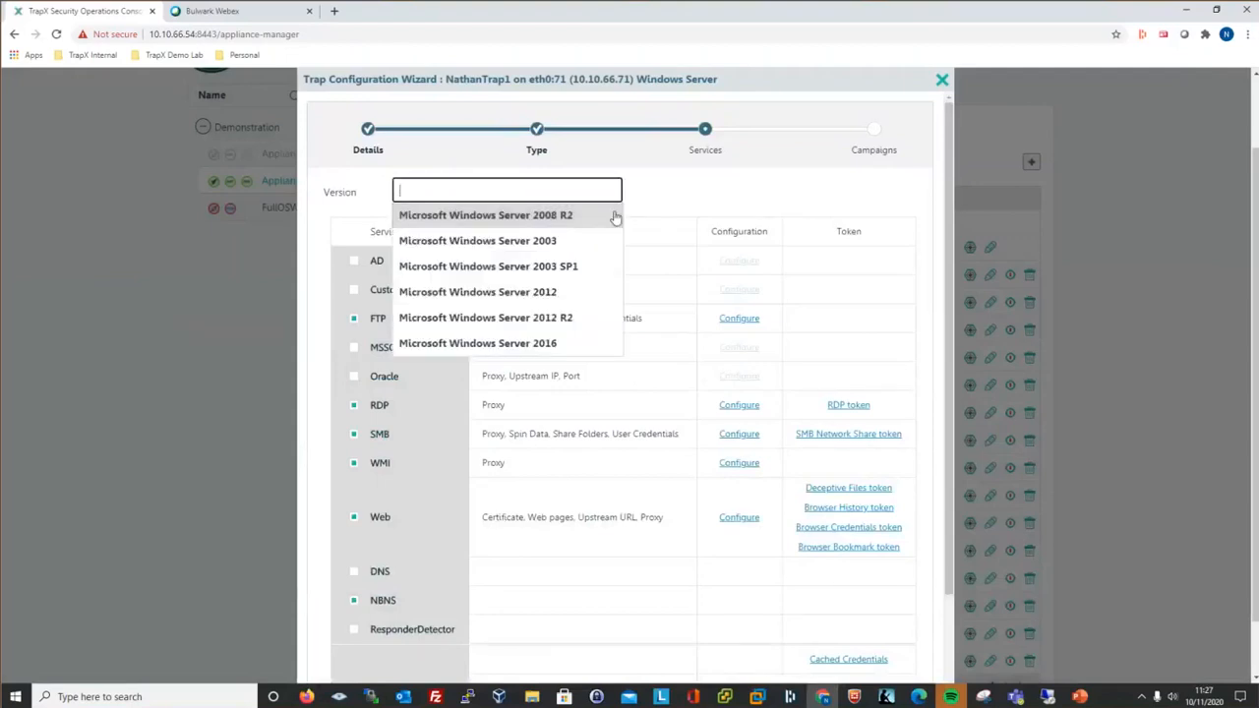
mouse_move(563, 259)
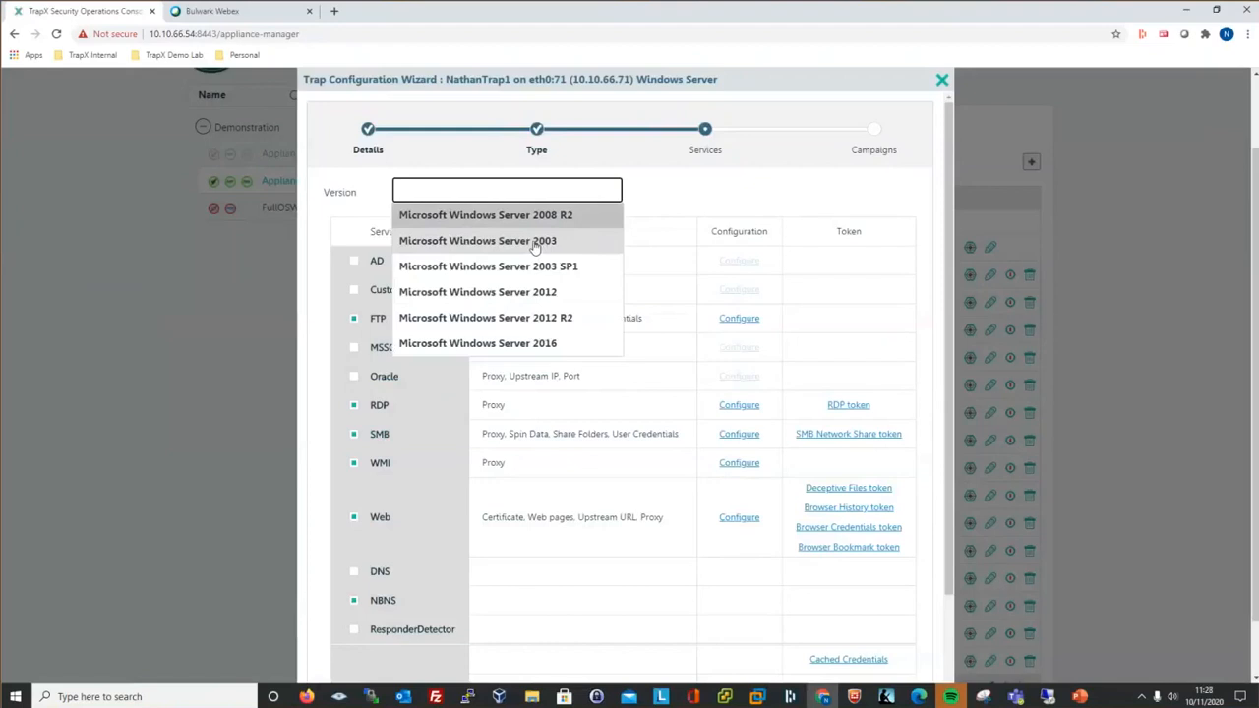
mouse_move(539, 242)
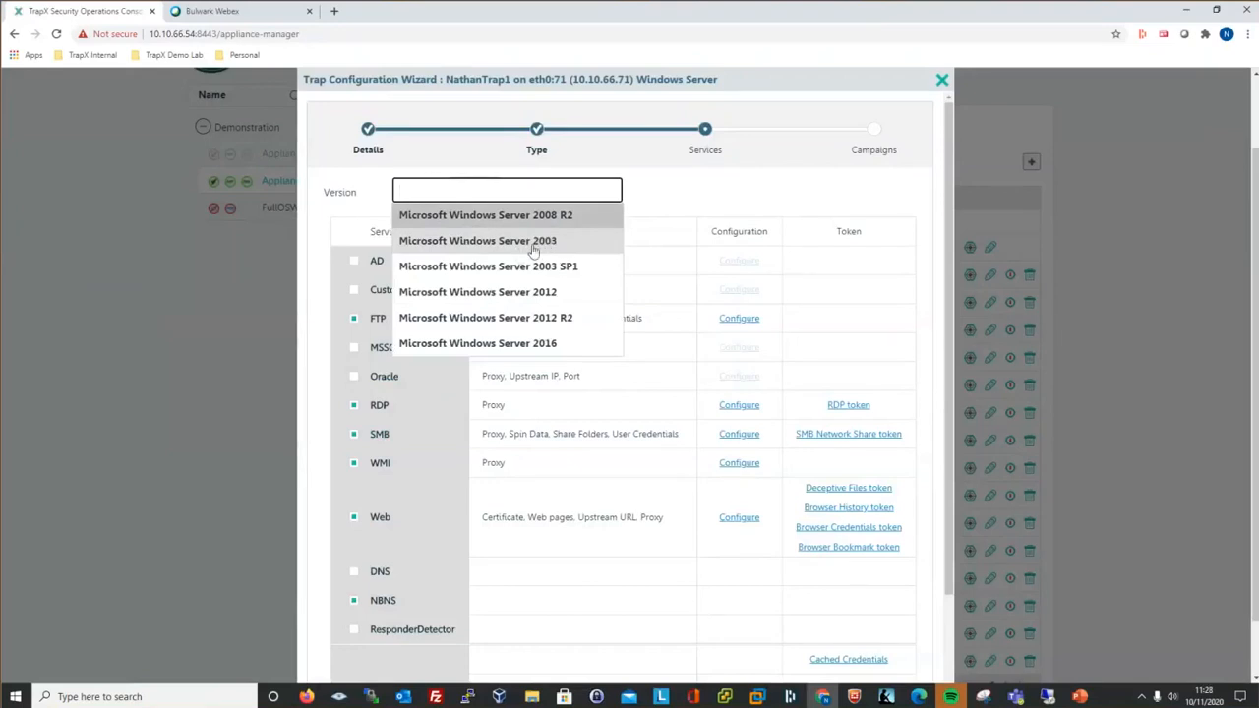
mouse_move(546, 244)
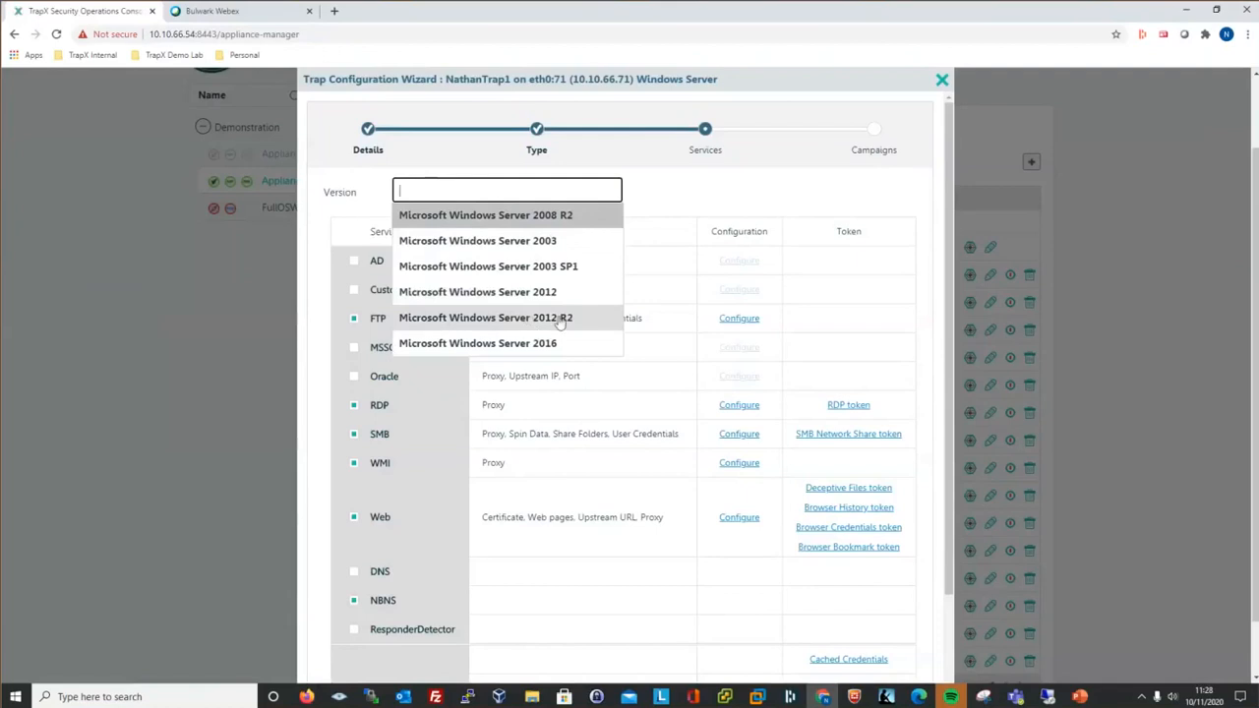
click(483, 317)
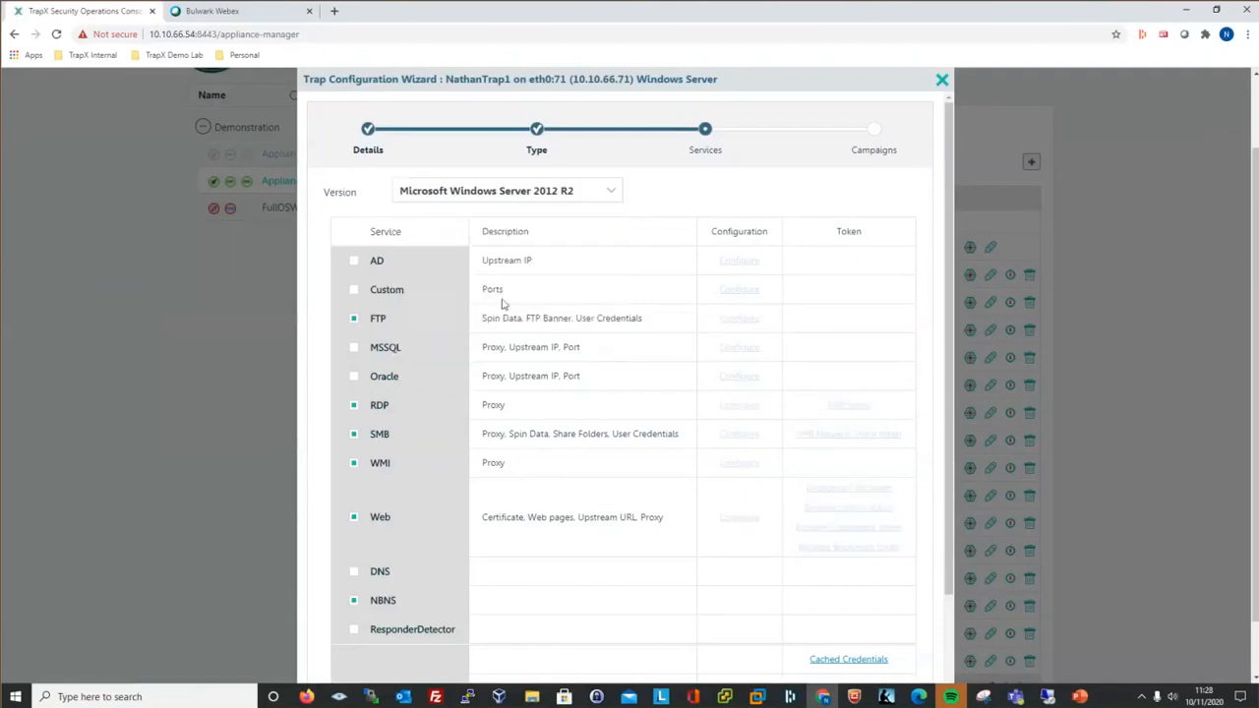
Step: Apply the service configuration and finish the wizard, adding NathanTrap1 at 10.10.66.71
scroll(down, 3)
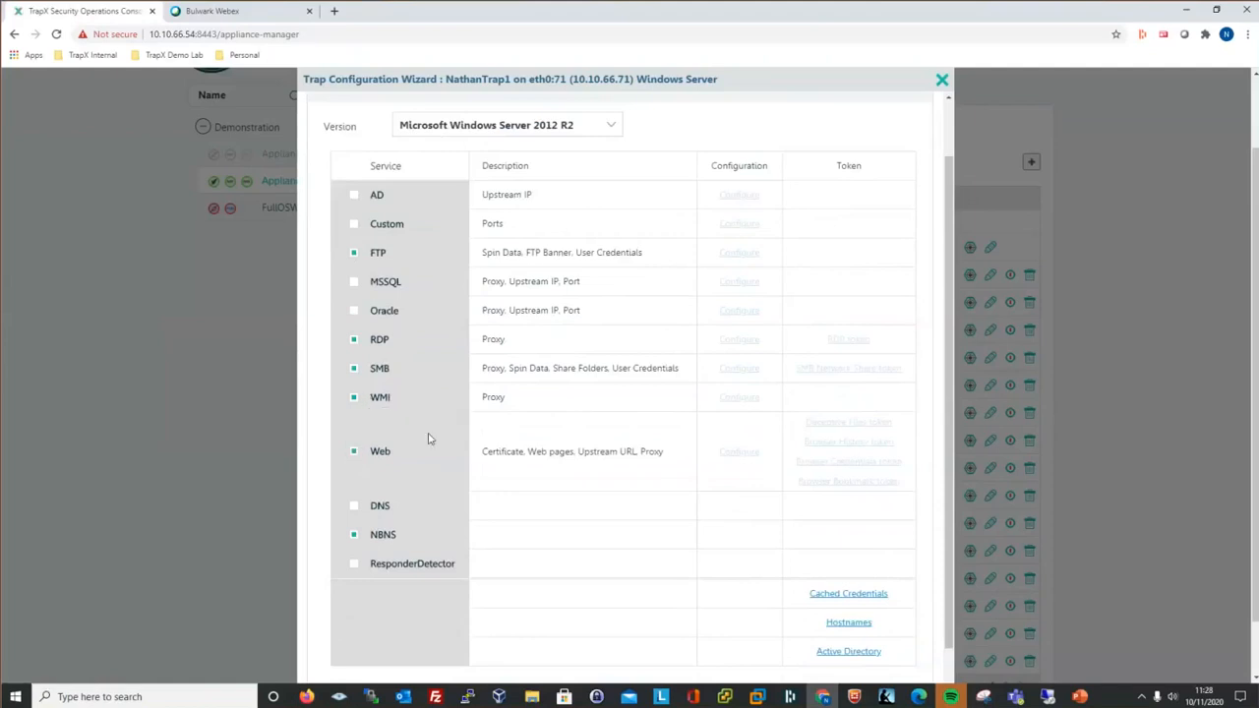
mouse_move(384, 309)
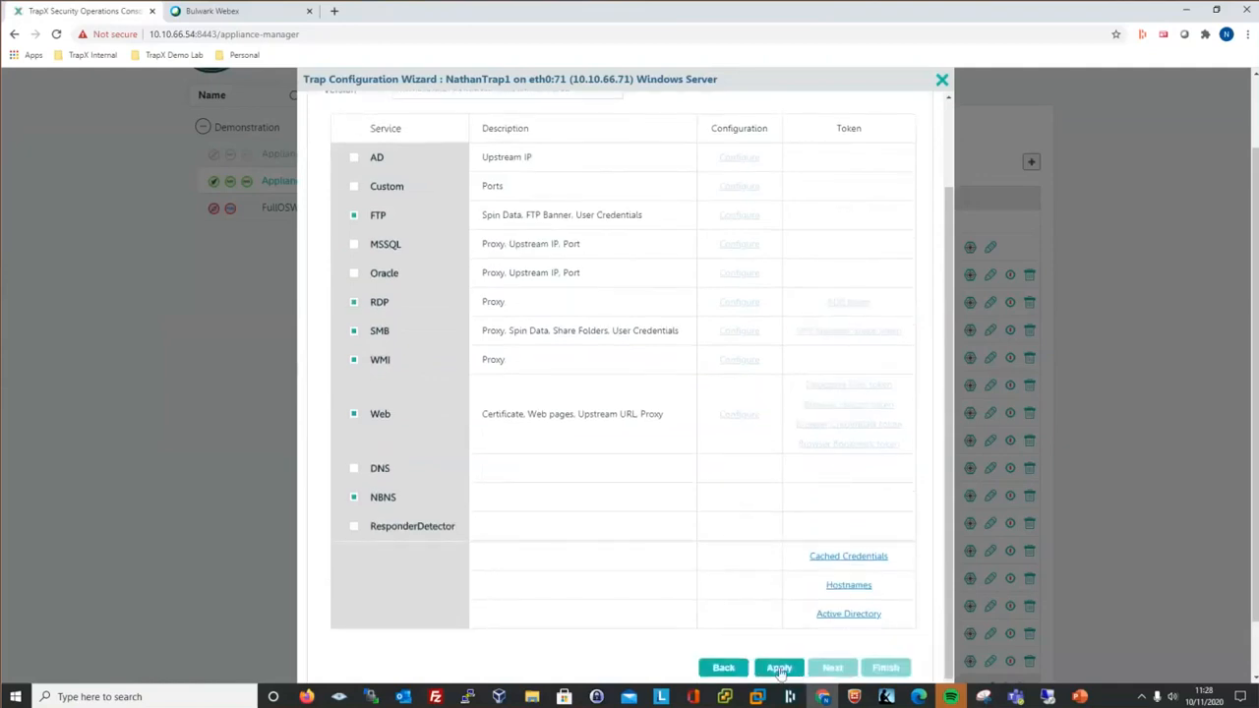
click(778, 667)
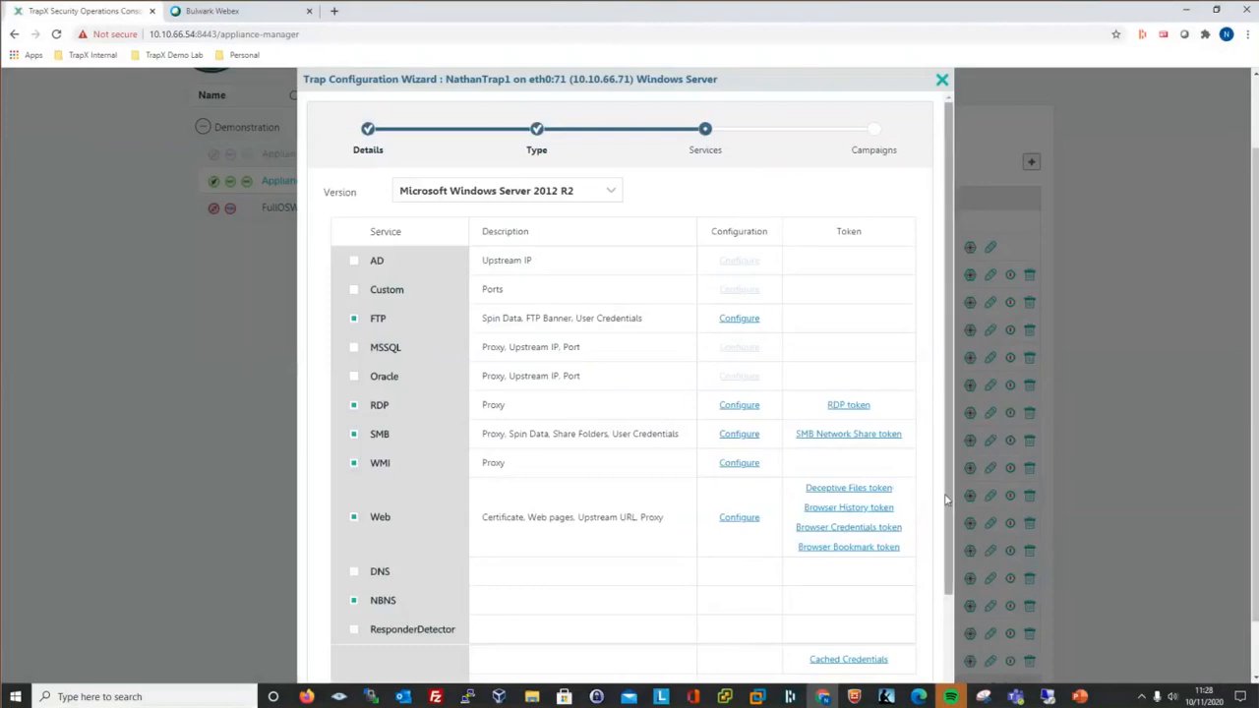
scroll(down, 3)
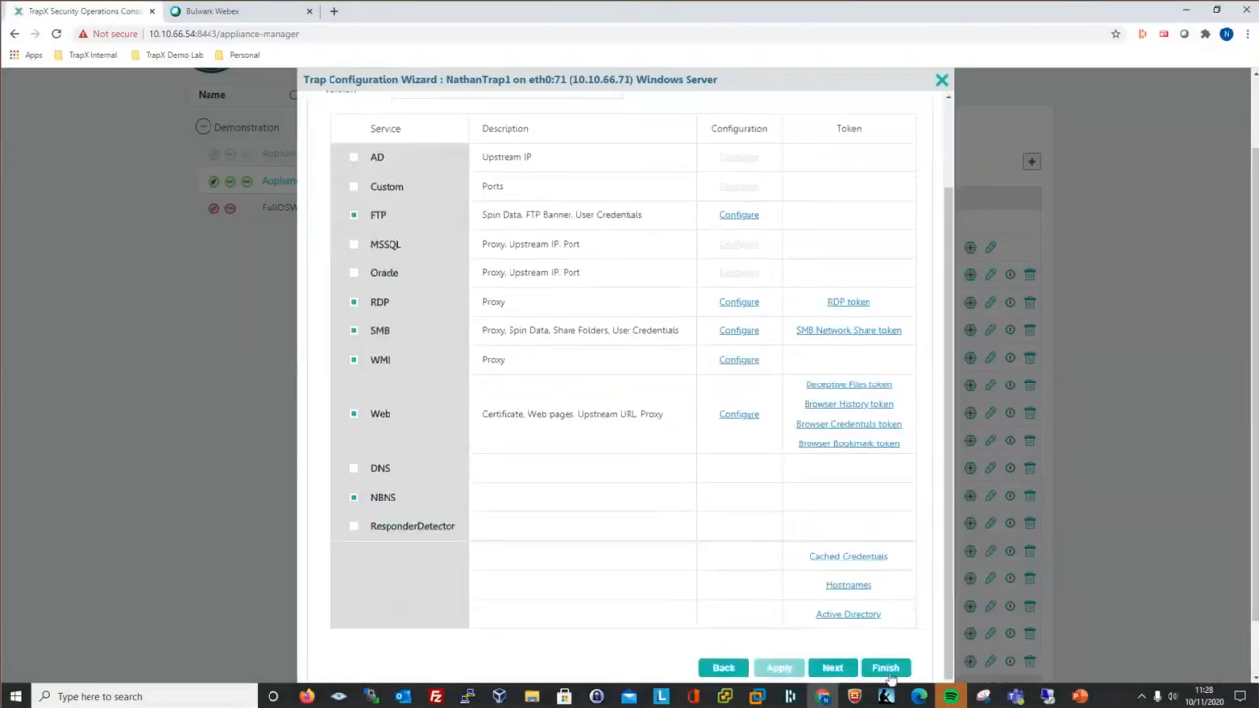
click(884, 668)
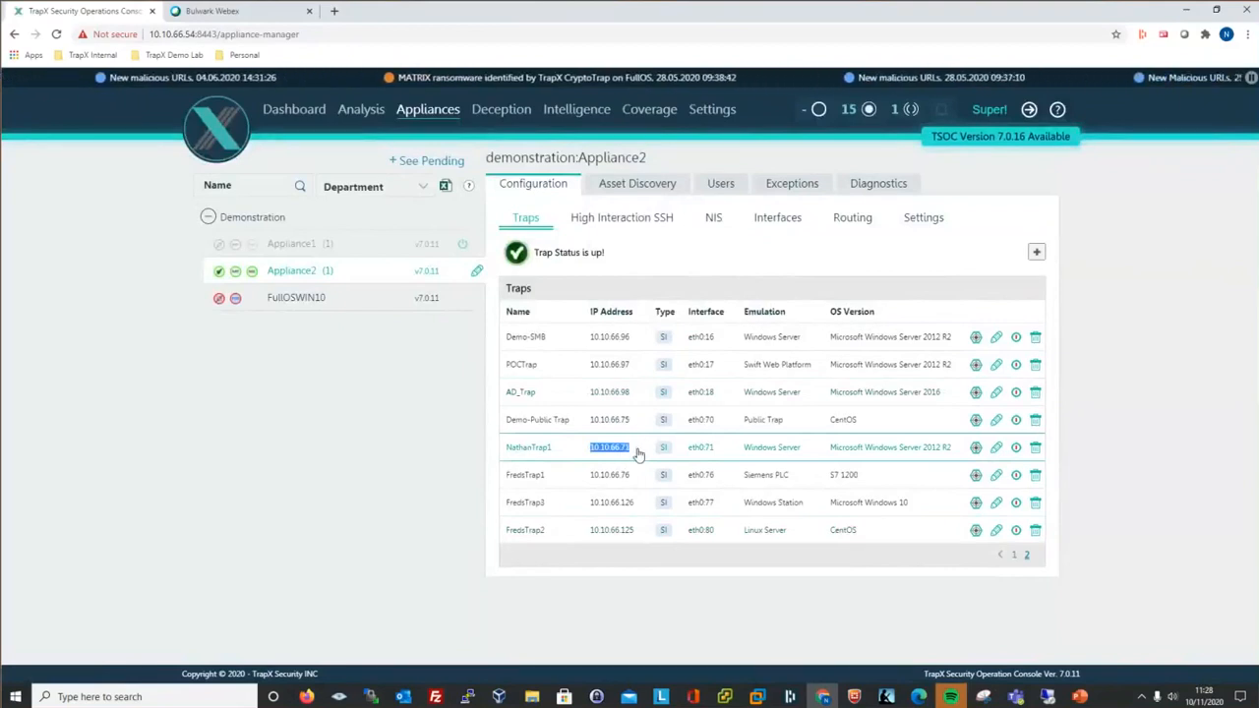
Step: Copy NathanTrap1's IP address 10.10.66.71 from its right-click menu
right_click(608, 448)
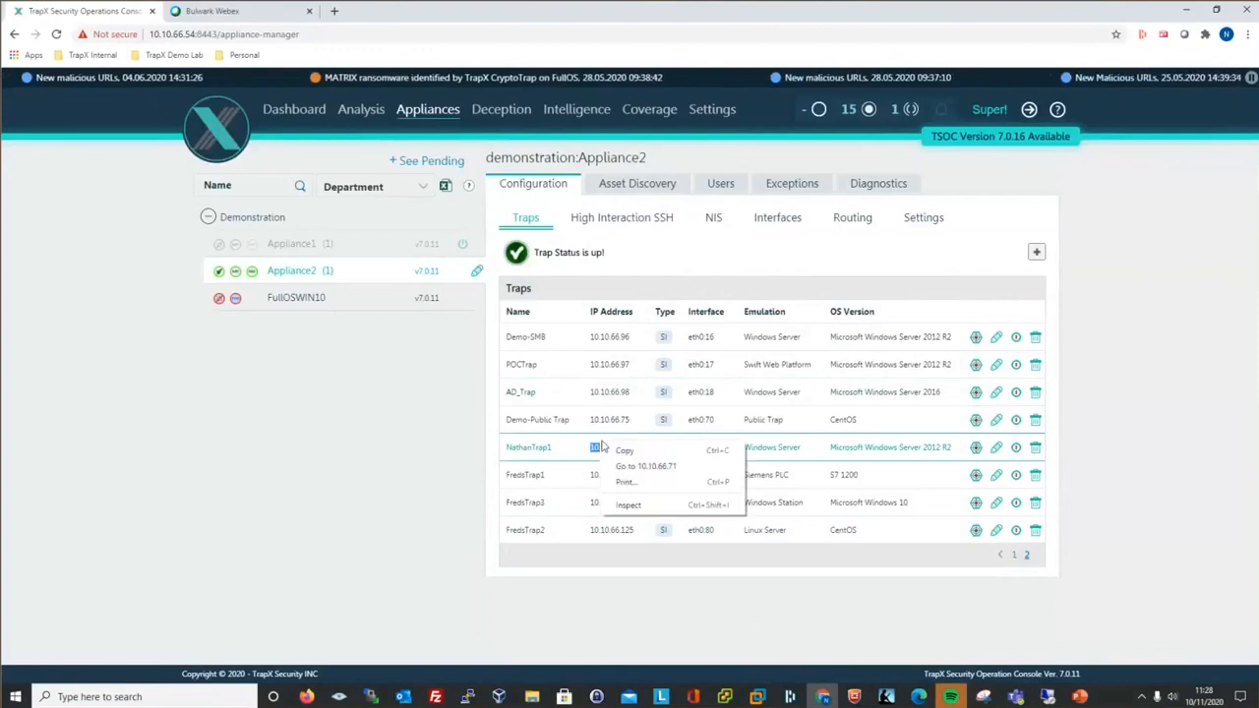
click(610, 447)
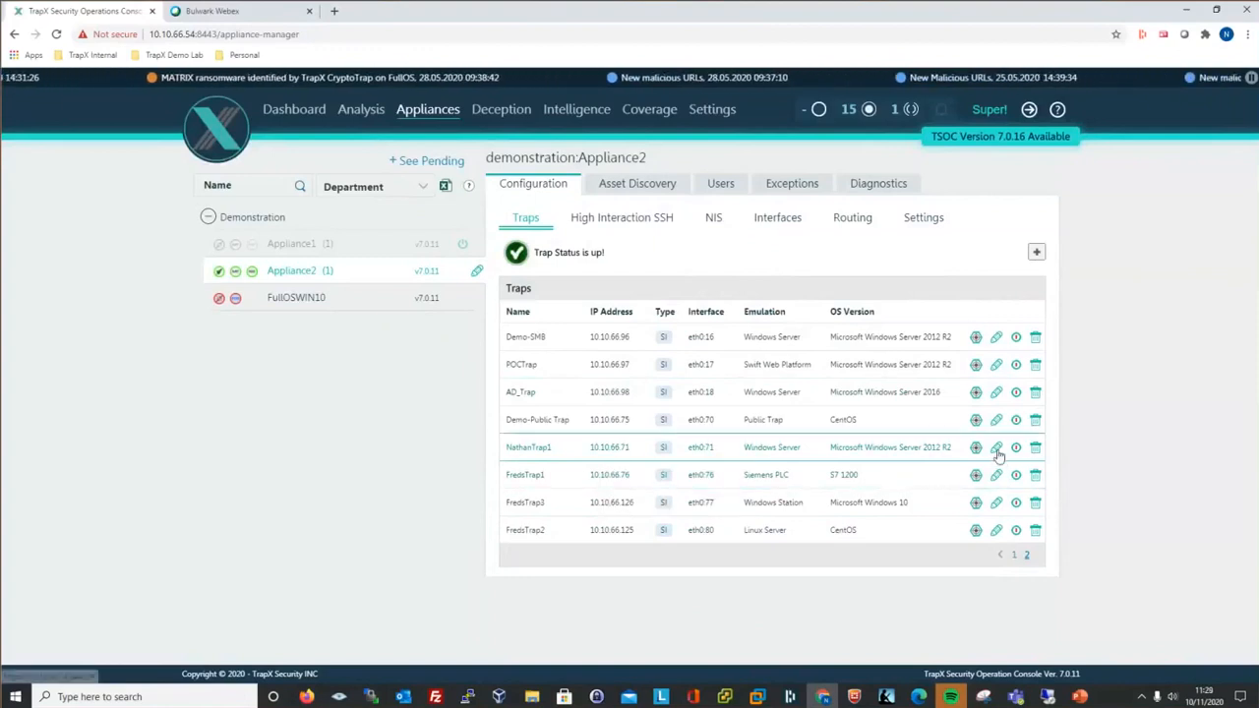
mouse_move(996, 447)
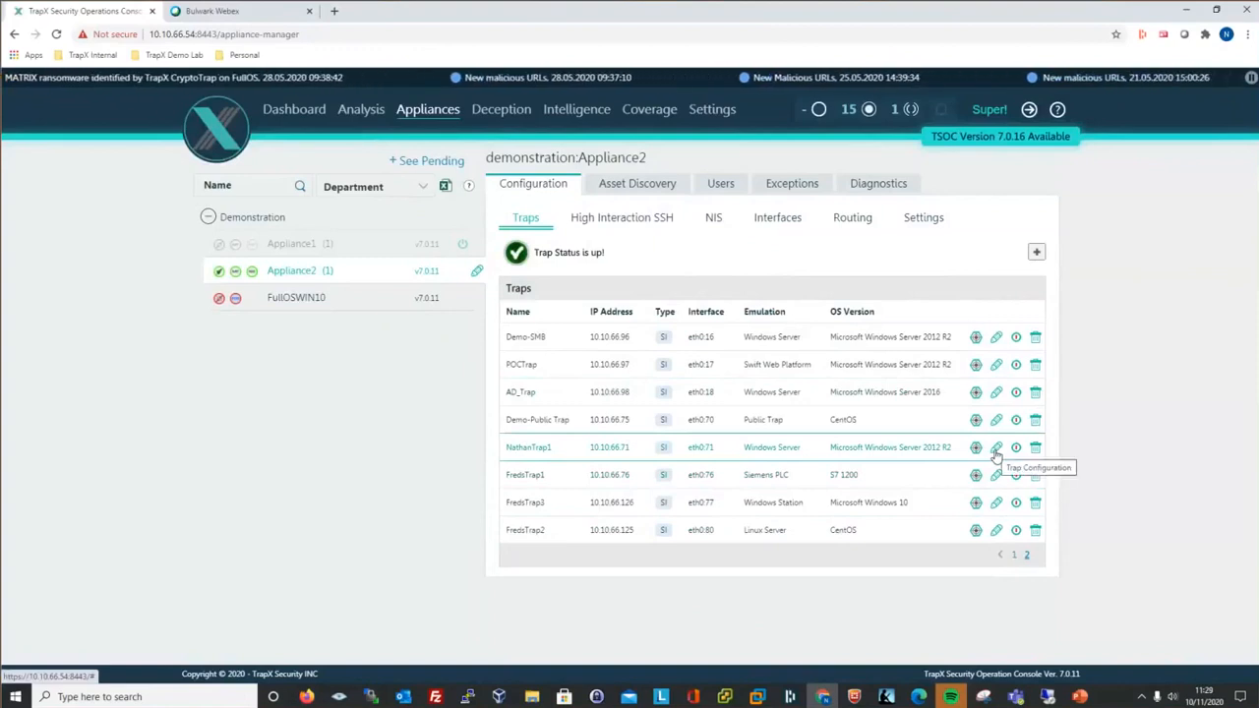
mouse_move(285, 571)
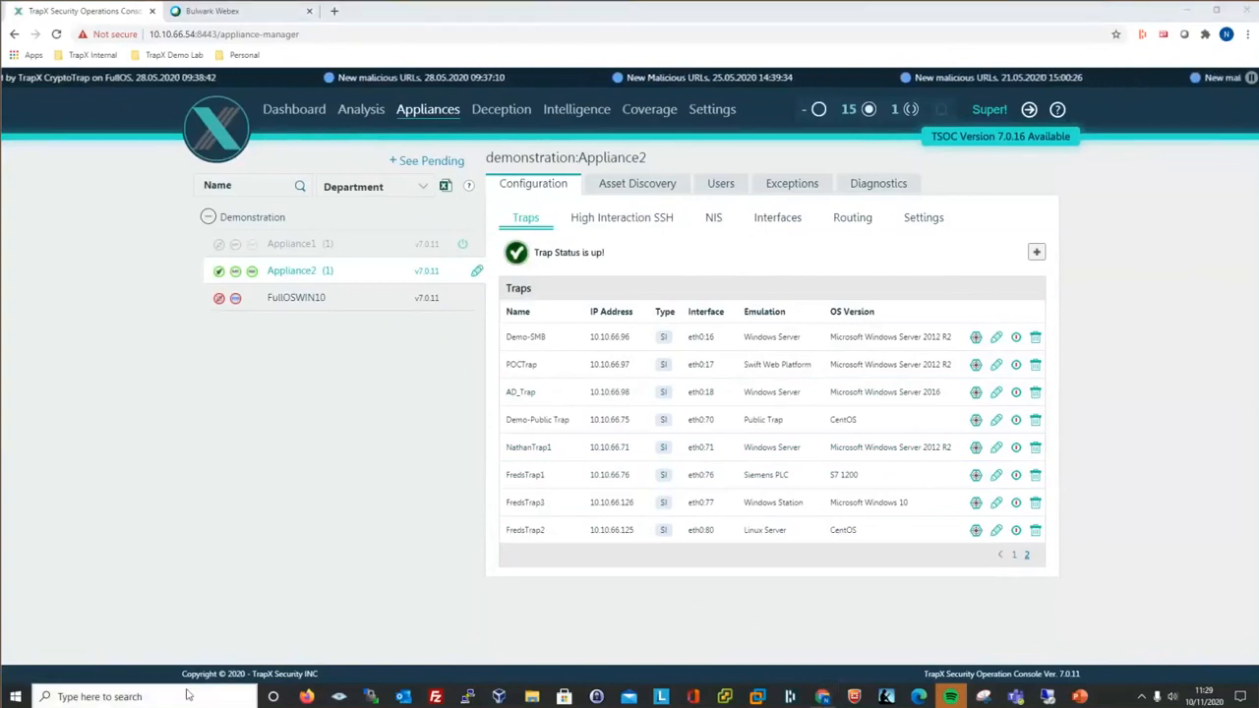
Step: Ping NathanTrap1 at 10.10.66.71 from Command Prompt, getting four replies with 0% loss
text(cmd)
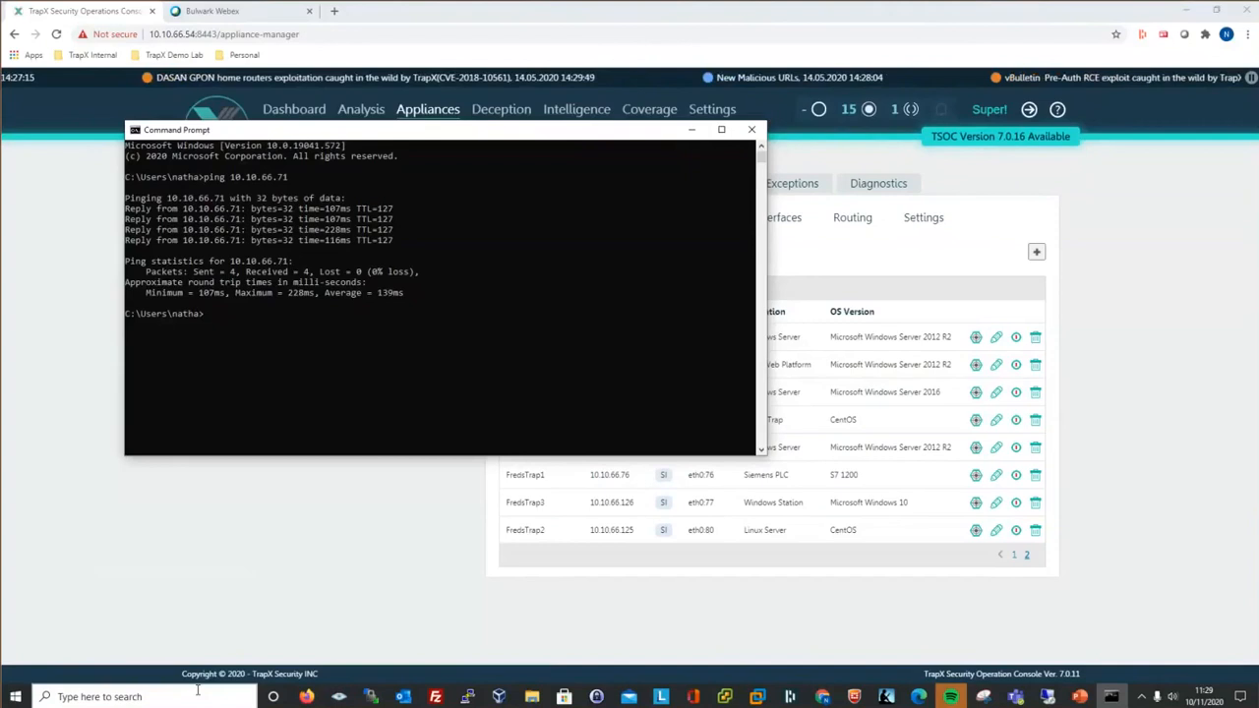
click(751, 129)
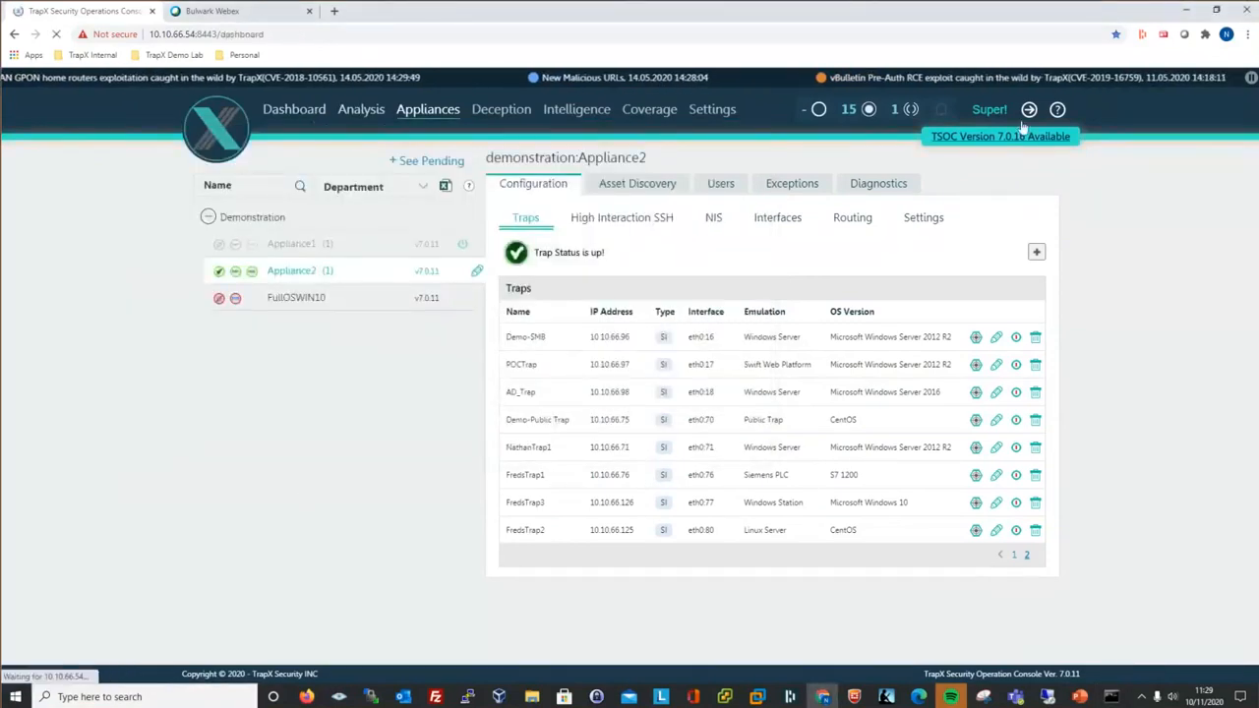
Step: Show the dashboard's last-day threat statistics and scroll through them before moving to Analysis
click(293, 110)
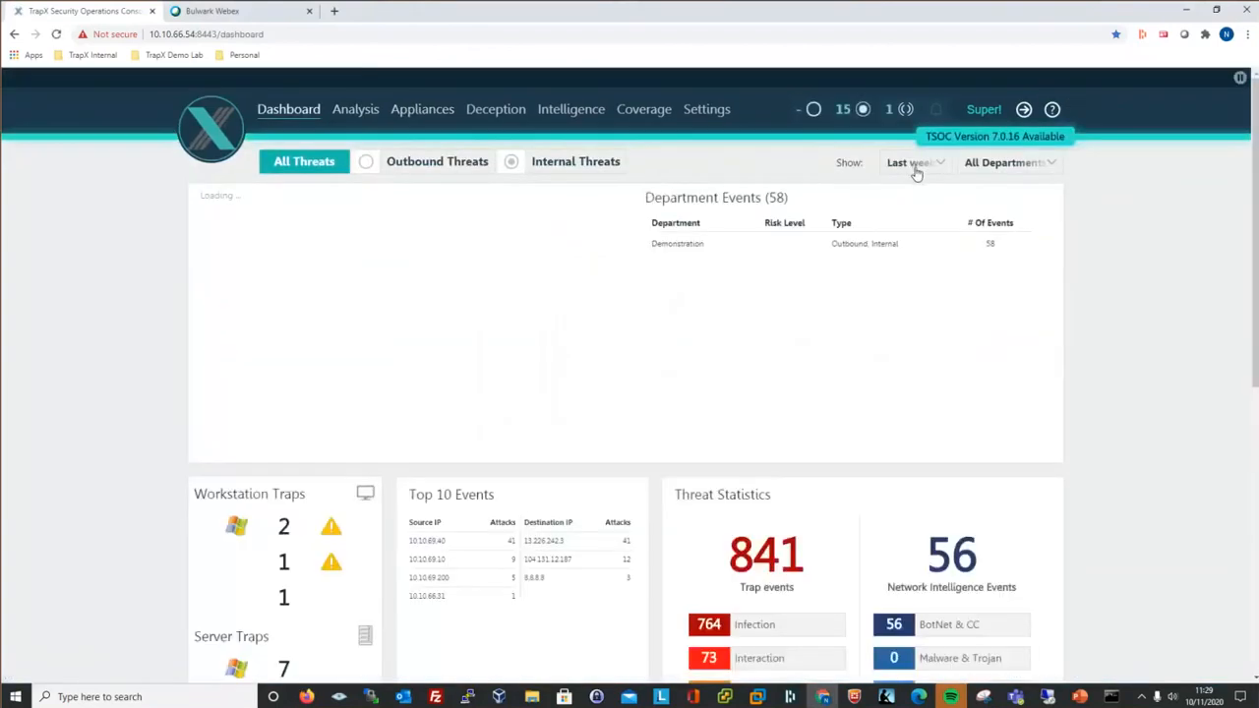
scroll(down, 3)
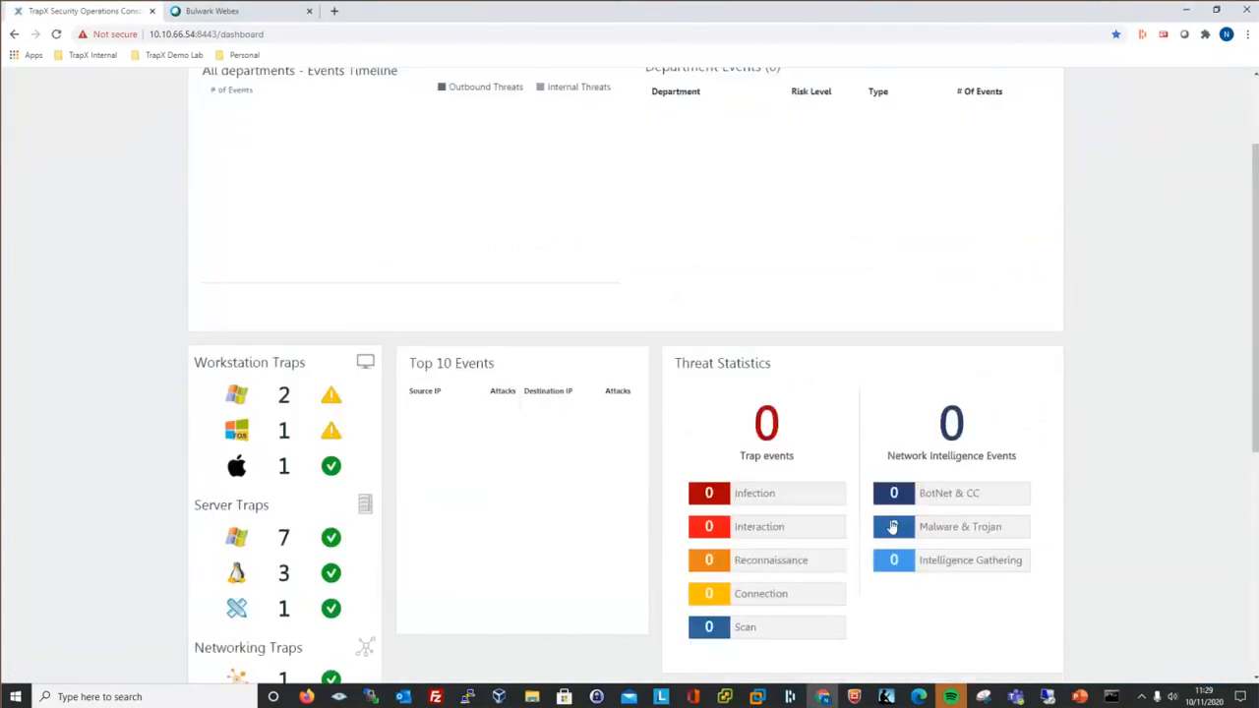
scroll(down, 3)
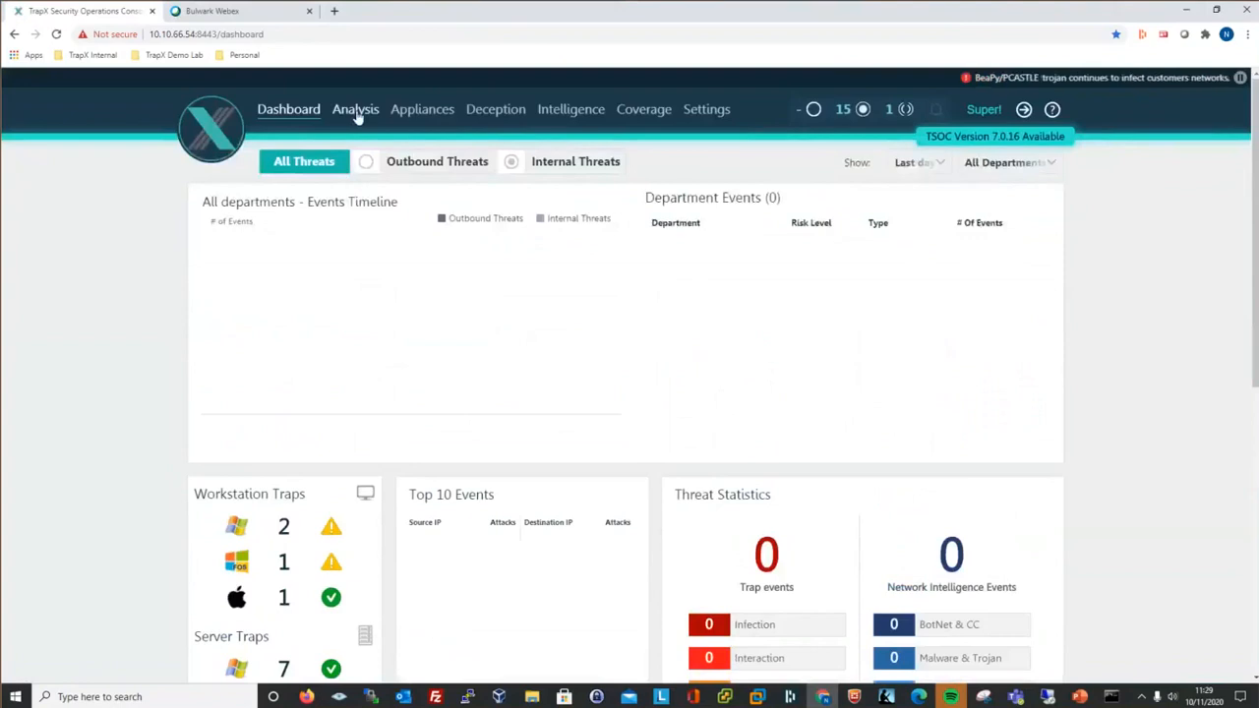
click(355, 109)
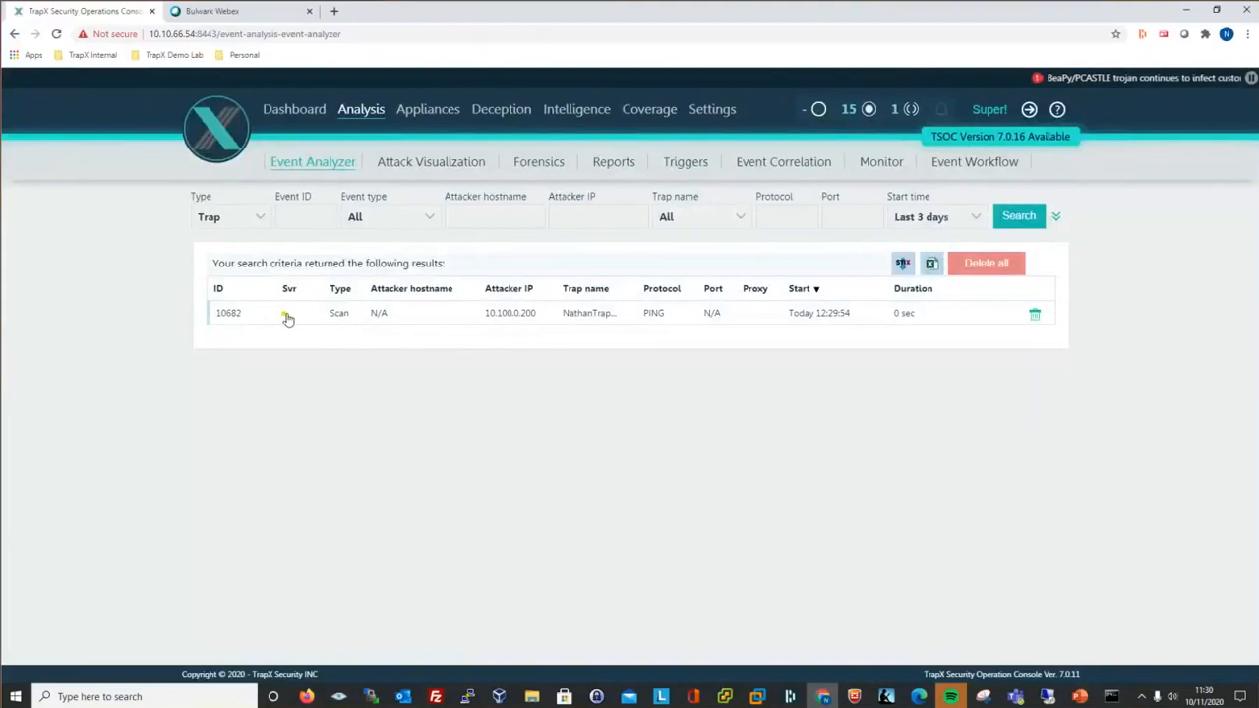
mouse_move(511, 322)
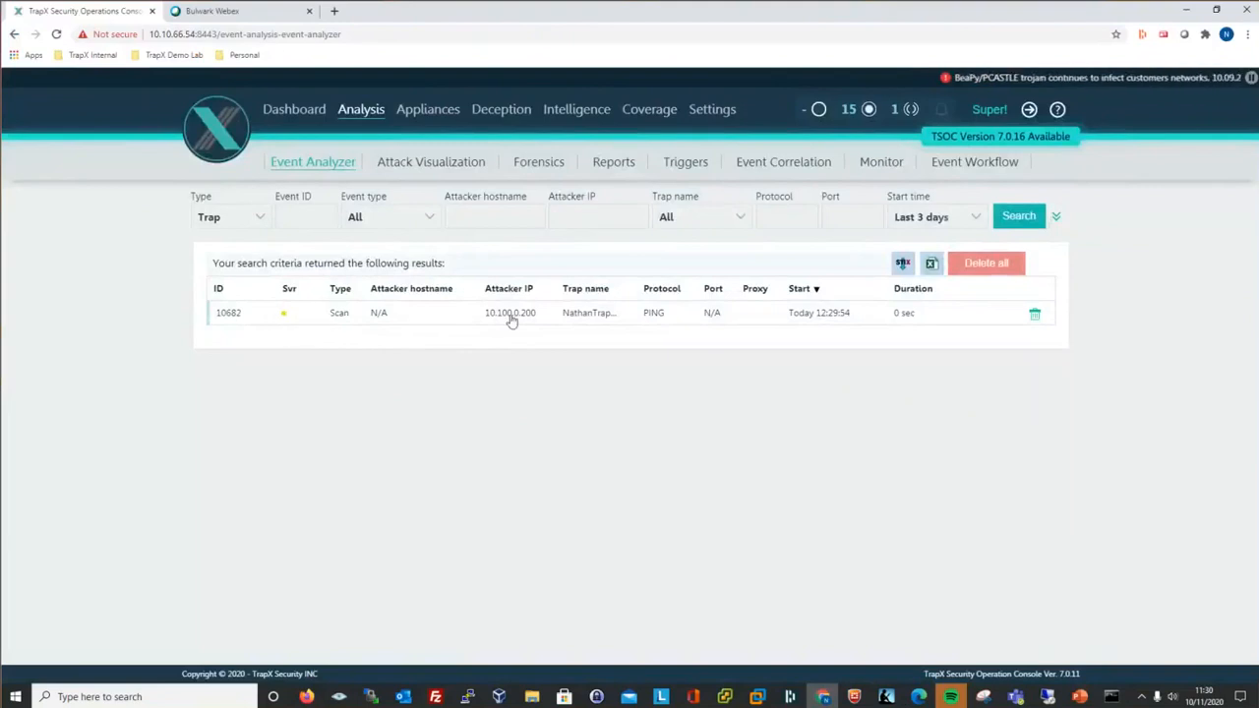
Step: Expand PING event 10682 to see its four ICMP Echo requests, then return to Command Prompt
double_click(510, 313)
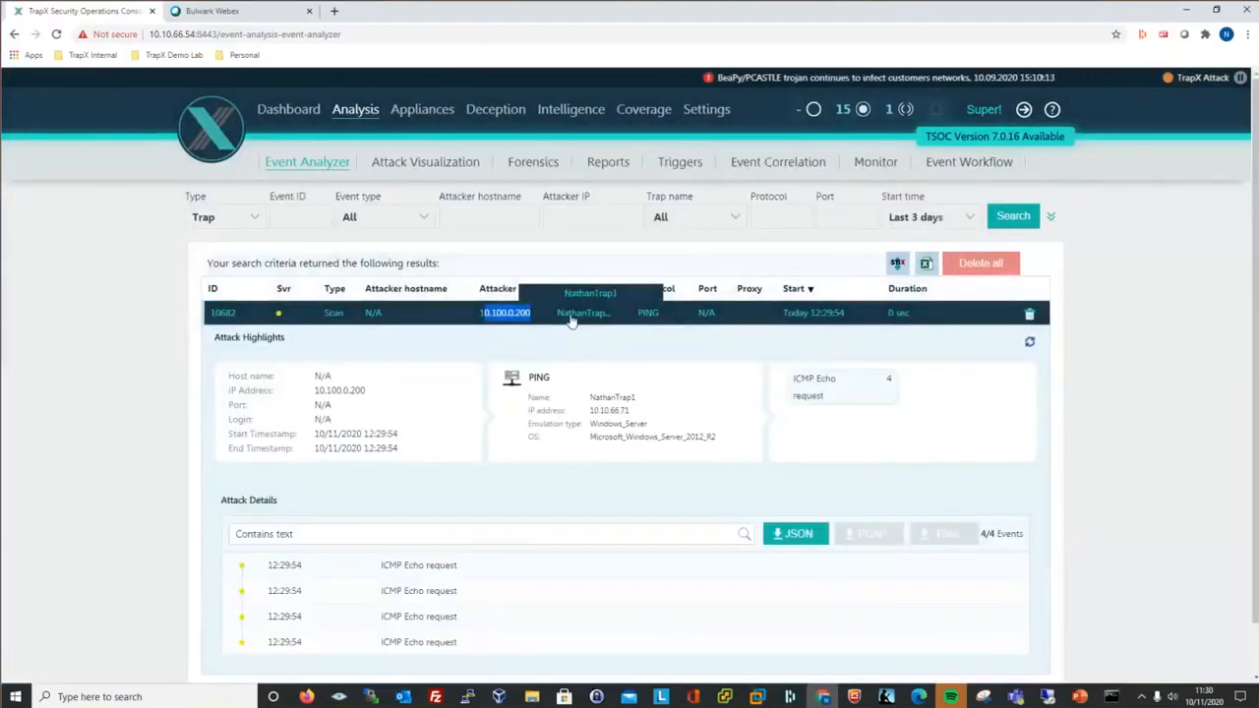
mouse_move(762, 319)
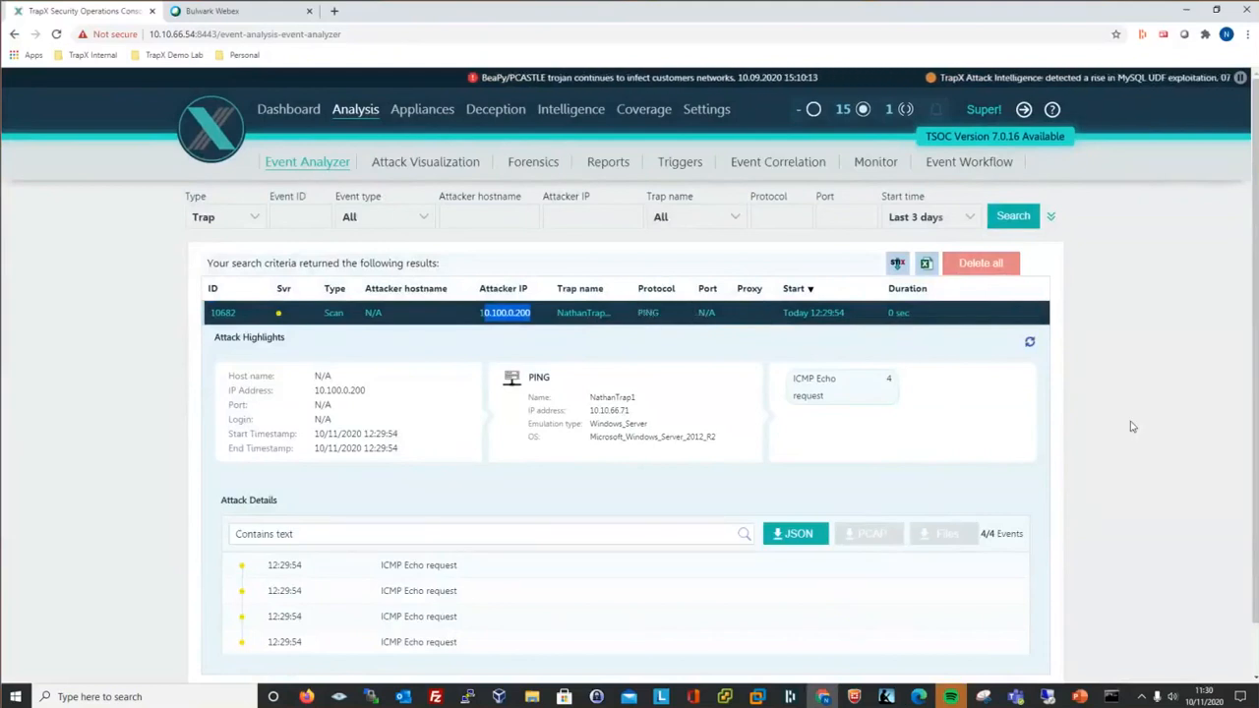
scroll(down, 3)
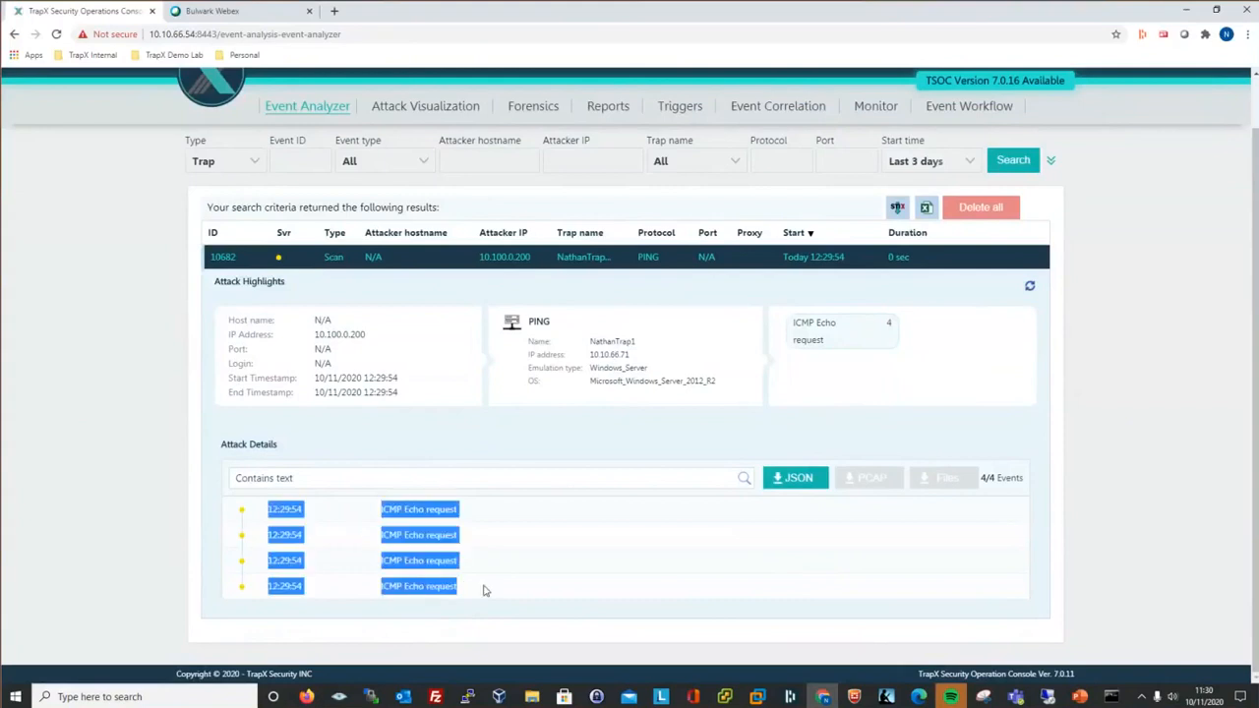
mouse_move(1088, 650)
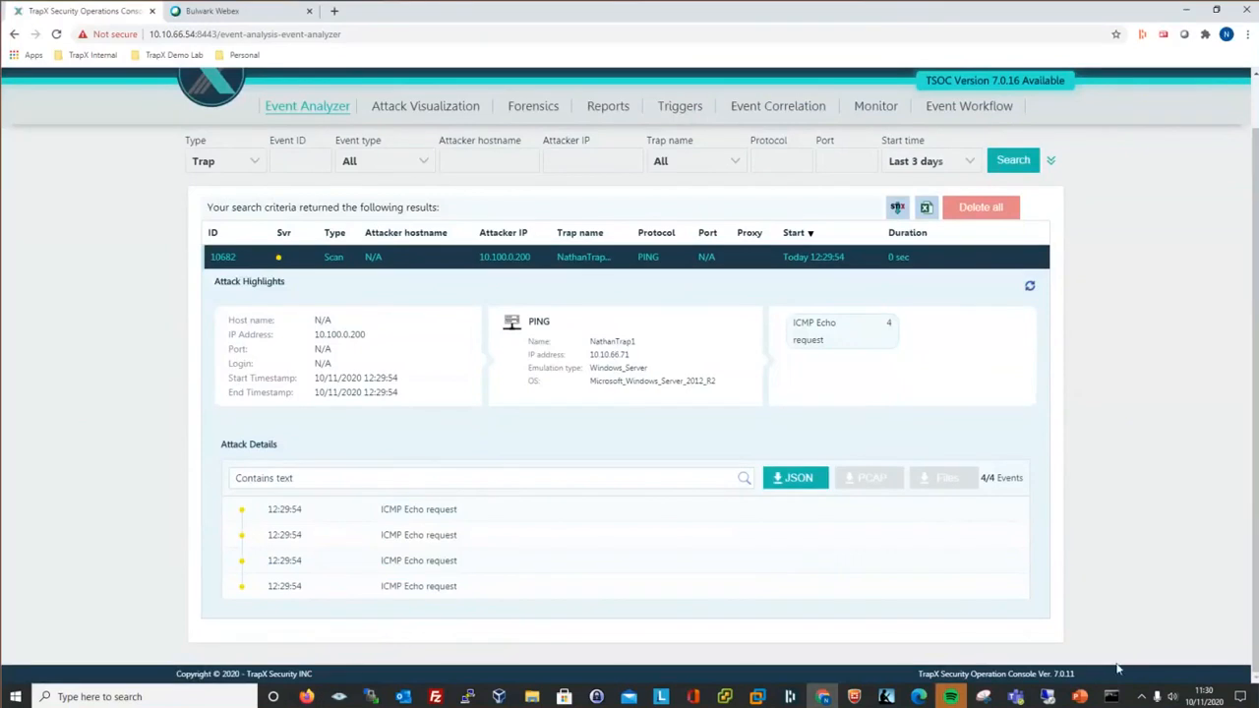
mouse_move(1139, 686)
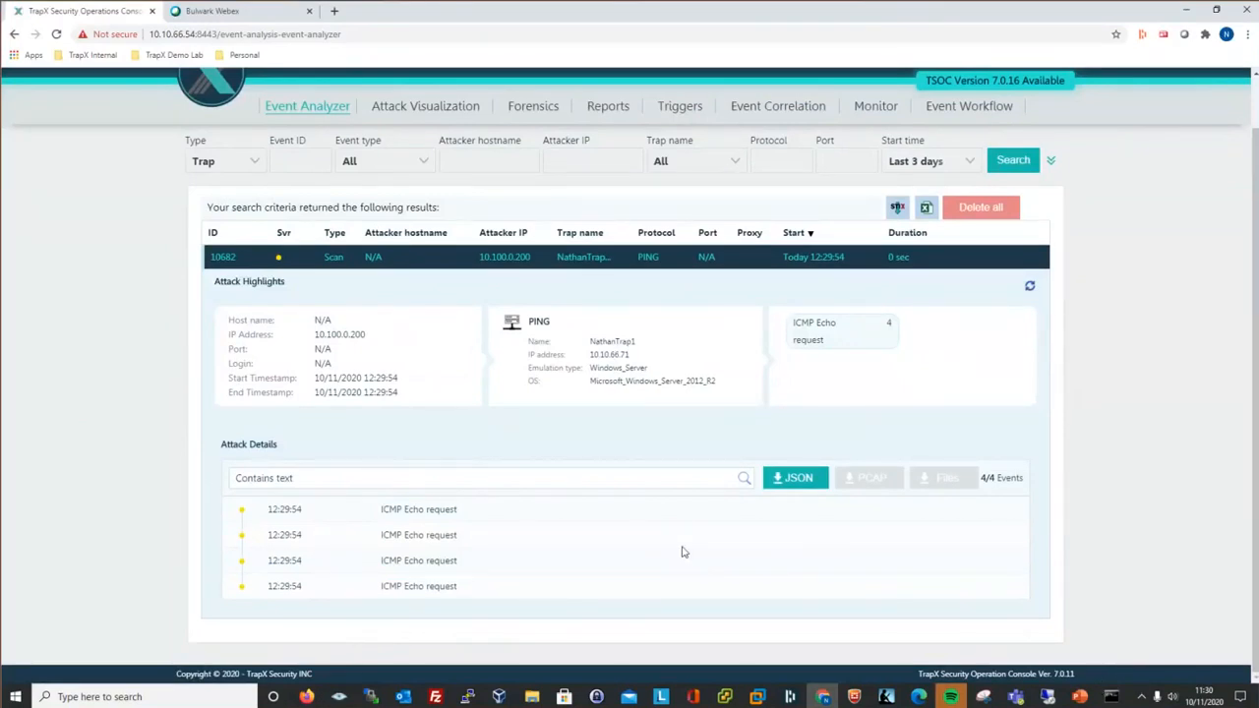
mouse_move(790, 674)
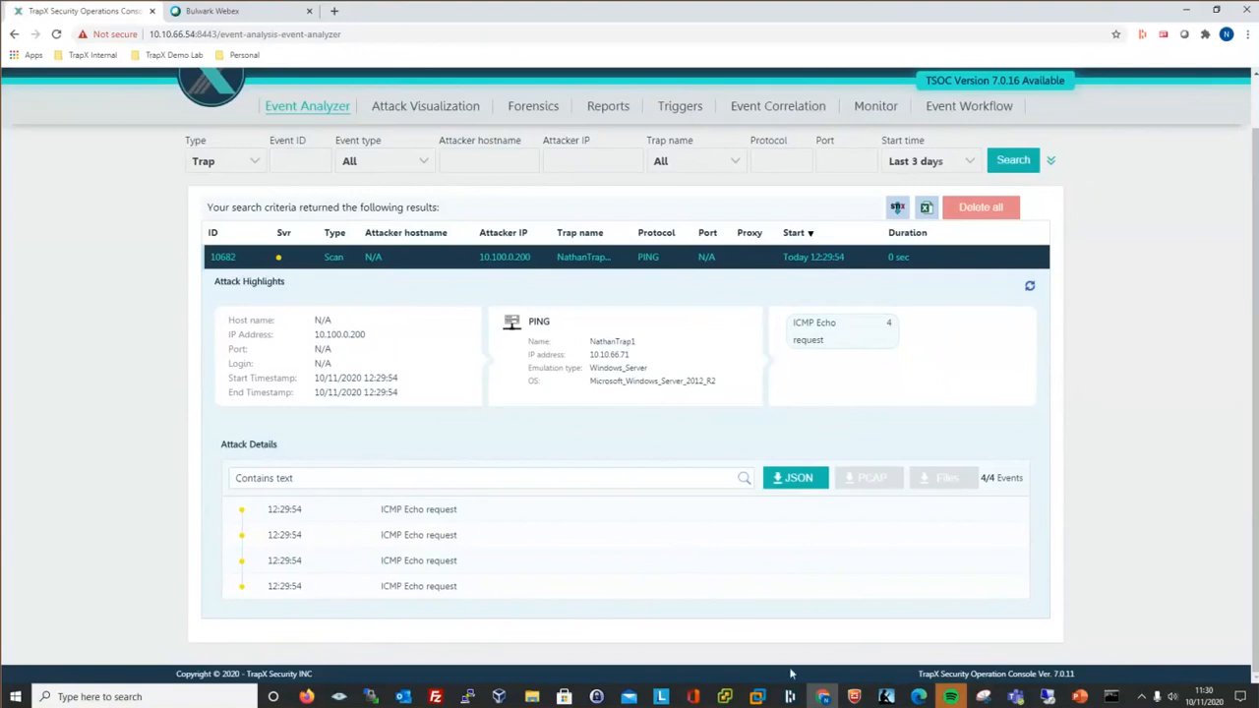
click(1111, 696)
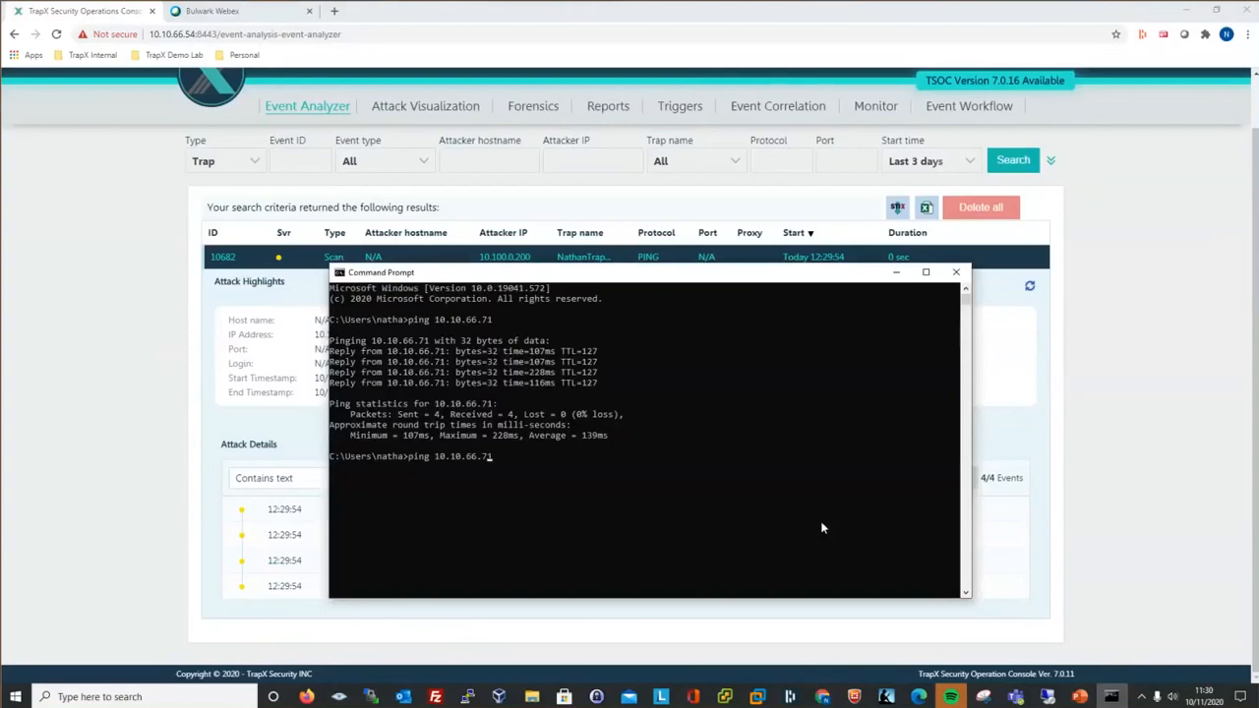
Step: Run ftp 10.10.66.71, log in as anonymous with a blank password, reaching ftp>
text(ftp 10.10.66.71)
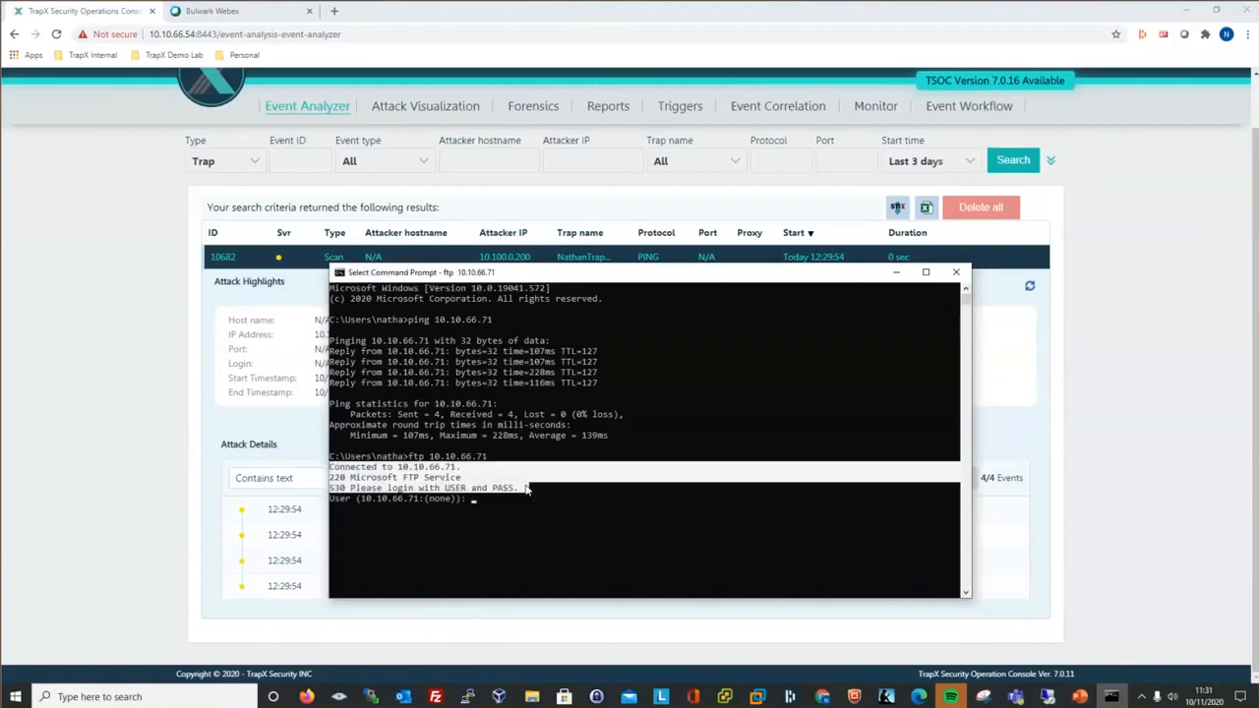
mouse_move(474, 503)
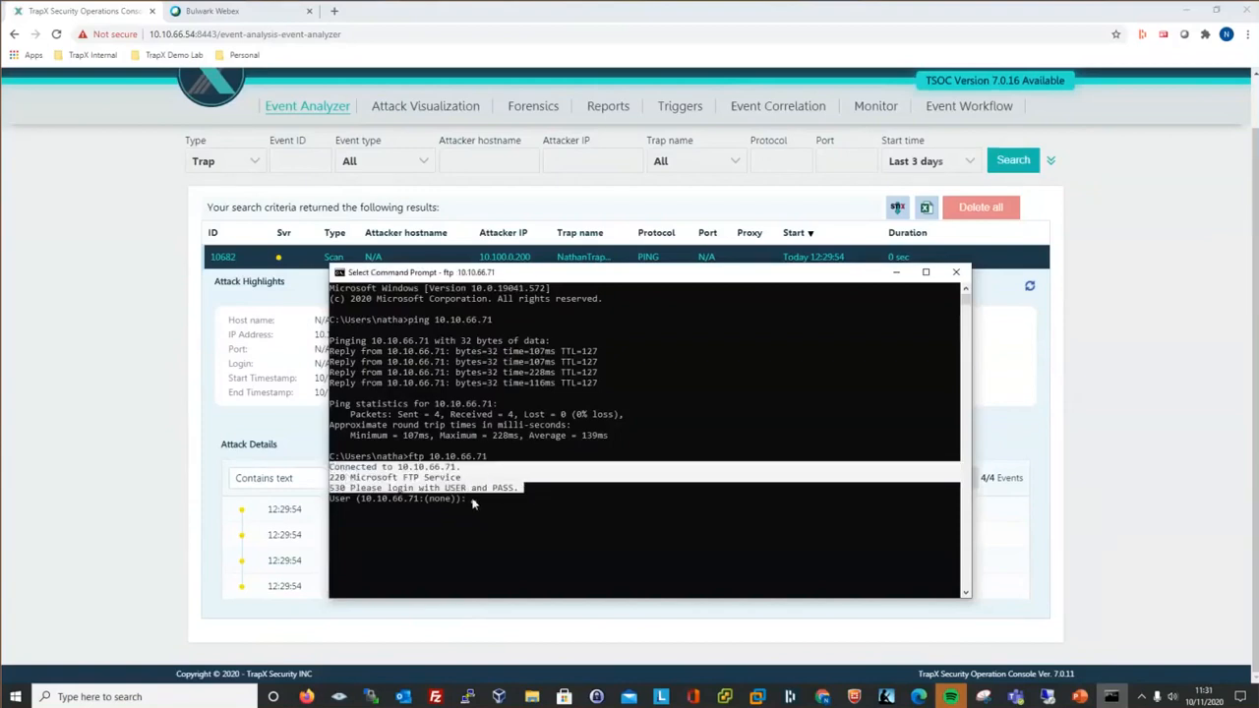
mouse_move(499, 510)
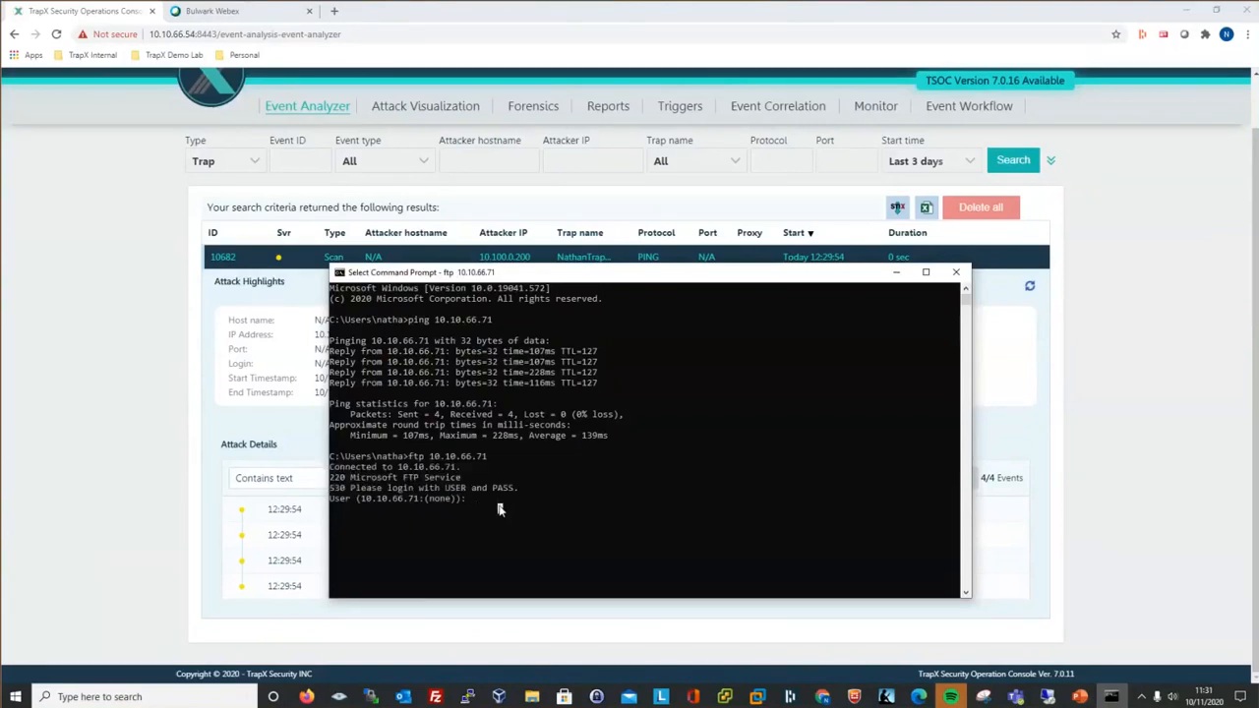
text(anonymo)
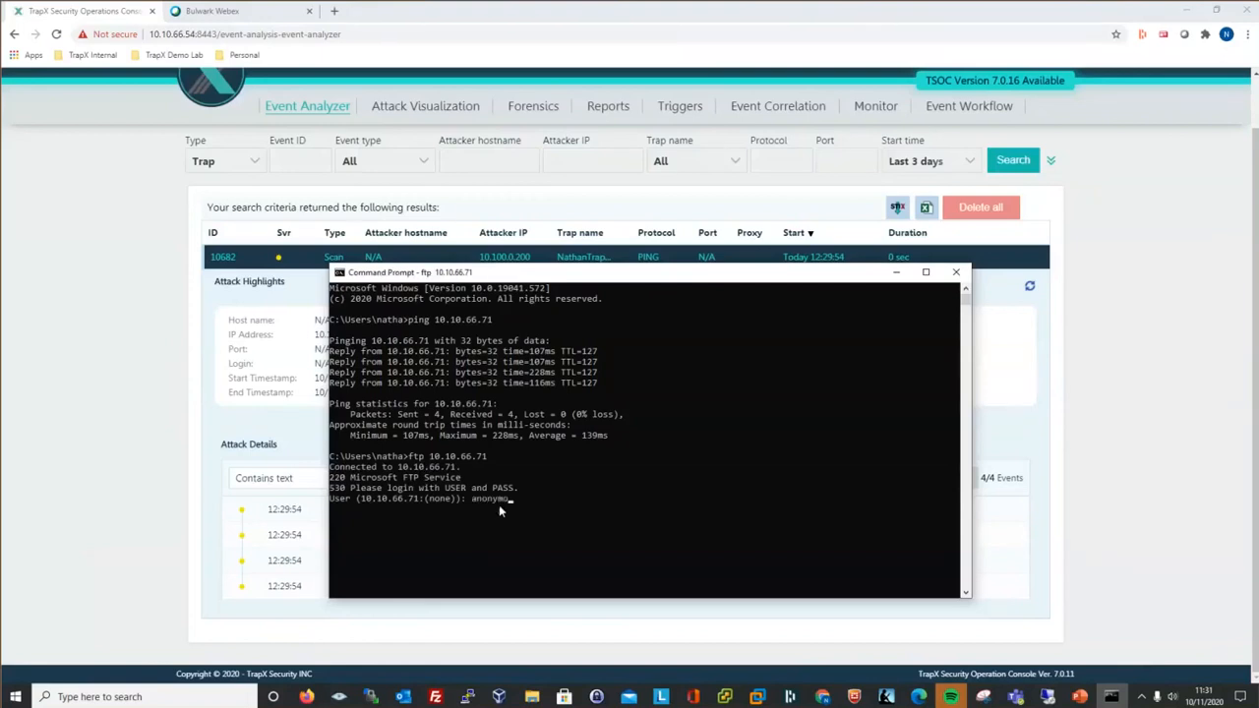
key(enter)
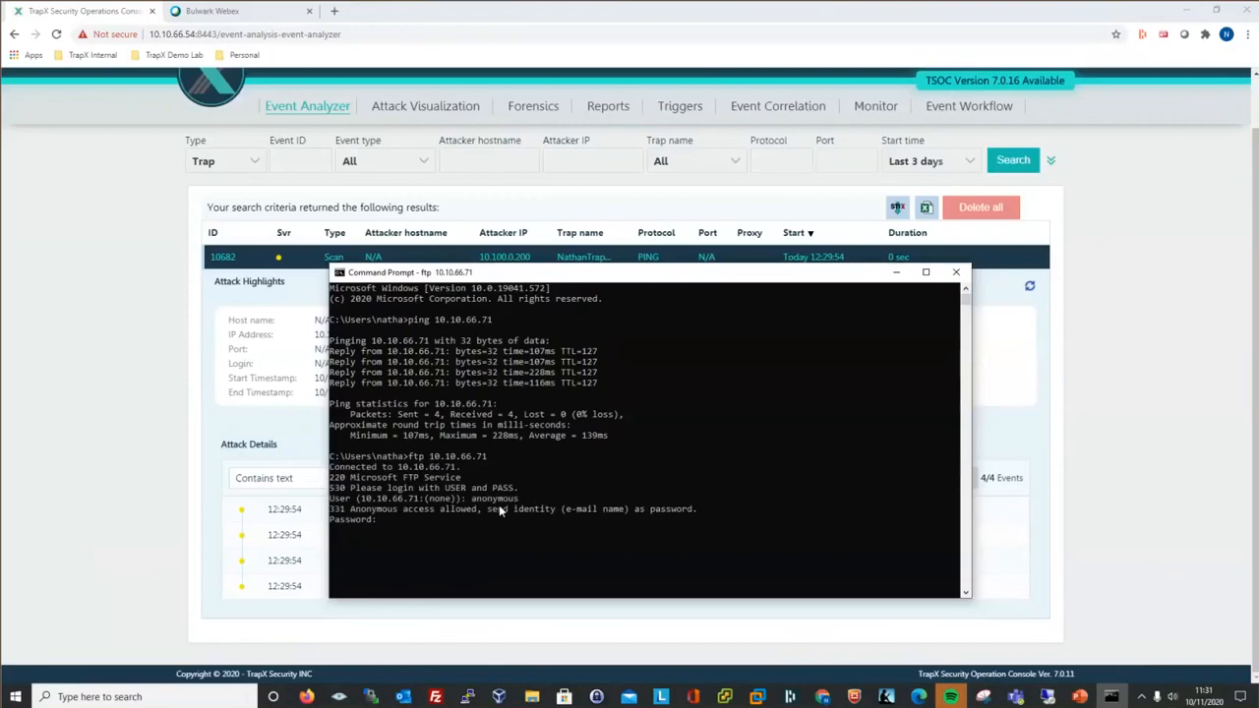
key(Enter)
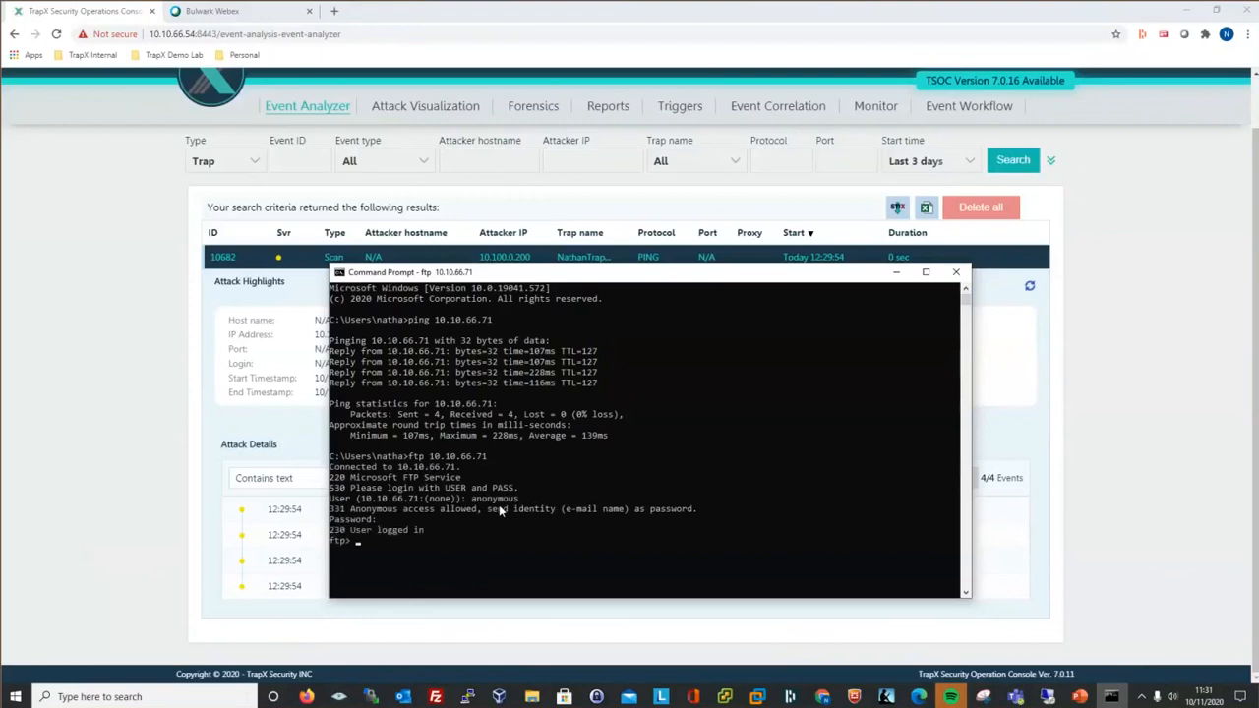
key(enter)
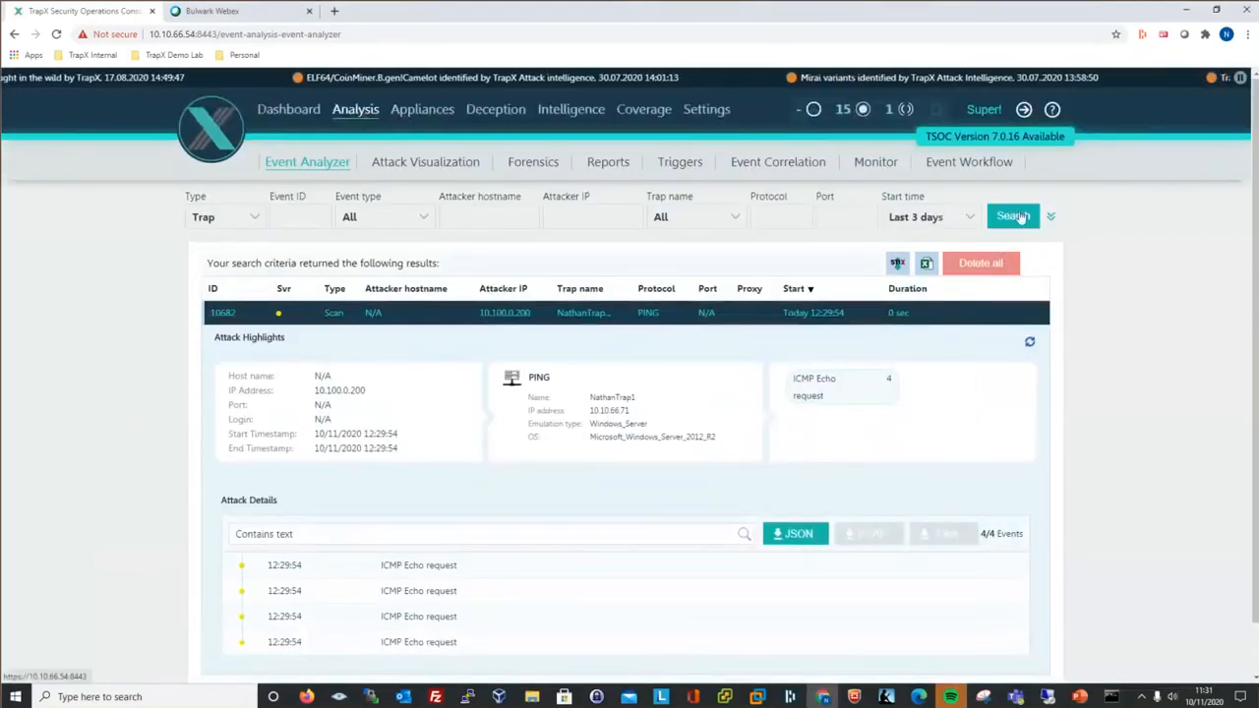
Step: Refresh events, expand FTP event 10683 and highlight the anonymous logon result 230 OK
click(928, 215)
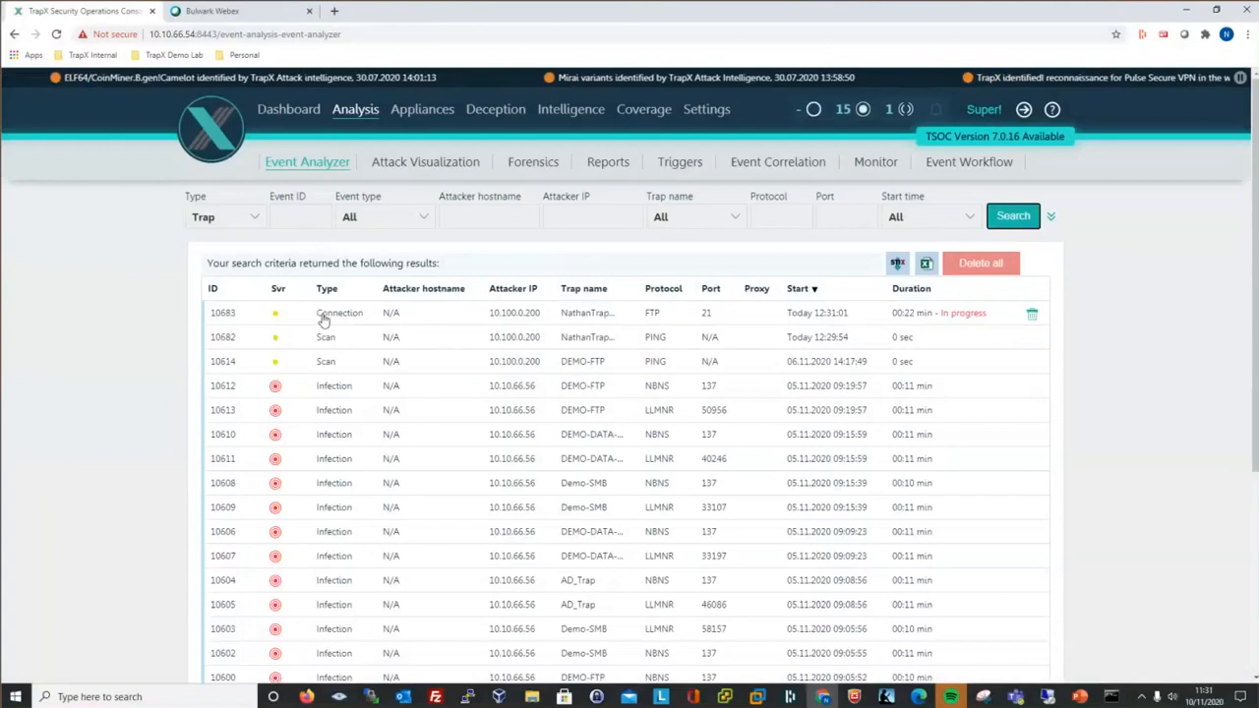
click(339, 313)
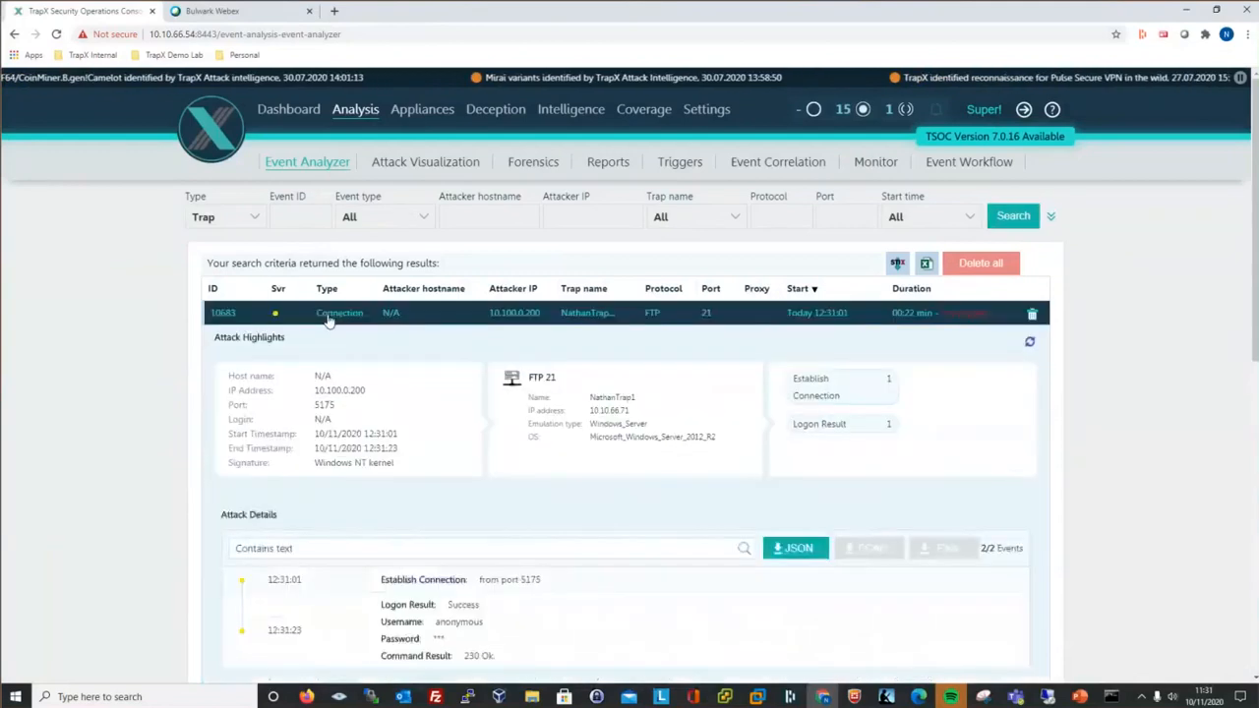
scroll(down, 3)
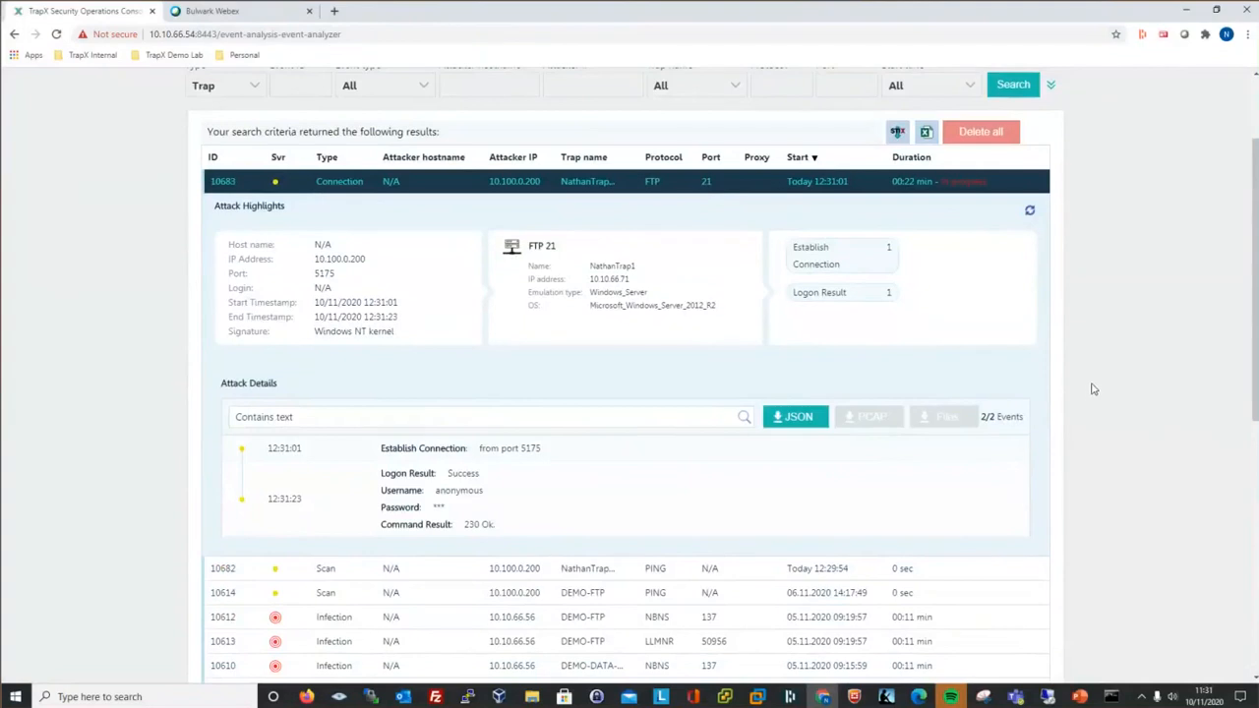
mouse_move(1099, 389)
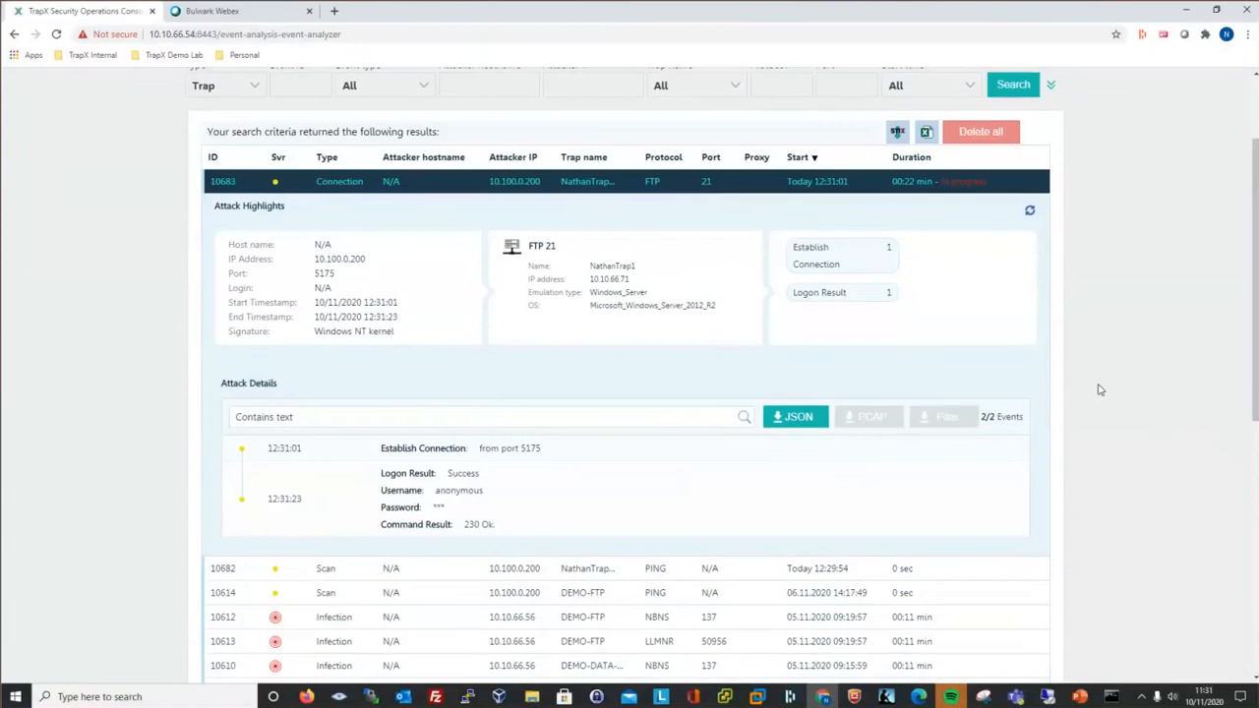
mouse_move(581, 403)
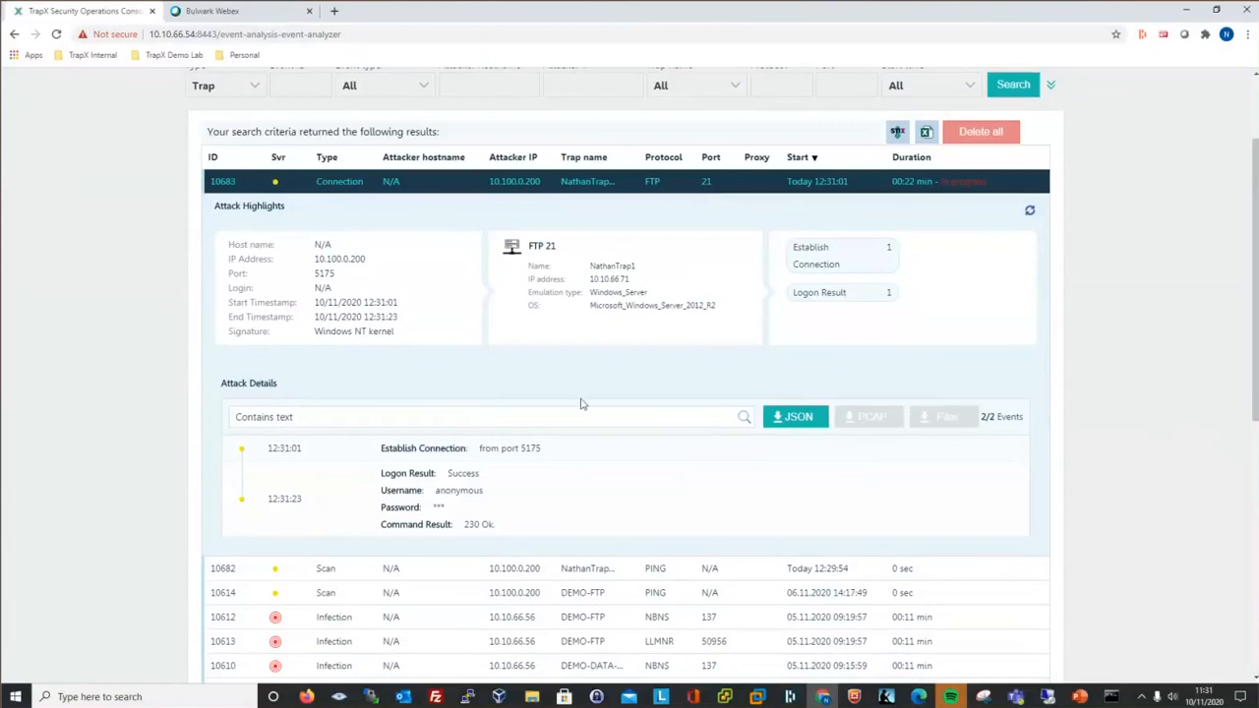
drag(381, 473, 482, 490)
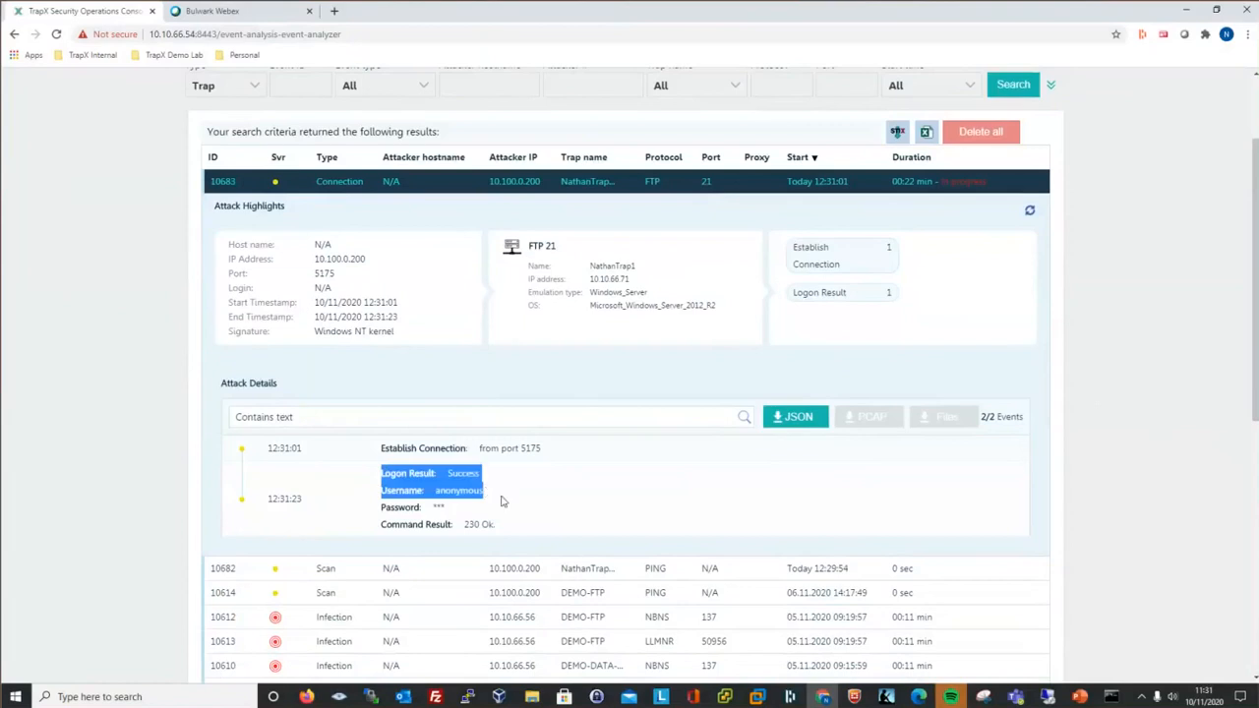
drag(502, 502, 538, 544)
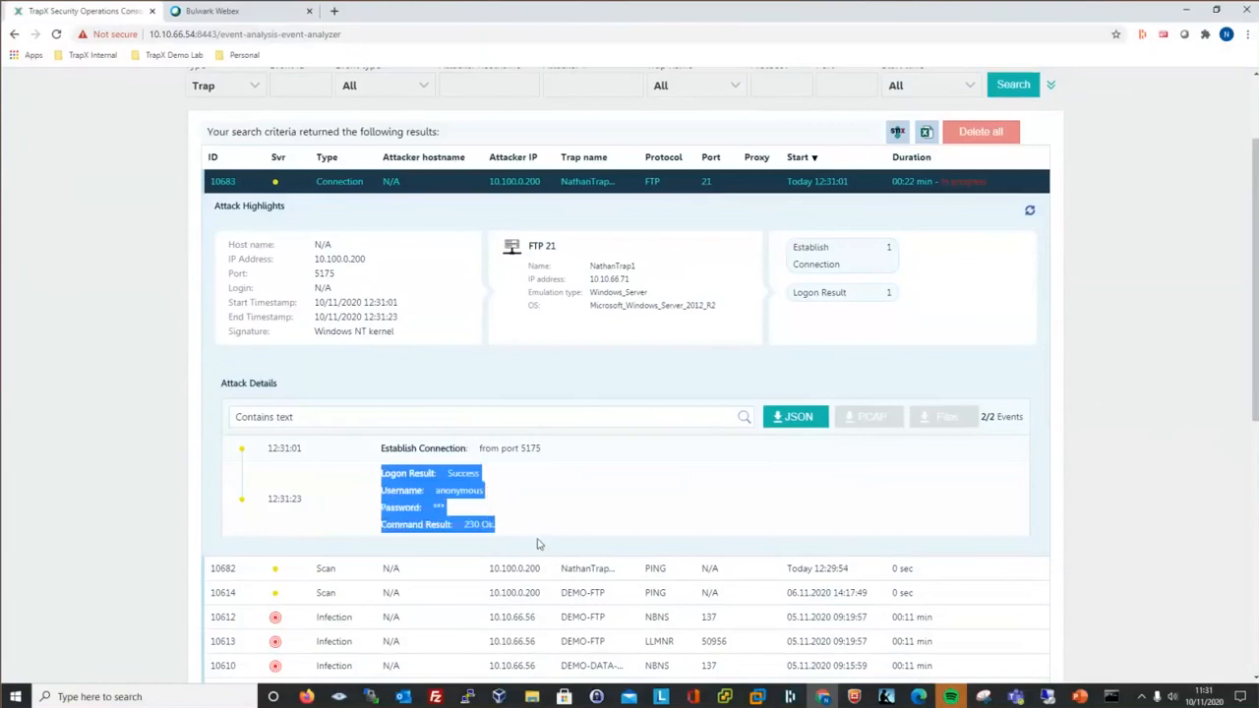
mouse_move(648, 438)
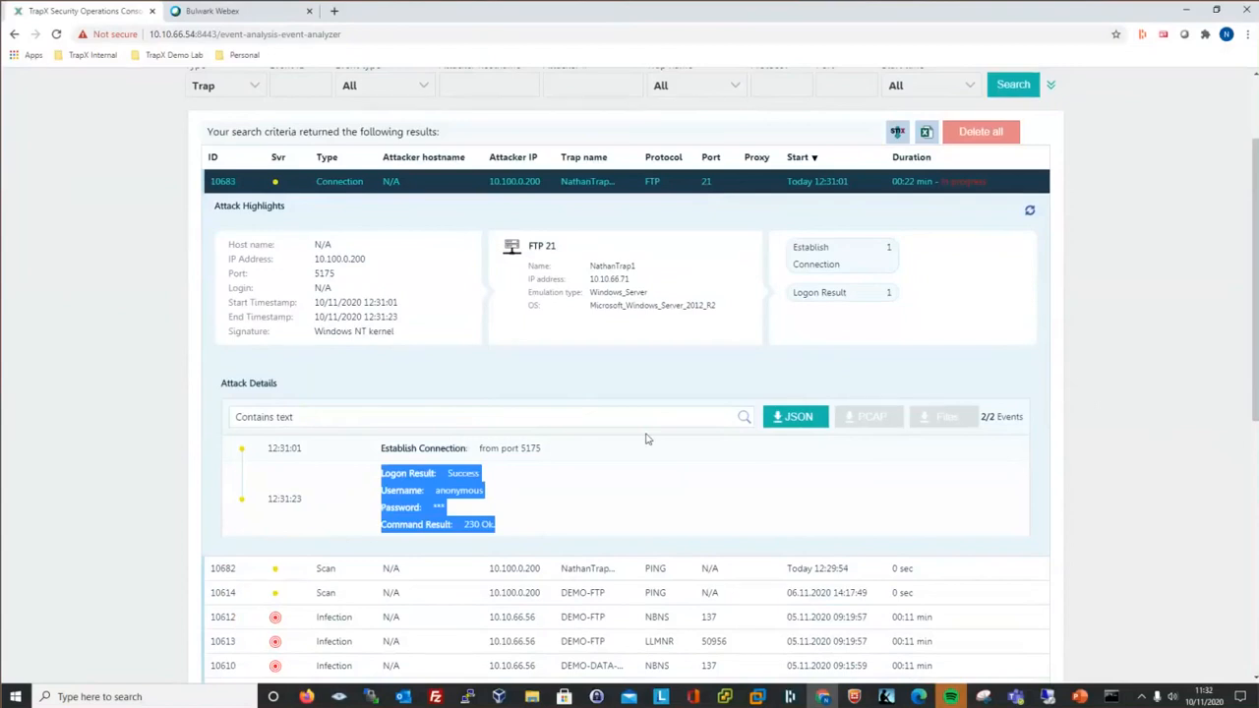
mouse_move(795, 467)
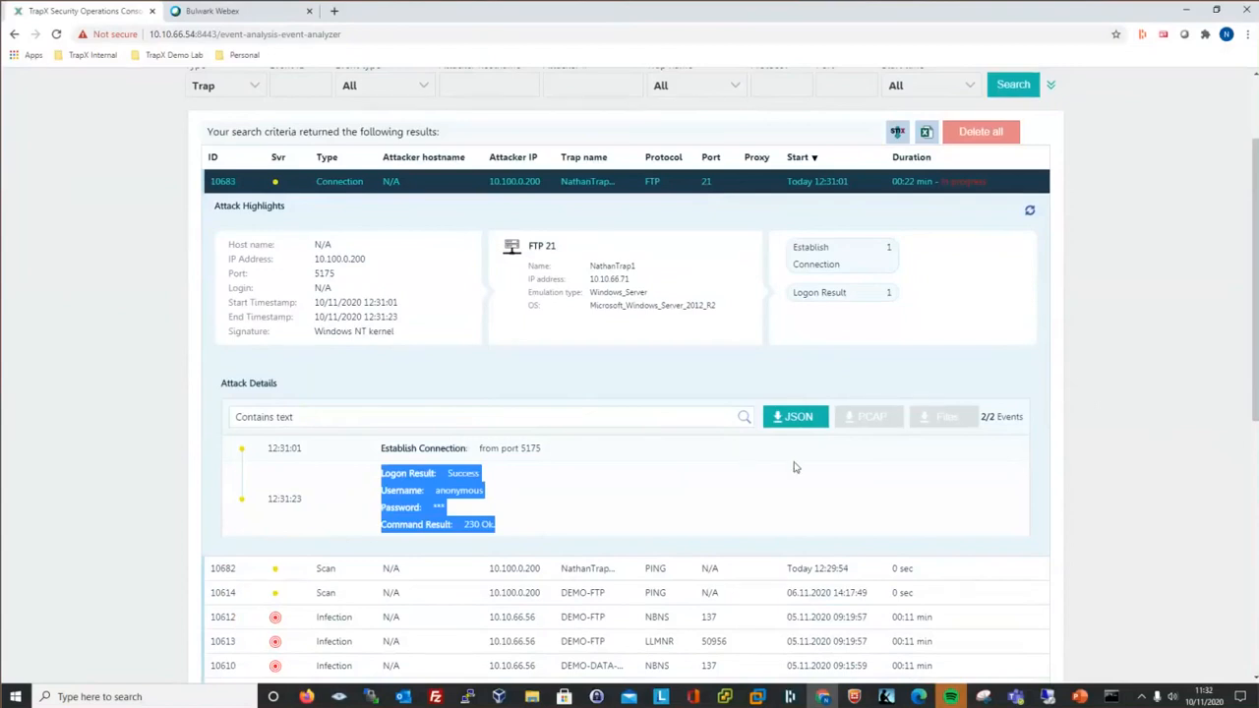
mouse_move(1025, 513)
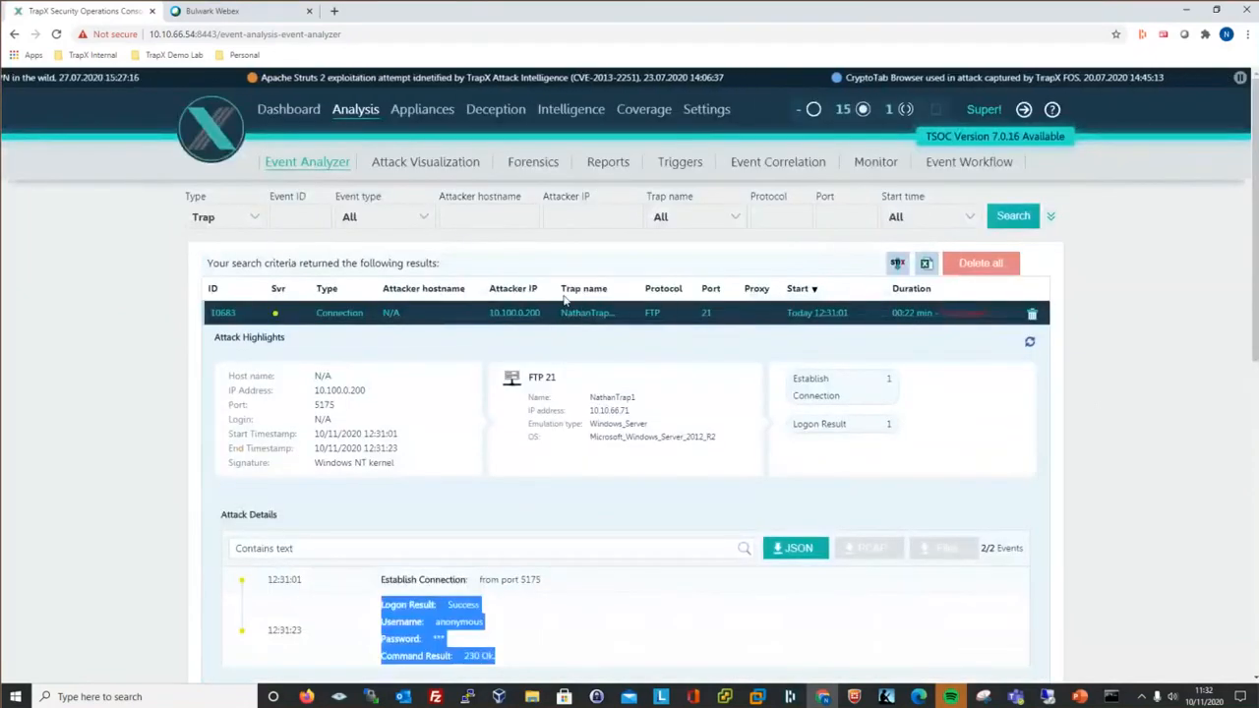
scroll(down, 3)
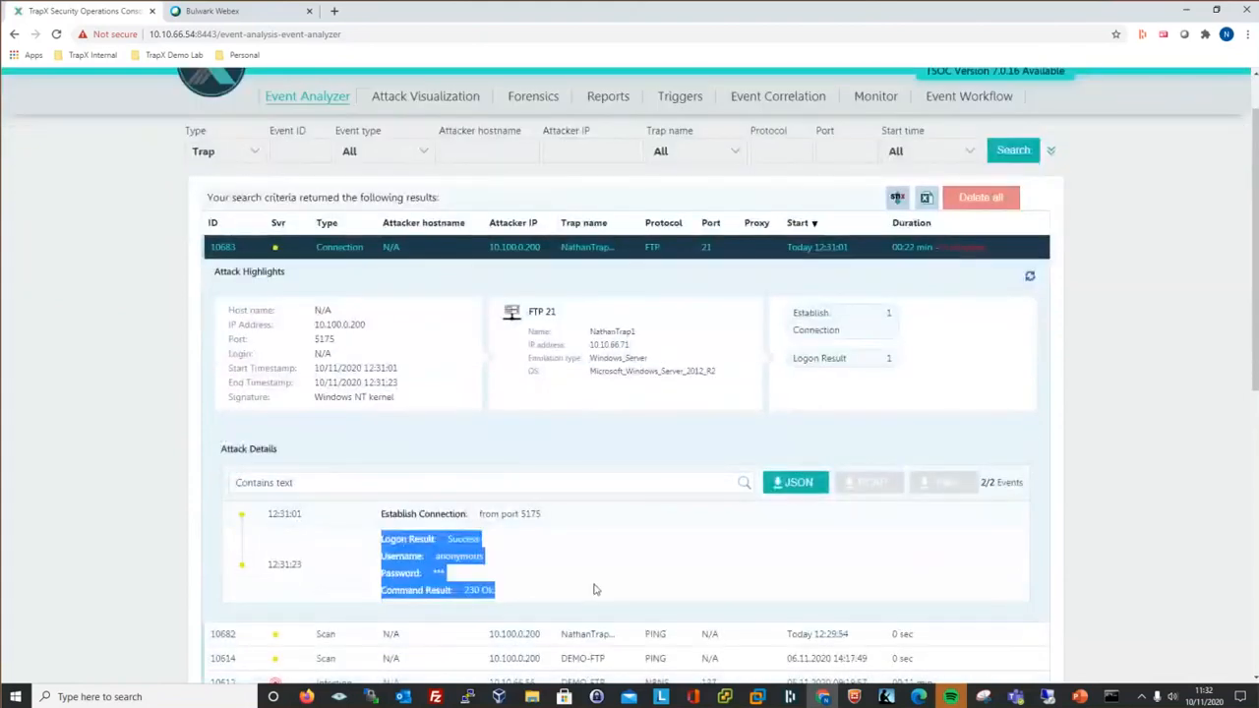
Step: Quickconnect FileZilla to 10.10.66.81 as anonymous, accepting the insecure plain FTP warning
click(435, 696)
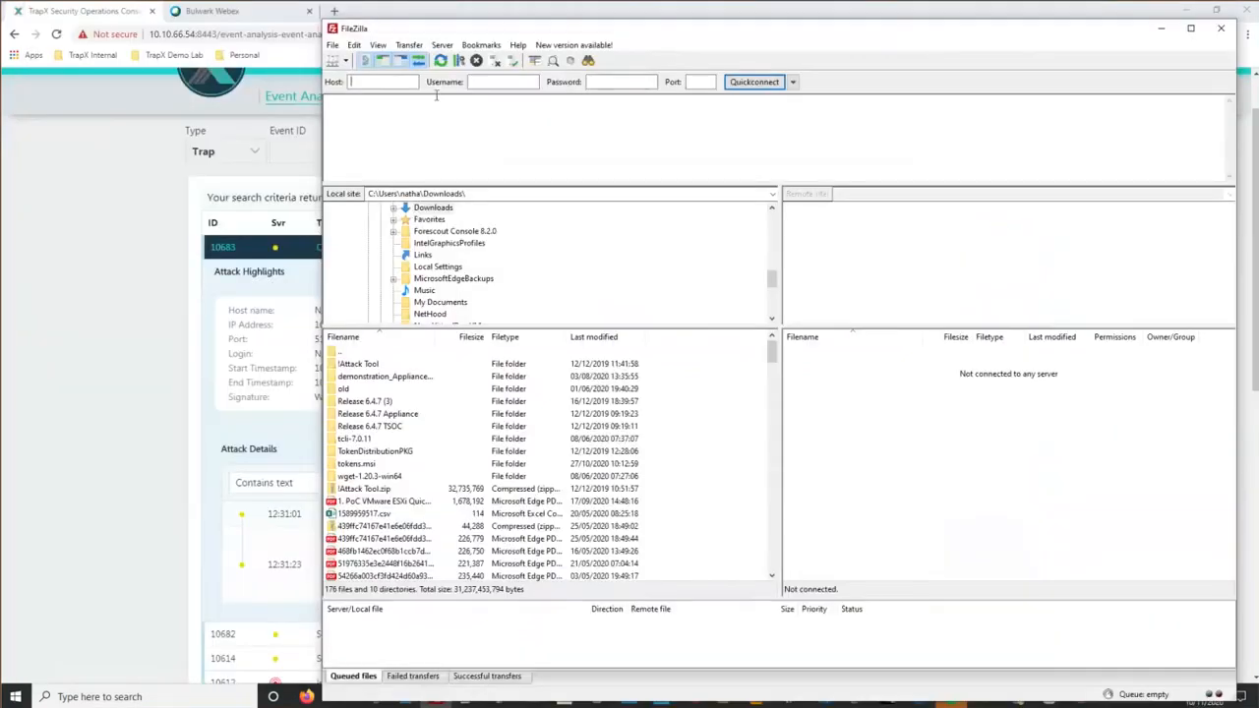
text(10.10.66.81)
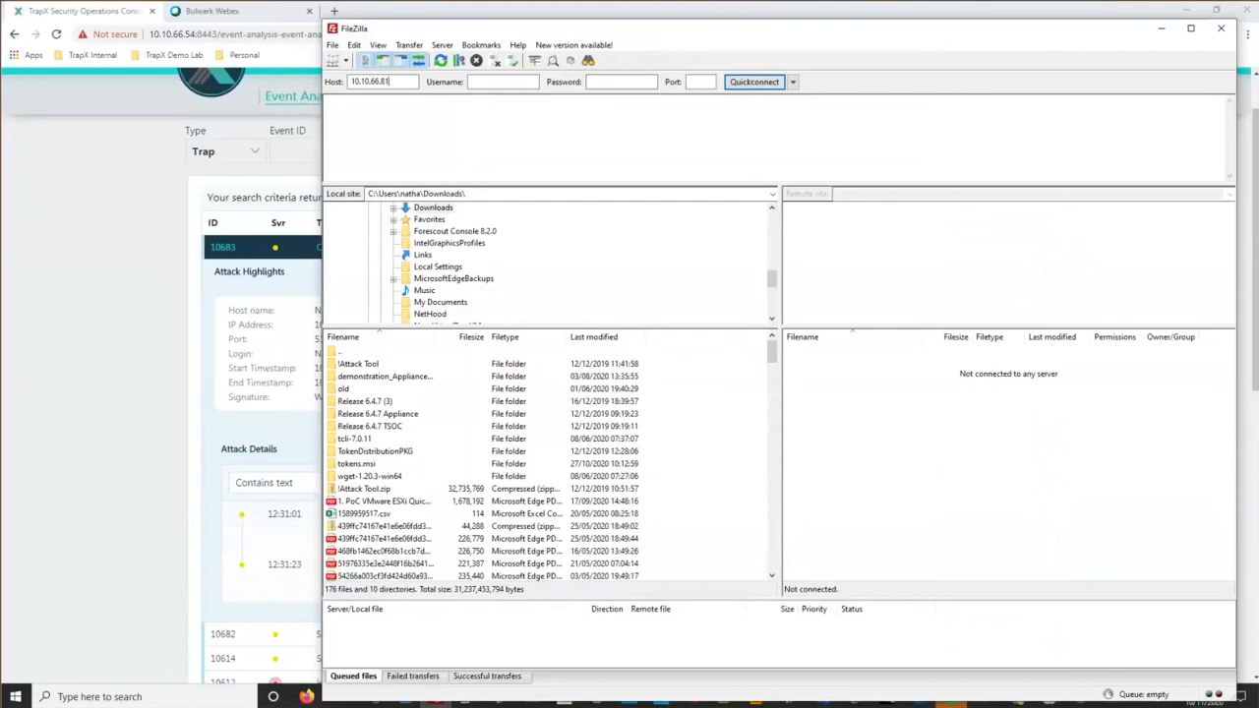
text(anony)
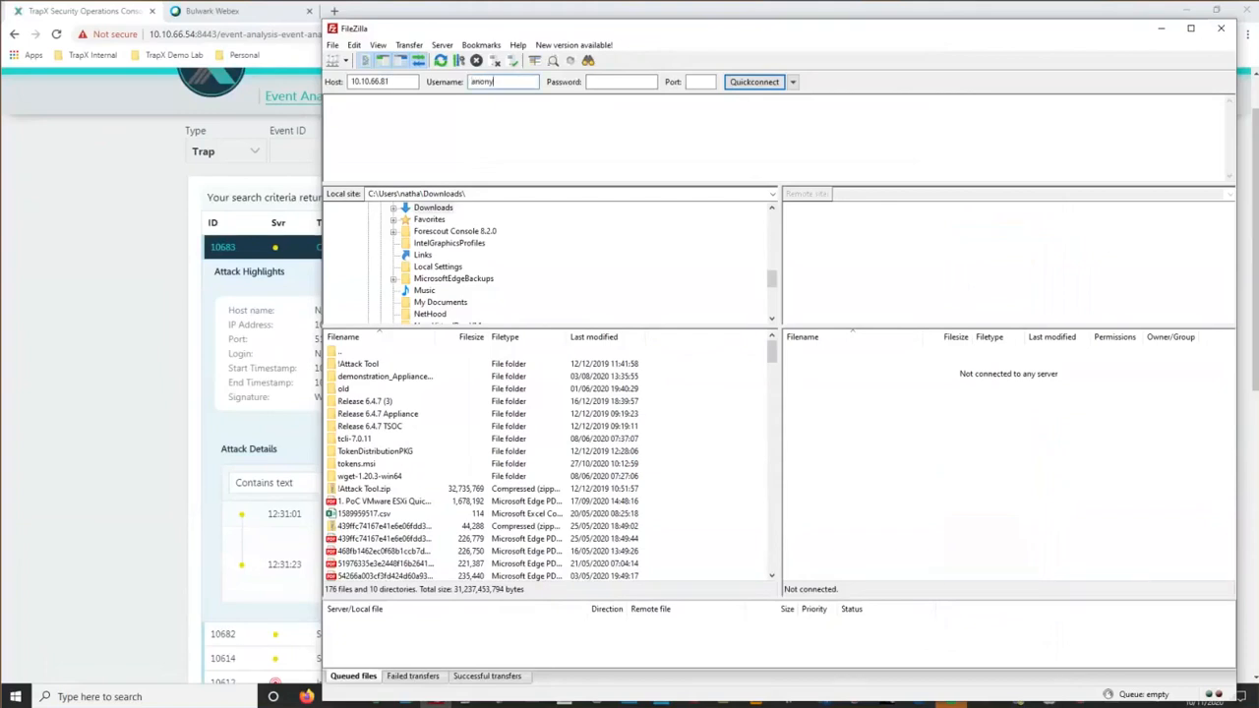
click(753, 82)
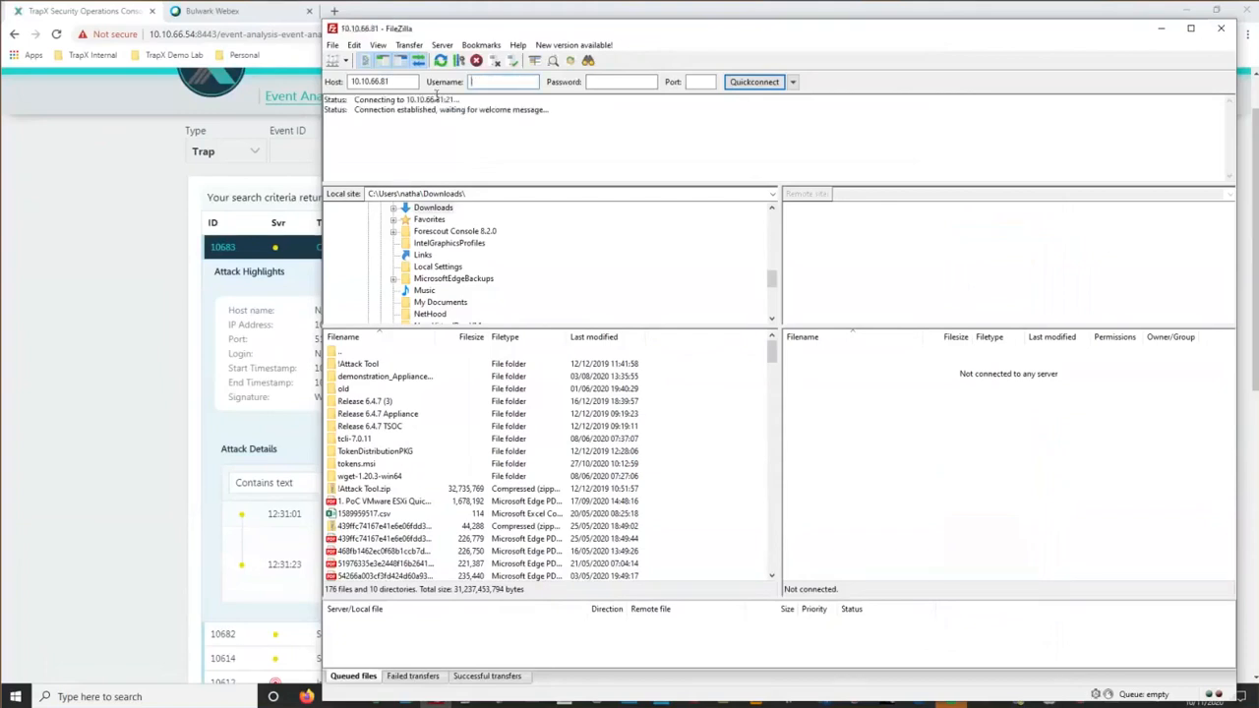
click(753, 82)
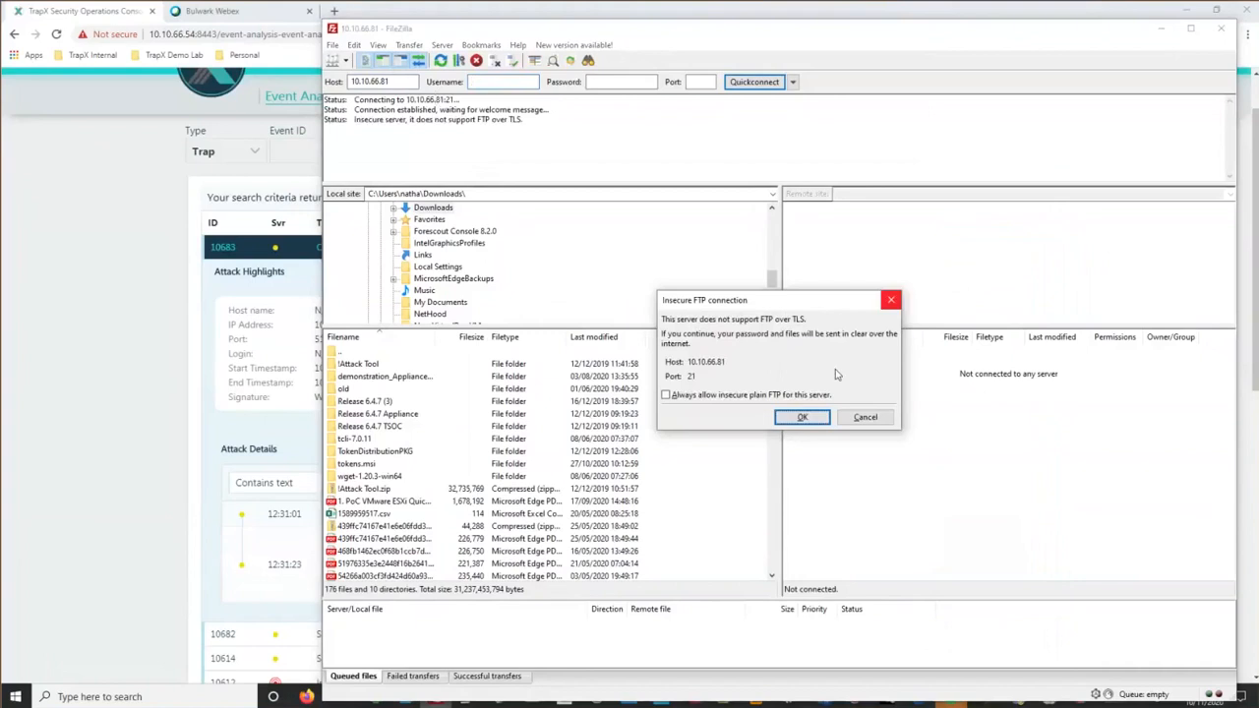
click(801, 417)
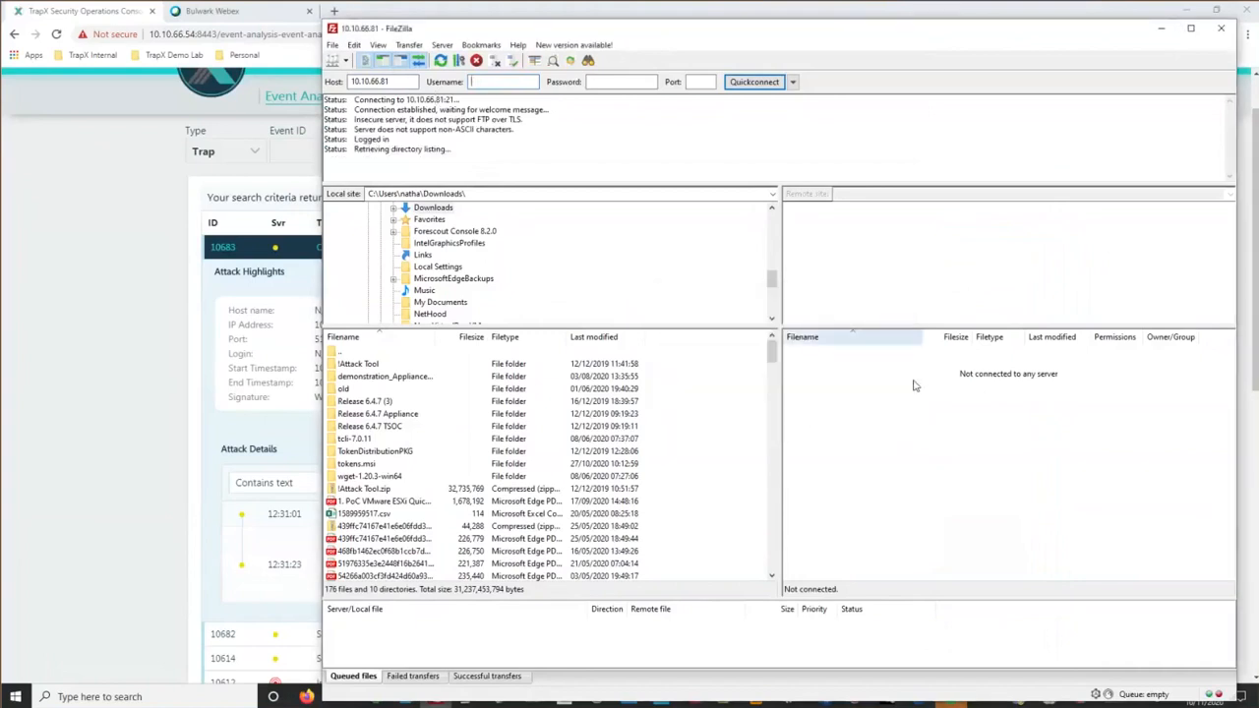
Step: Select and deselect the Customer Data, IT Admin and Swift Data folders, ending on Customer Data
click(754, 81)
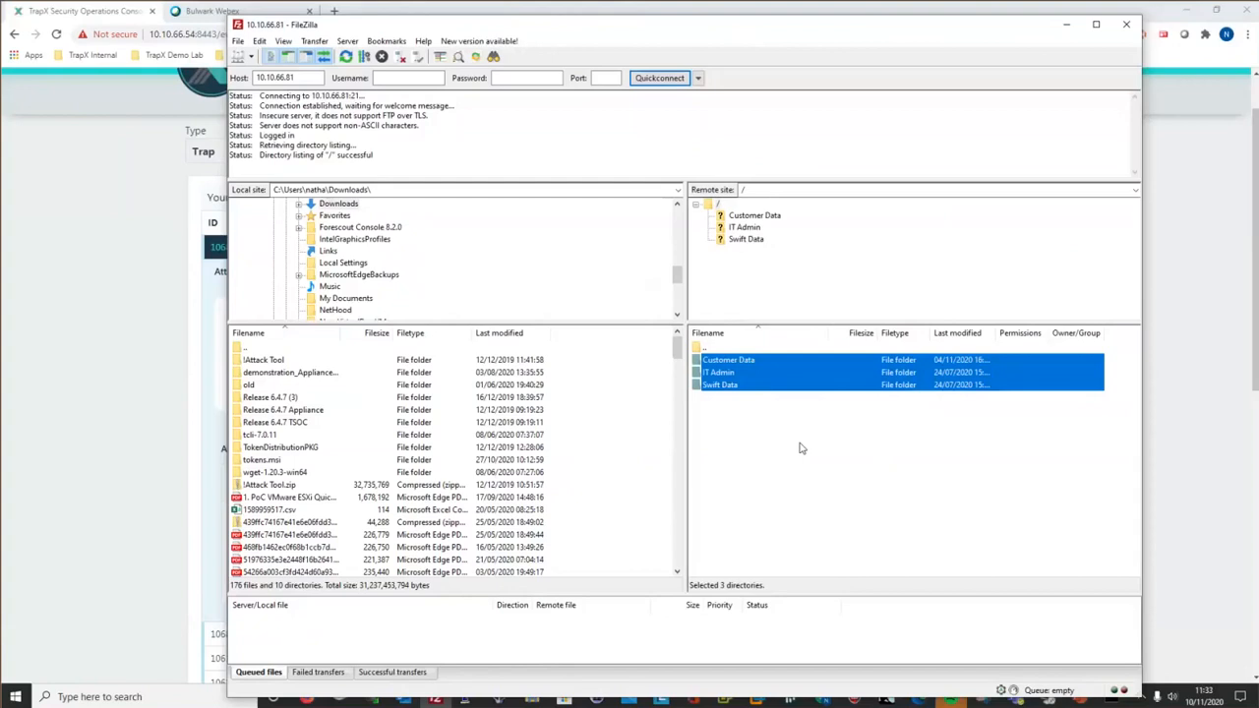
mouse_move(796, 466)
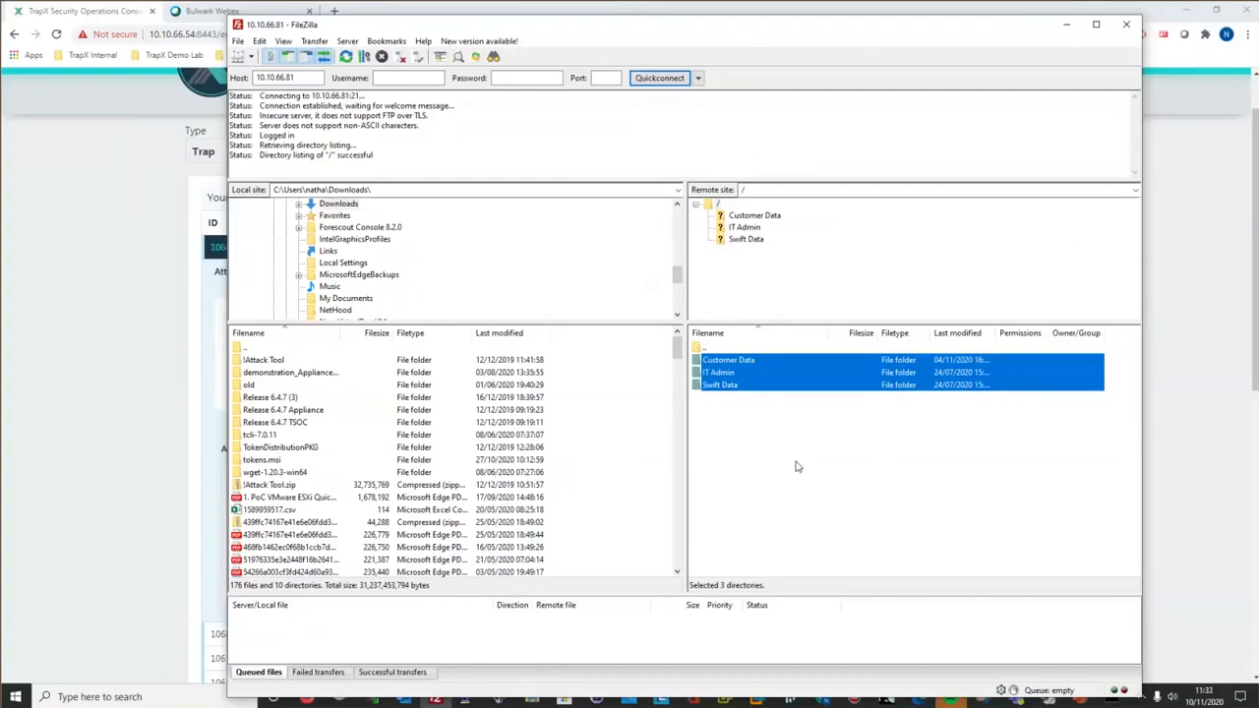
mouse_move(858, 488)
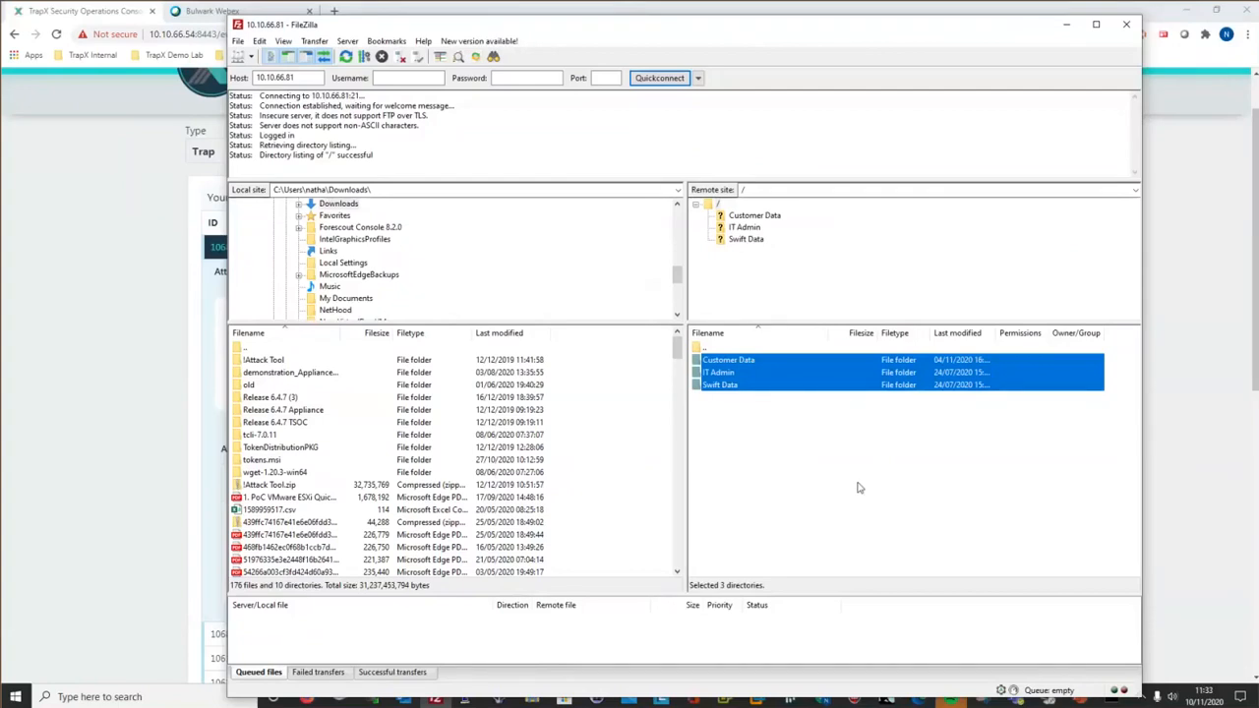
mouse_move(854, 479)
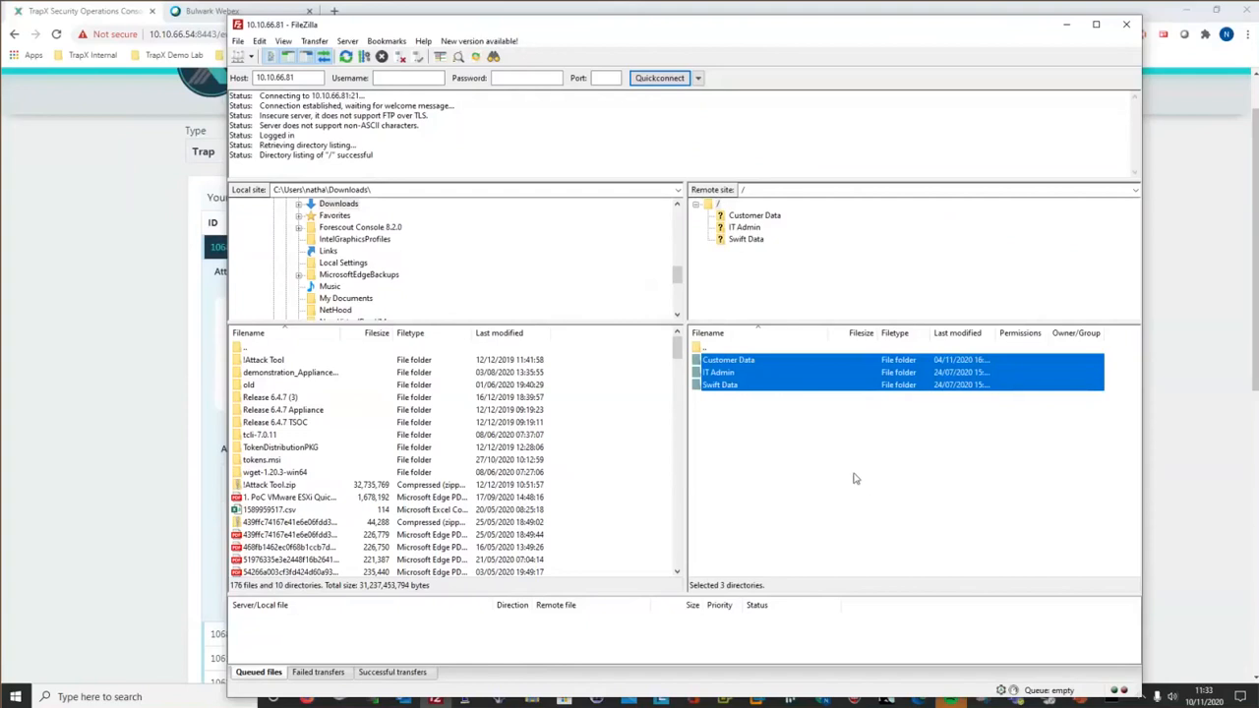
click(747, 394)
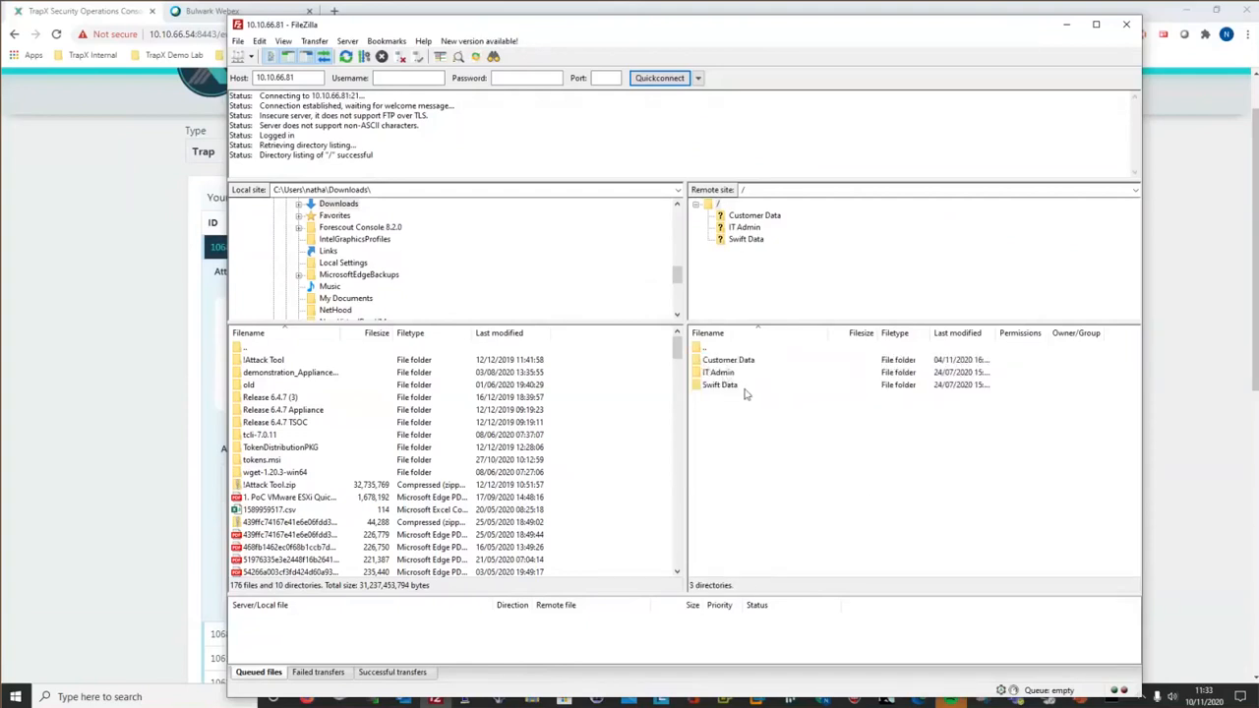
click(719, 384)
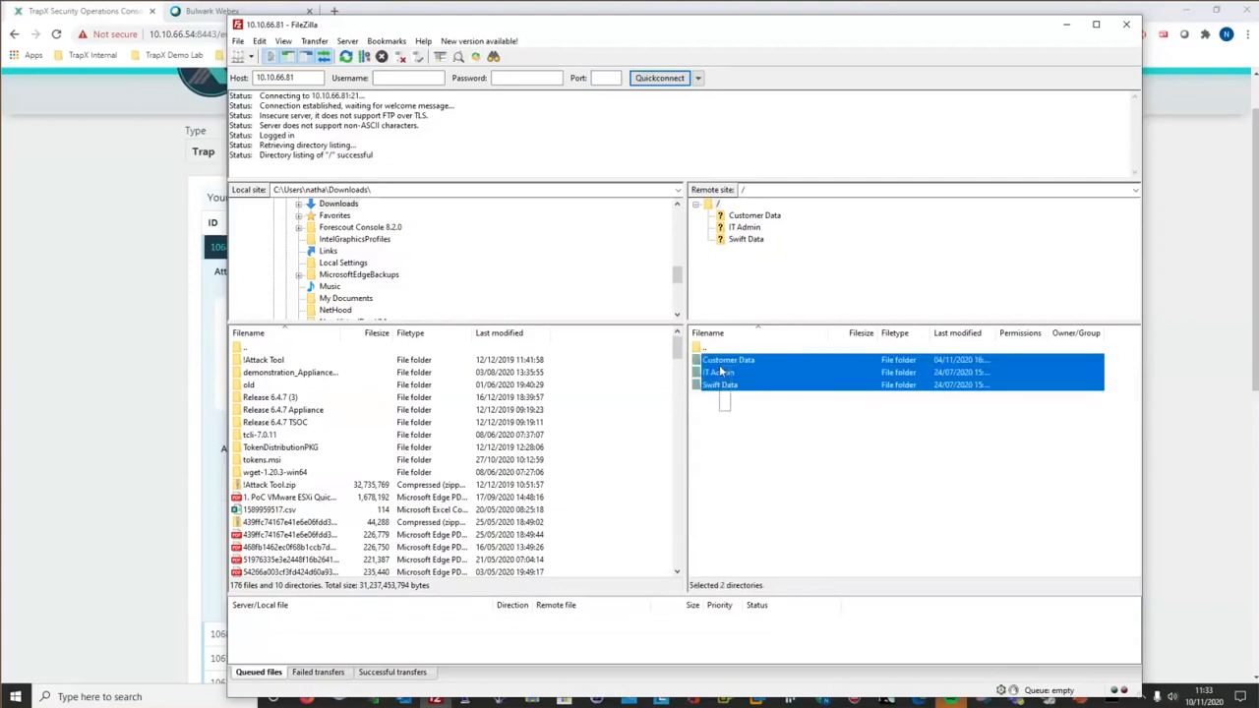
click(718, 372)
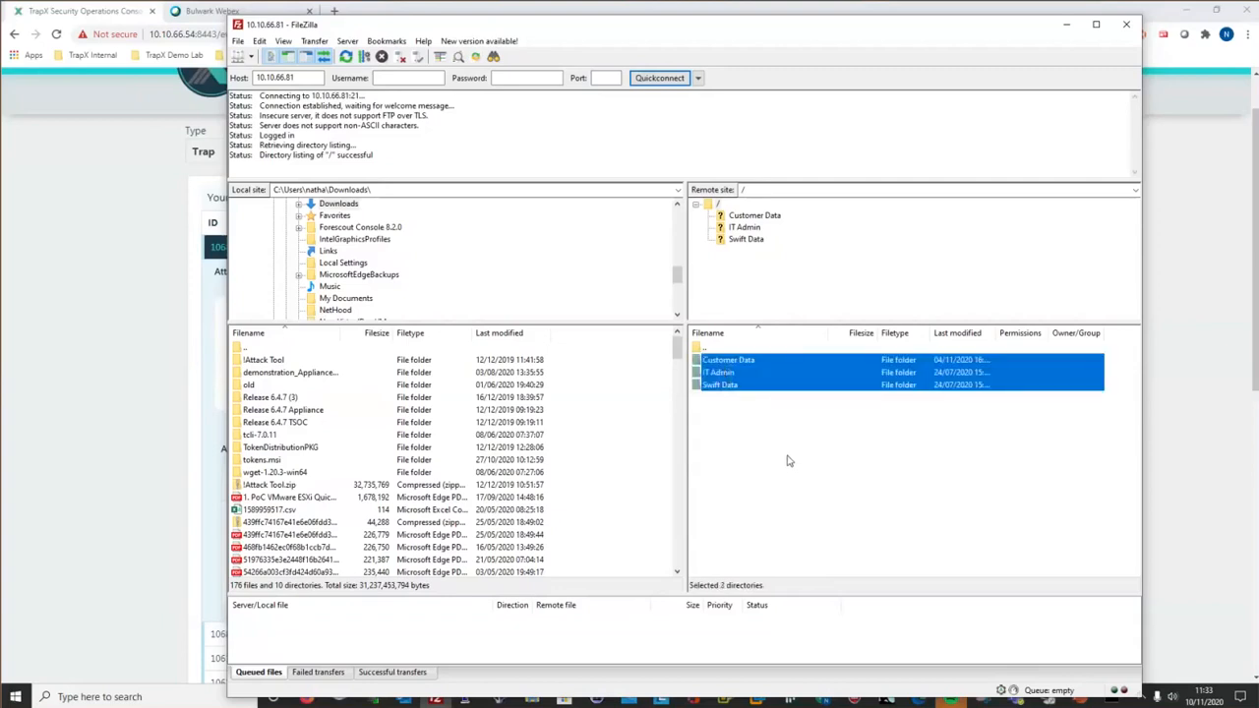
click(794, 448)
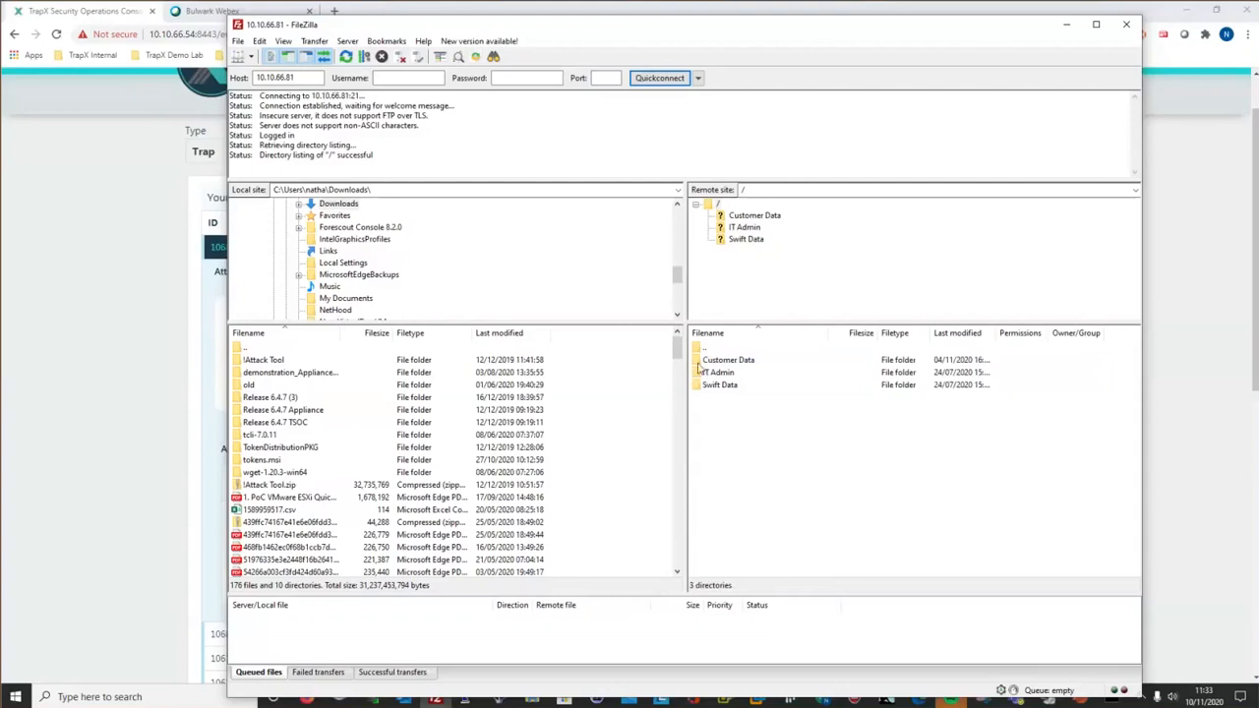
click(718, 371)
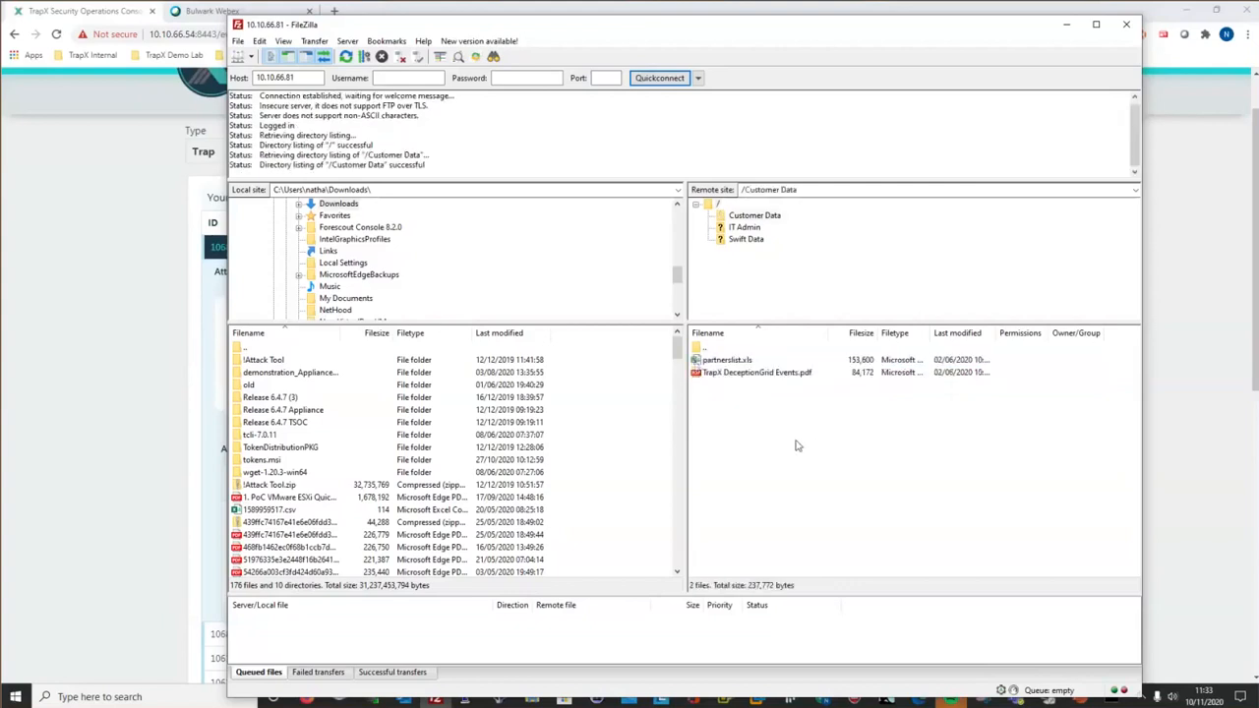
mouse_move(723, 386)
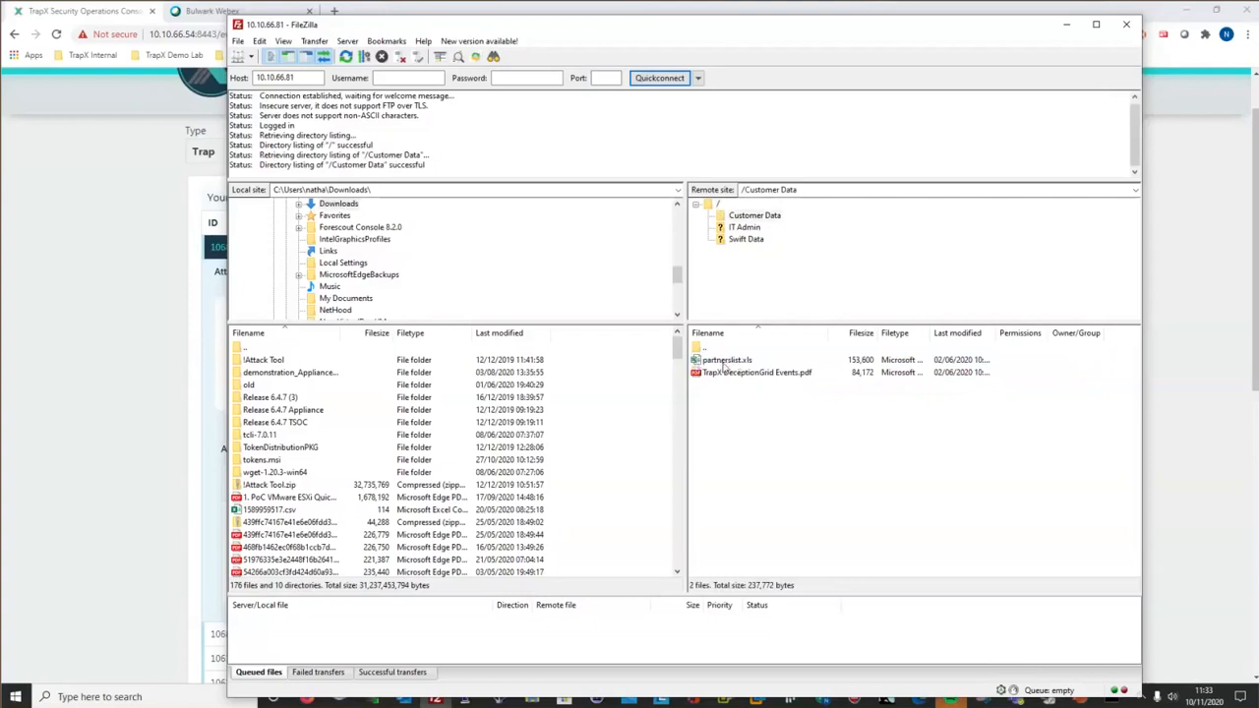
mouse_move(737, 381)
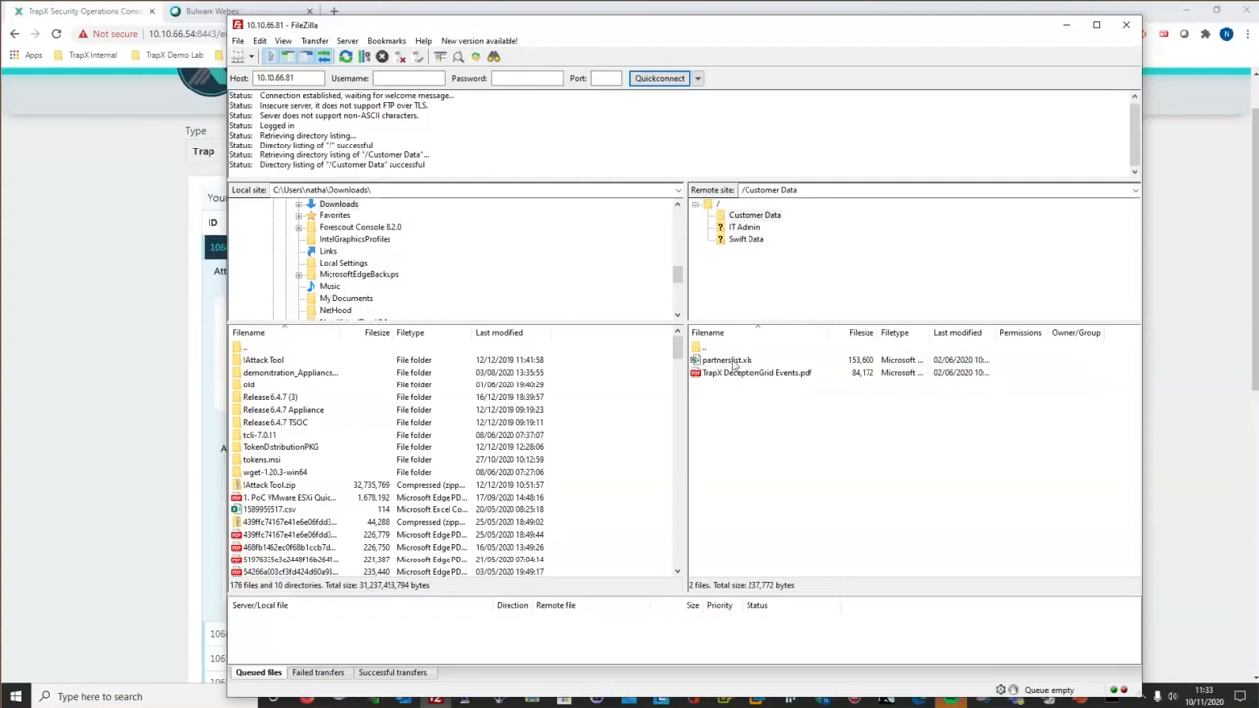
Step: Download partnerslist.xls (153,600 bytes) from Customer Data to the local Downloads folder
click(728, 359)
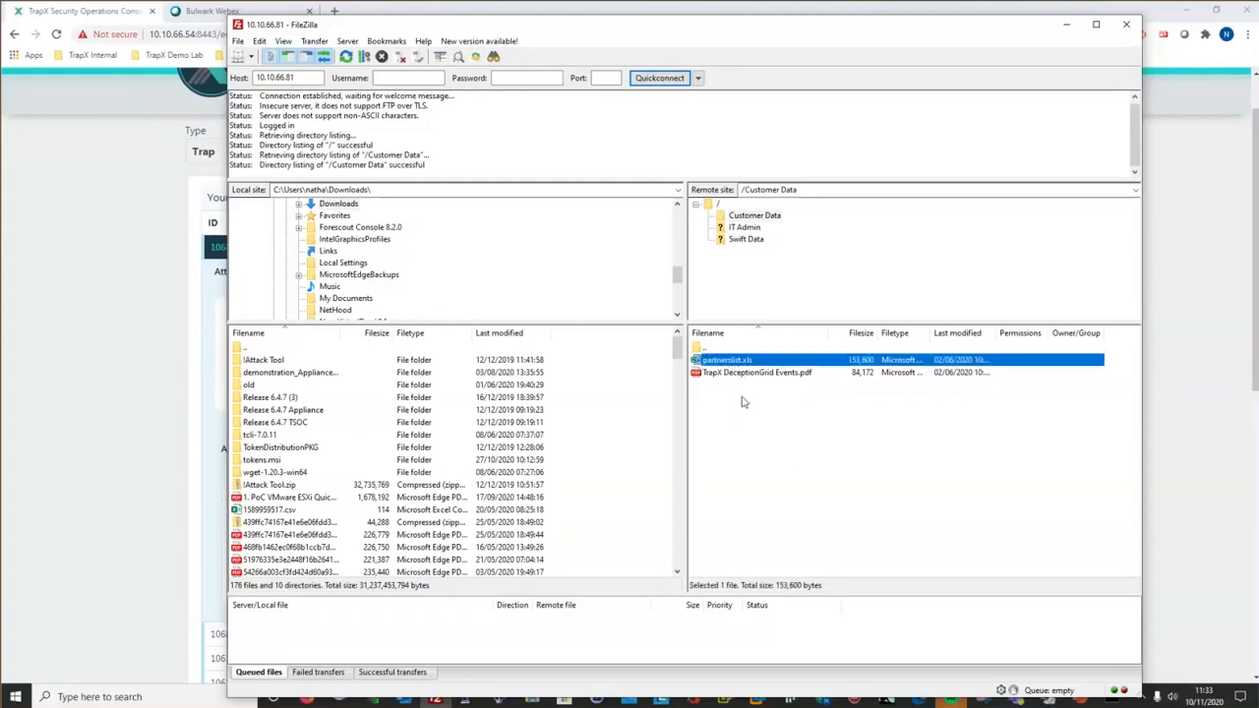
mouse_move(759, 392)
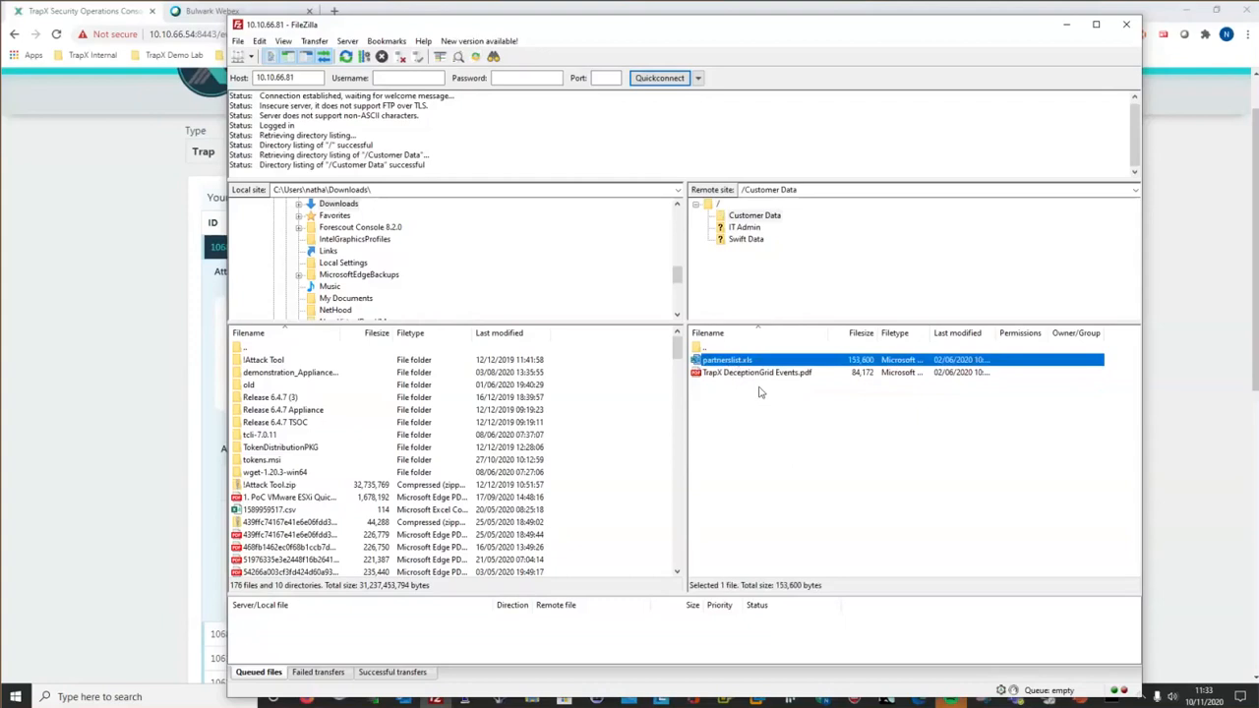
mouse_move(730, 362)
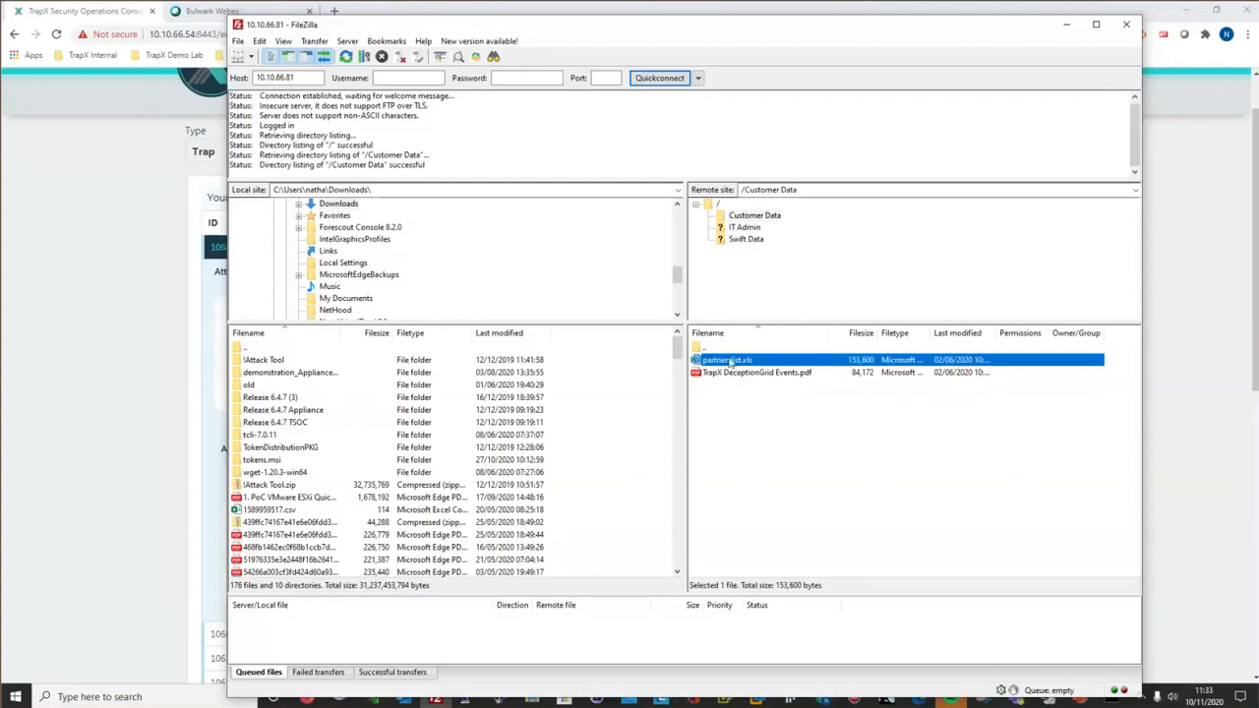
mouse_move(635, 454)
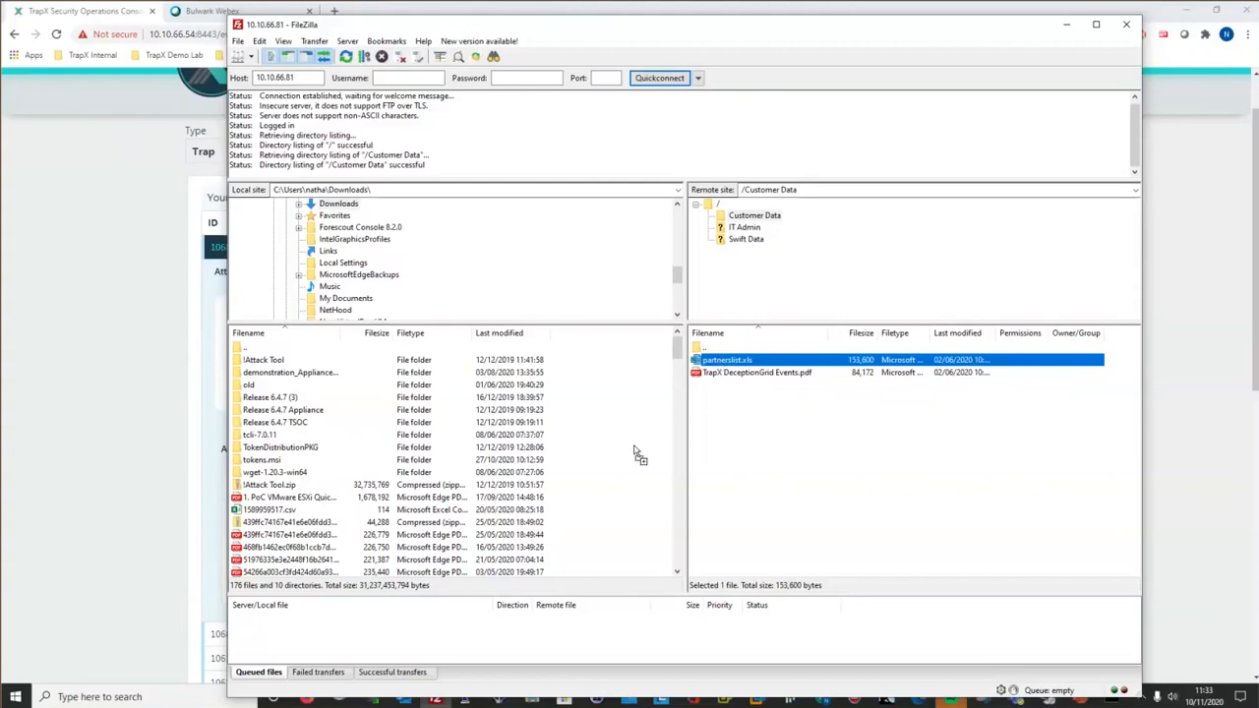
double_click(726, 359)
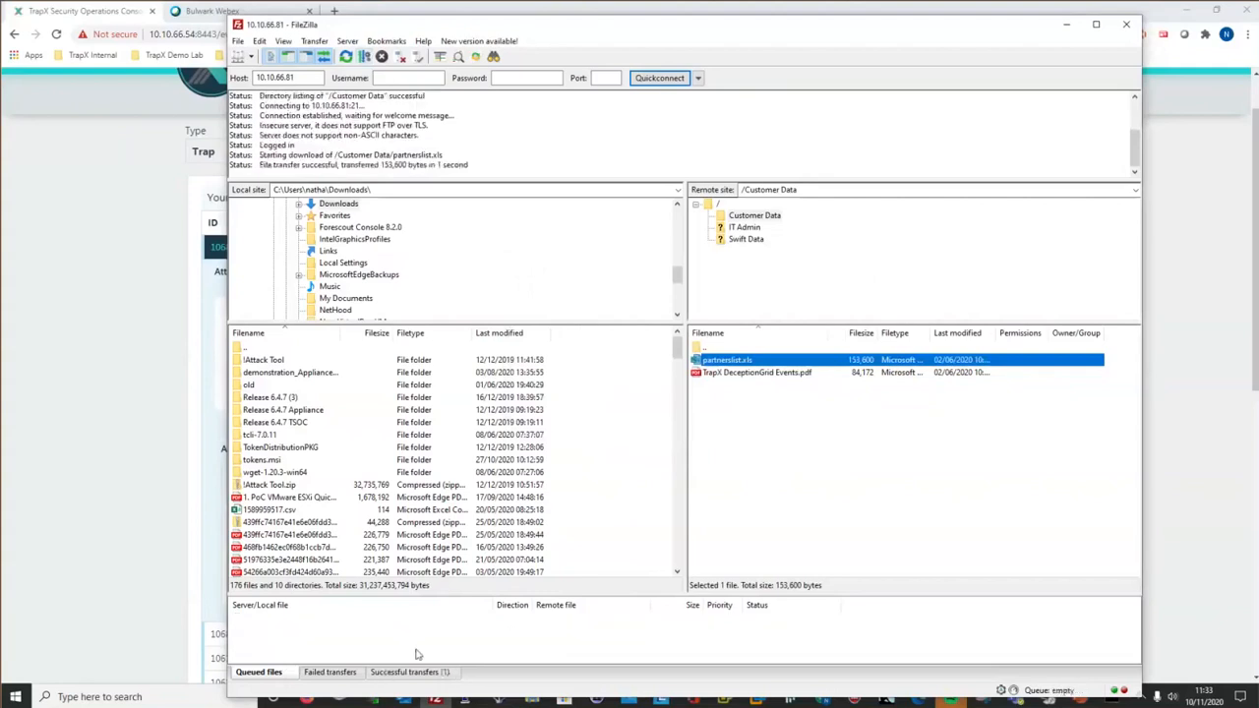
Step: Upload the 8,000,936-byte Ransomware.exe from local Downloads to the server's /Customer Data folder
scroll(down, 3)
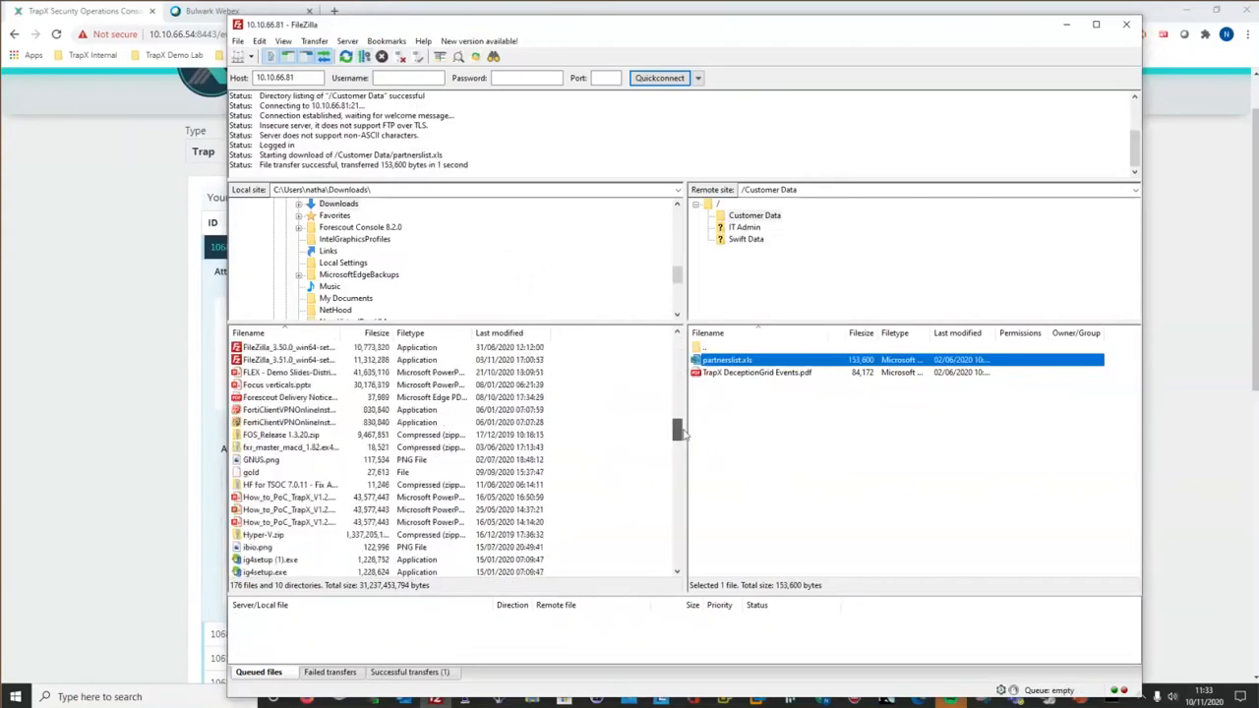
scroll(down, 3)
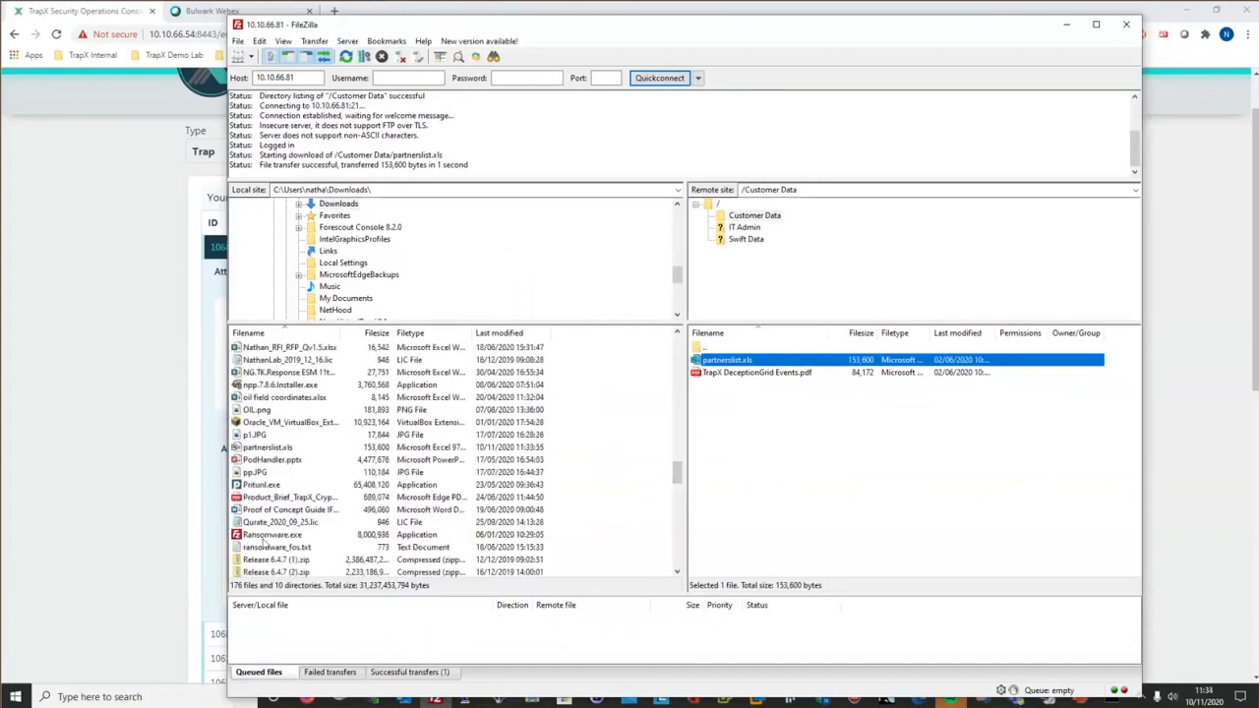
click(272, 534)
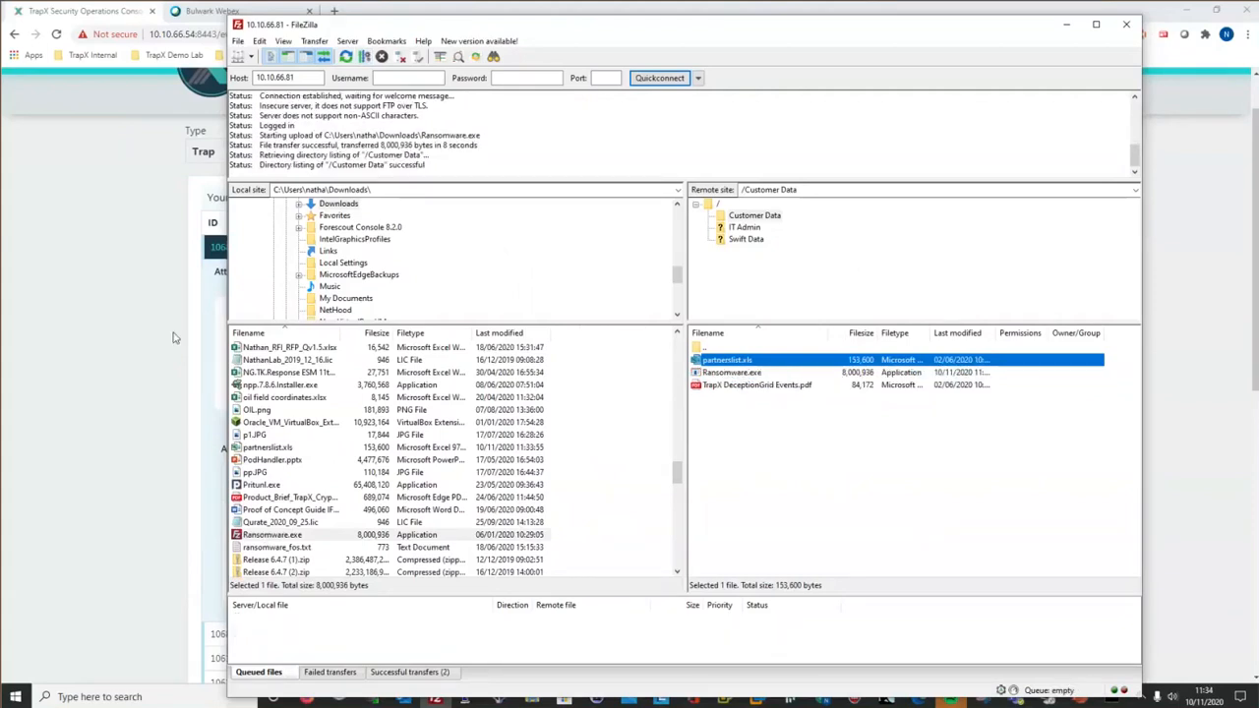
mouse_move(138, 337)
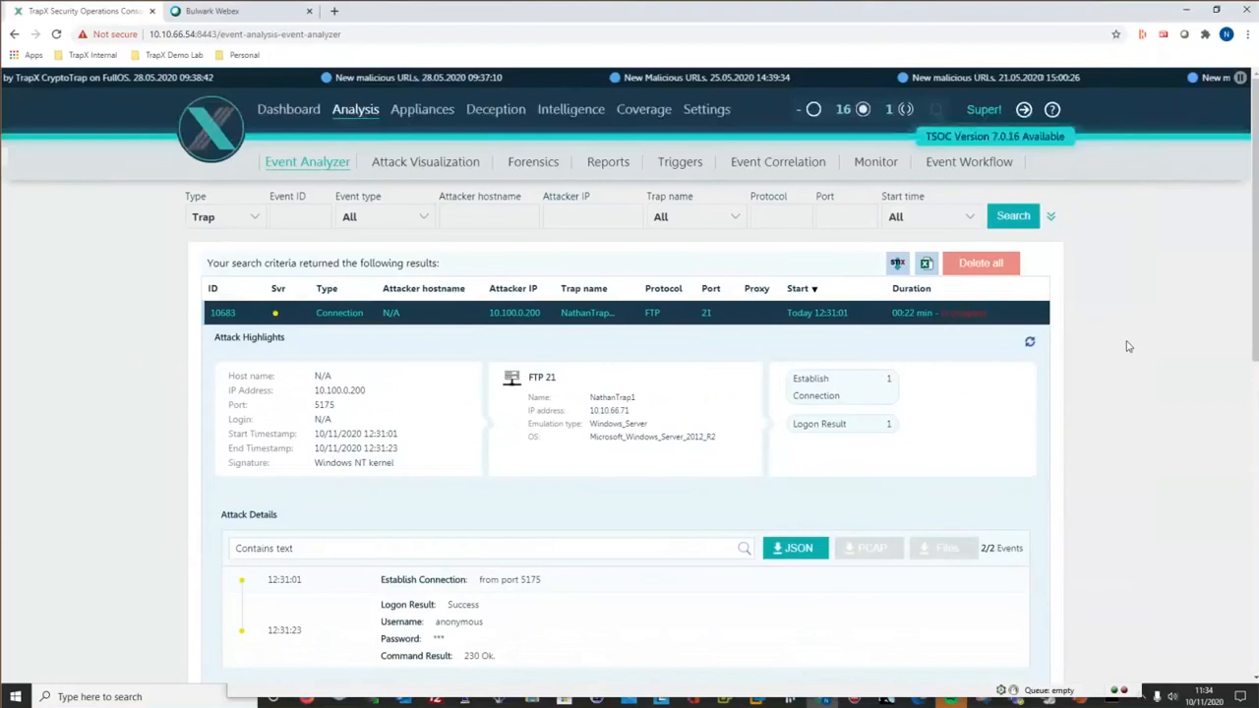
Step: Reload the Event Analyzer so in-progress DEMO-FTP interaction event 10684 from 10.100.0.200 appears
click(355, 109)
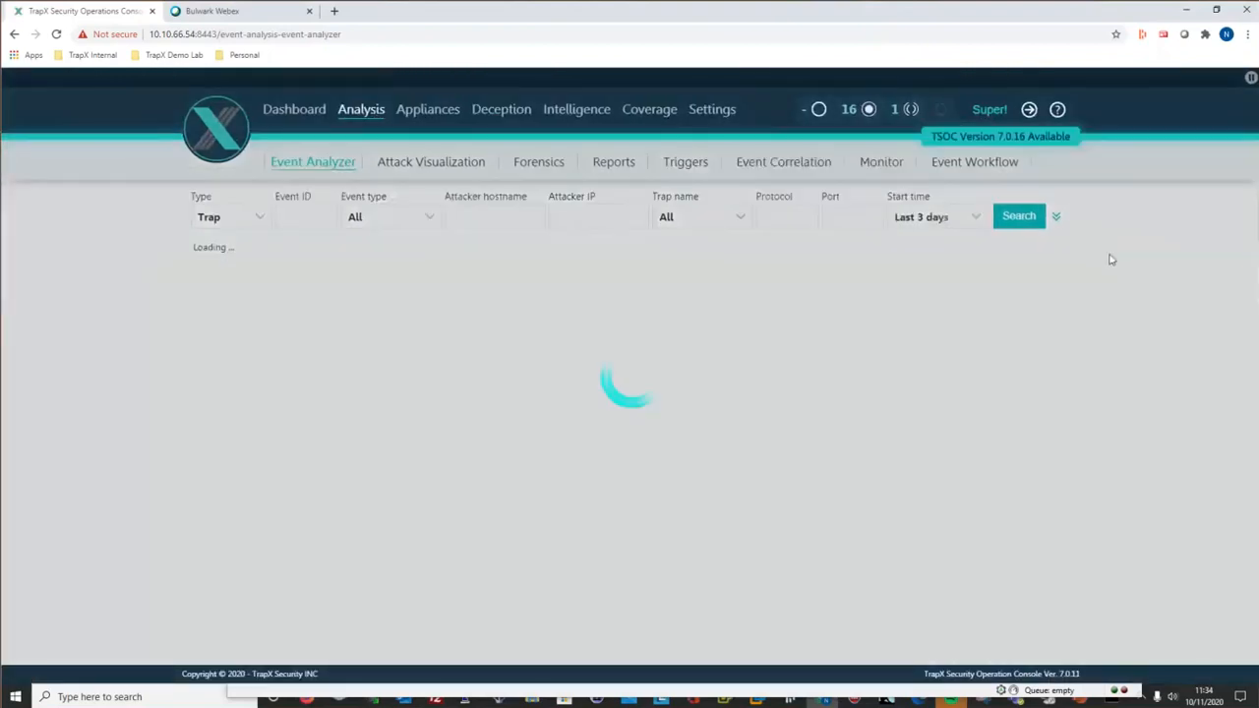
click(1019, 215)
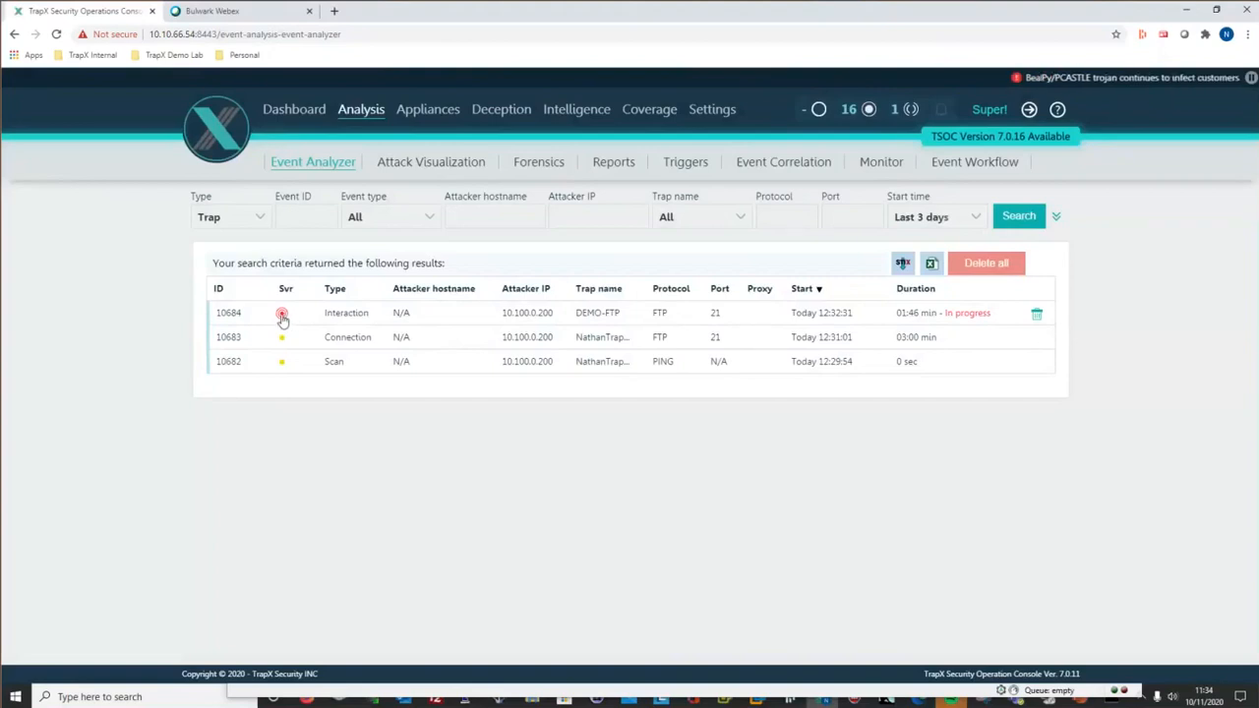
mouse_move(341, 337)
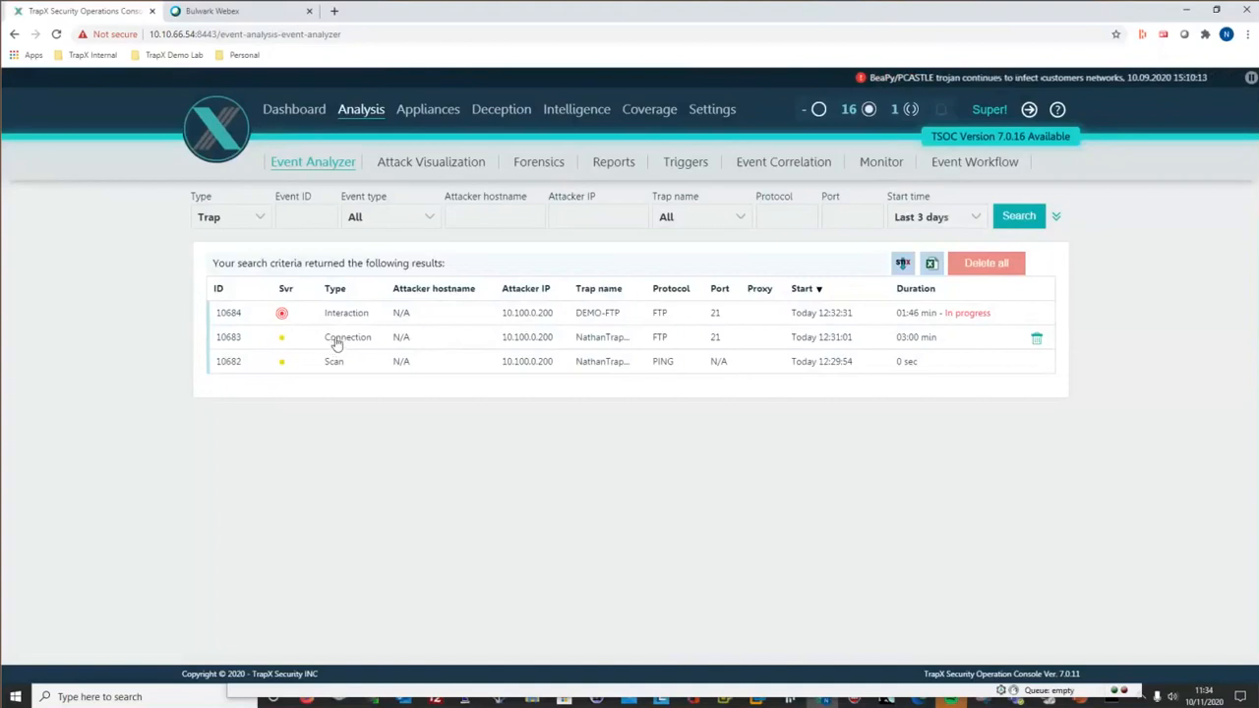
mouse_move(337, 347)
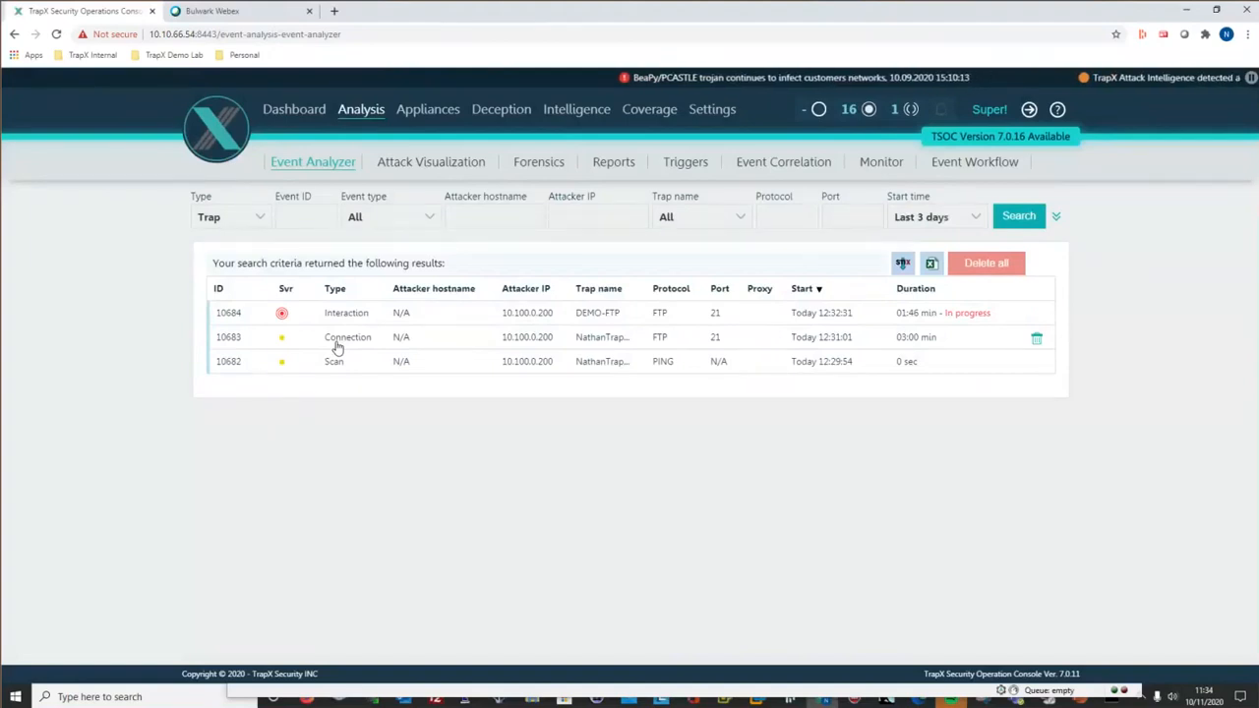
mouse_move(342, 323)
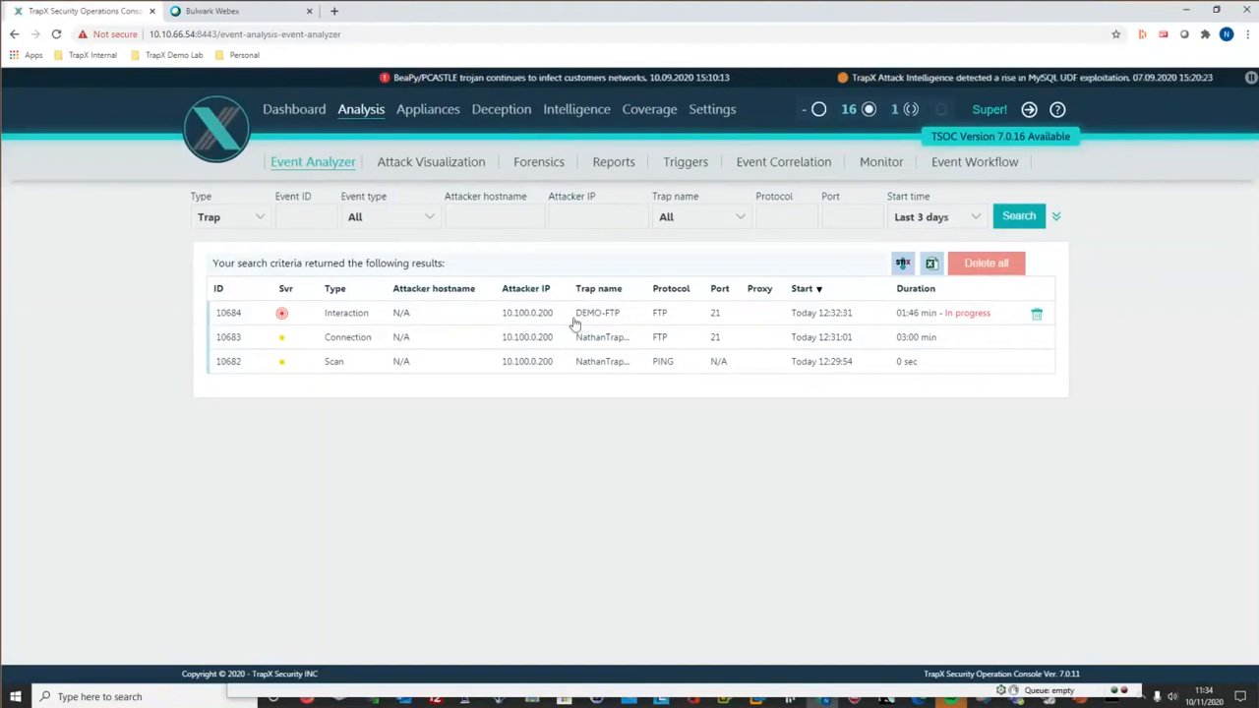
mouse_move(713, 327)
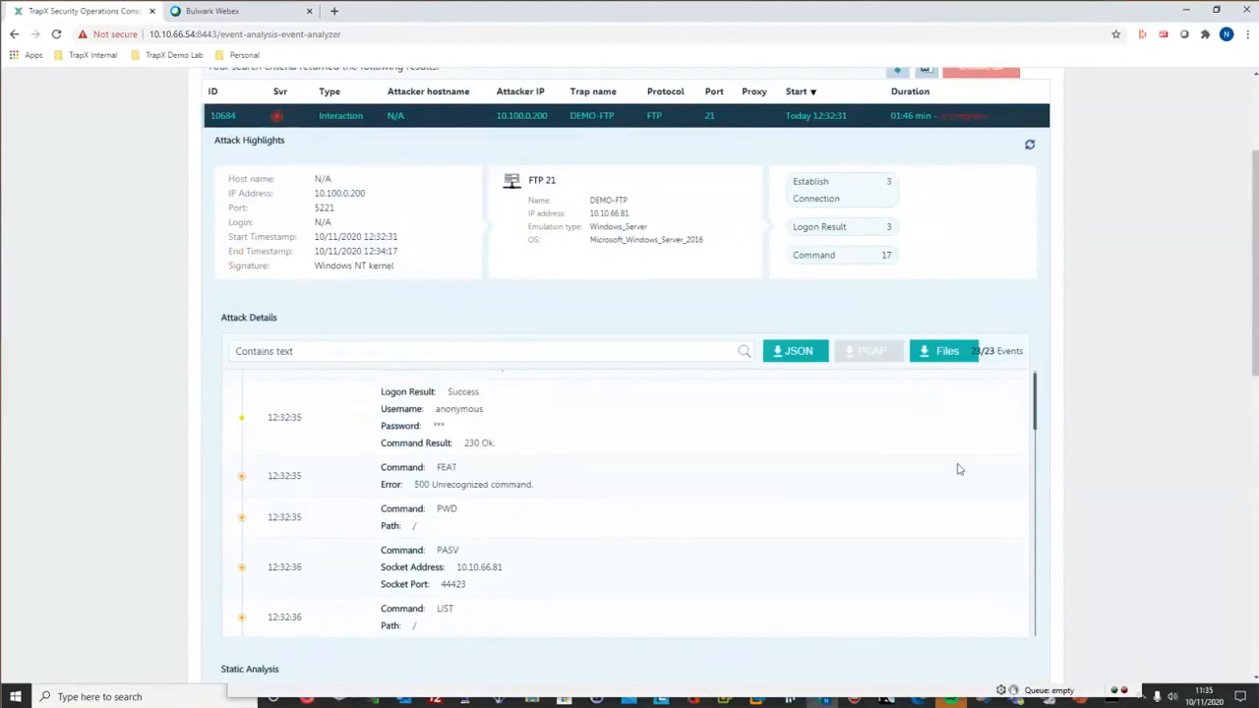
Step: Scroll event 10684's Attack Details and highlight the STOR Ransomware.exe upload entry
scroll(down, 3)
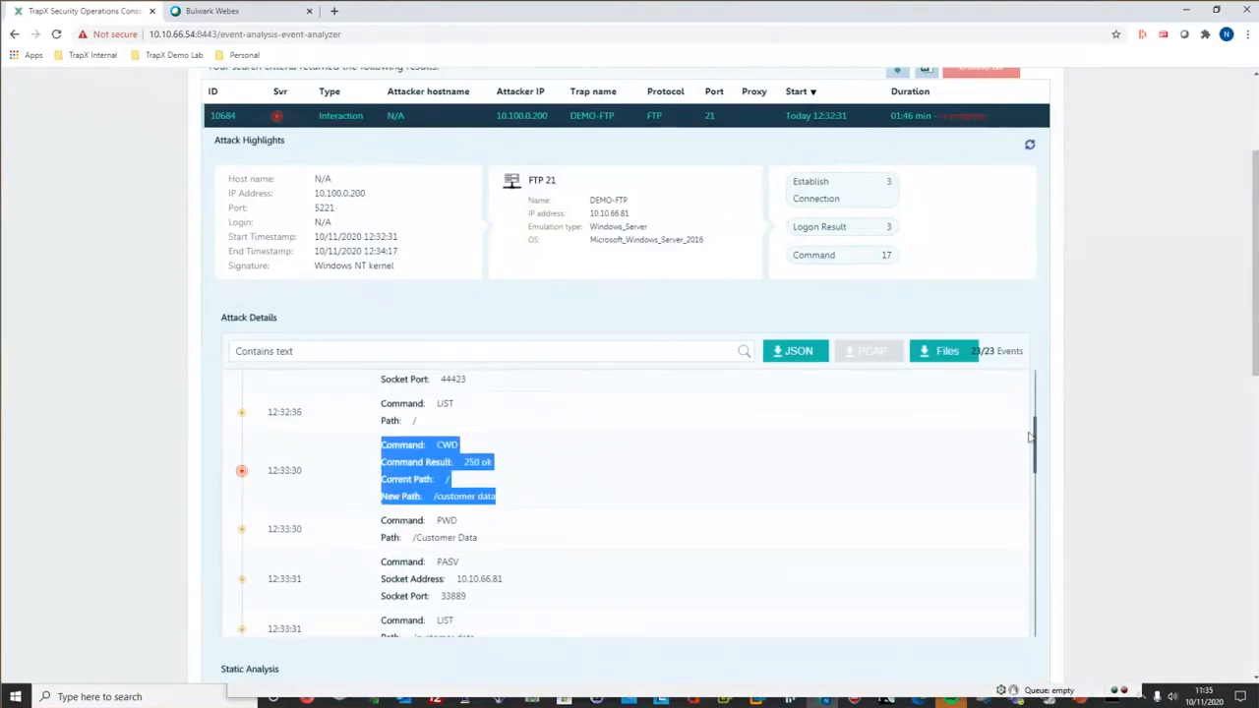
scroll(down, 3)
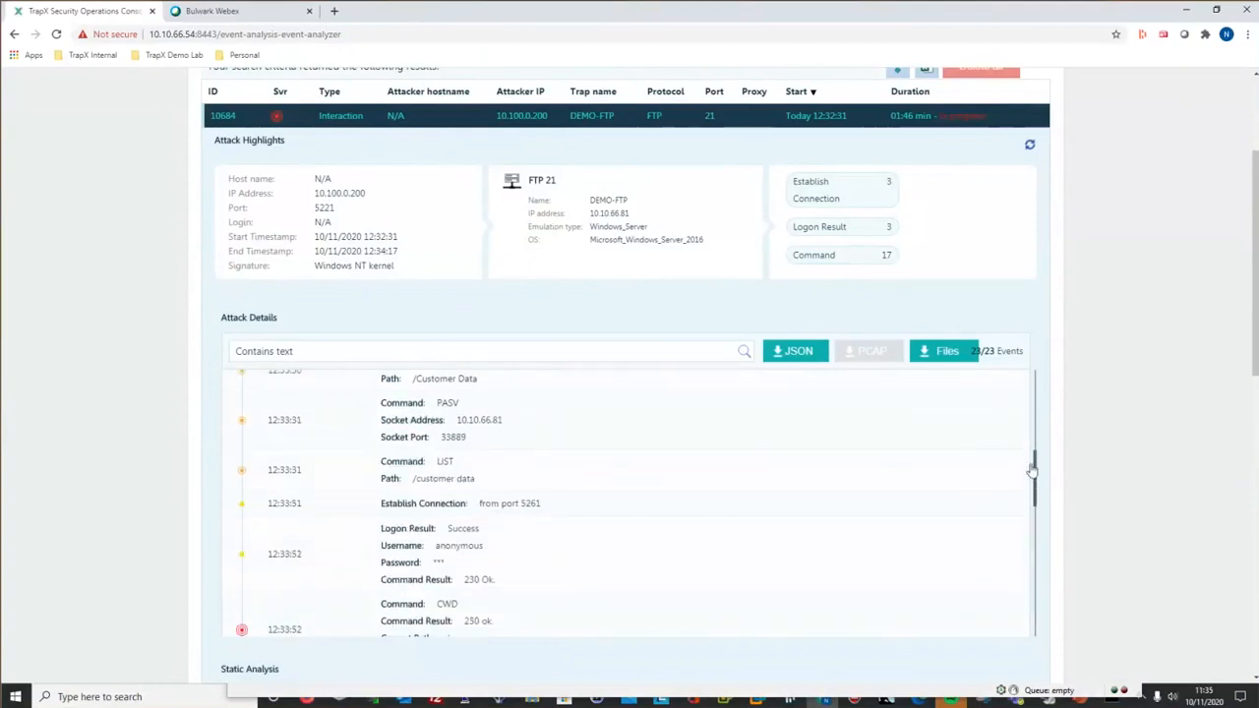
scroll(down, 3)
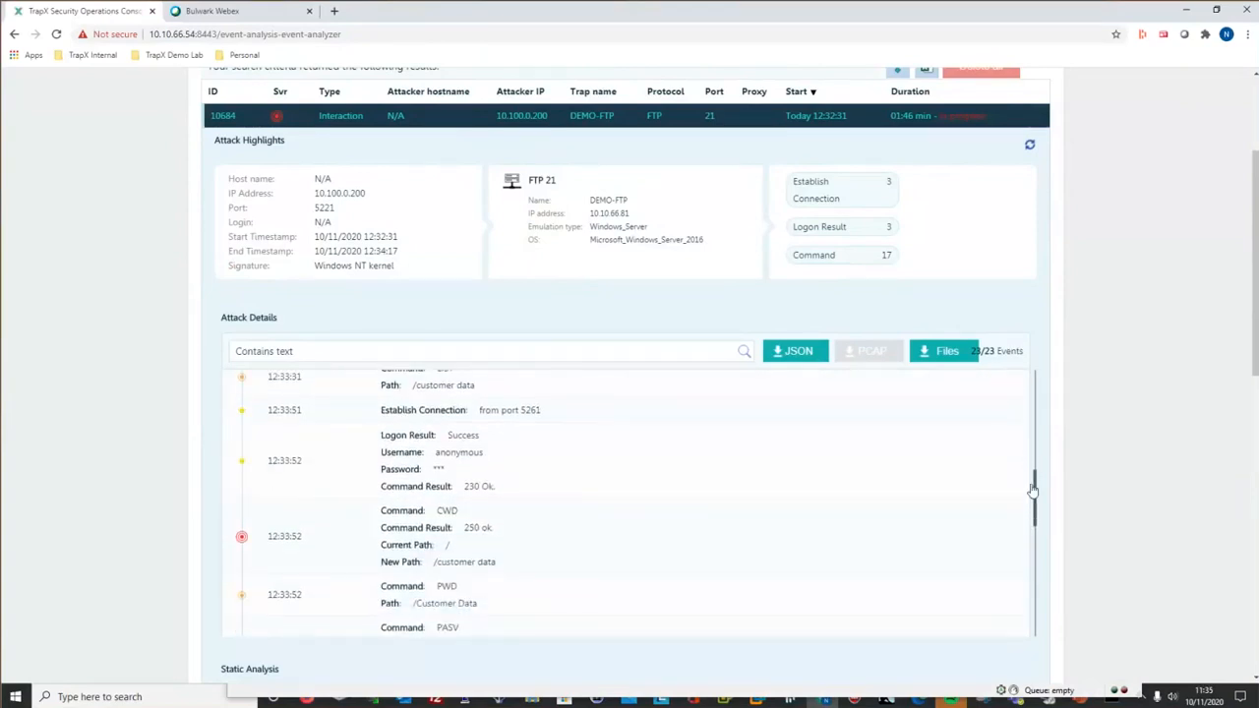
scroll(down, 3)
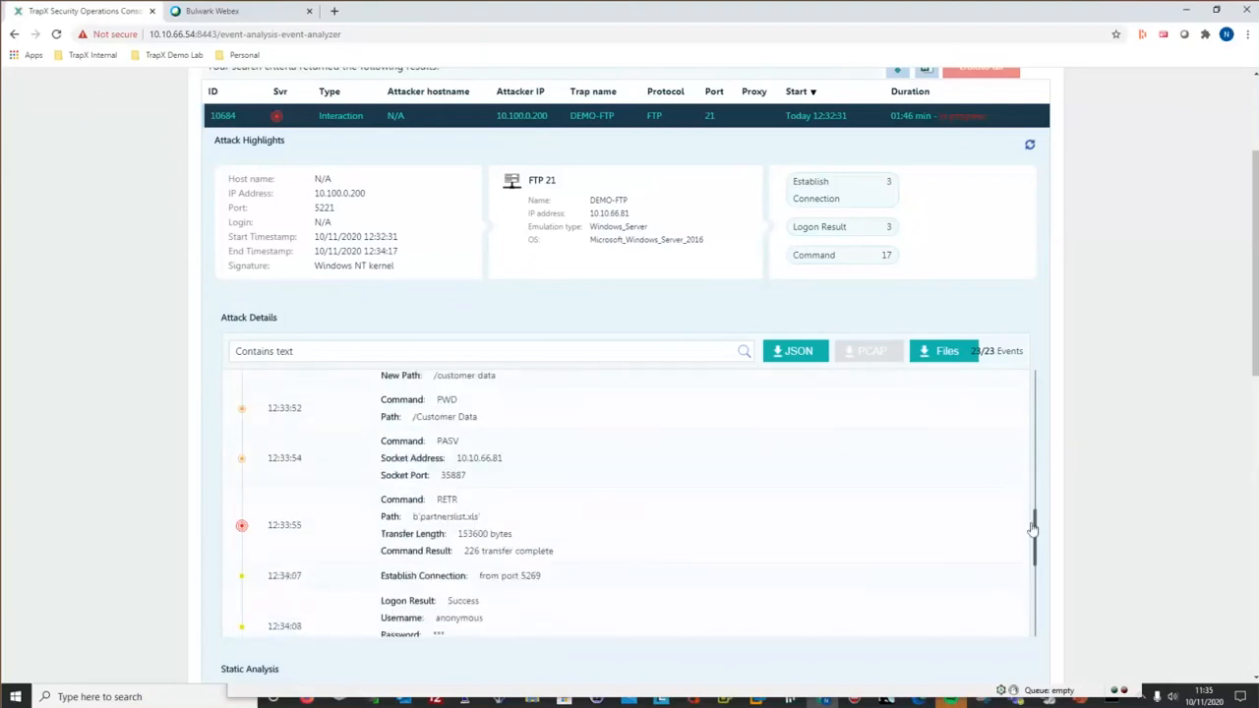
mouse_move(442, 497)
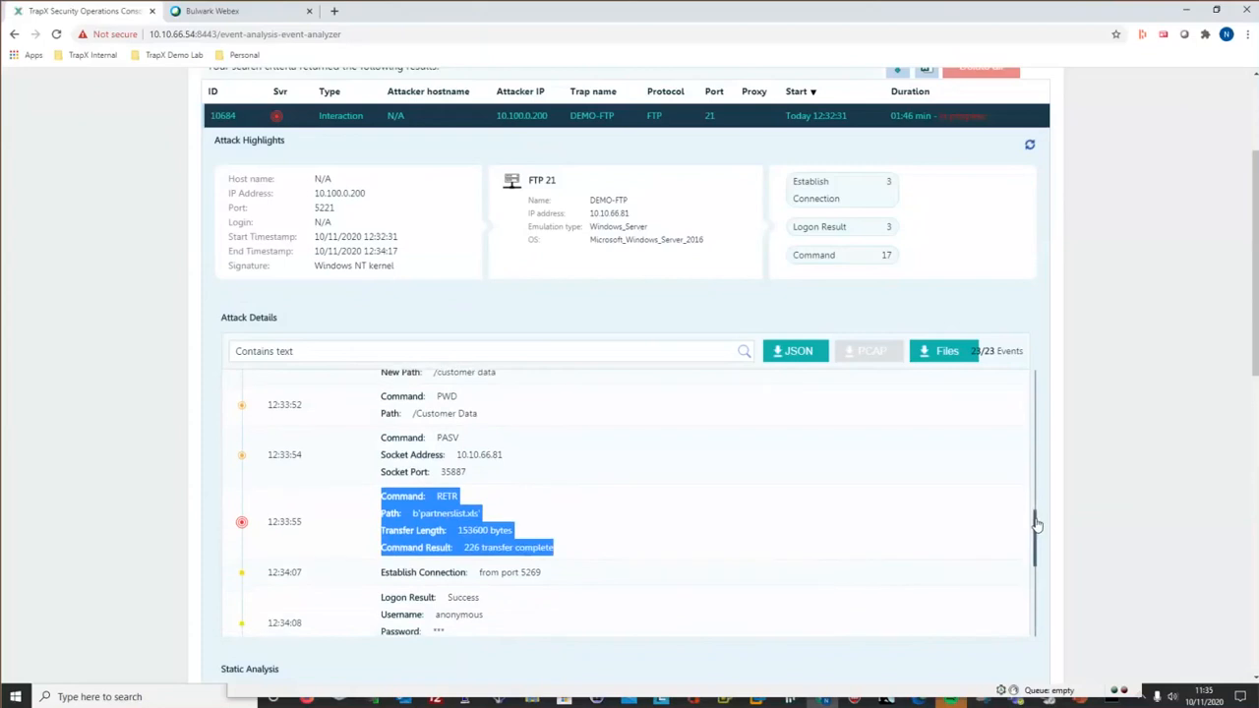
scroll(down, 3)
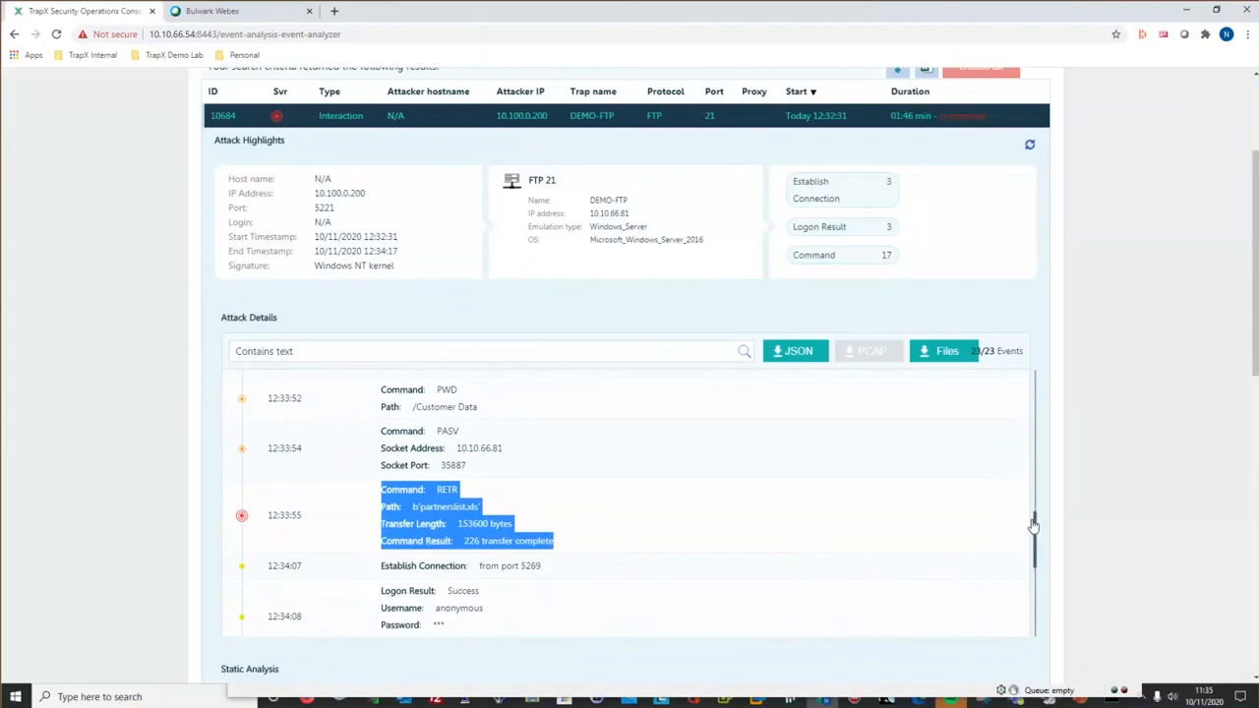
scroll(down, 3)
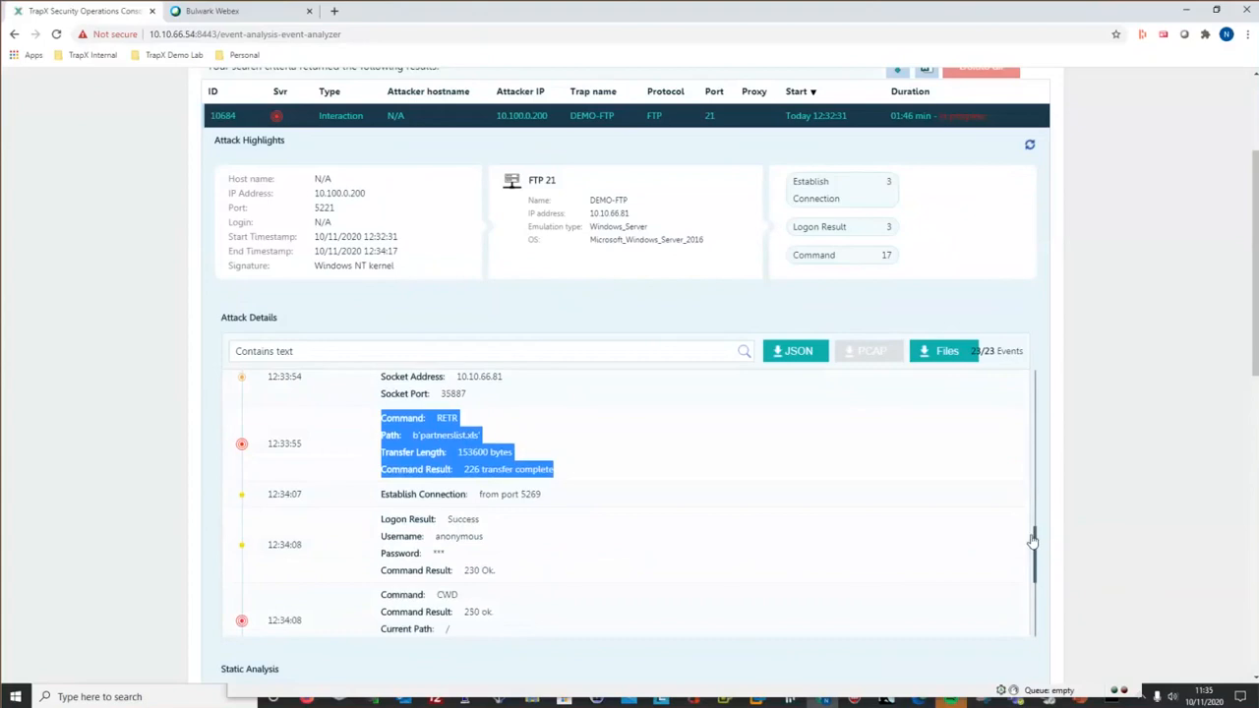
scroll(down, 3)
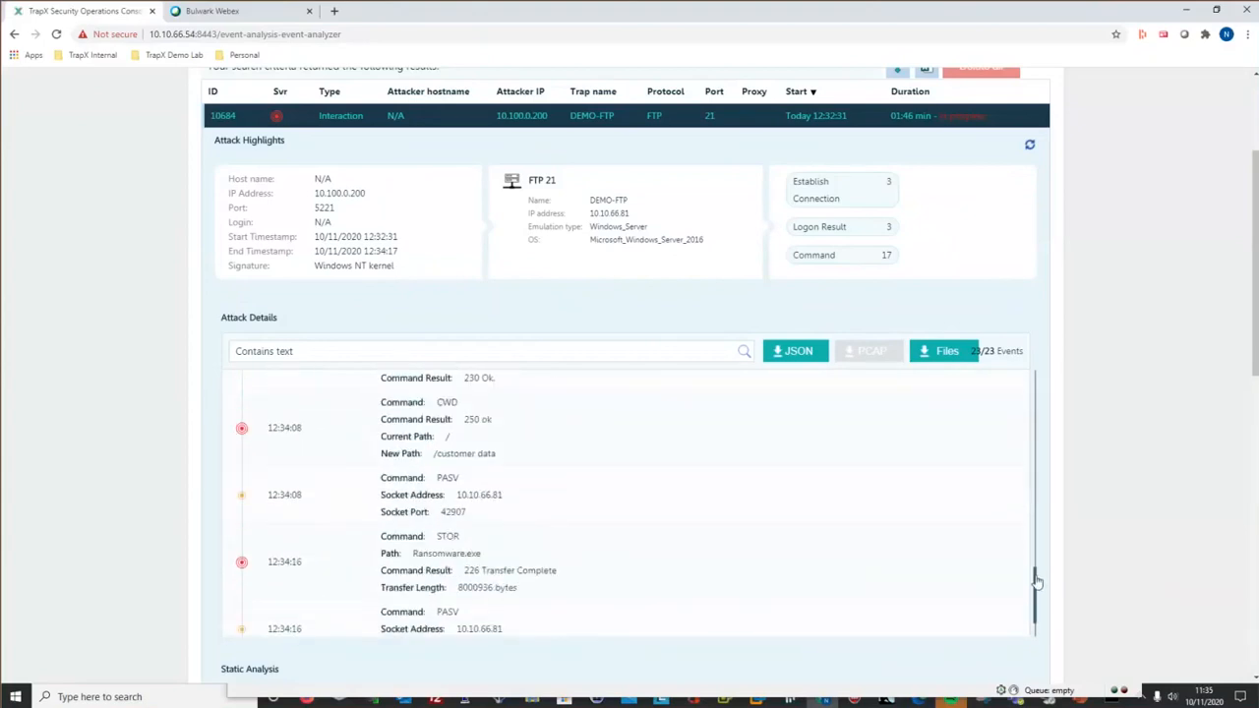
scroll(down, 3)
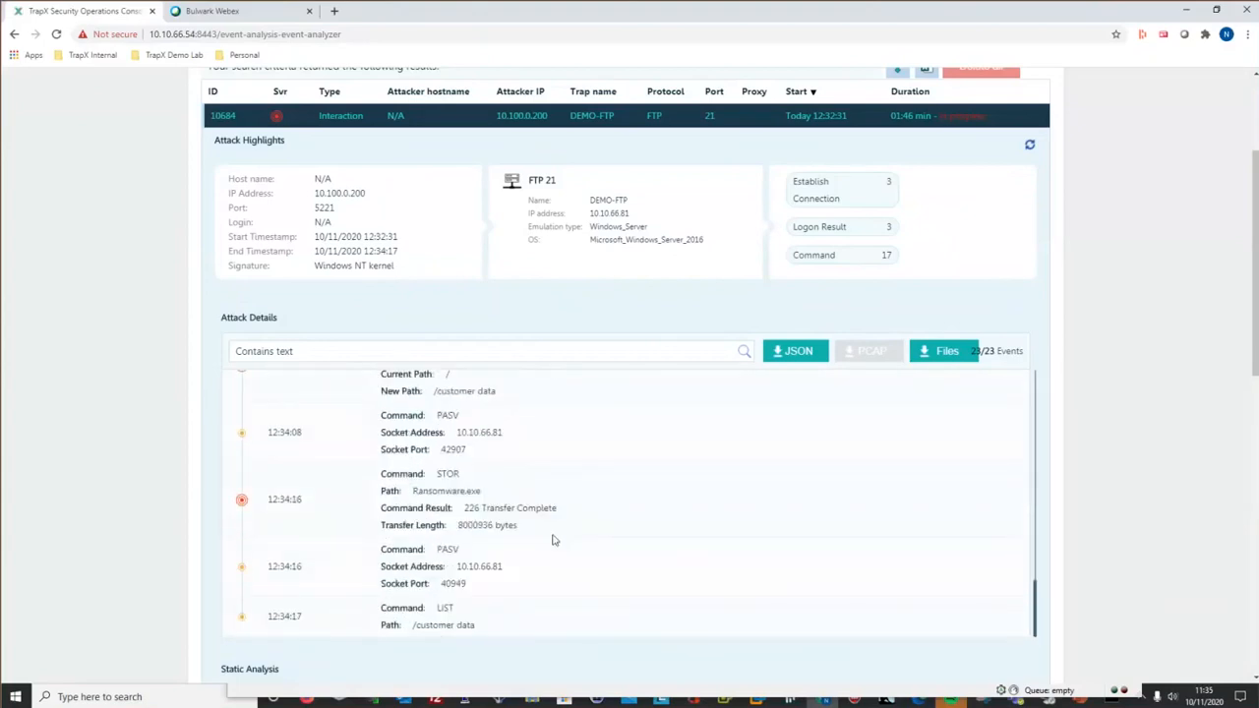
drag(382, 473, 558, 511)
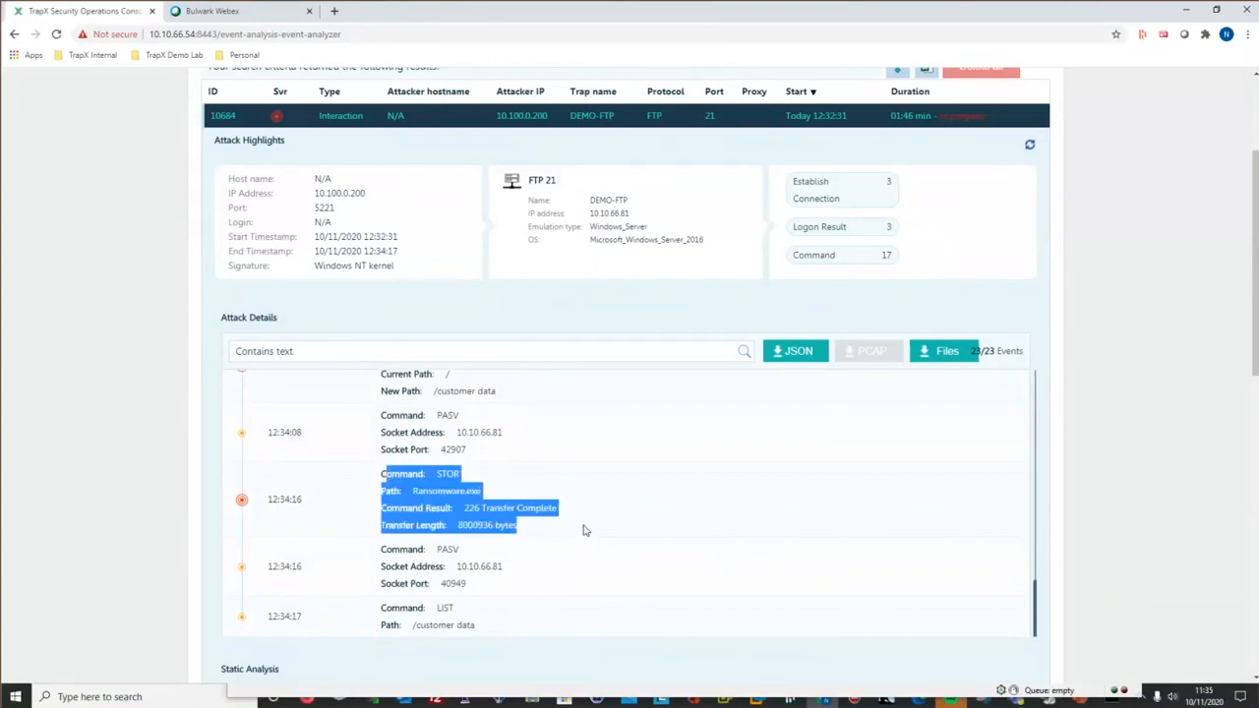
mouse_move(1096, 513)
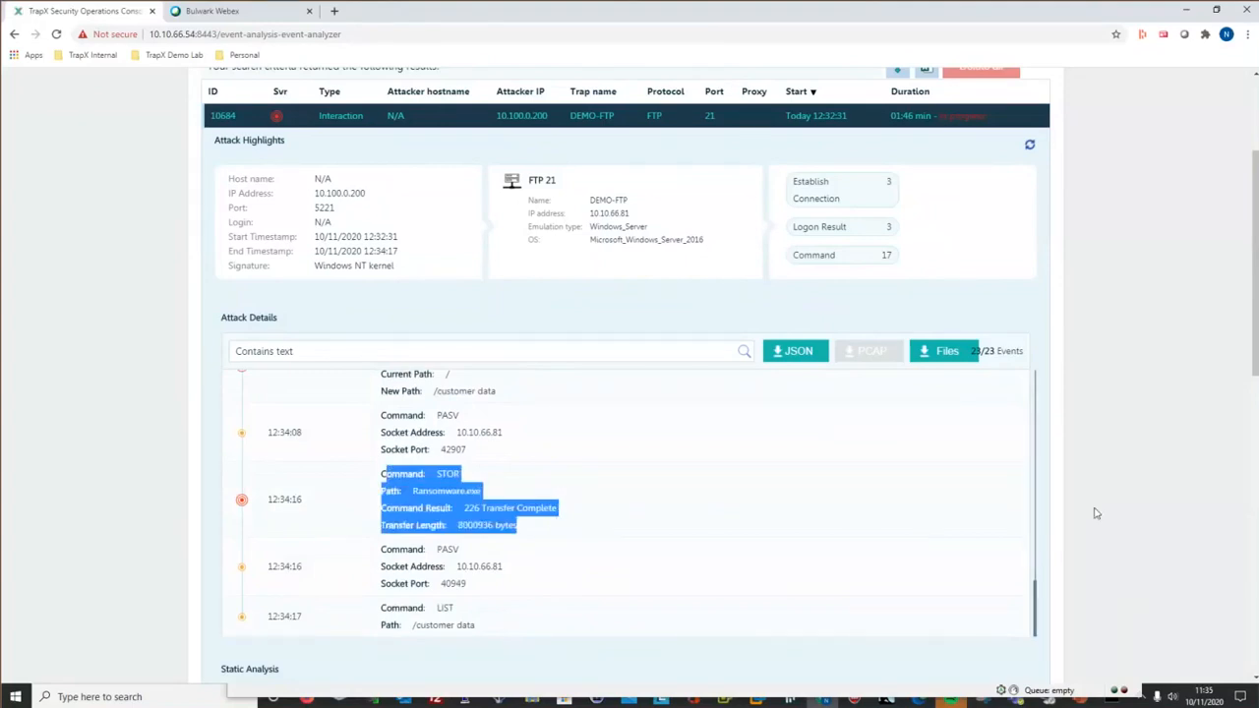
scroll(down, 3)
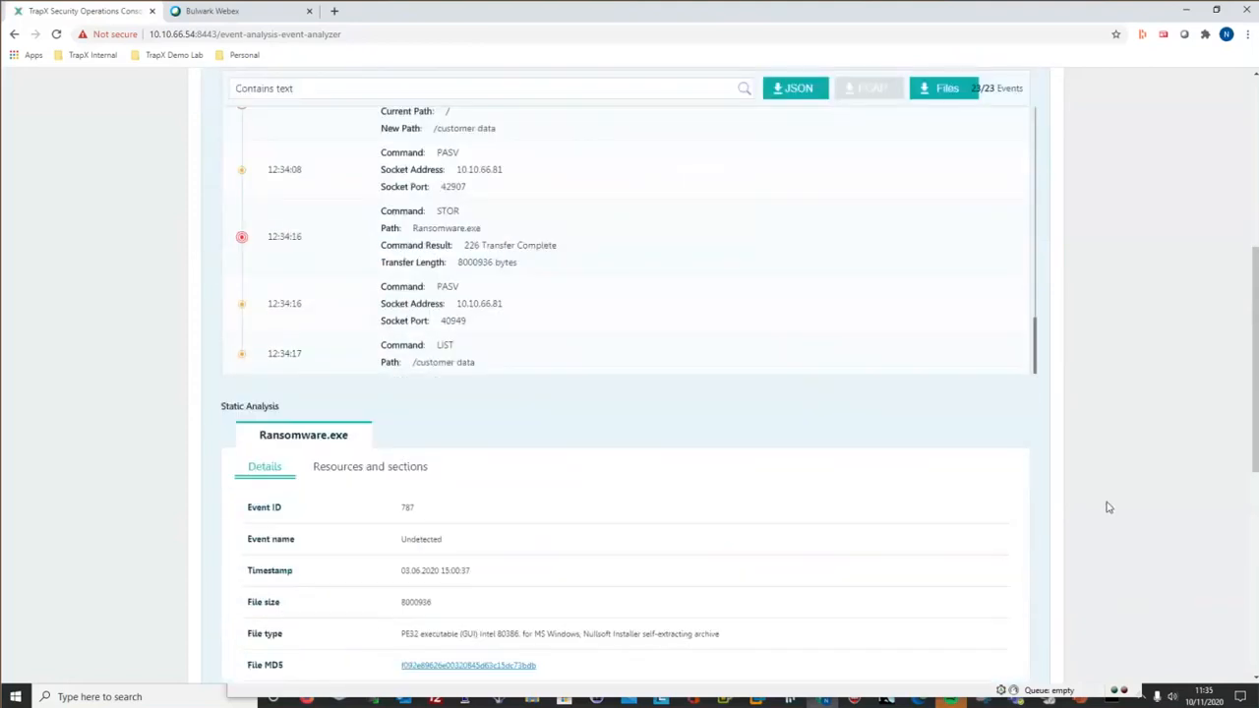
mouse_move(364, 442)
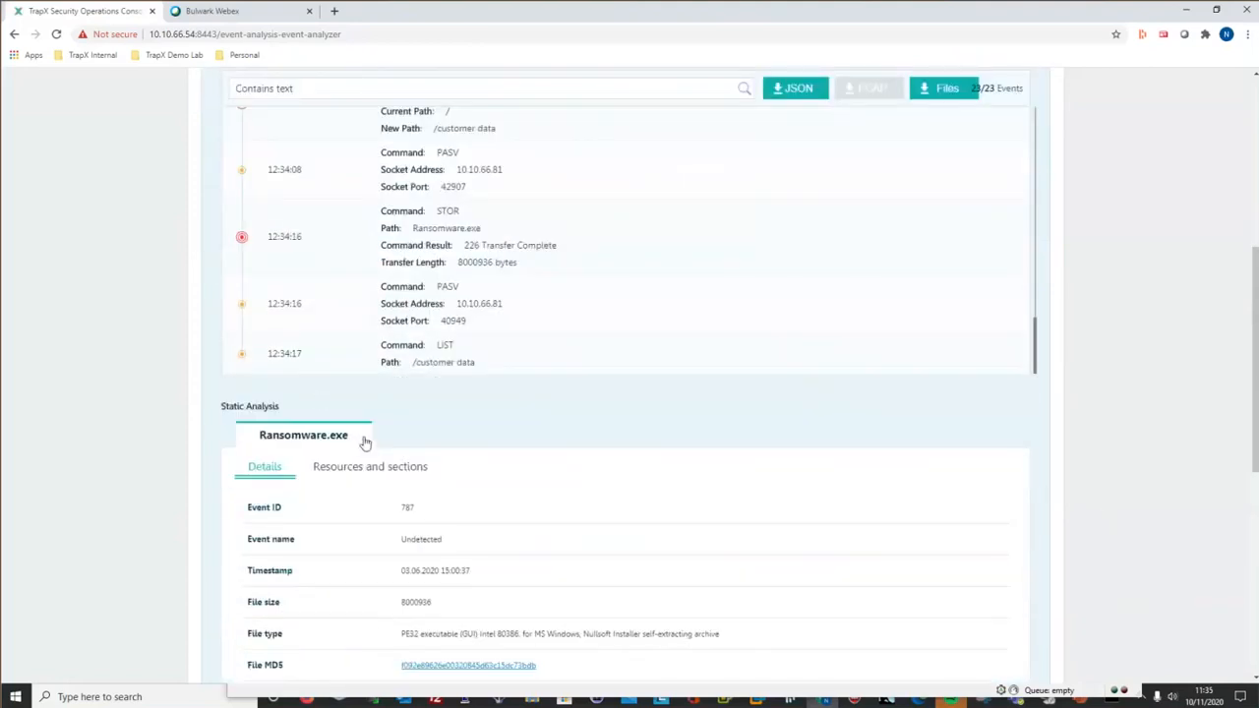
scroll(down, 3)
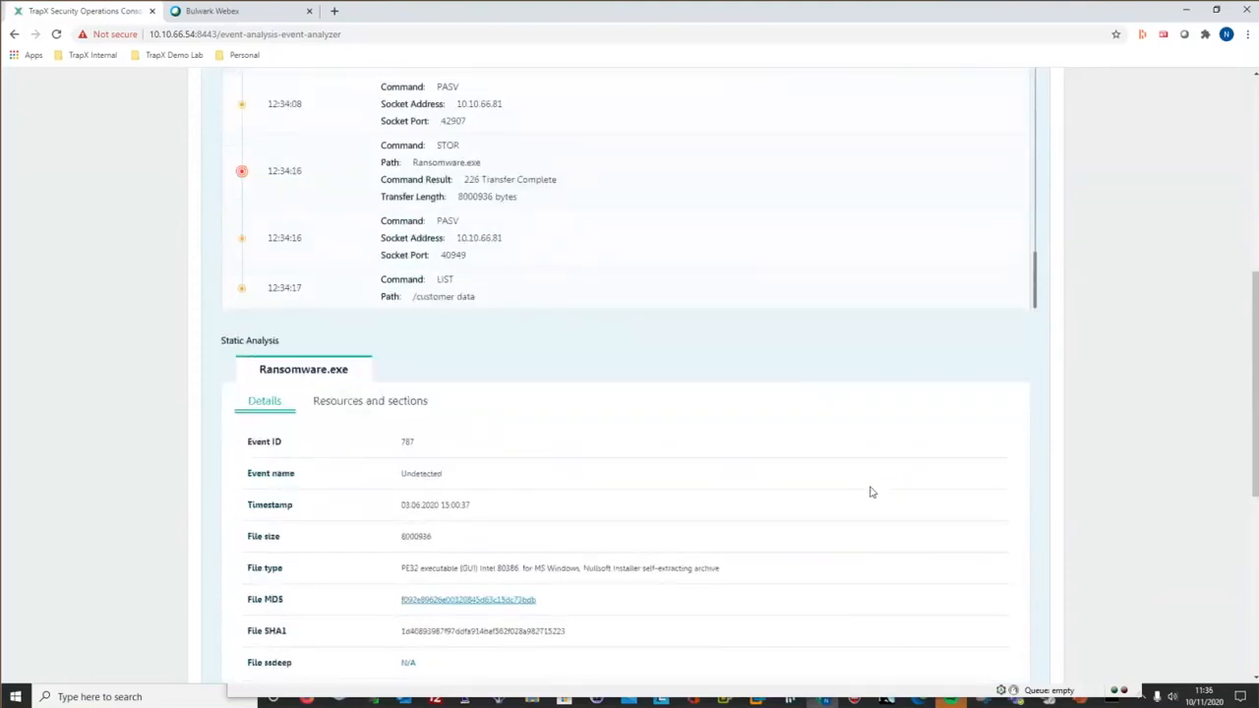
scroll(down, 3)
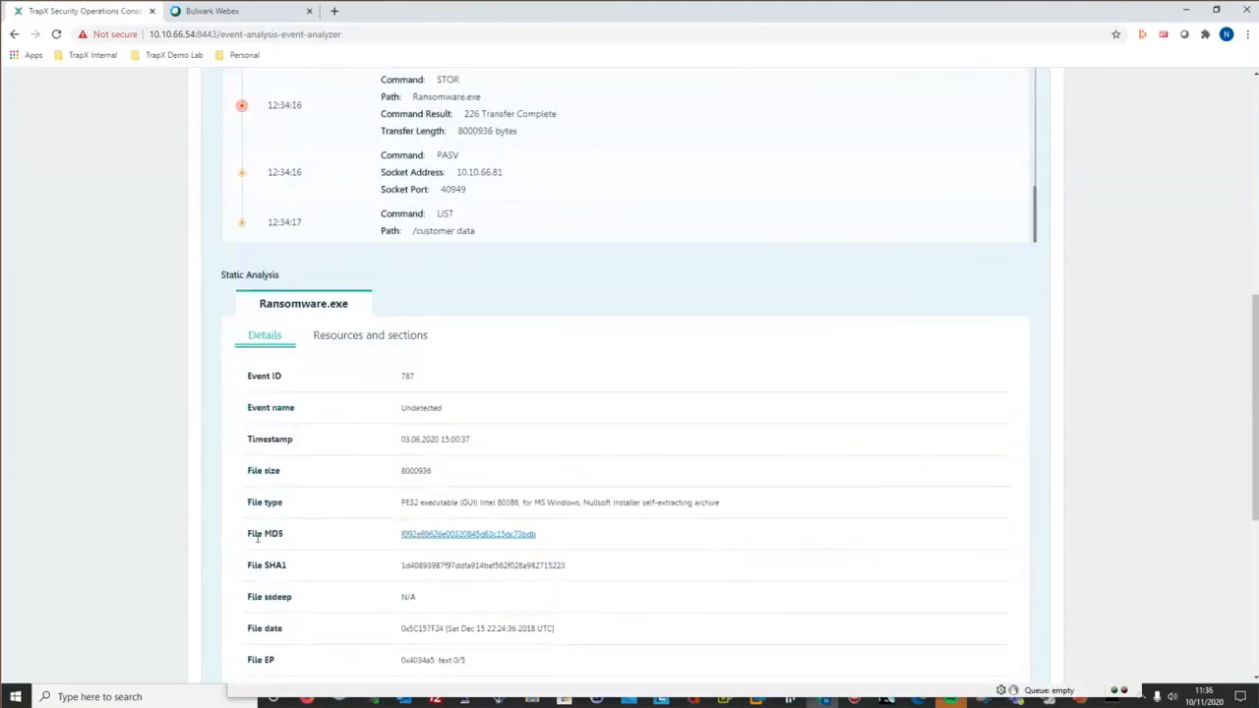
mouse_move(431, 541)
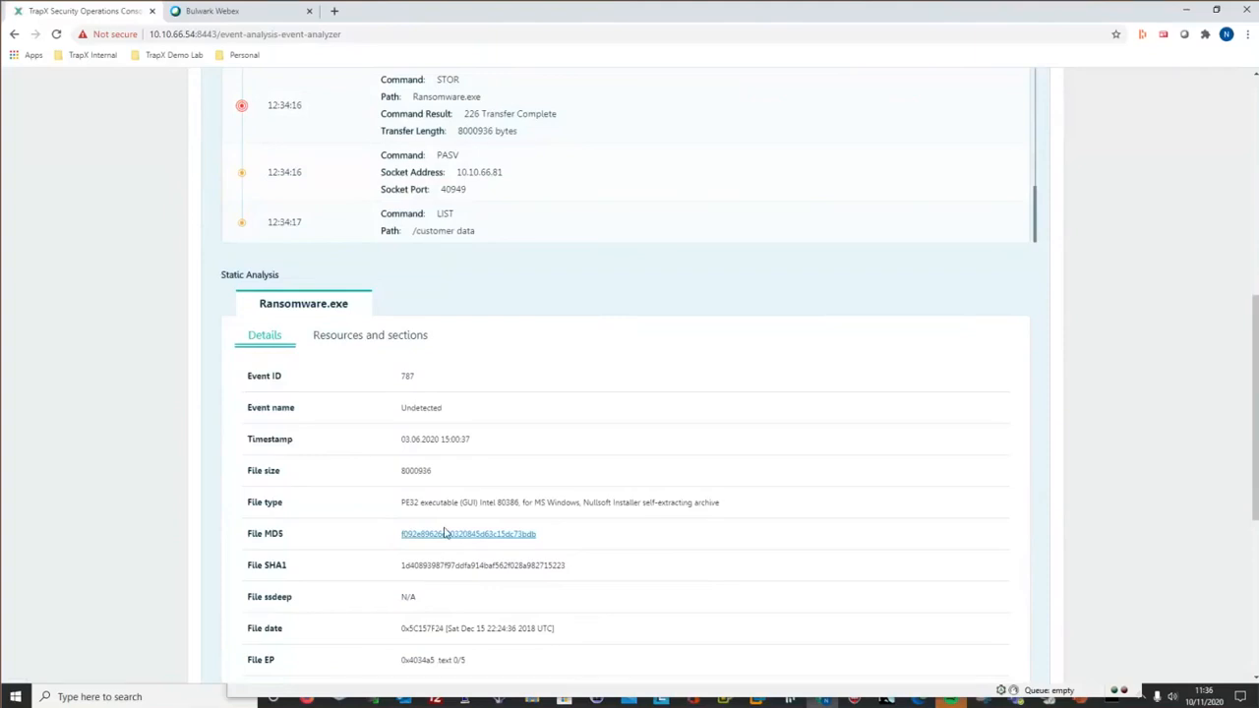
scroll(down, 3)
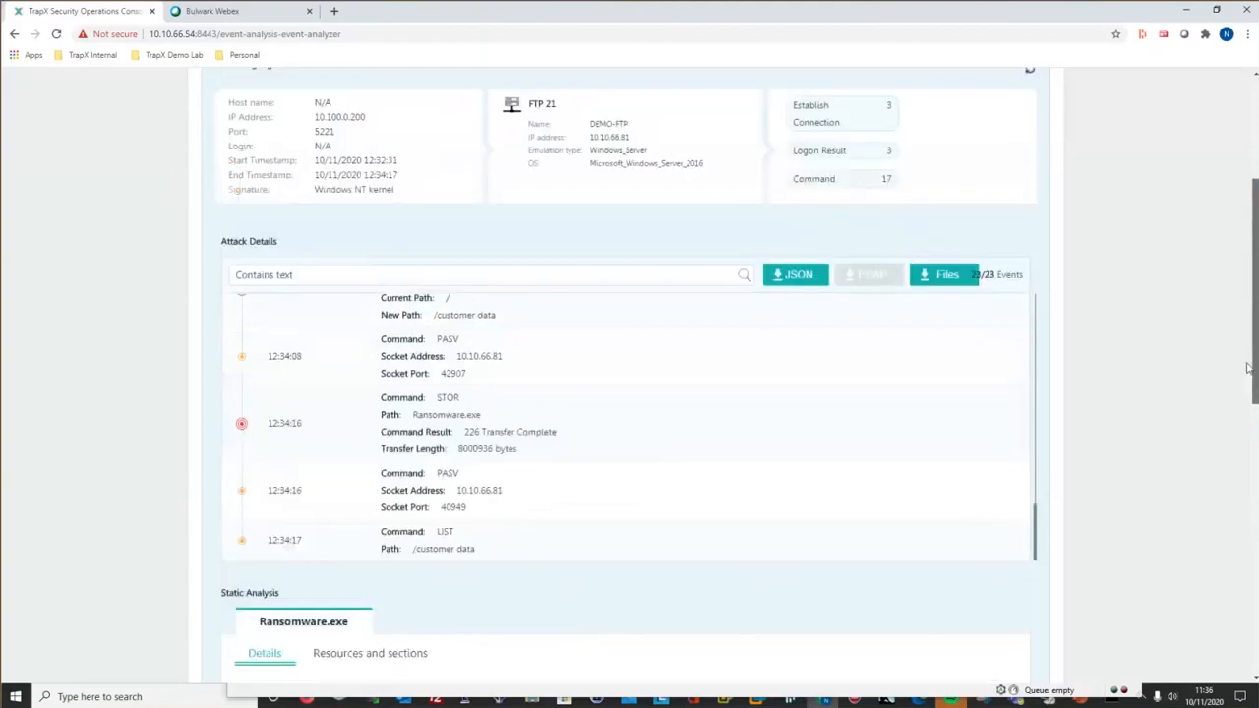
scroll(up, 3)
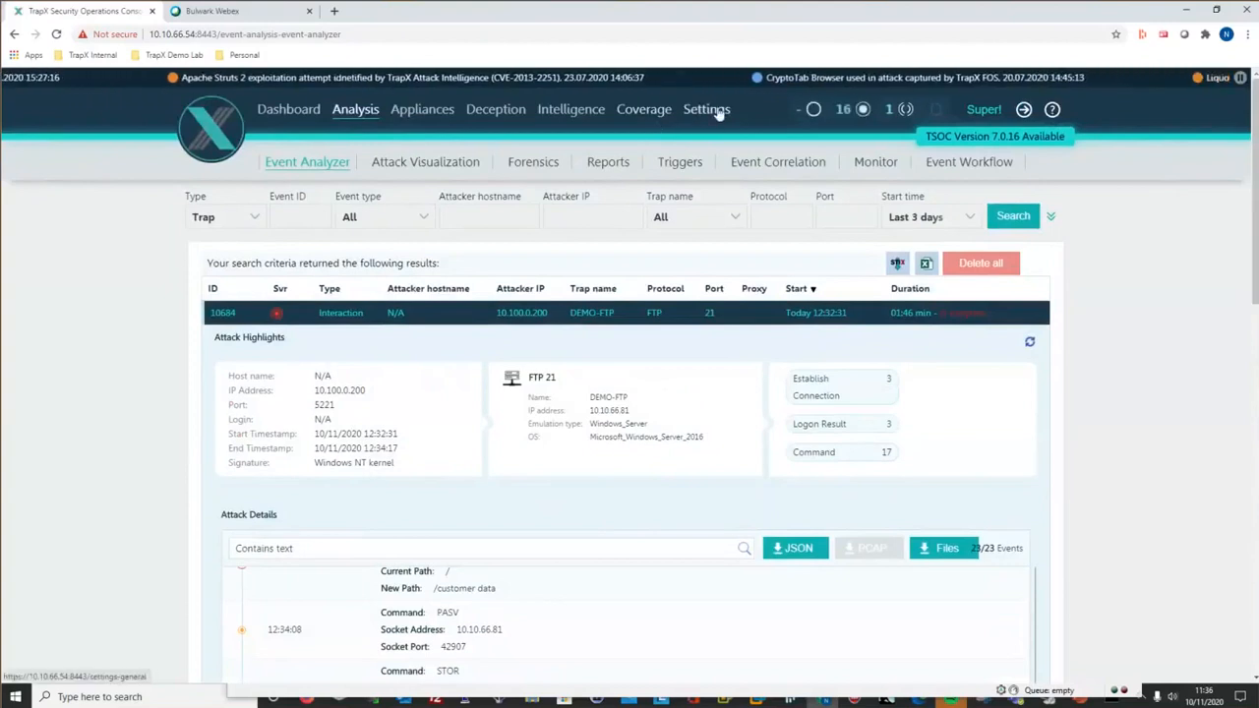
Step: Show the Eco System sandbox settings: McAfee ATD enabled at sb2.trapx.com, user tsoc_api
click(706, 109)
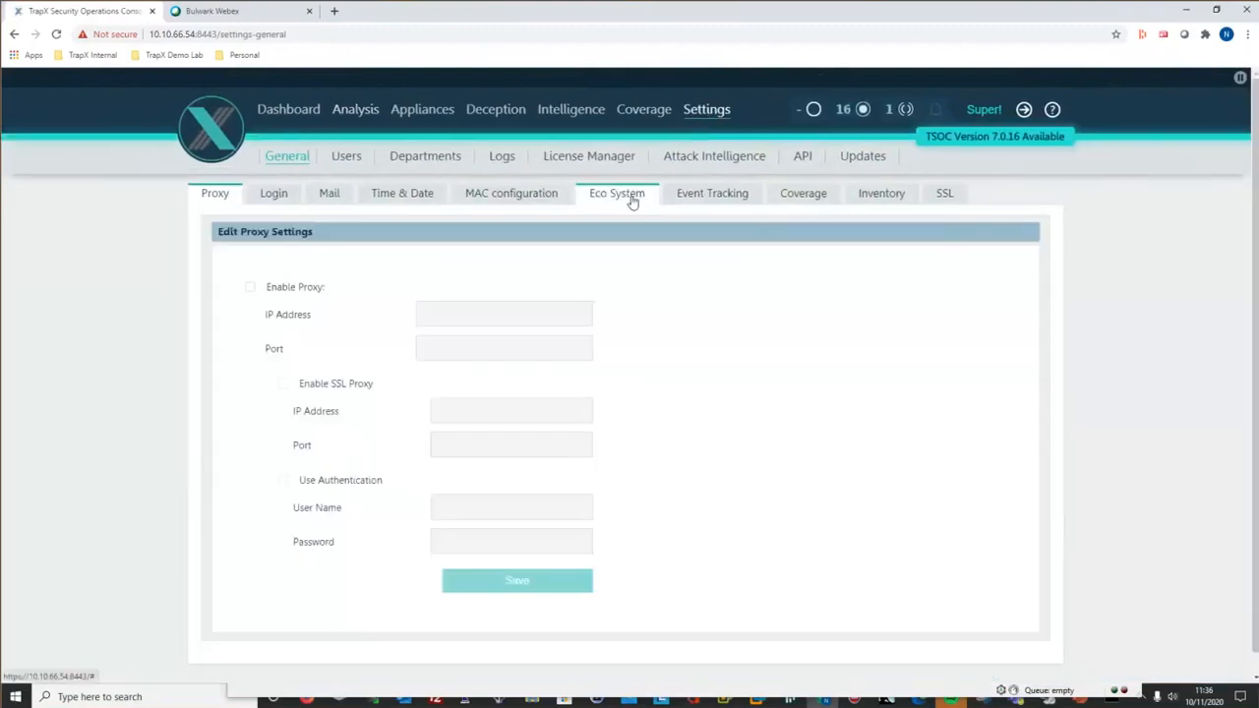
click(622, 193)
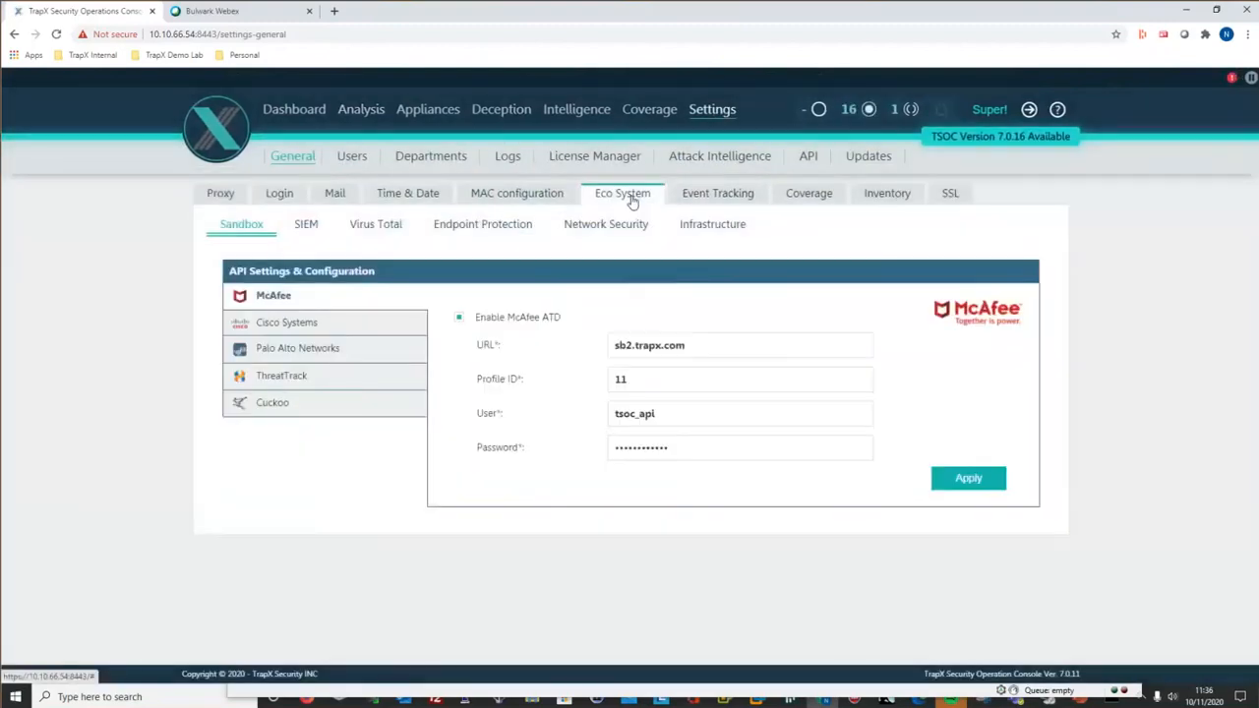
right_click(302, 286)
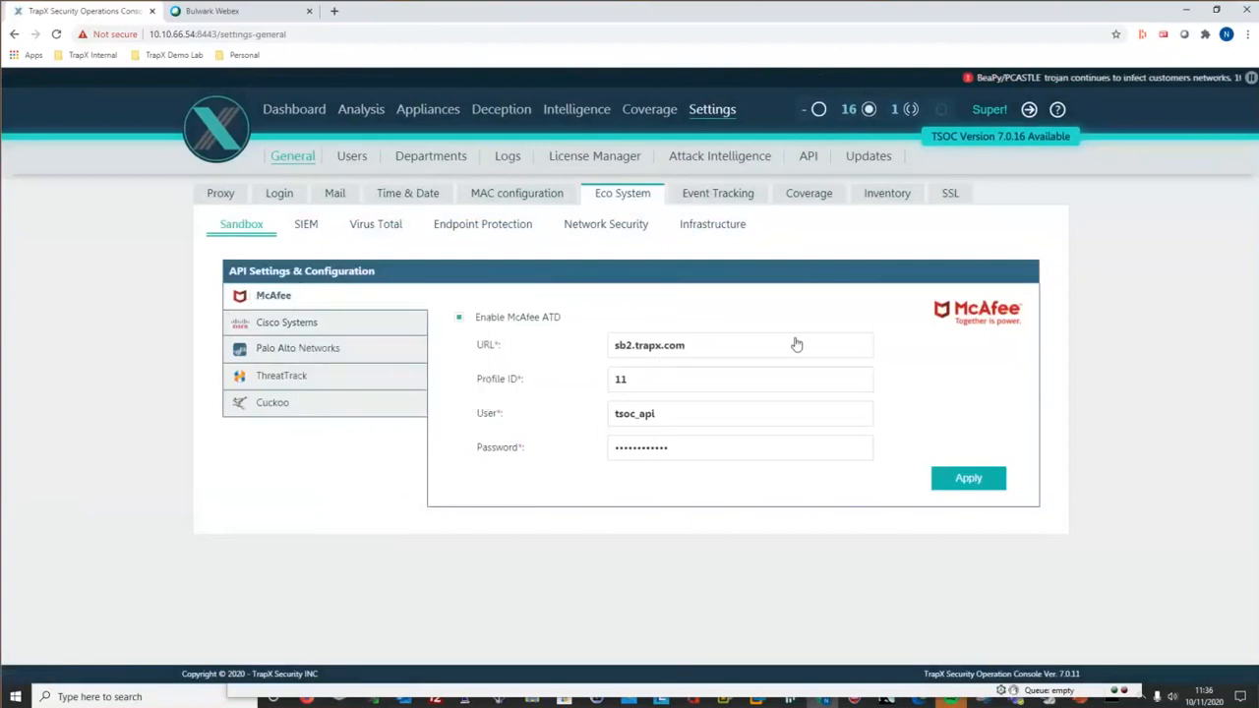
mouse_move(993, 329)
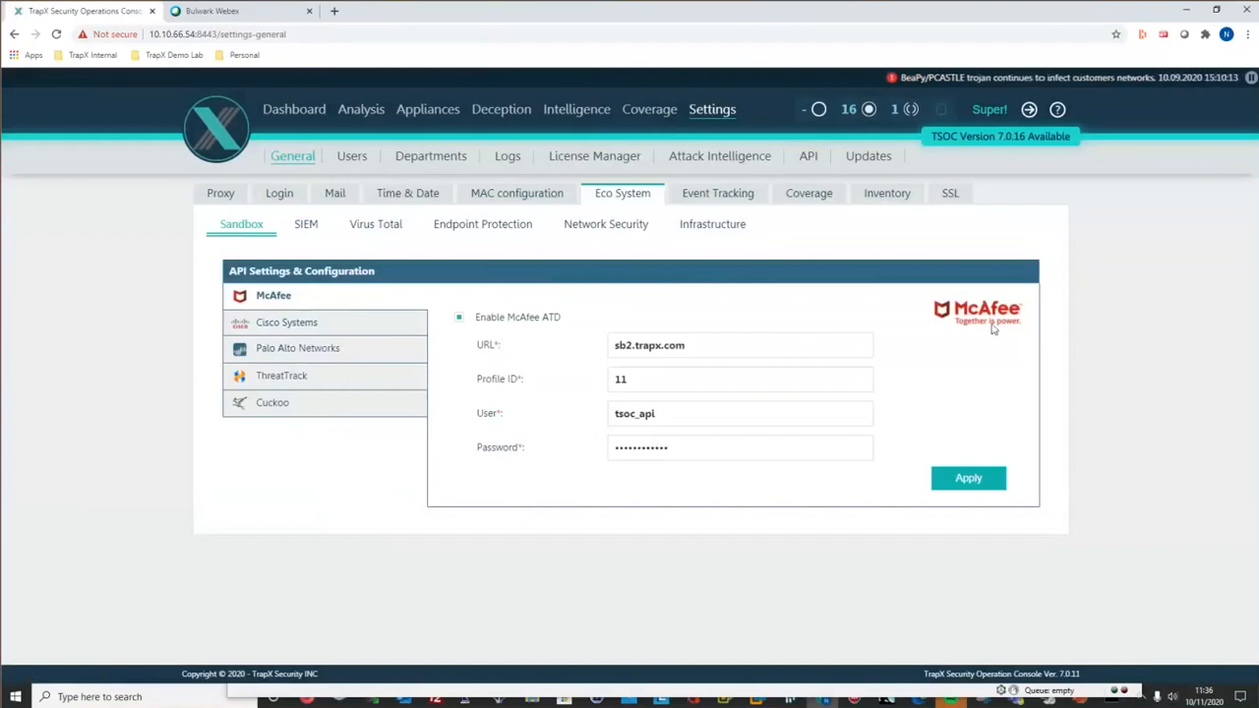
click(740, 346)
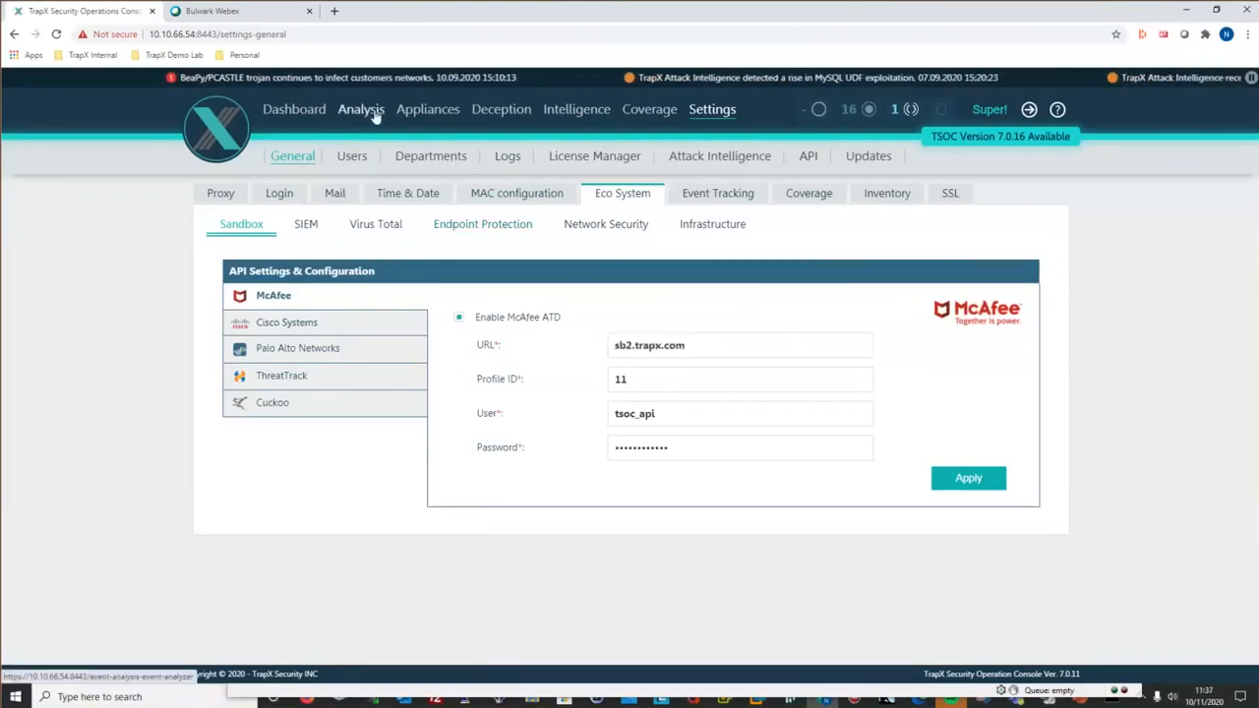
Step: Show Forensics binaries captured from DEMO-FTP, DEMO-Ansible and FullOSWIN10_FOS traps
click(361, 110)
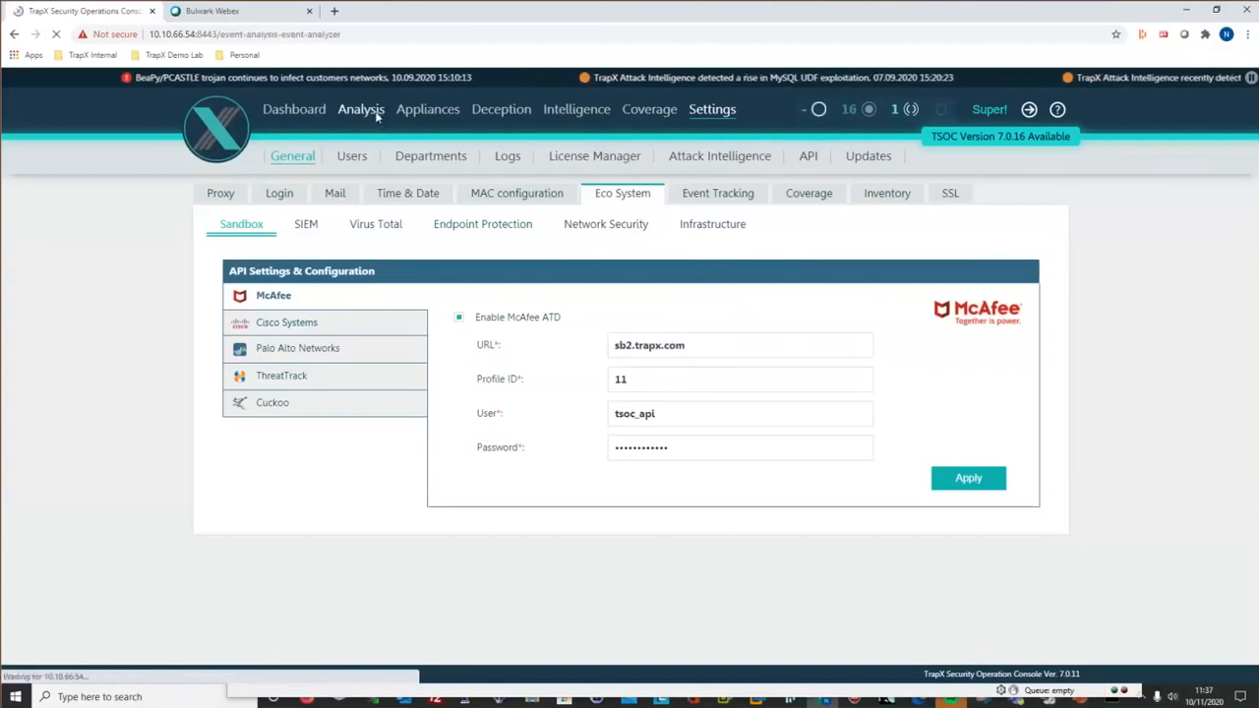
click(361, 109)
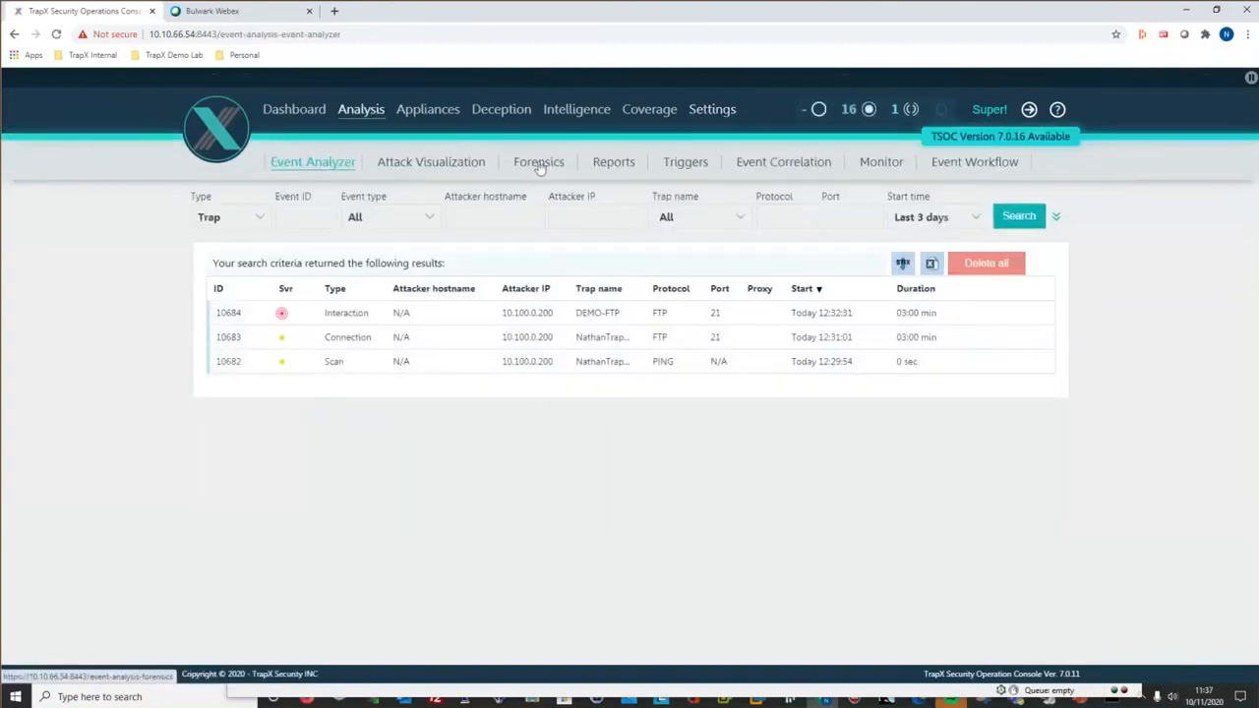
click(538, 161)
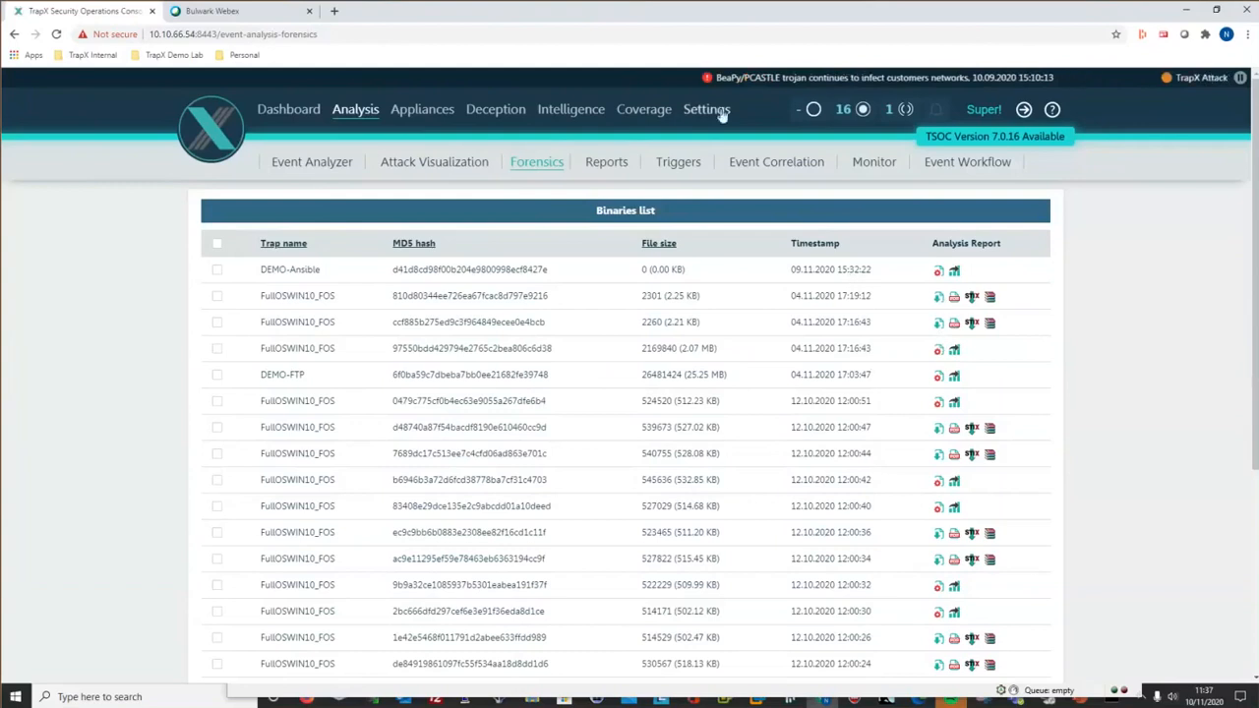
click(706, 109)
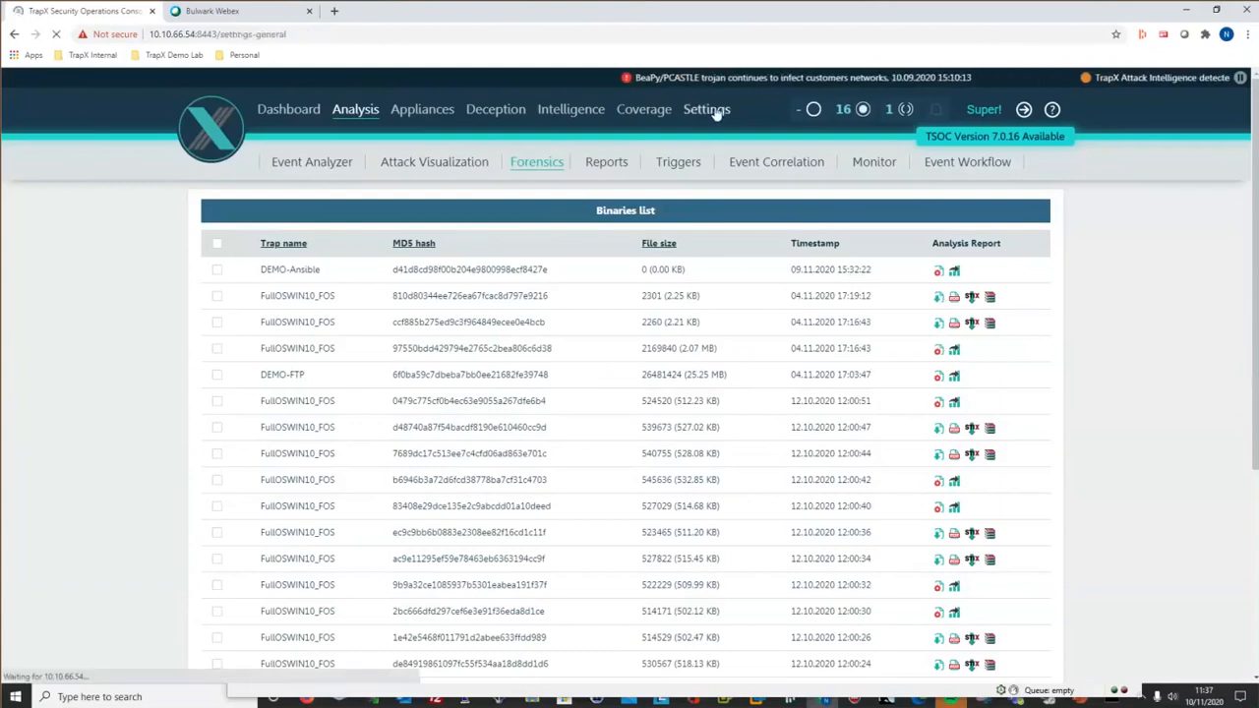
Step: Reopen the Eco System settings and view the VirusTotal API key configuration
click(706, 109)
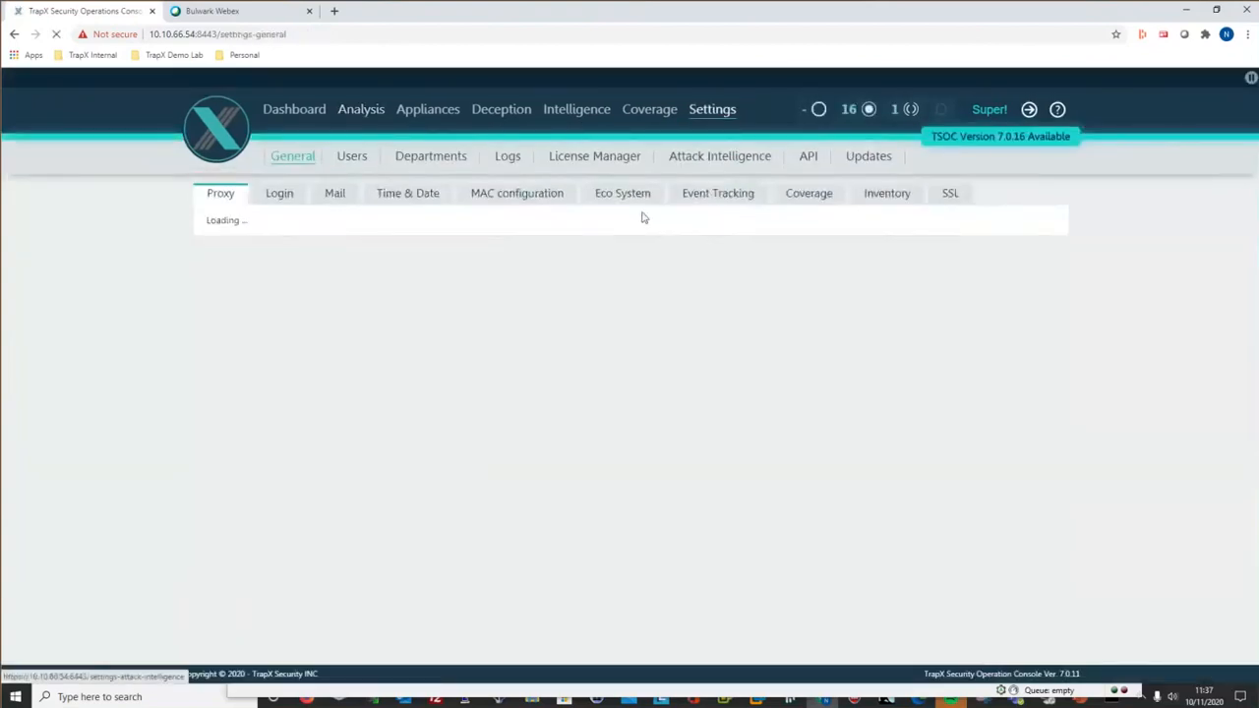
click(623, 193)
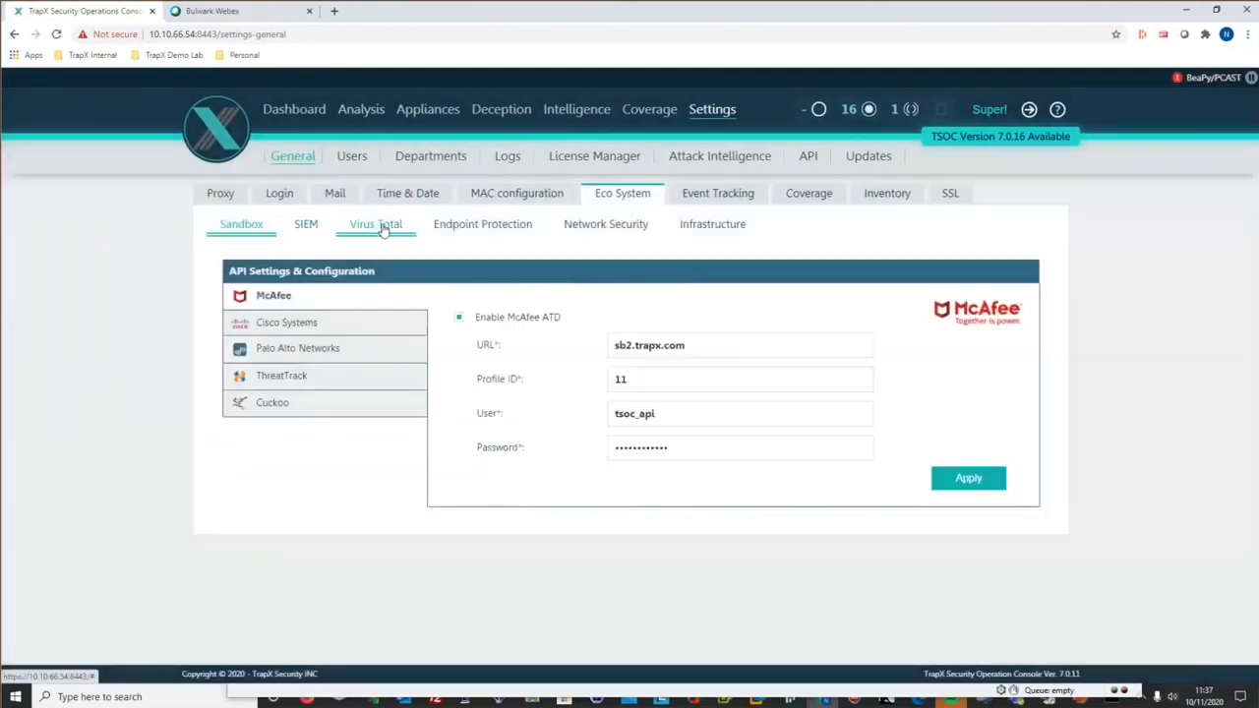
click(375, 225)
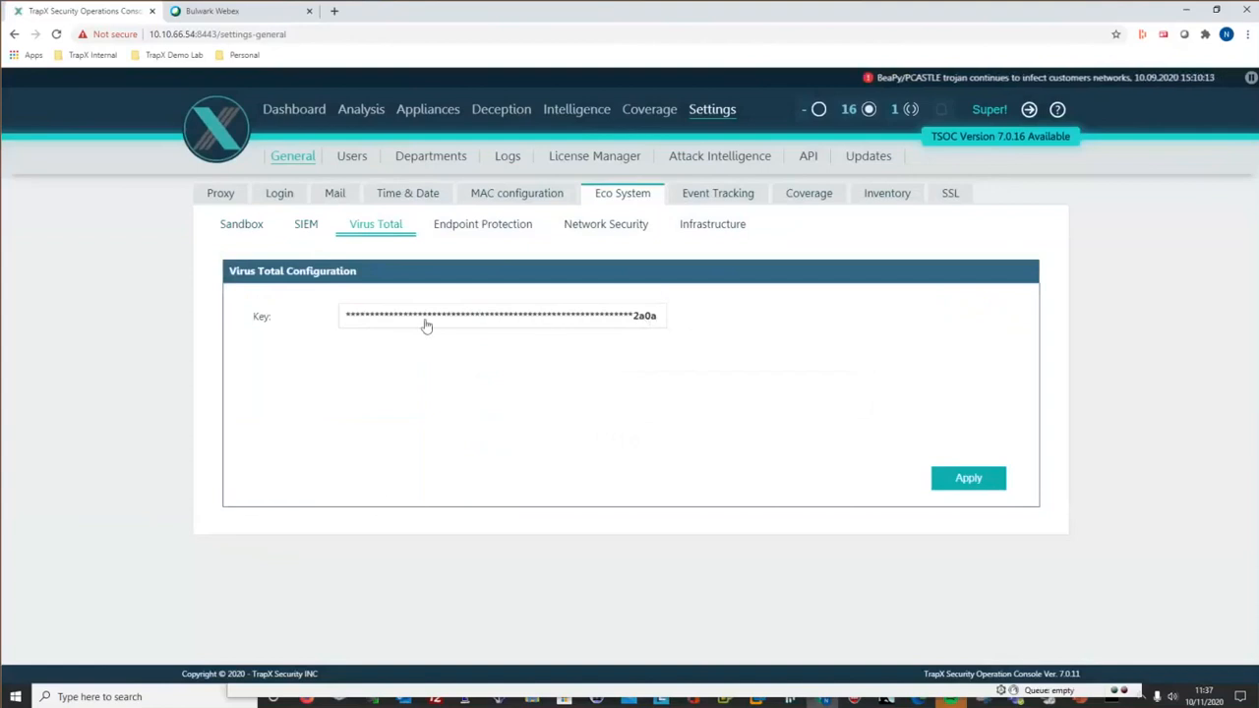
mouse_move(253, 242)
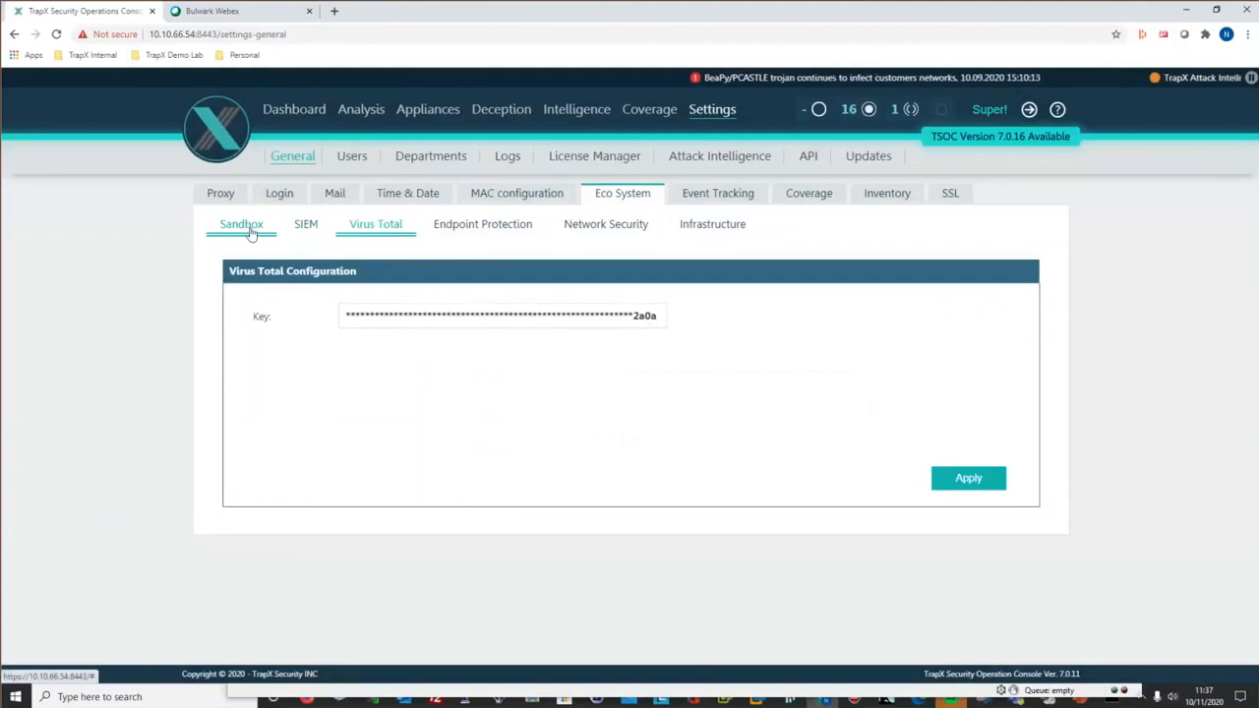
Step: Show the SIEM SYSLOG settings forwarding events to 10.10.66.35 on port 514
click(241, 224)
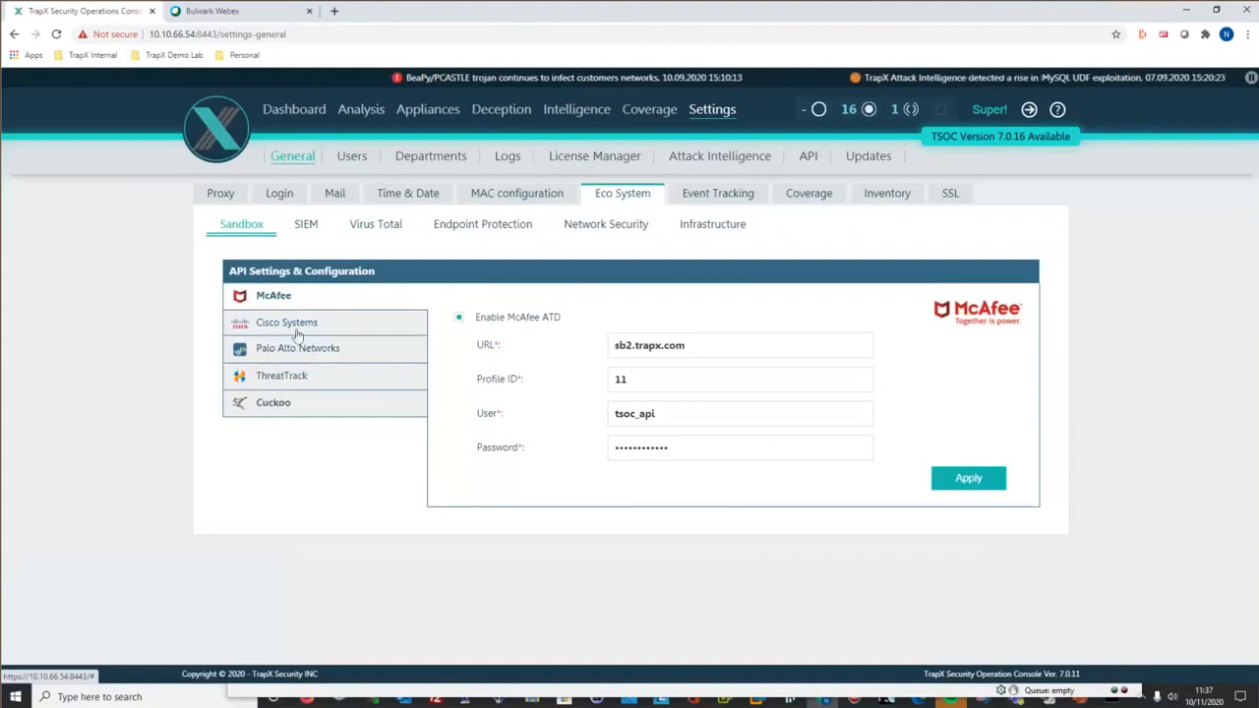
mouse_move(826, 187)
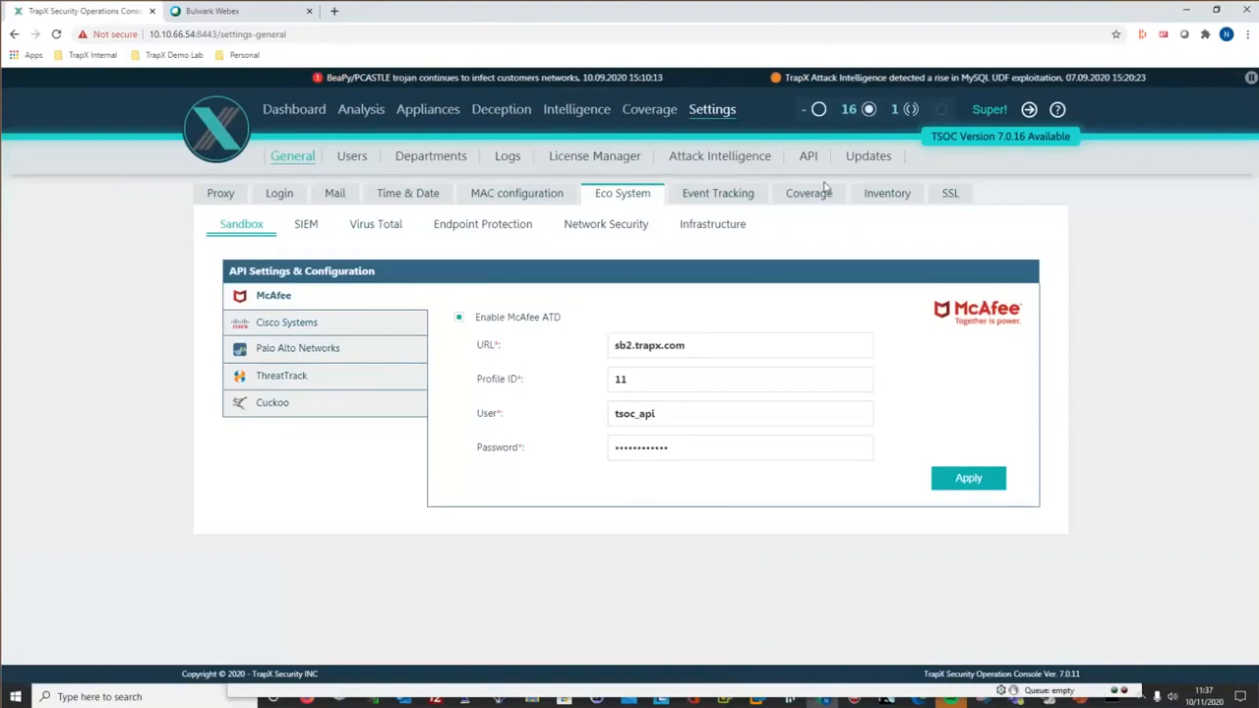
mouse_move(808, 158)
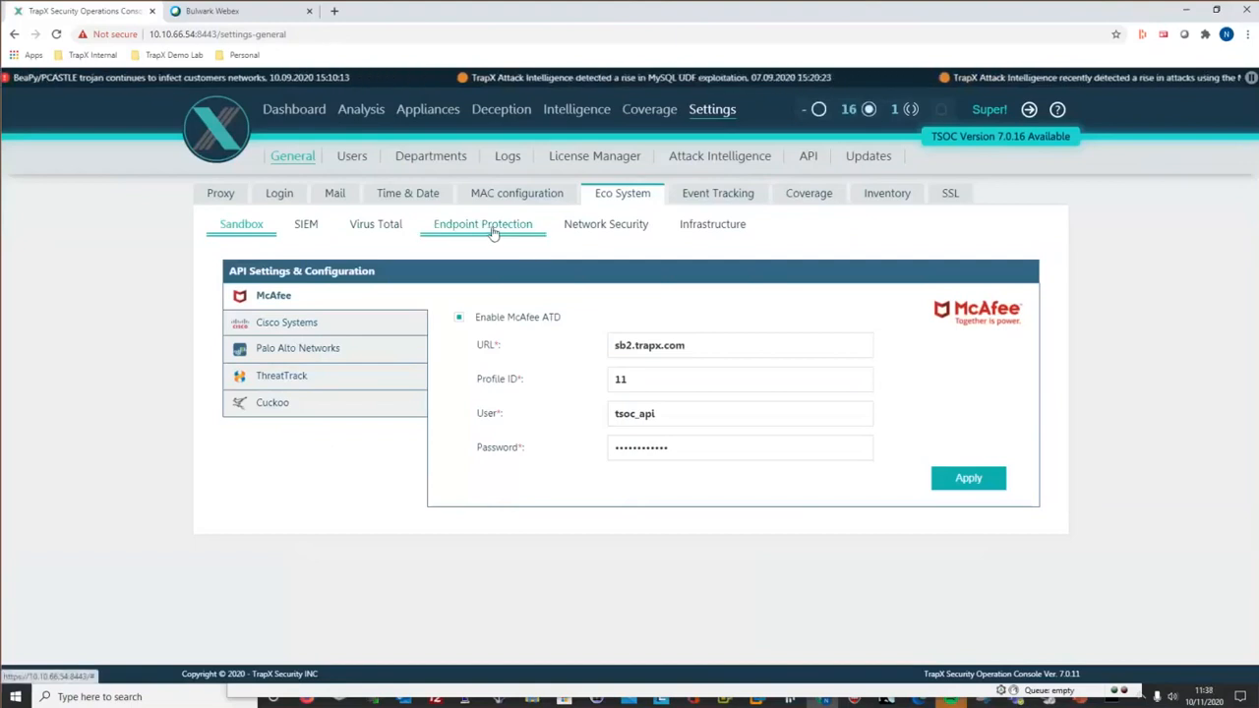
click(305, 223)
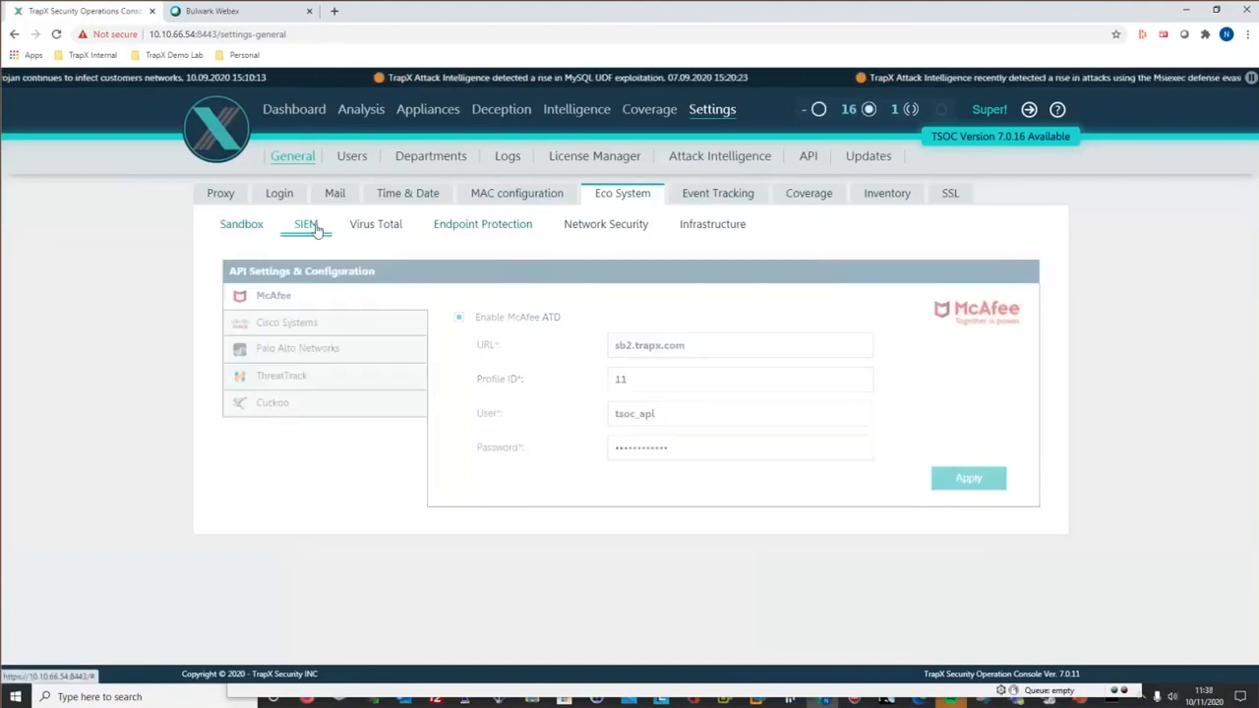
click(306, 225)
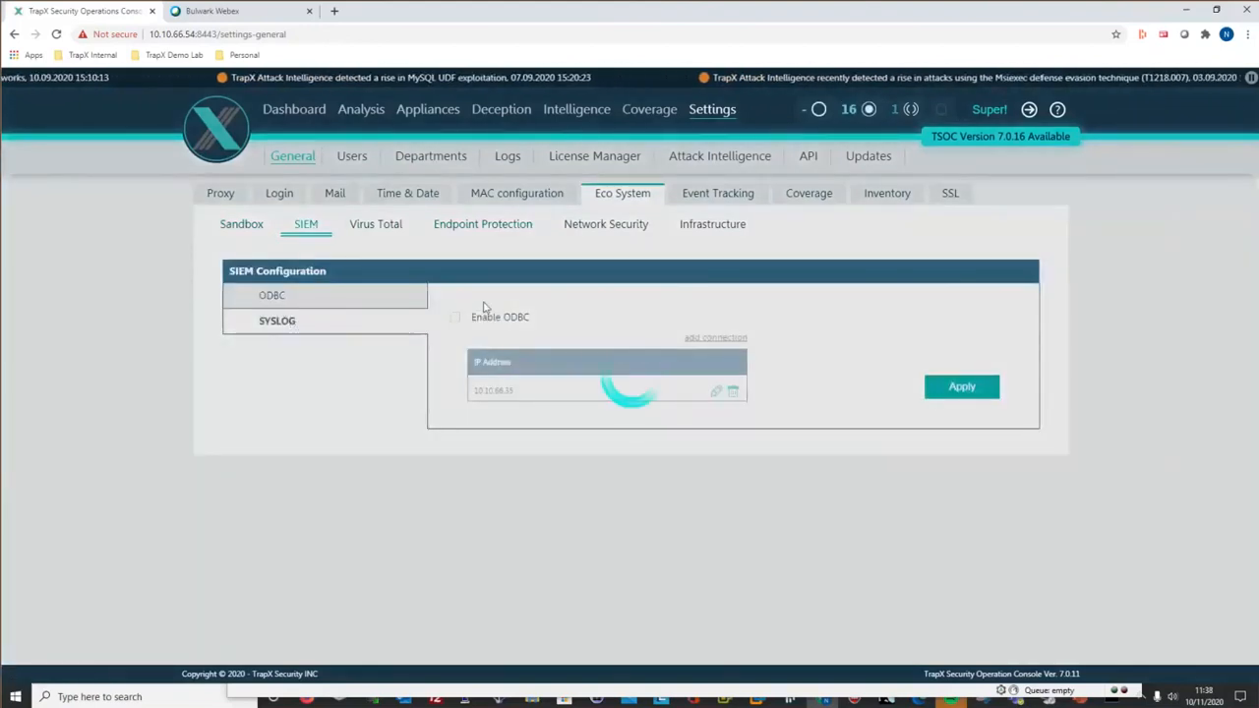
click(276, 321)
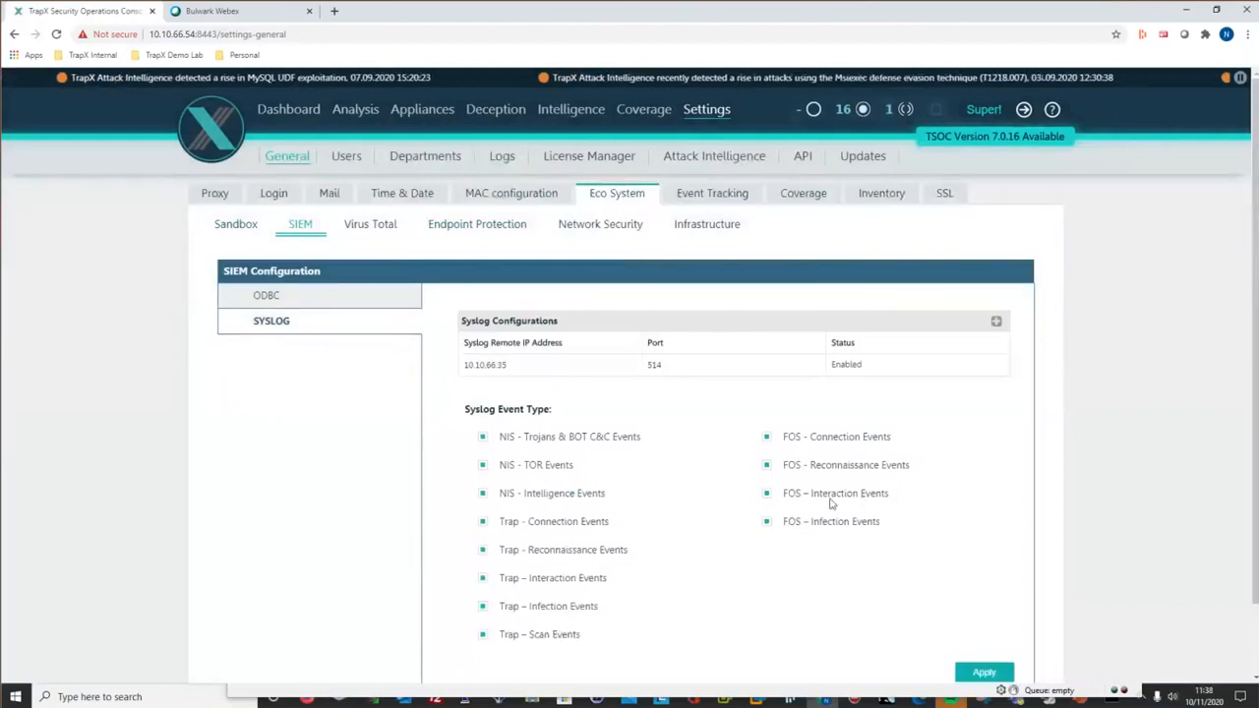
mouse_move(583, 588)
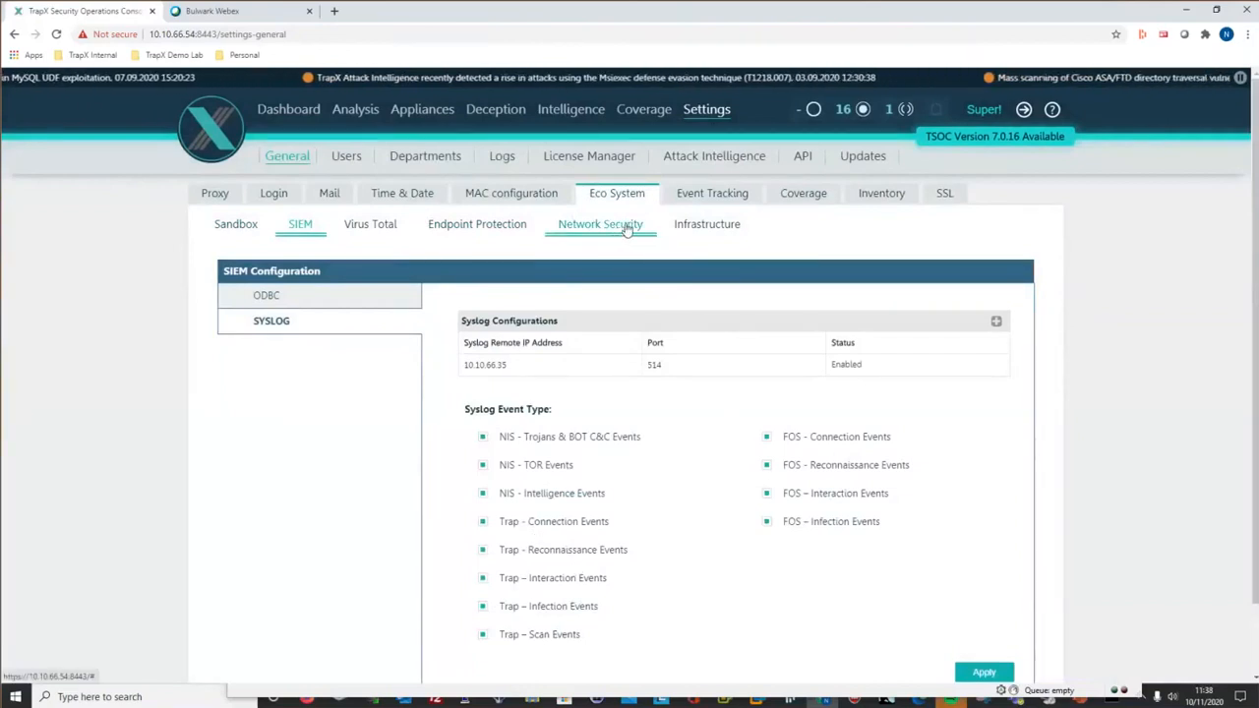
Step: Under Network Security, enable ForeScout CounterACT and tick MT Infection Events (Divert)
click(600, 224)
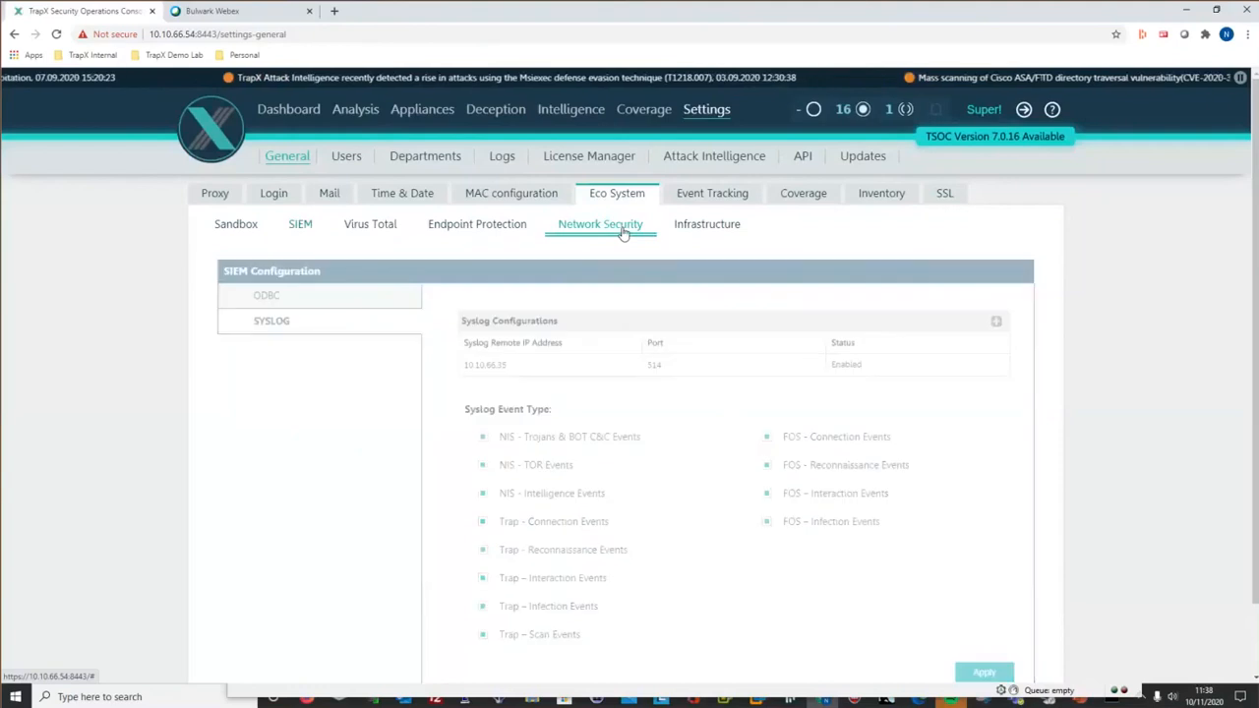
click(600, 224)
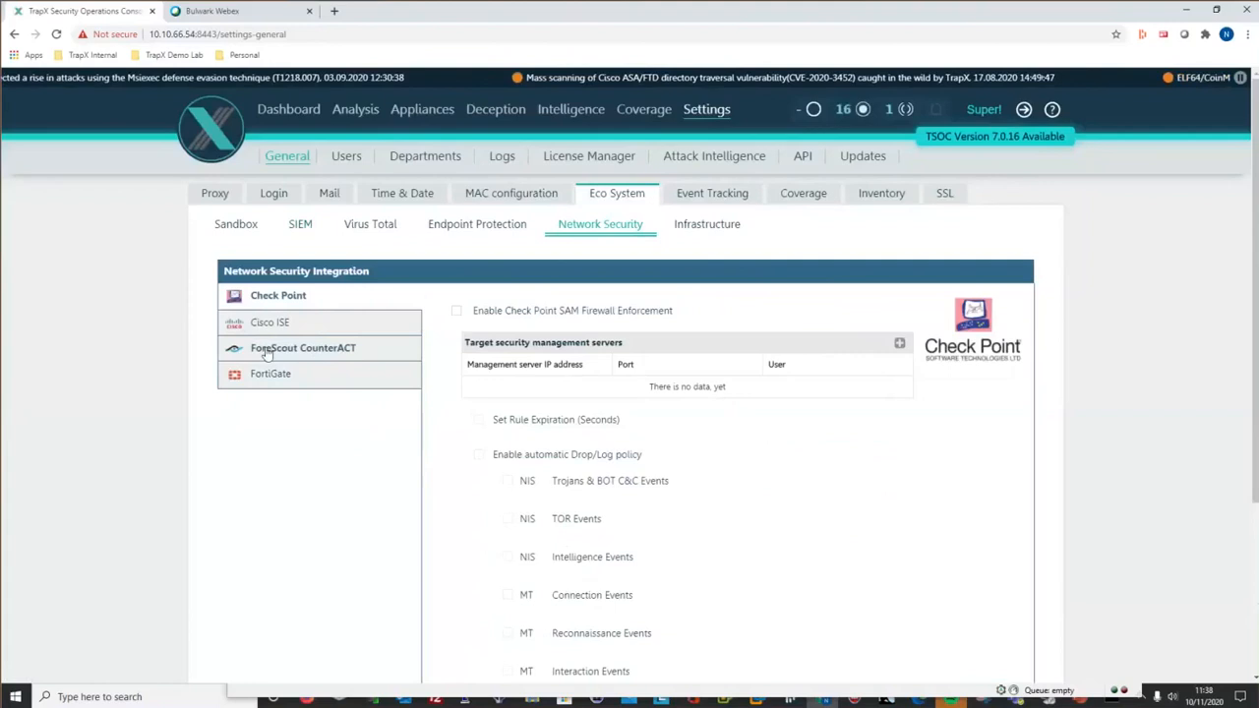
click(303, 347)
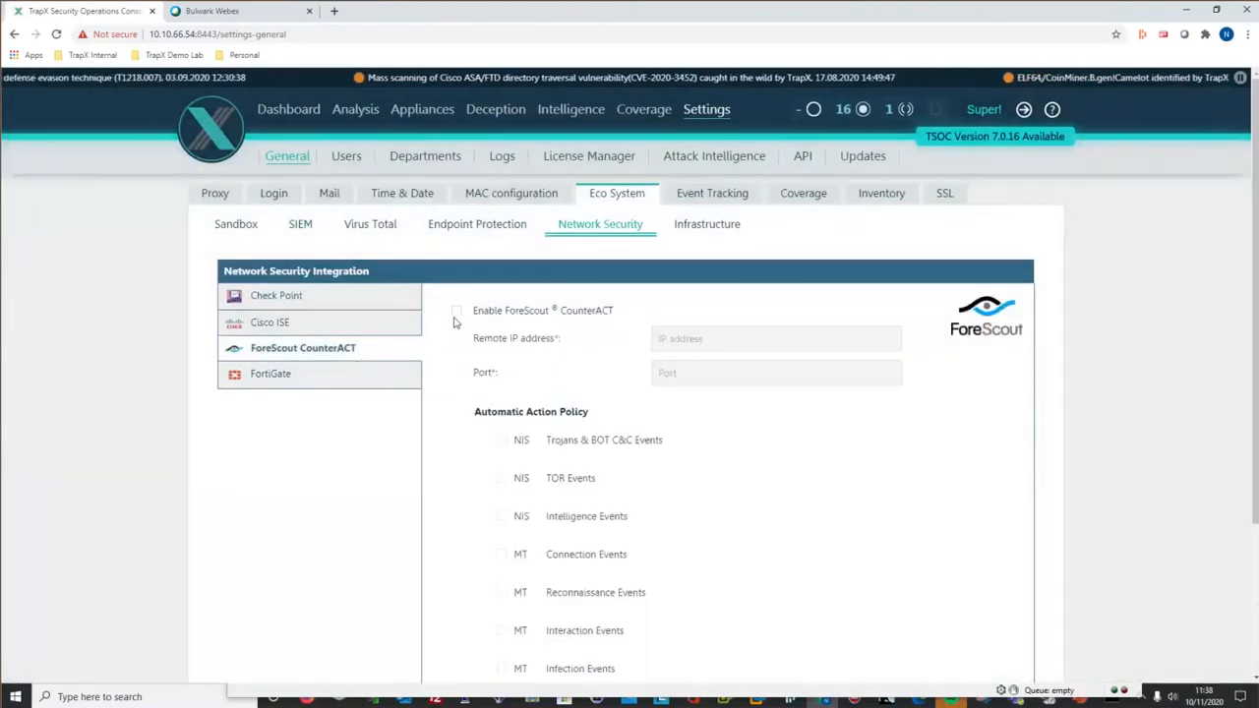
click(456, 310)
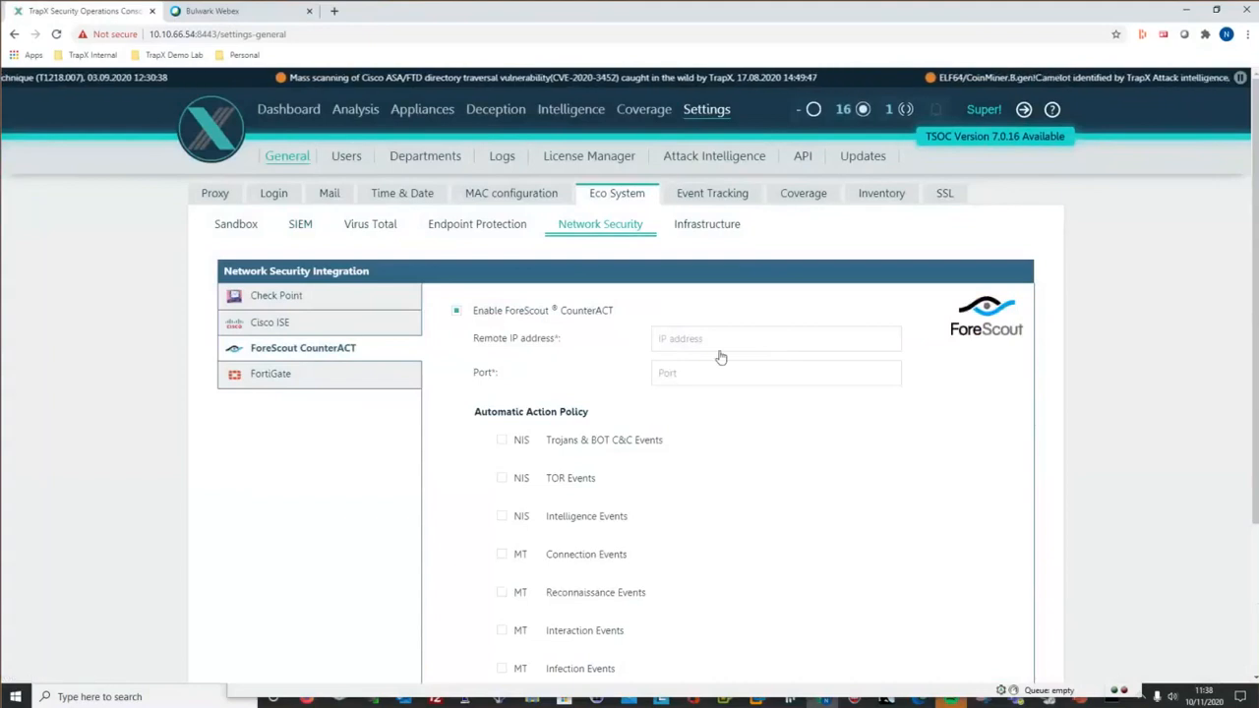
mouse_move(841, 400)
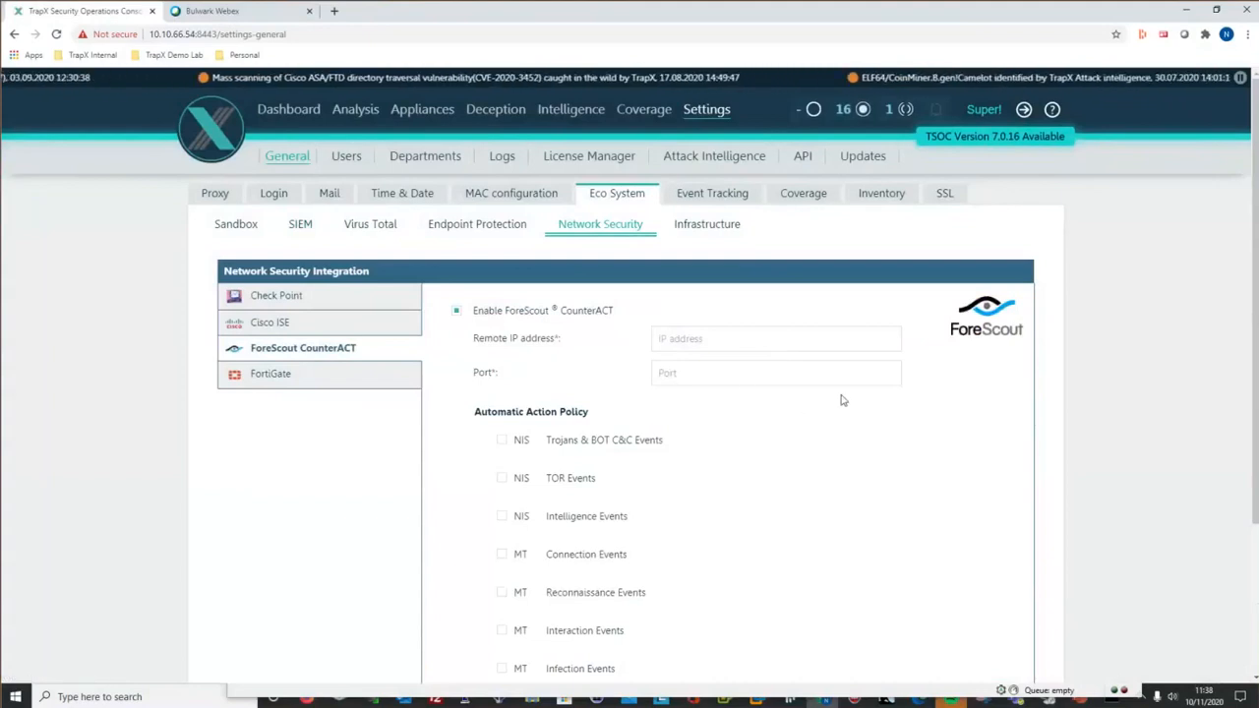
scroll(down, 3)
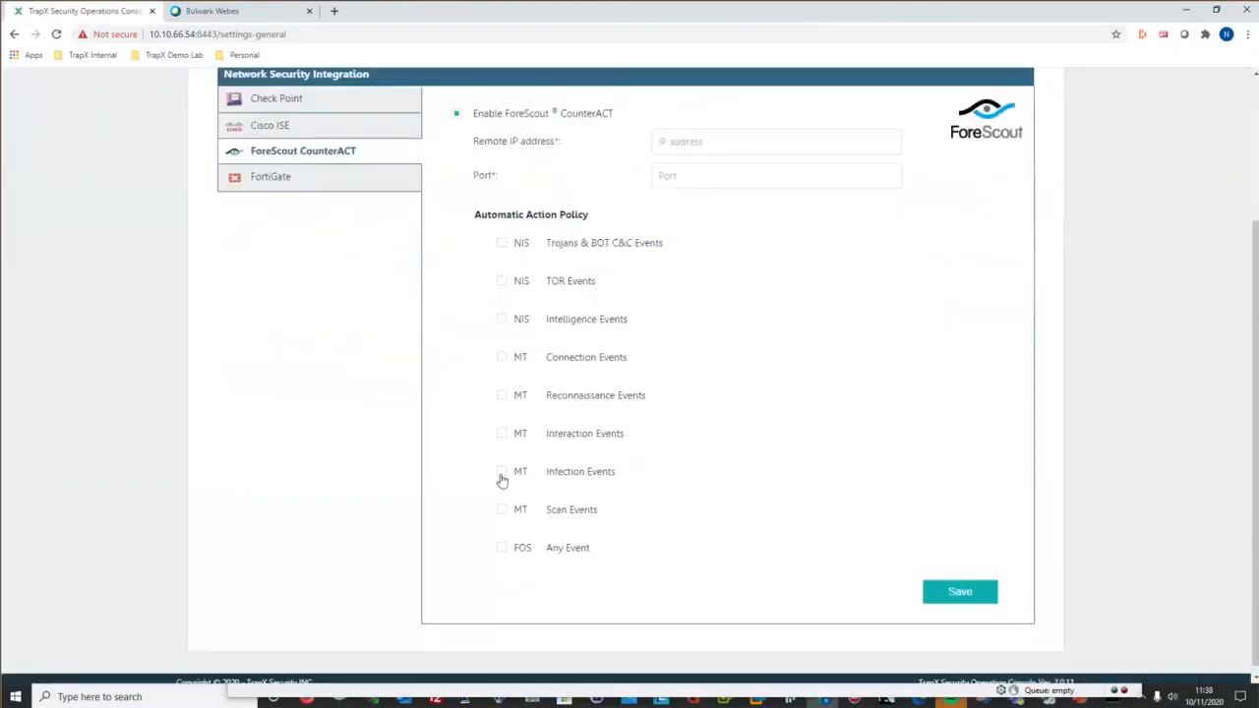
click(501, 471)
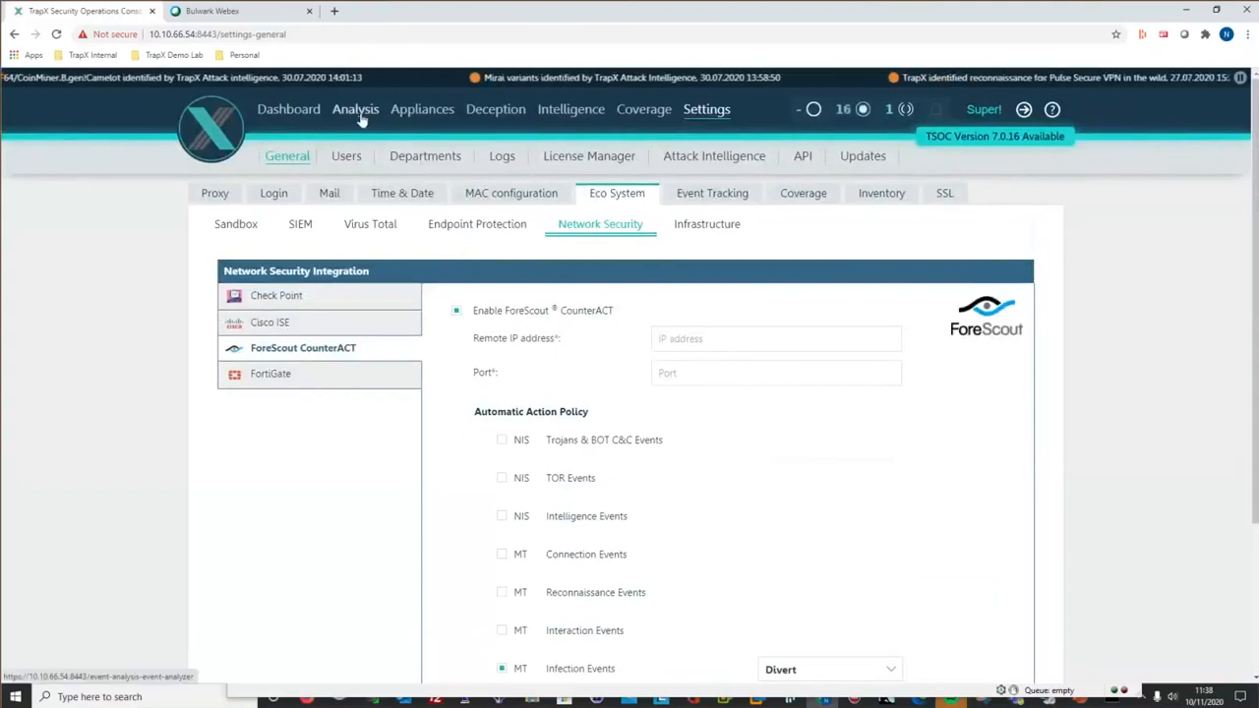
Step: Go to Appliances and show Appliance2's traps under Demonstration
click(422, 109)
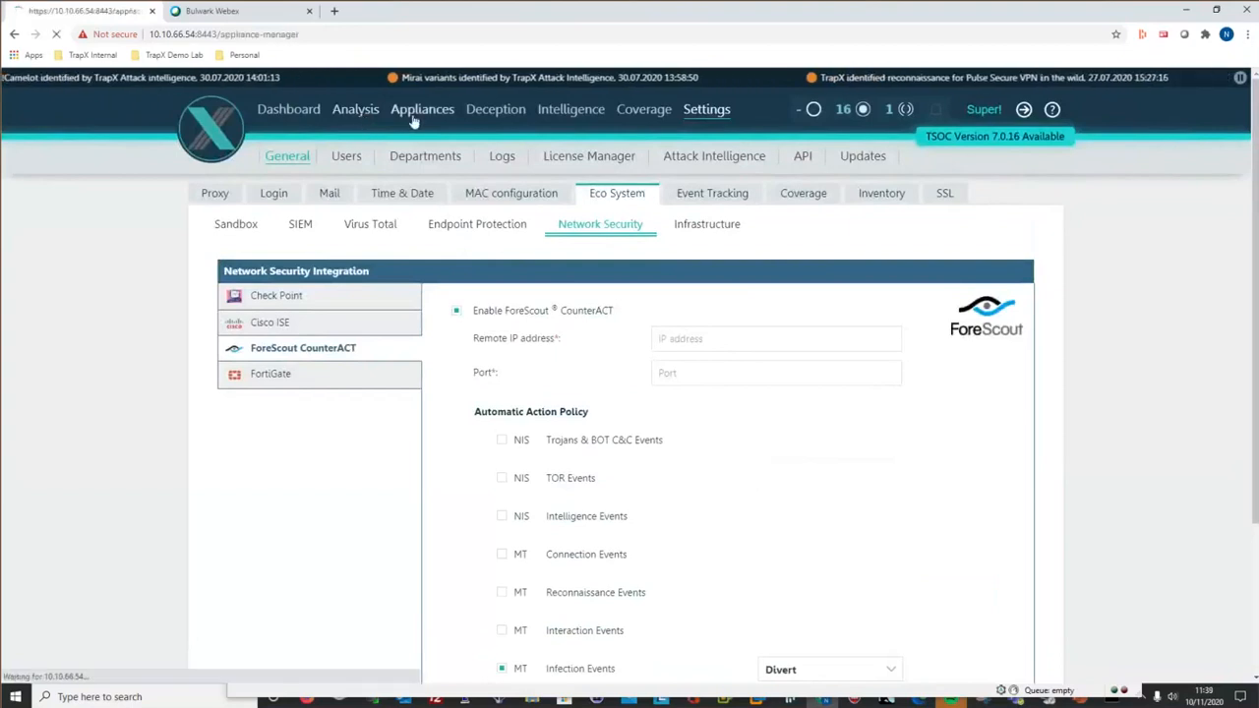
click(422, 109)
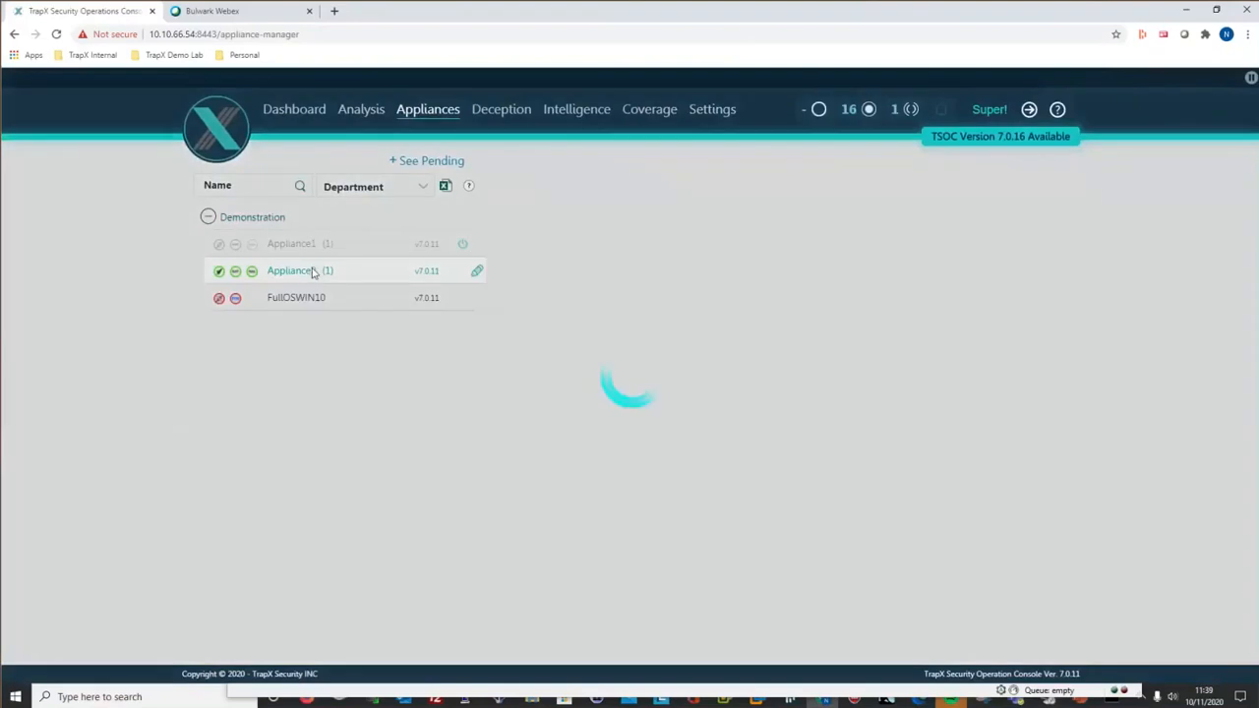
click(290, 270)
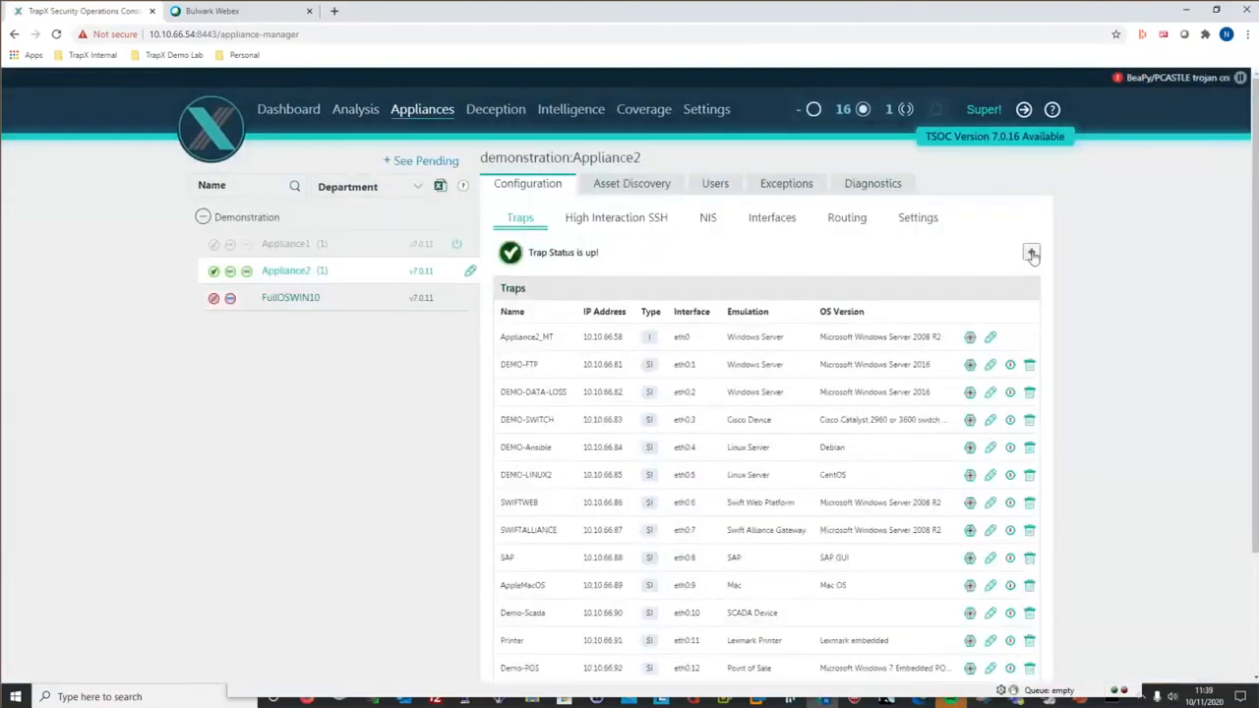
Step: Start a new trap named nathansTrap2 and choose the Cisco Device type
click(1030, 253)
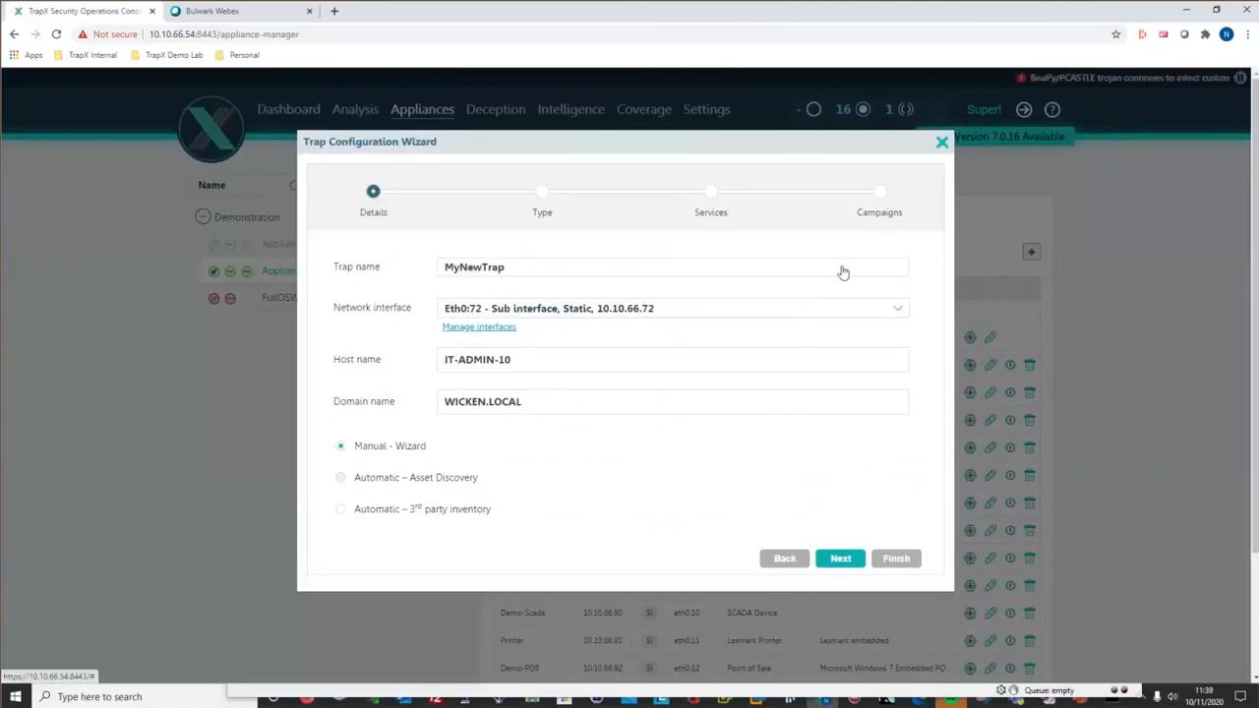
text(nathansTrap2)
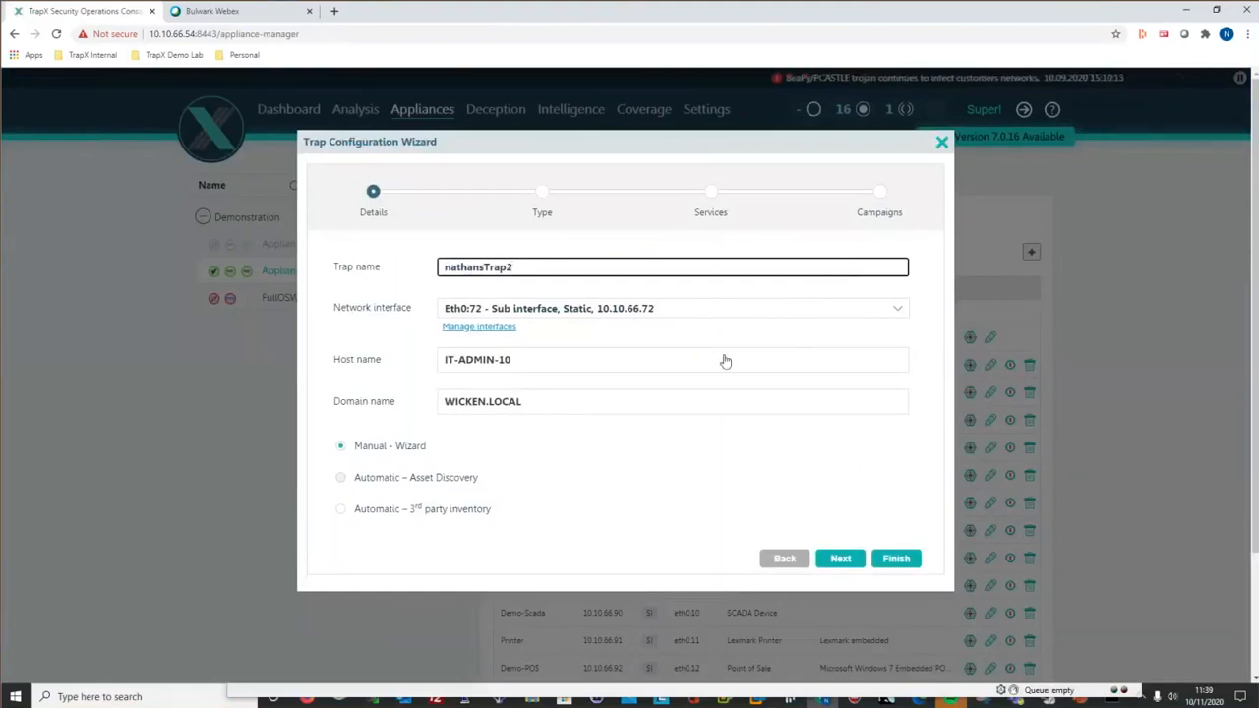
click(895, 558)
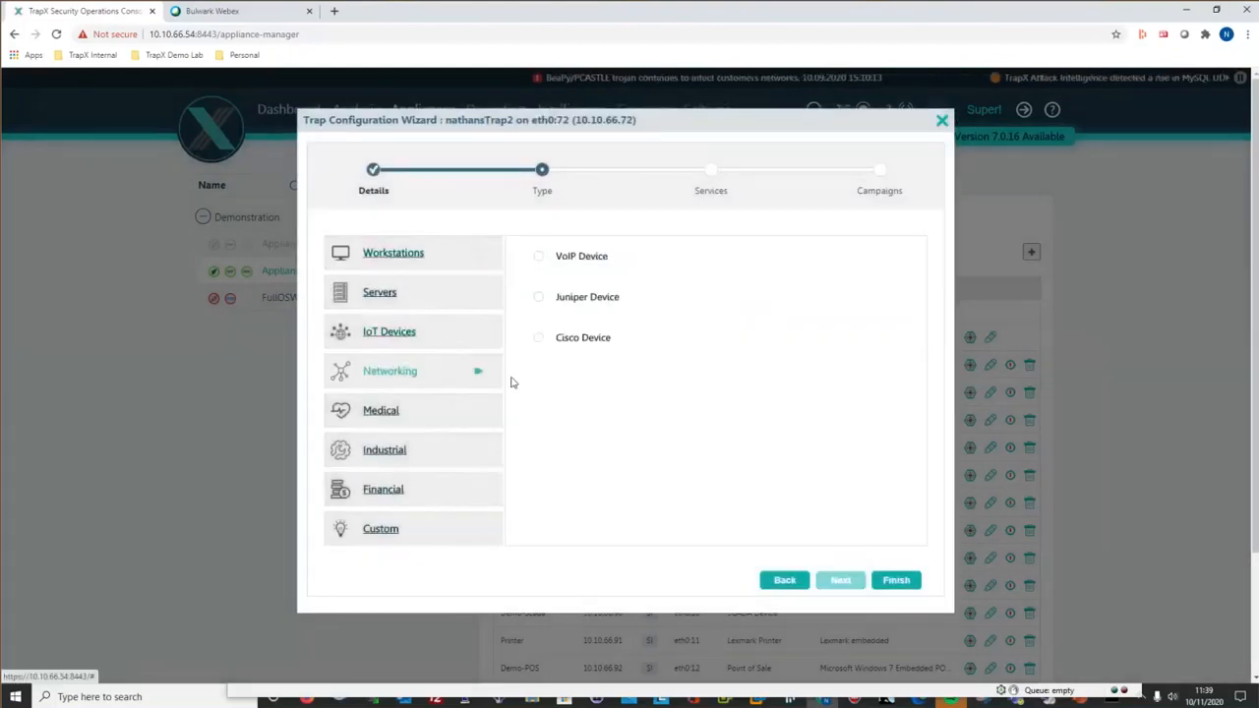
click(538, 337)
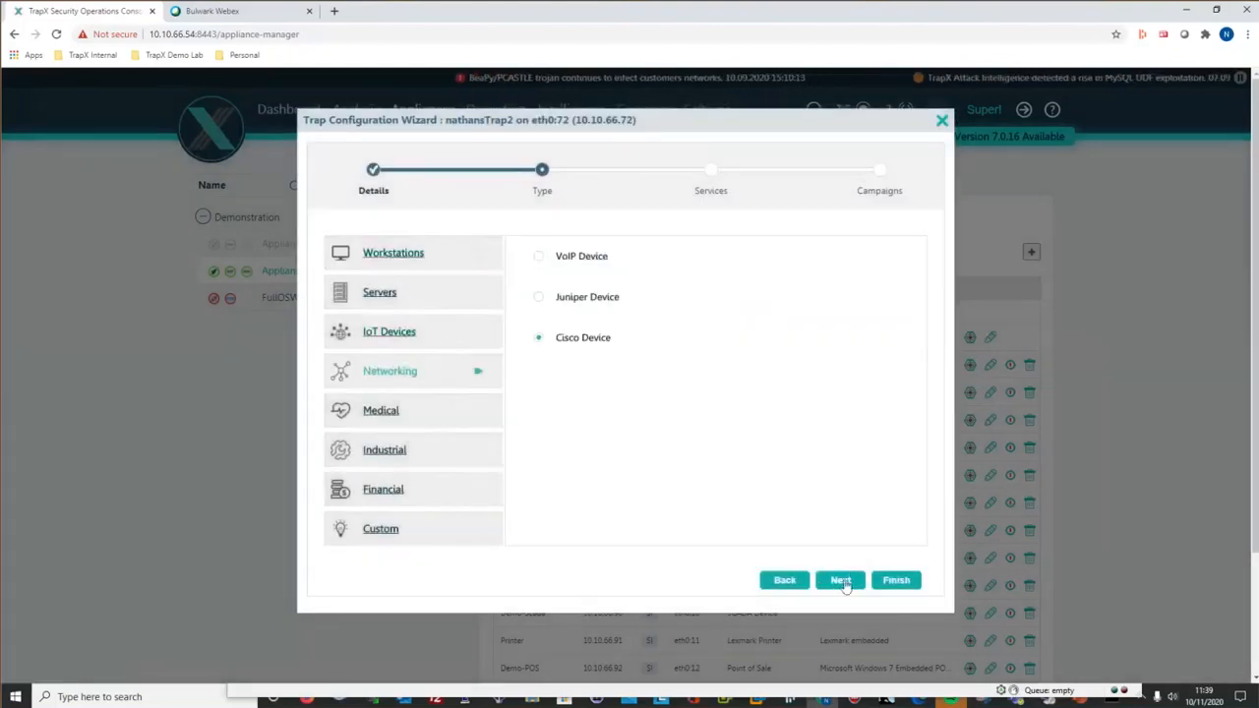
Step: Enable the WebManaged service, apply it, and finish the trap wizard
click(840, 579)
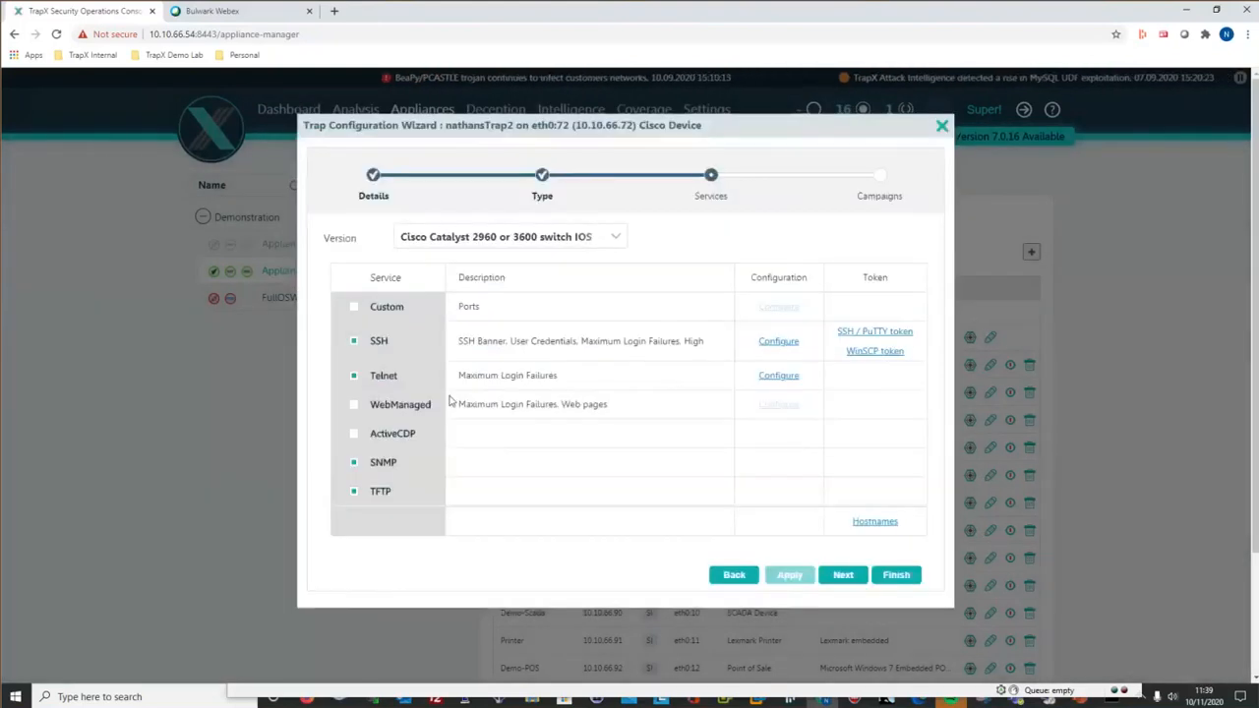
click(353, 404)
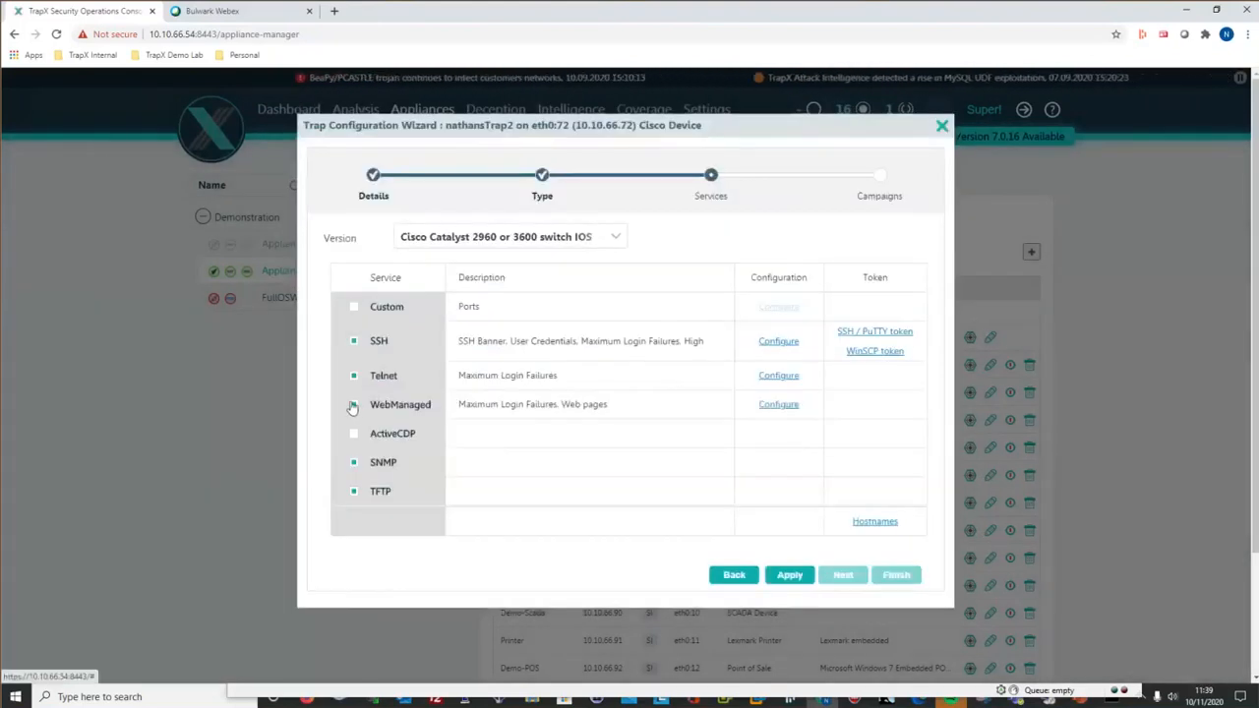
double_click(399, 405)
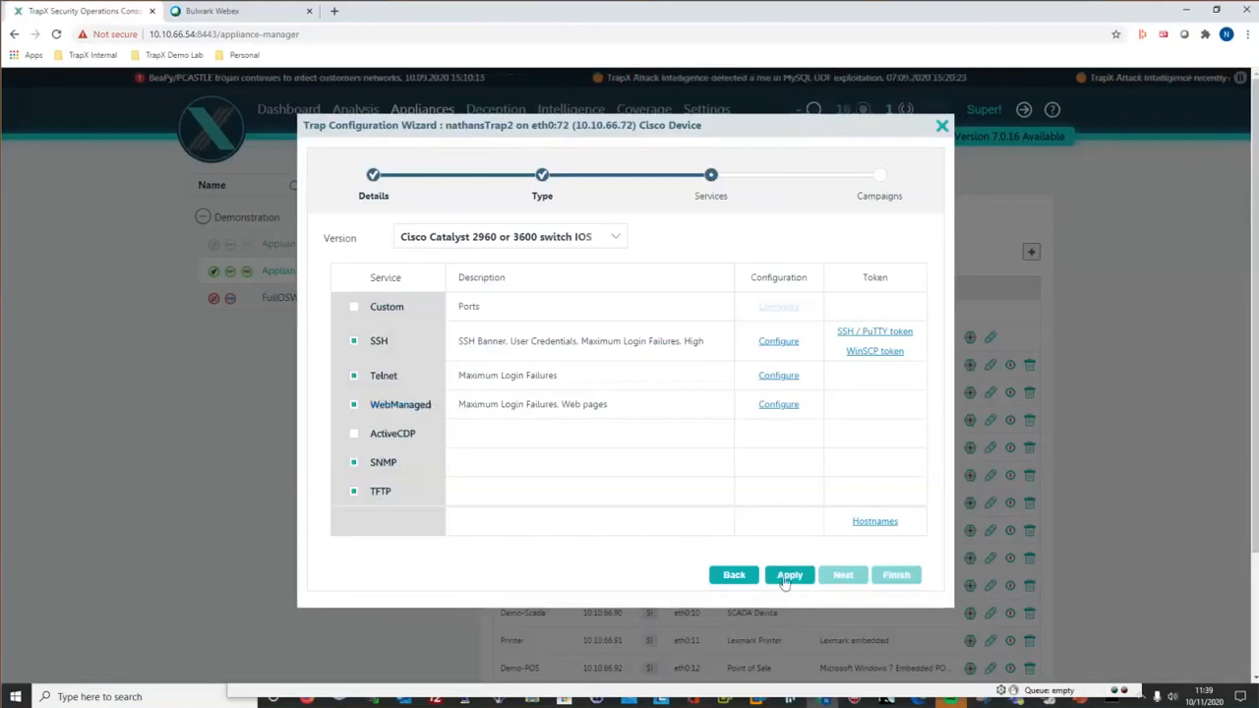
click(790, 575)
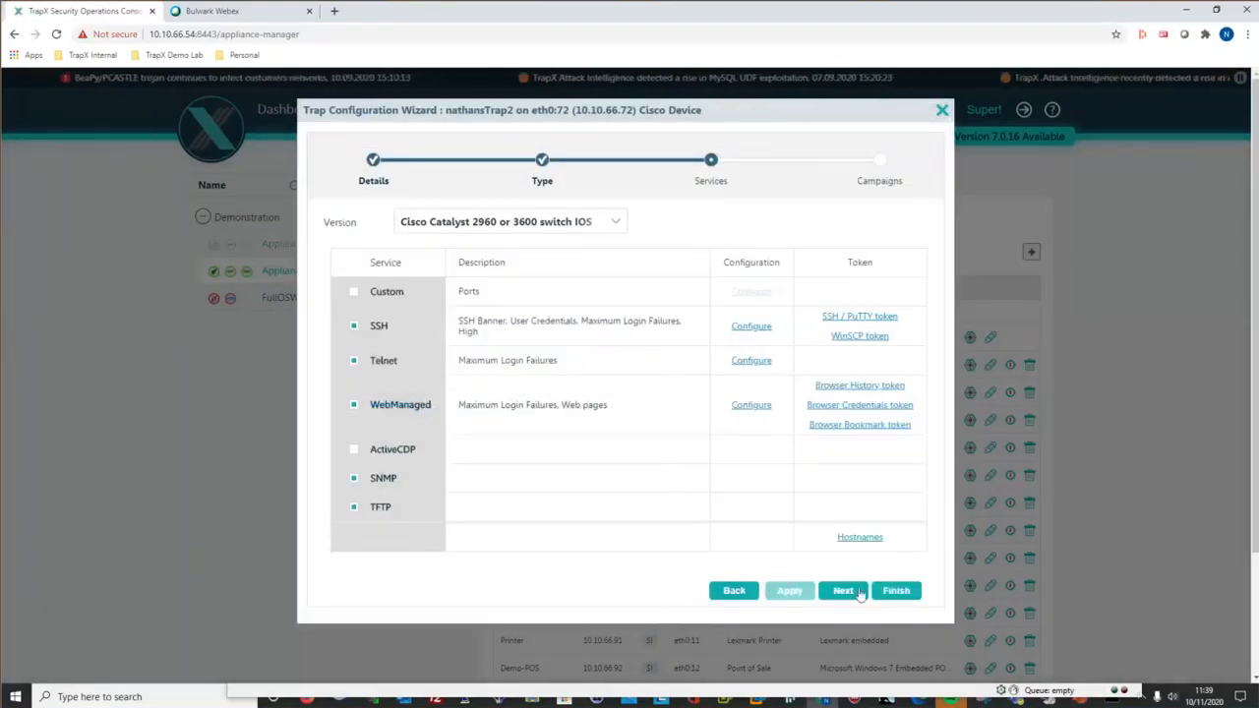
click(843, 590)
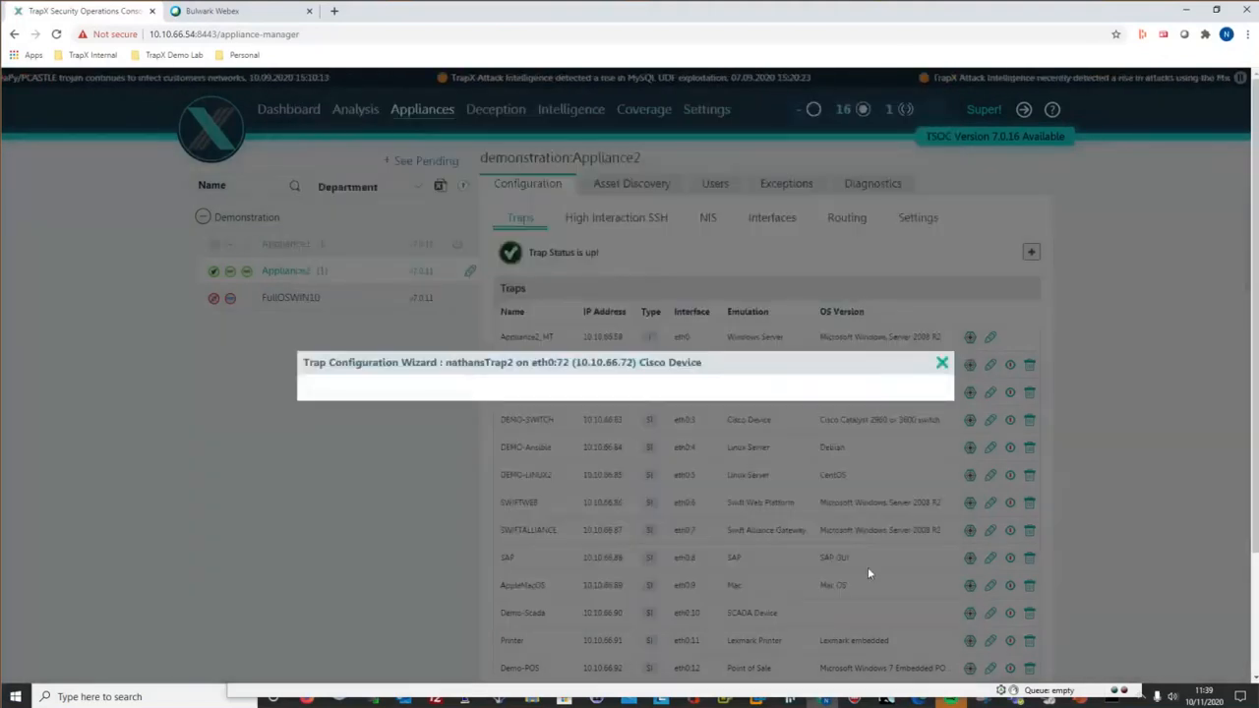
Step: Find nathansTrap2 on page 2 of the traps table and select its IP 10.10.66.72
click(941, 363)
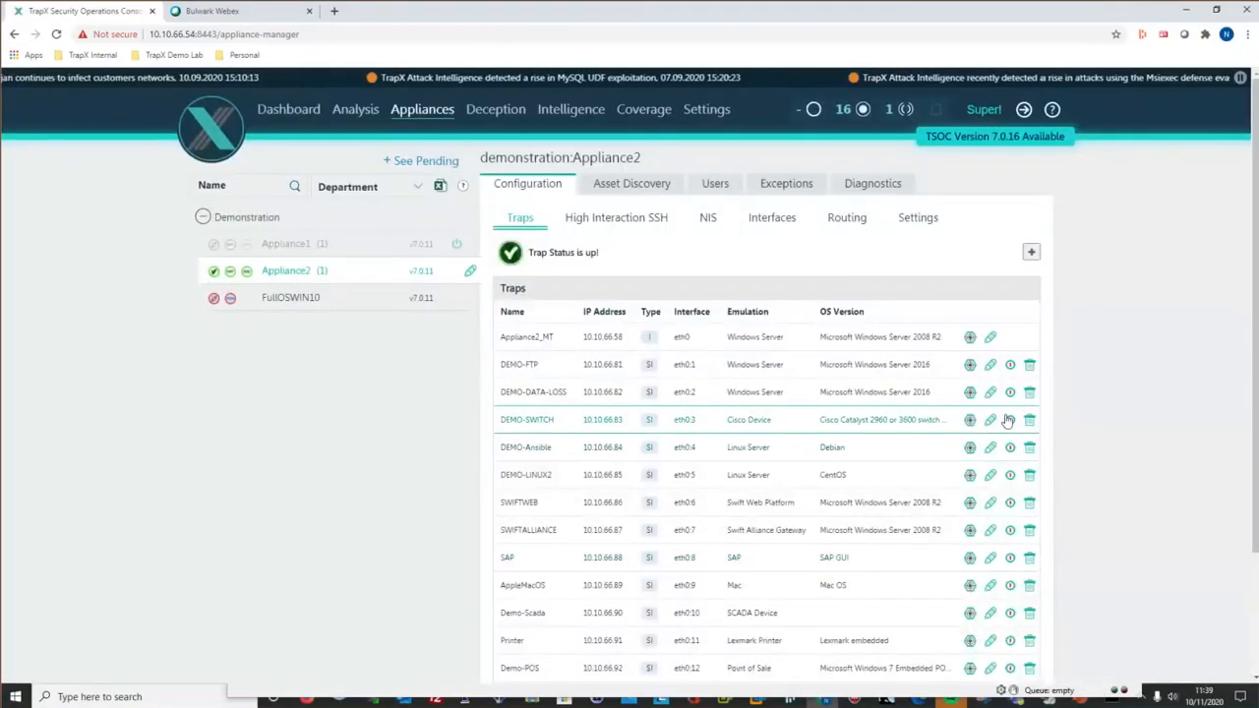
scroll(down, 3)
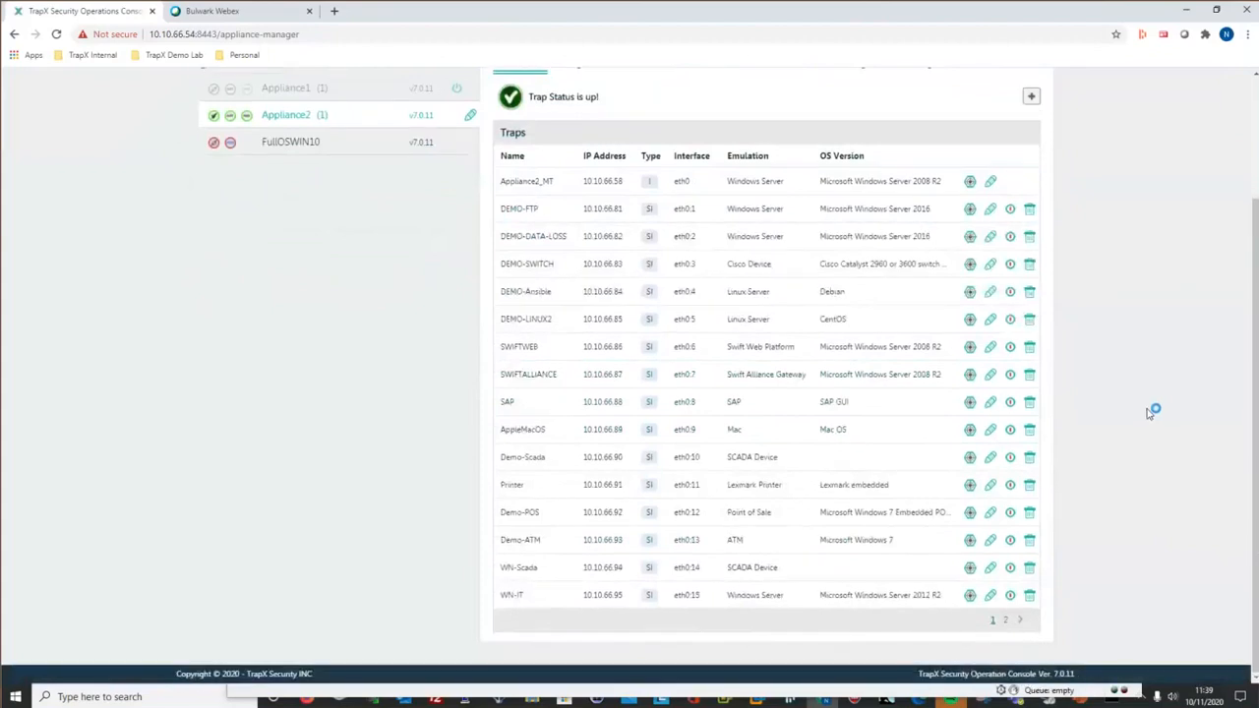
mouse_move(1099, 627)
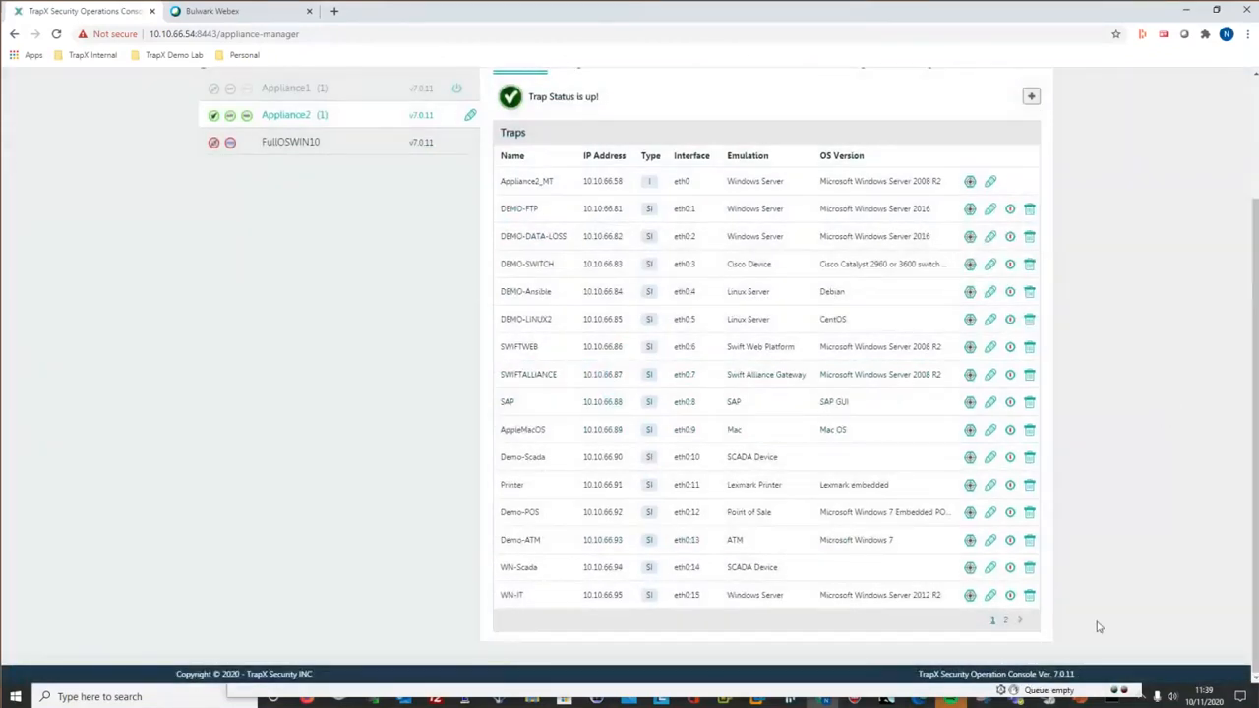
click(1005, 619)
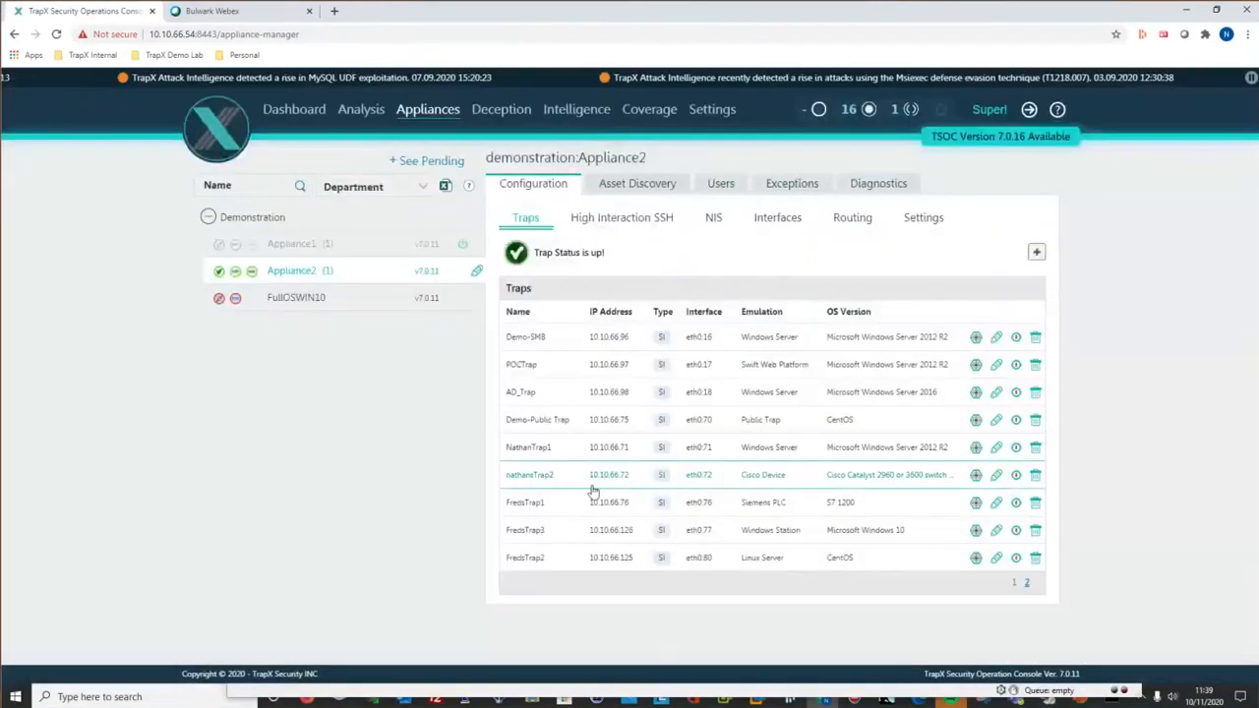
double_click(608, 474)
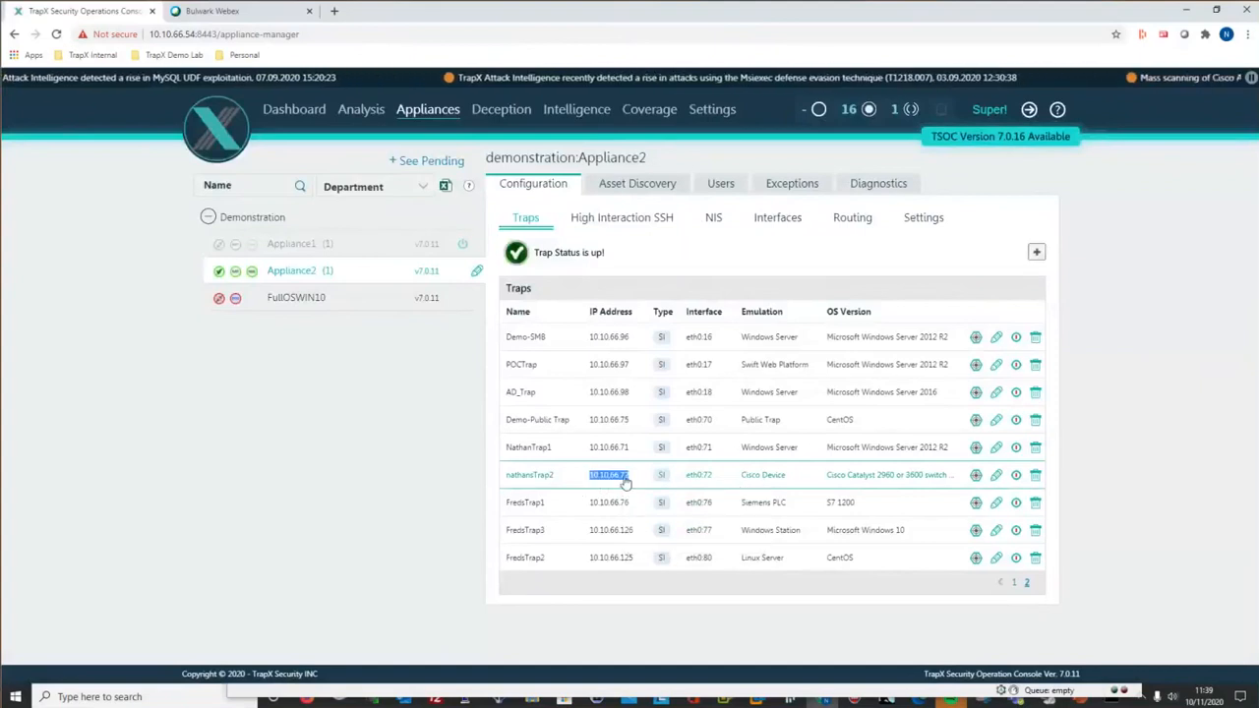
click(491, 11)
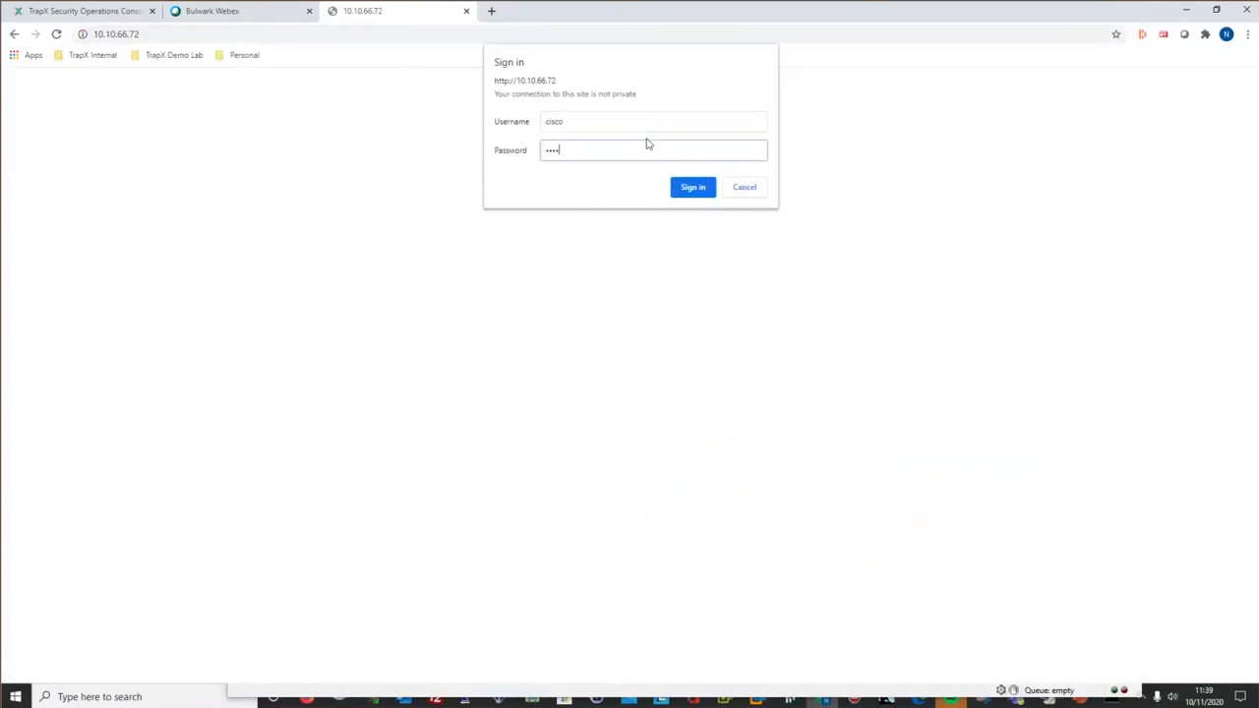
Step: Sign in to switch1001's web interface at 10.10.66.72
click(693, 187)
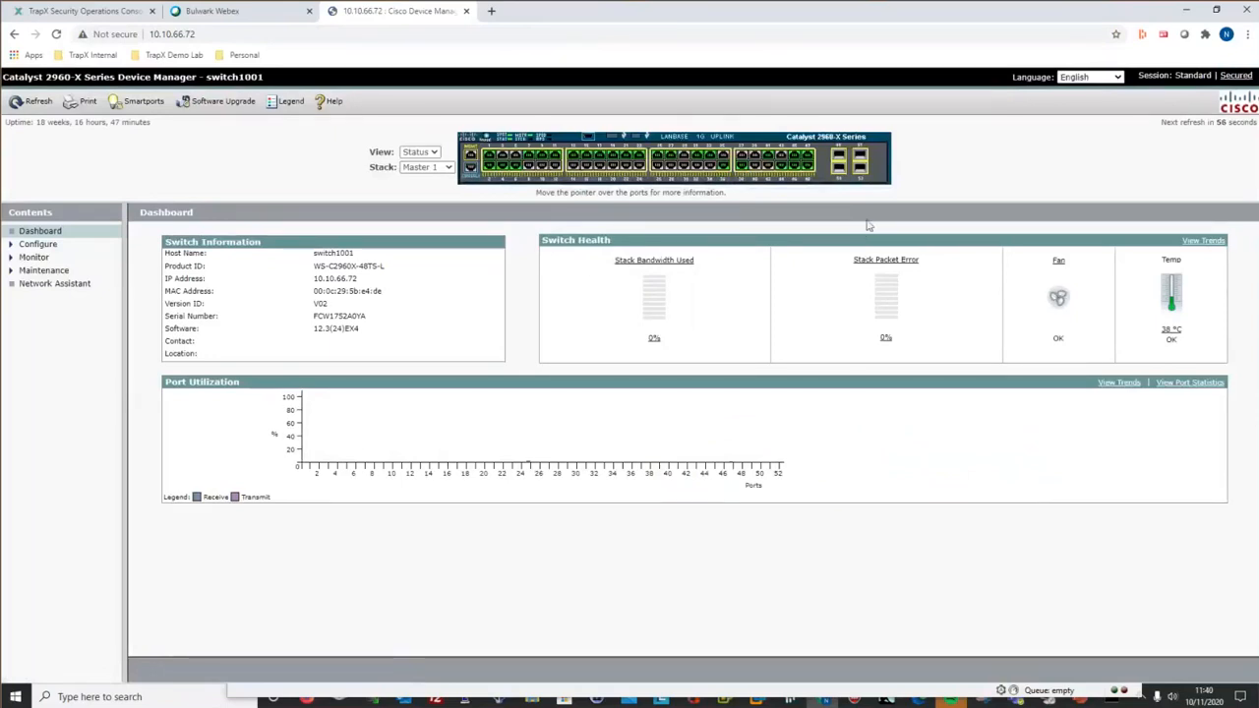
Step: Expand Configure and Monitor sections and open switch1001's Port Settings for Fa0 and Gi1/0
click(39, 231)
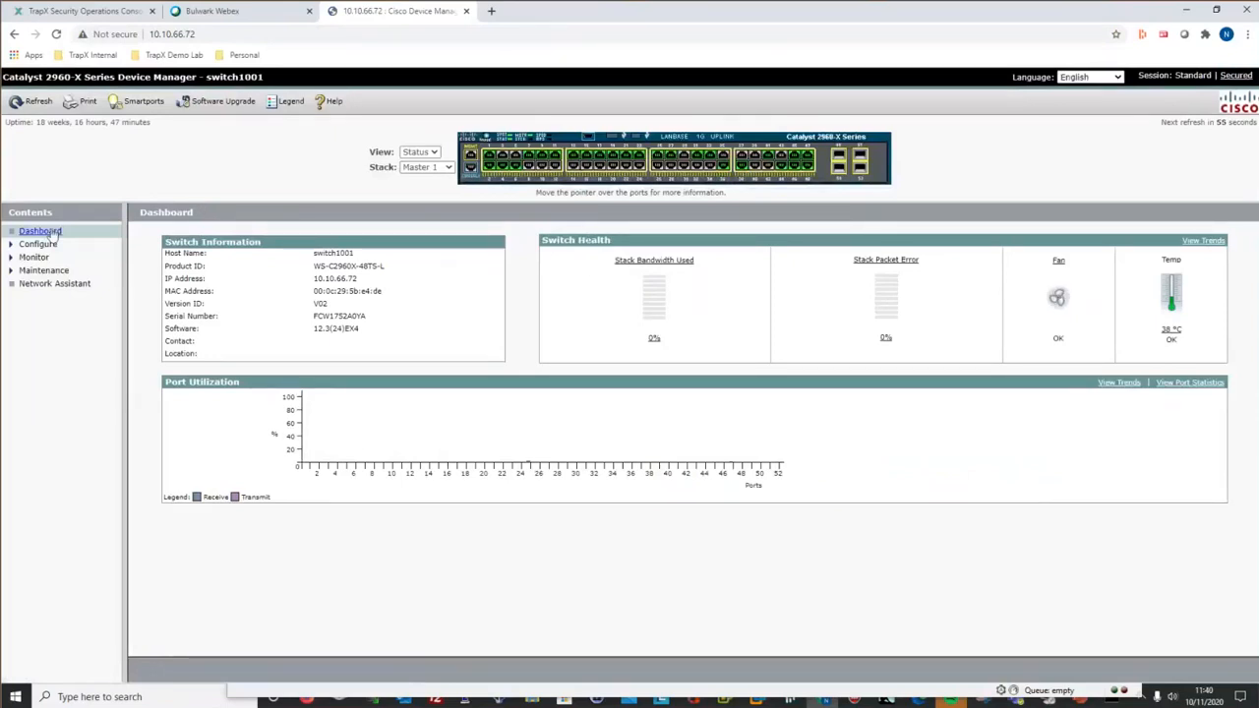
click(37, 243)
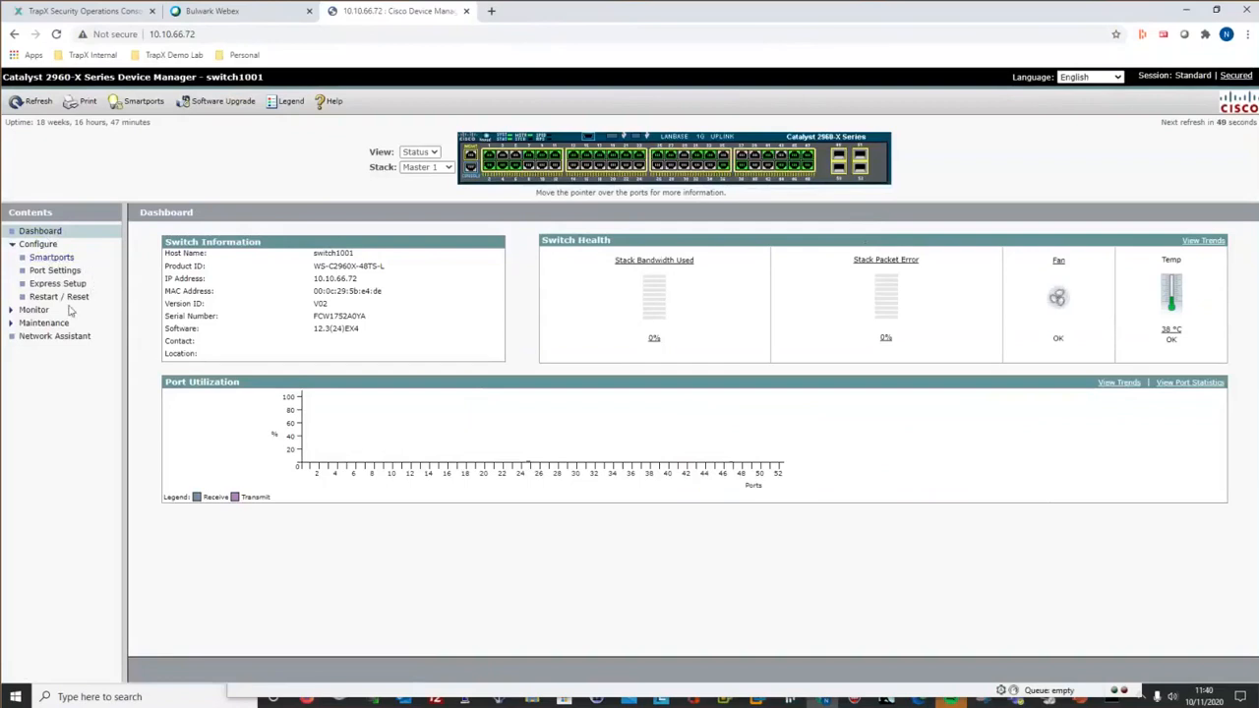
click(33, 309)
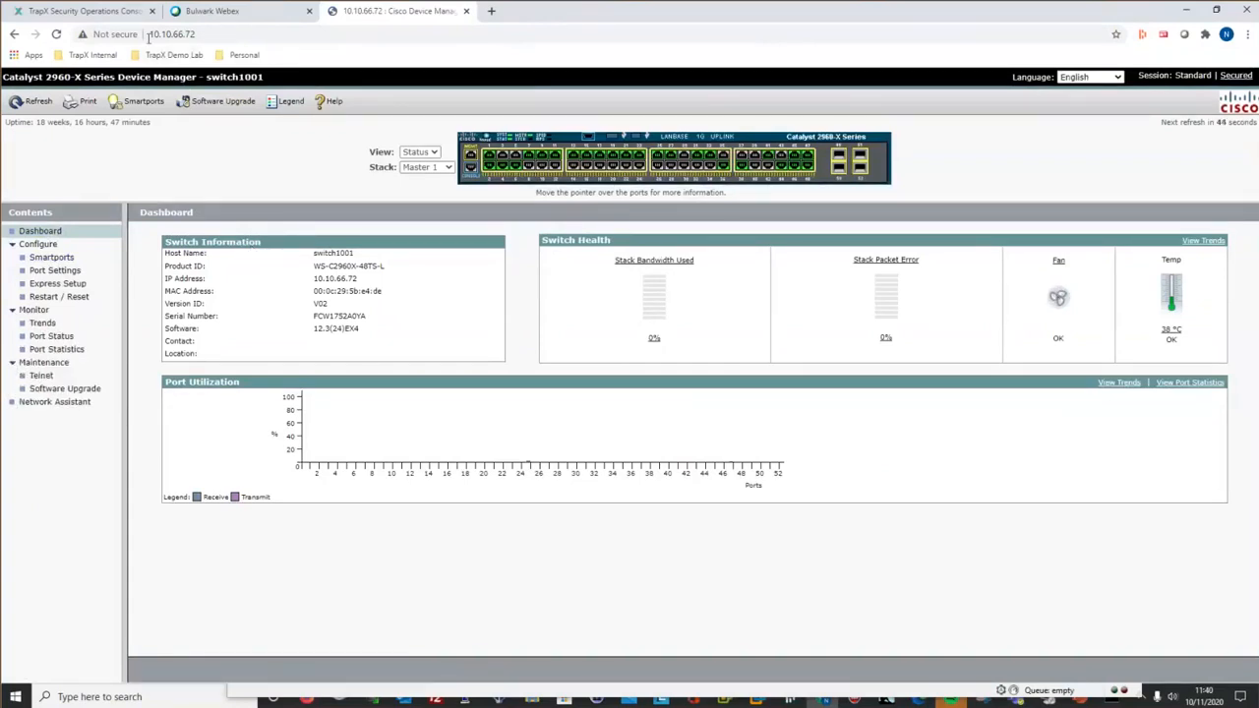
click(171, 34)
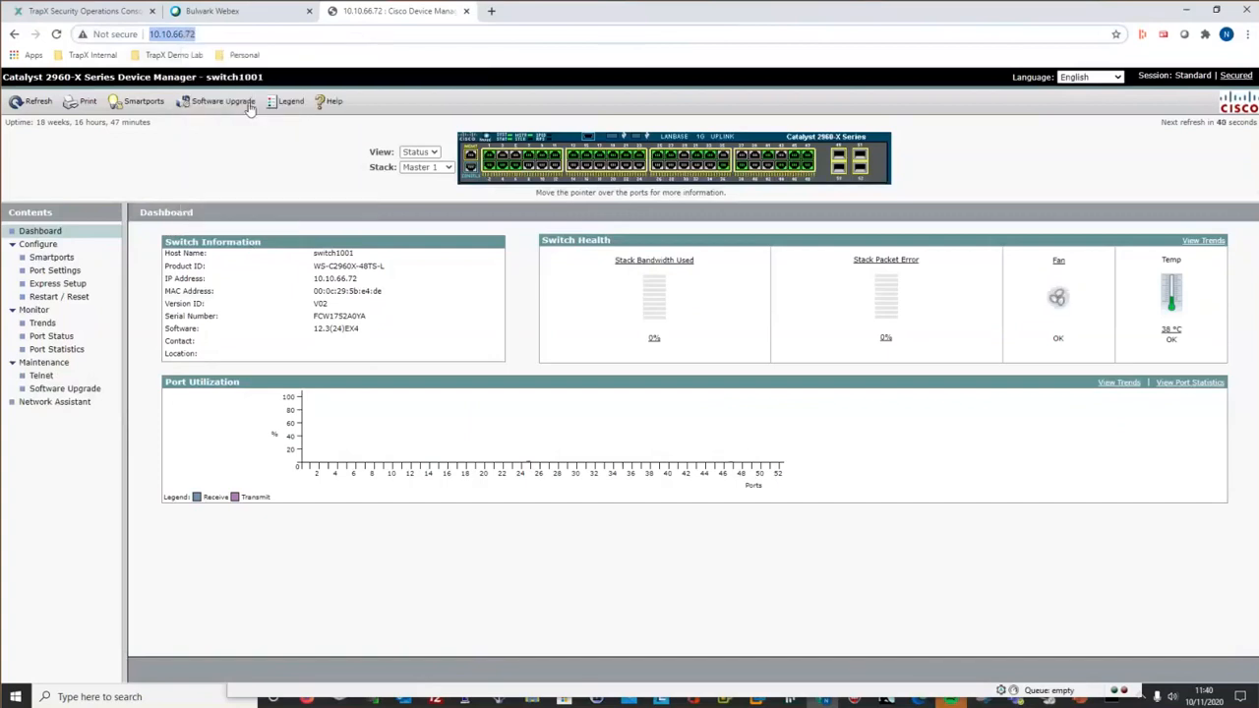
click(54, 269)
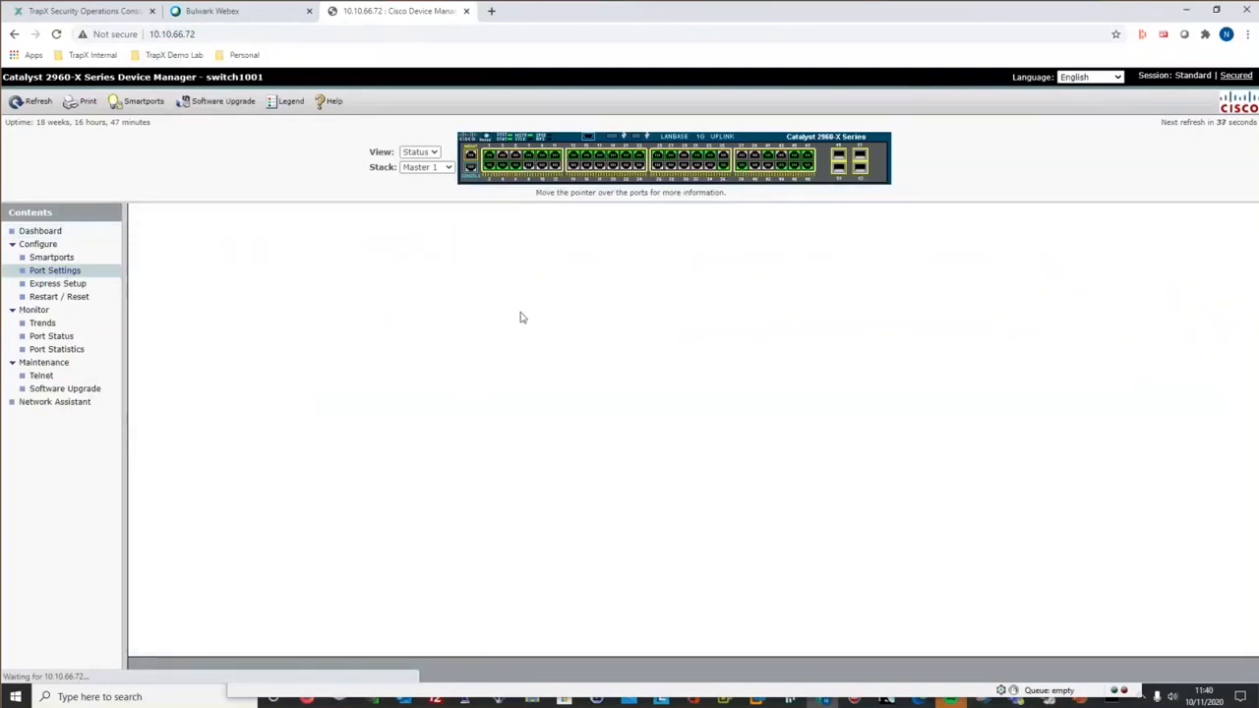
click(54, 269)
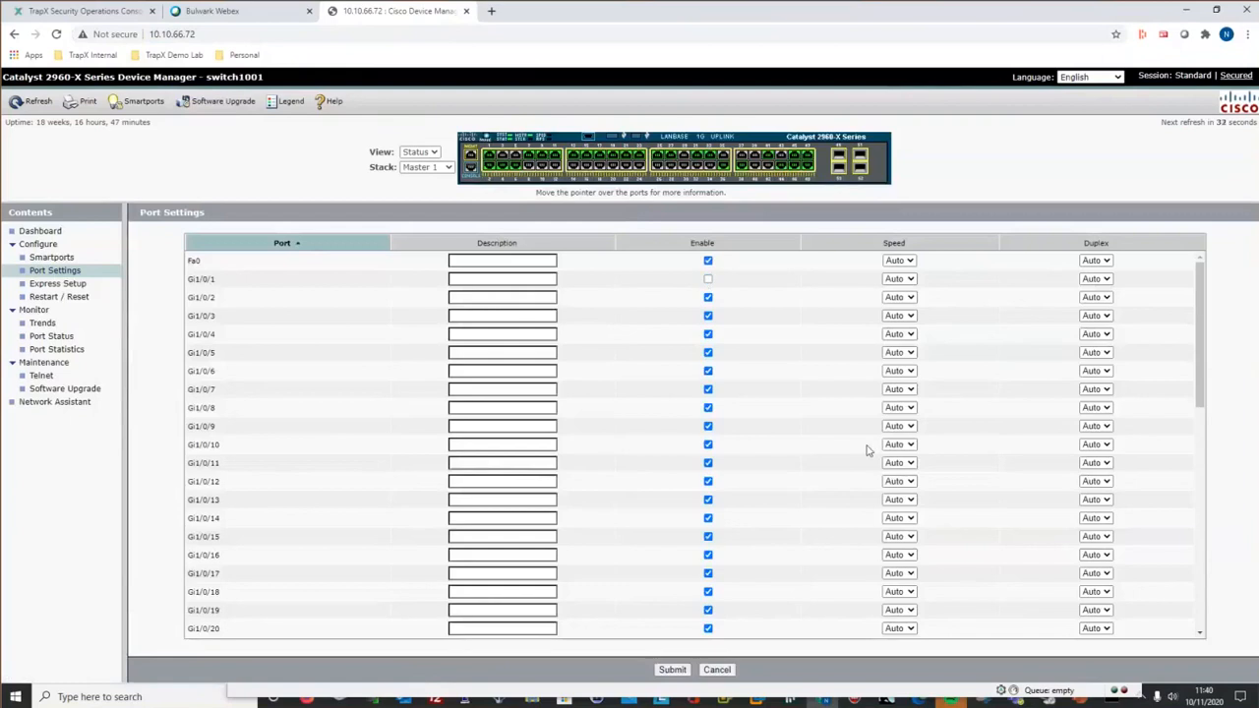
mouse_move(1172, 37)
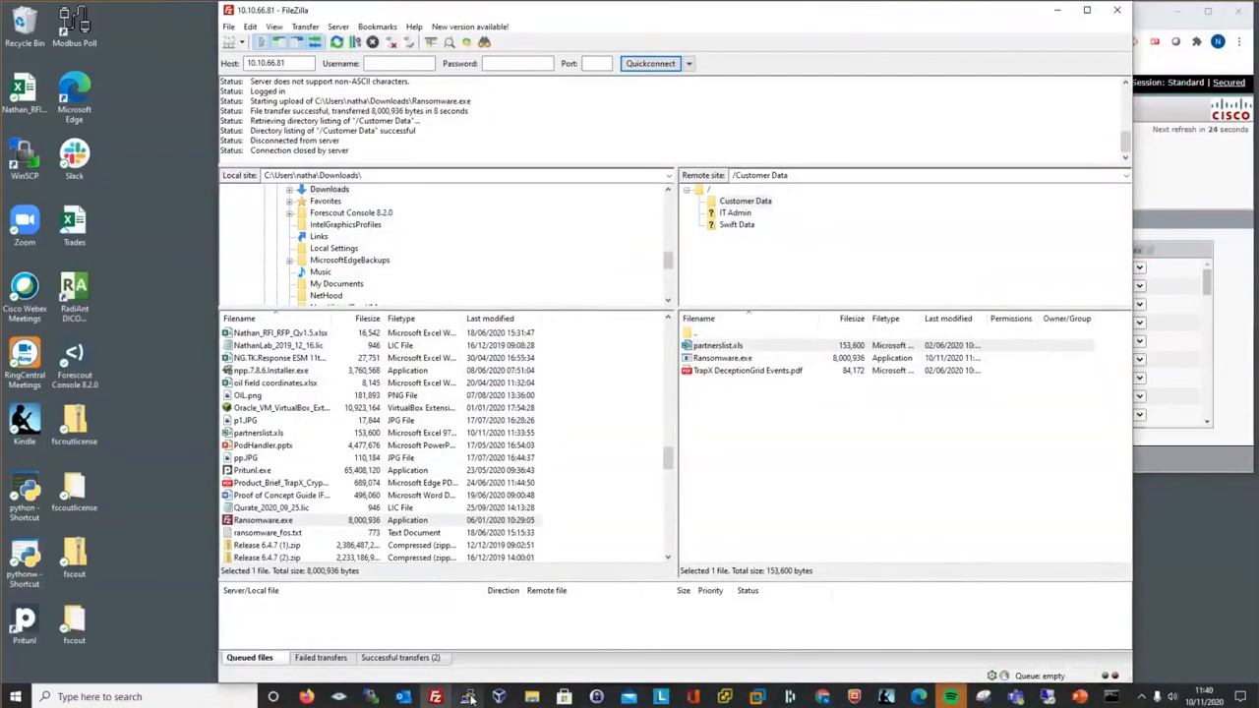
Step: Launch PuTTY and enter host 10.10.66.72 for an SSH session
click(434, 696)
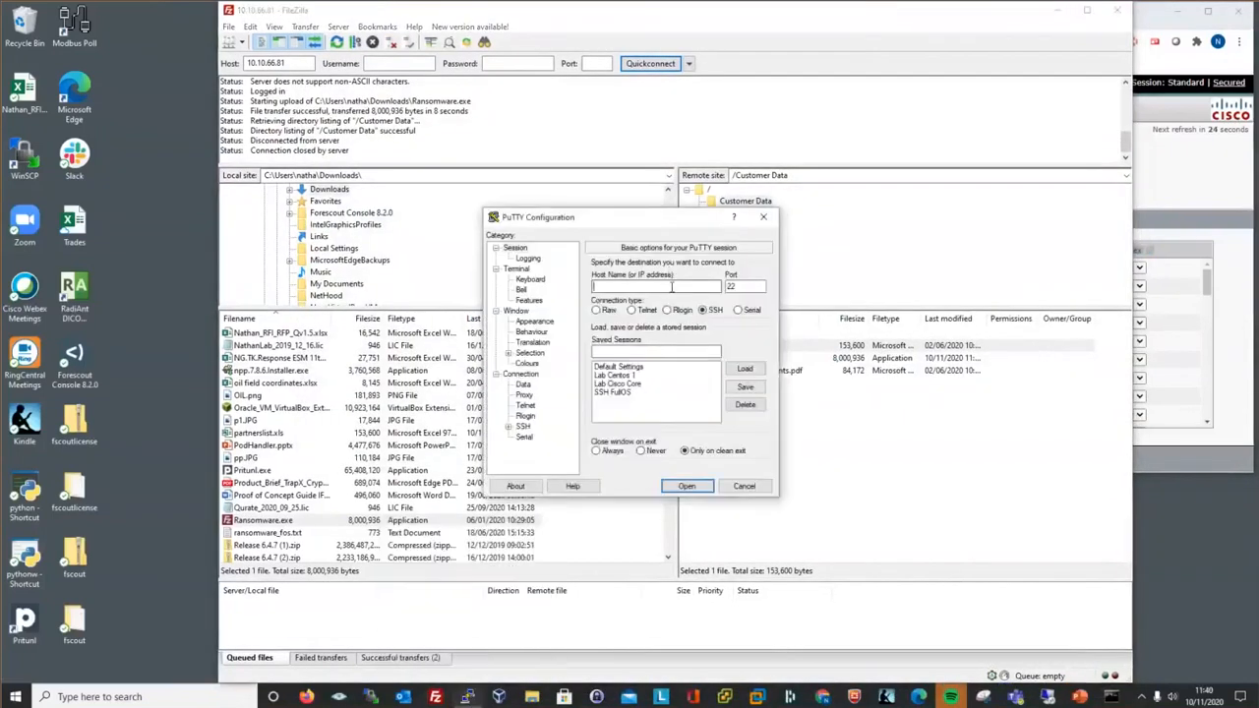
text(http://10.10.66.72/)
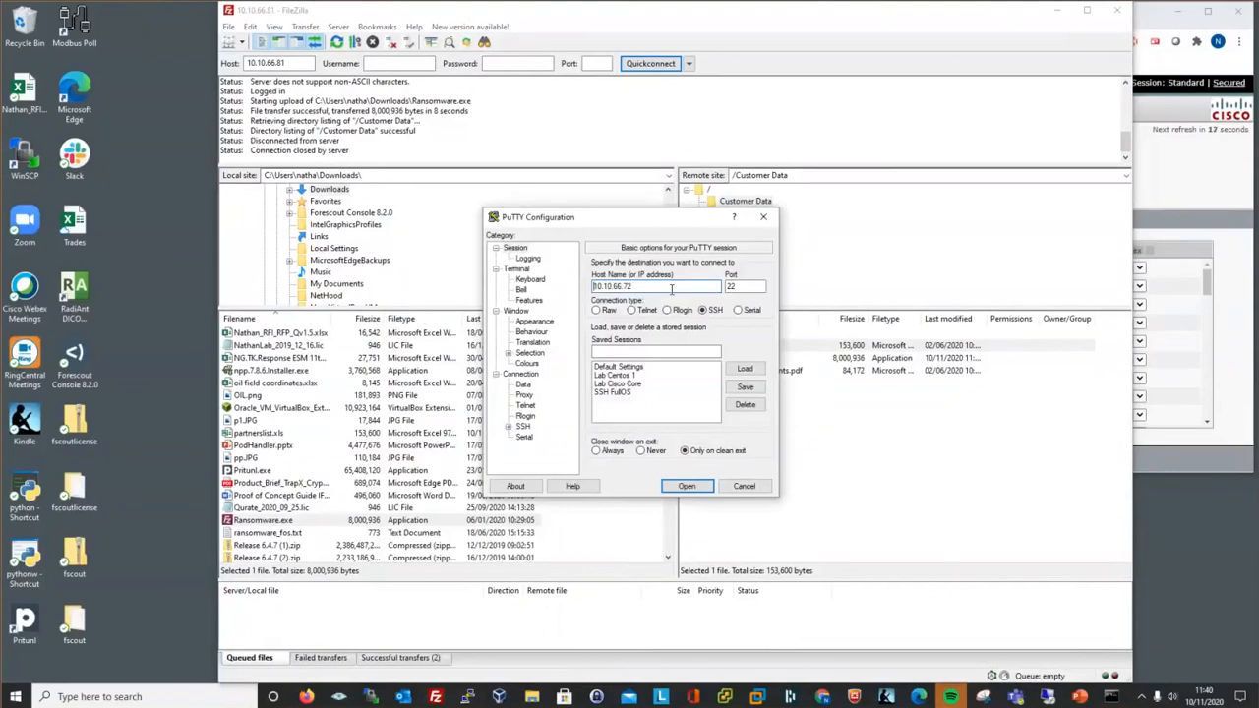
Step: Connect to 10.10.66.72, accept the host key, log in as cisco and enter 'en'
click(686, 486)
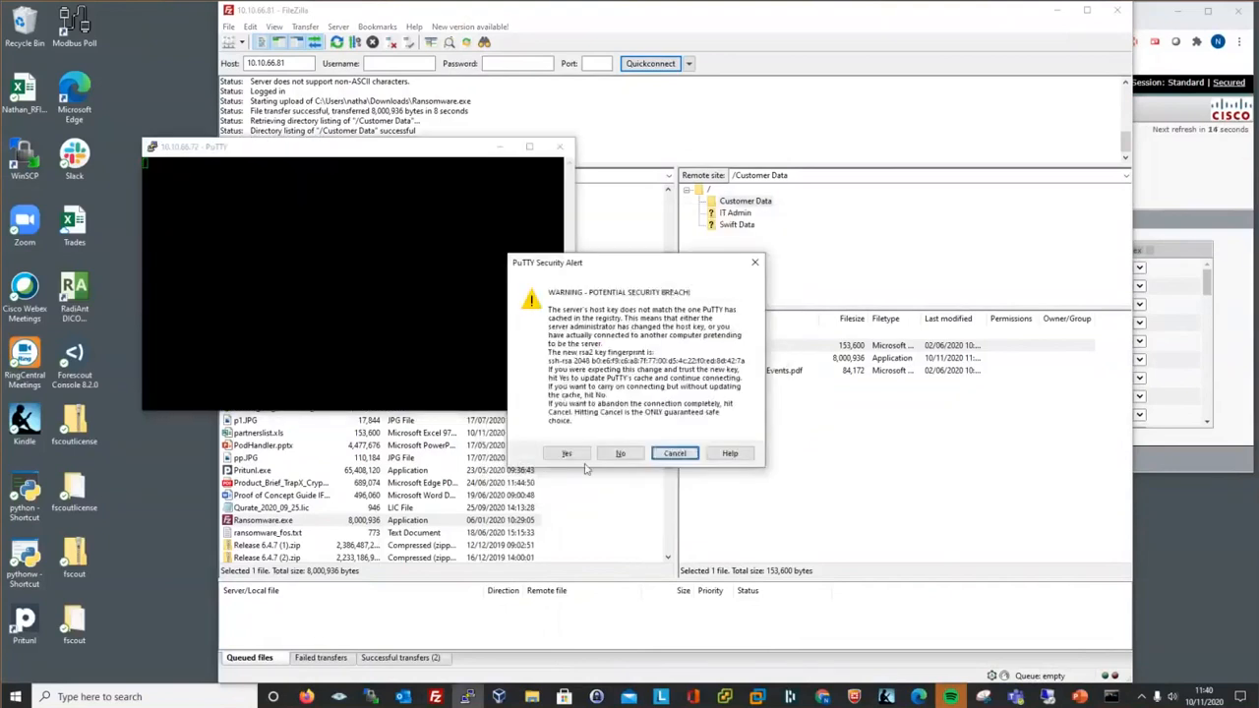
click(674, 454)
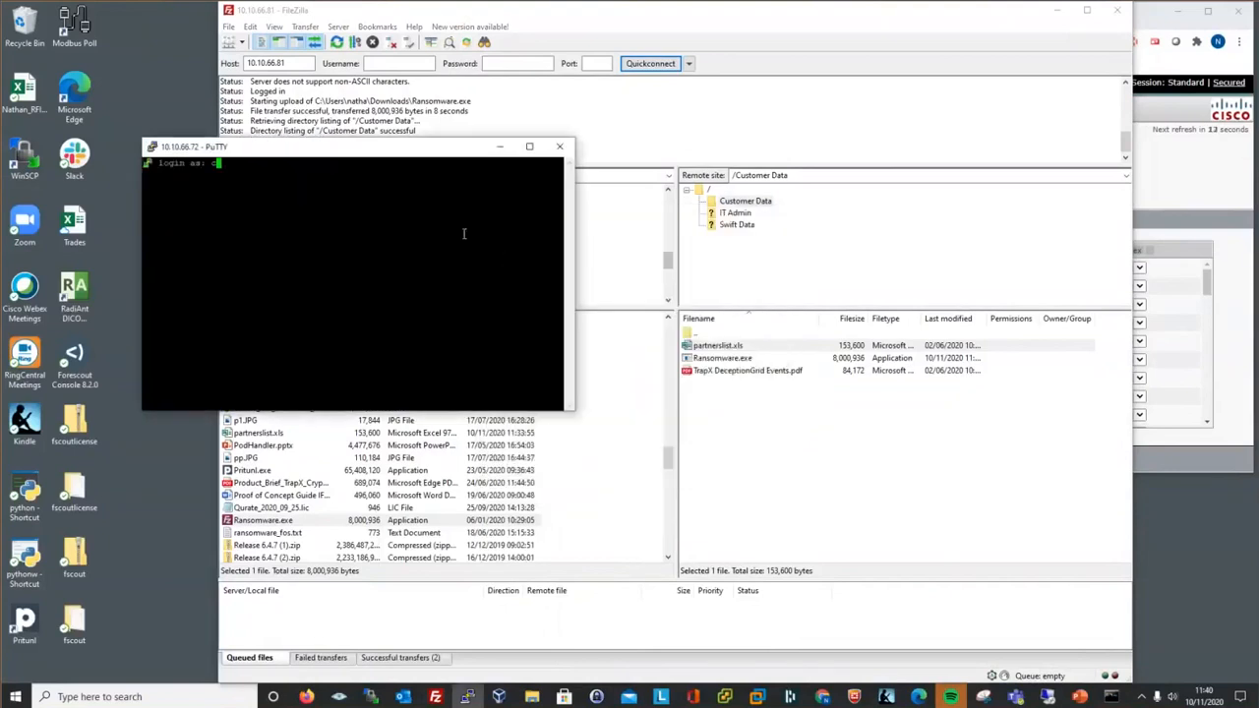
text(cisco)
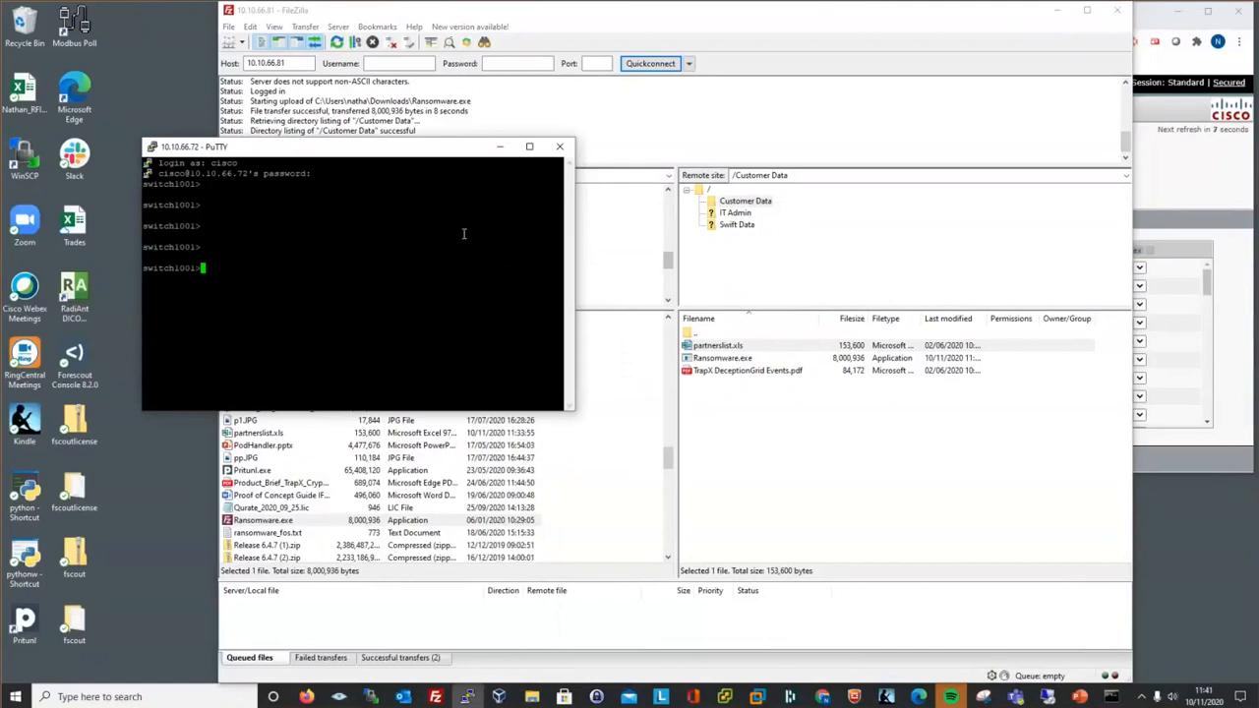
text(en)
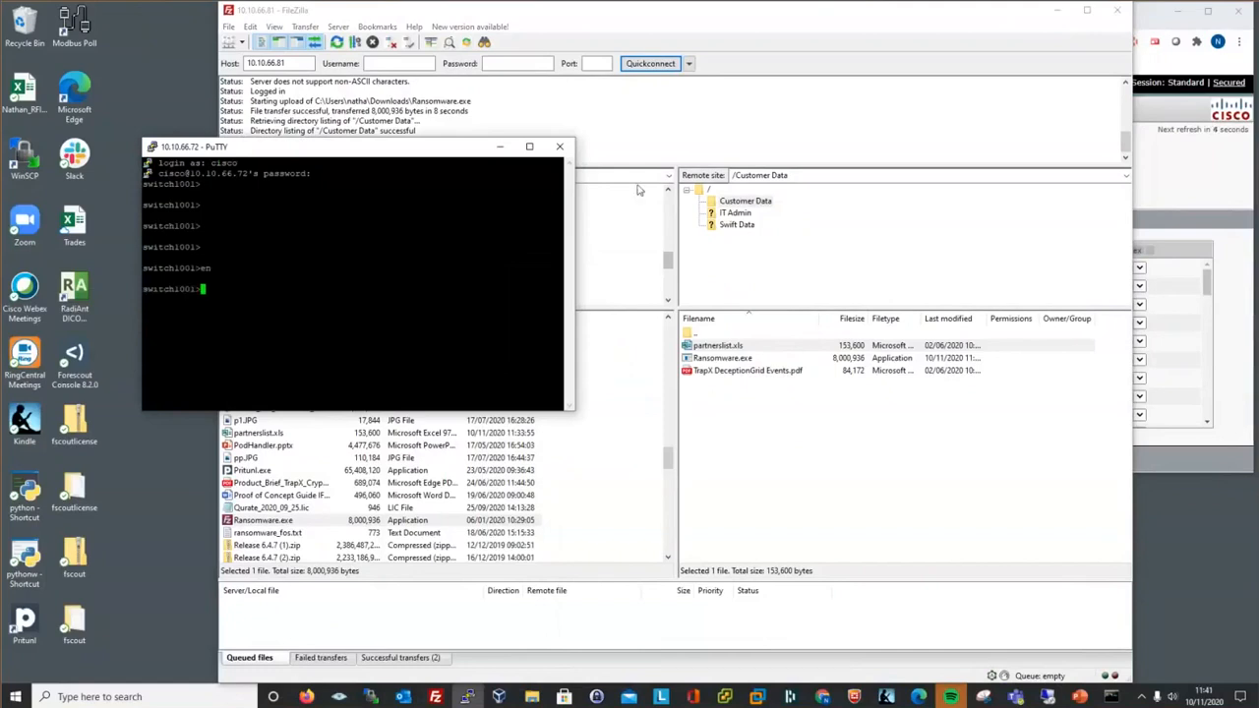
mouse_move(1043, 33)
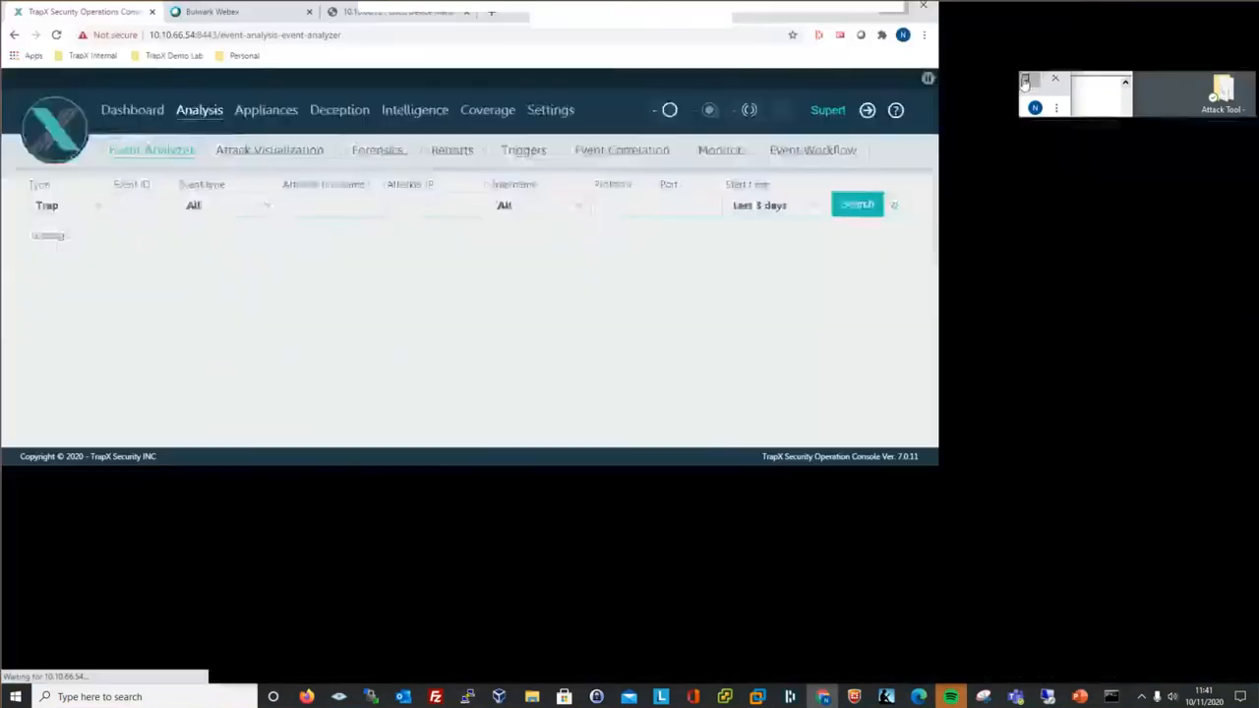
Step: Select event 10686 and highlight cisco's successful authentication and opened shell entries
click(857, 205)
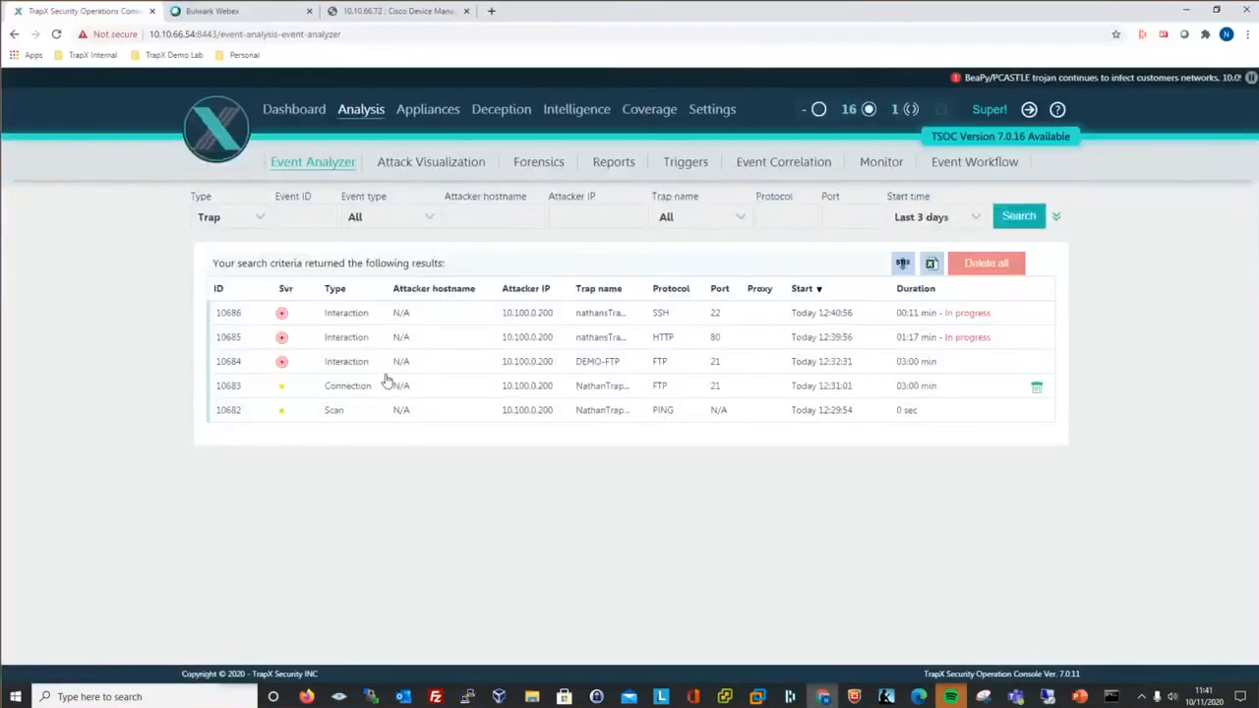
mouse_move(527, 336)
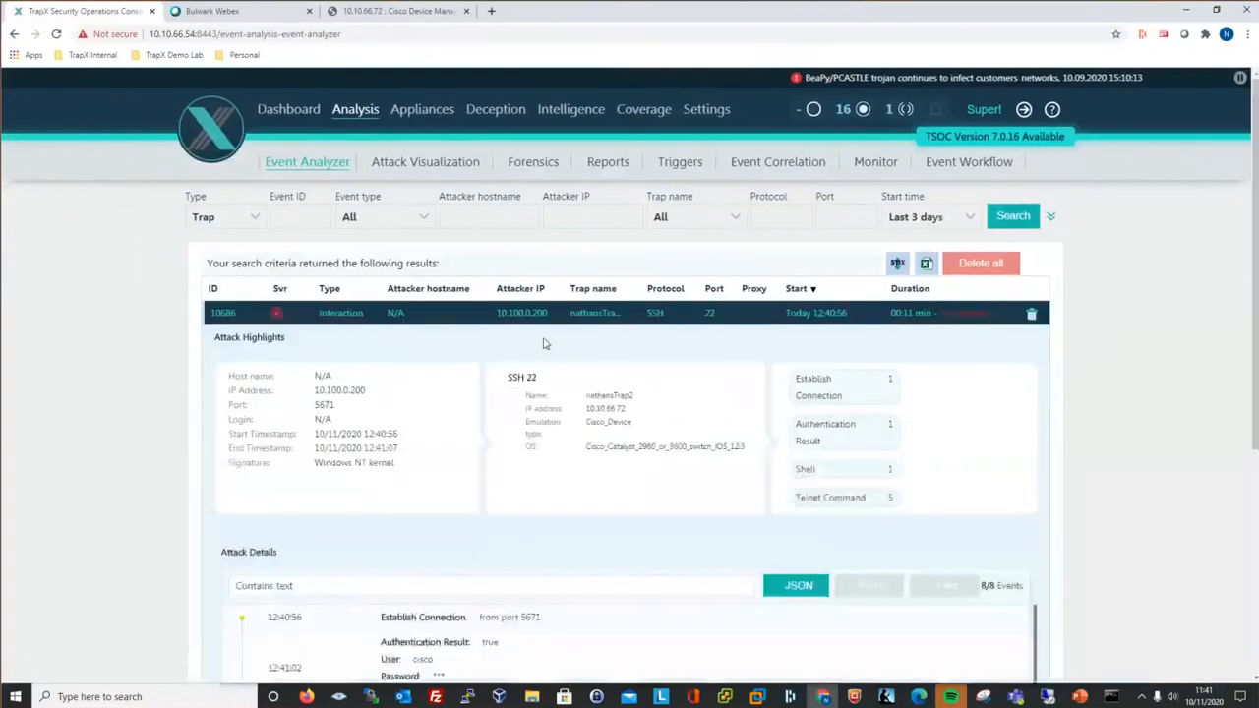
scroll(down, 3)
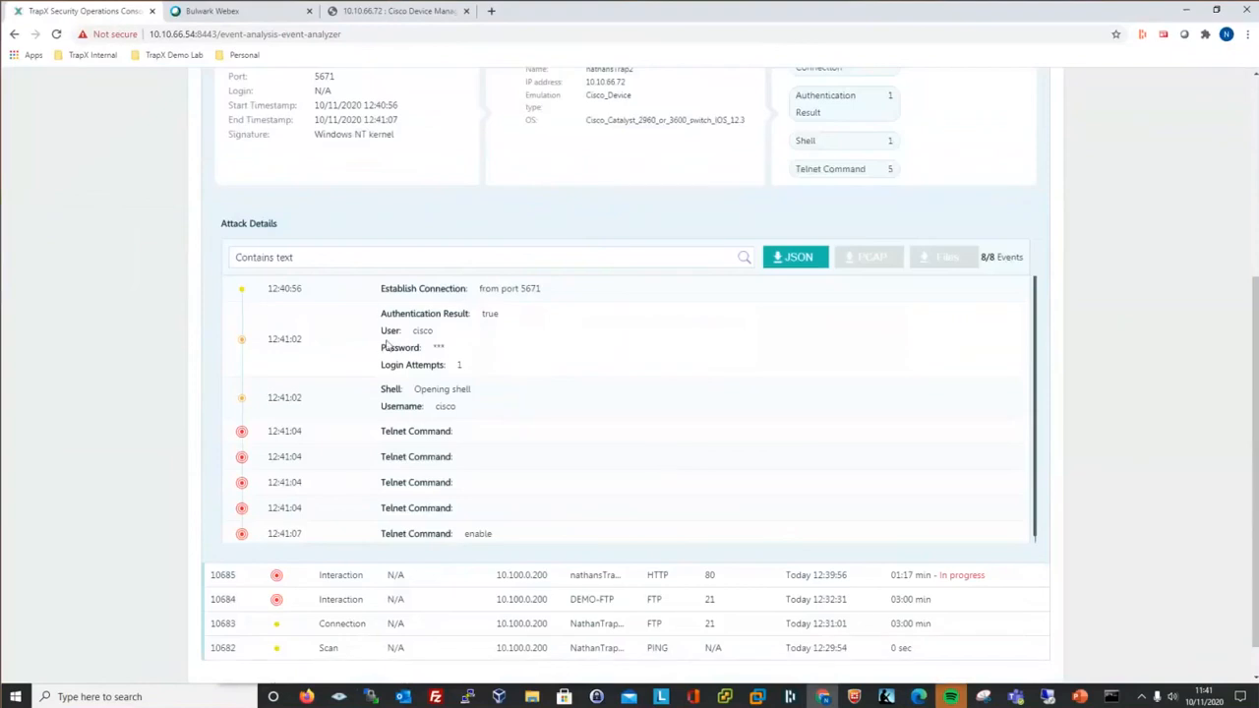
drag(381, 313, 433, 332)
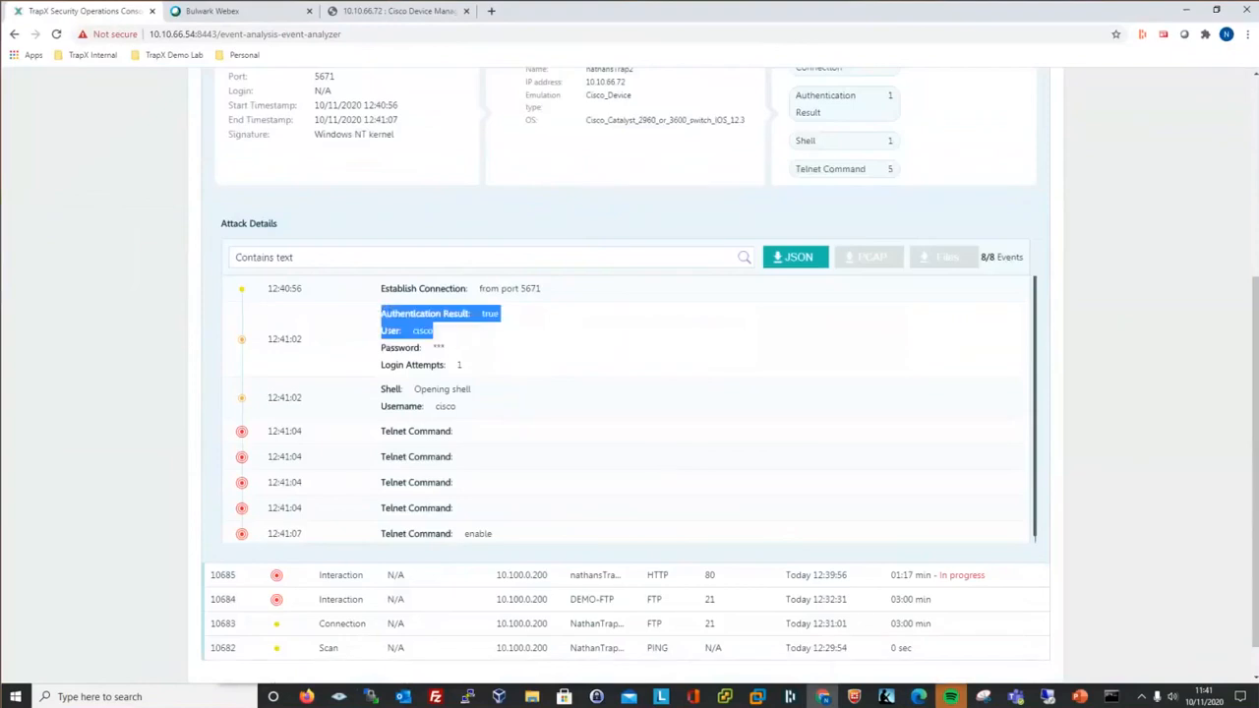
click(482, 354)
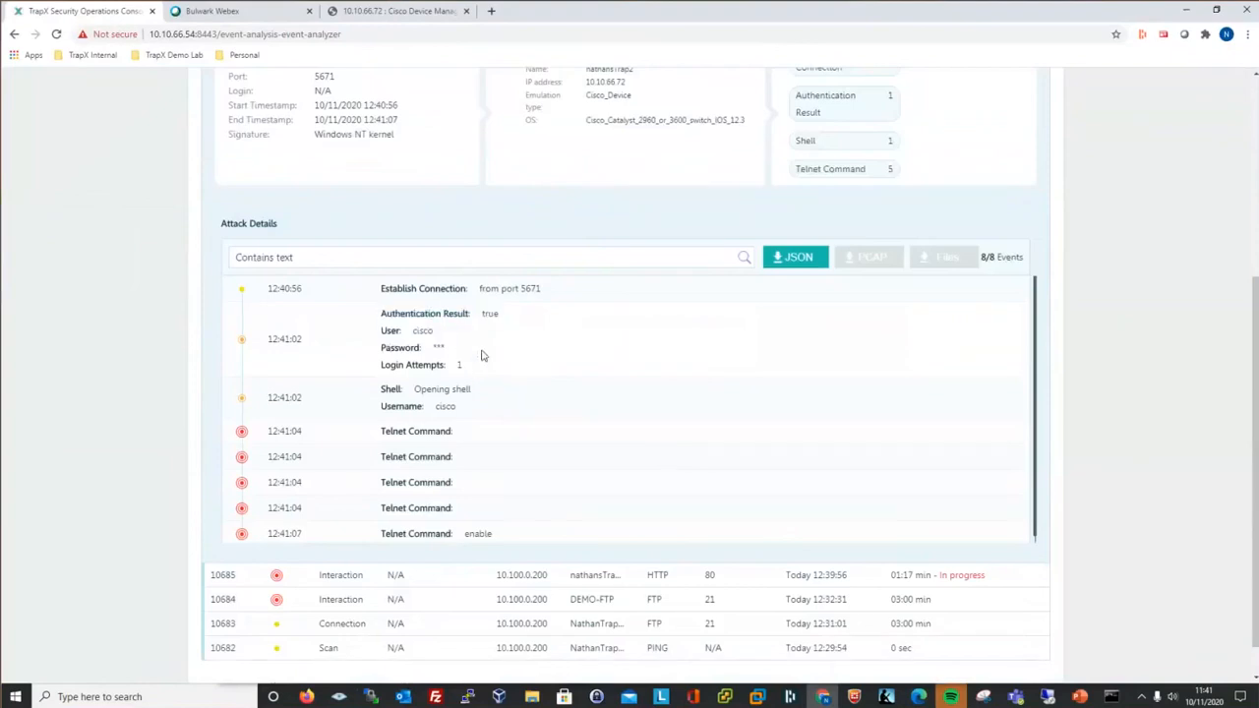
mouse_move(461, 334)
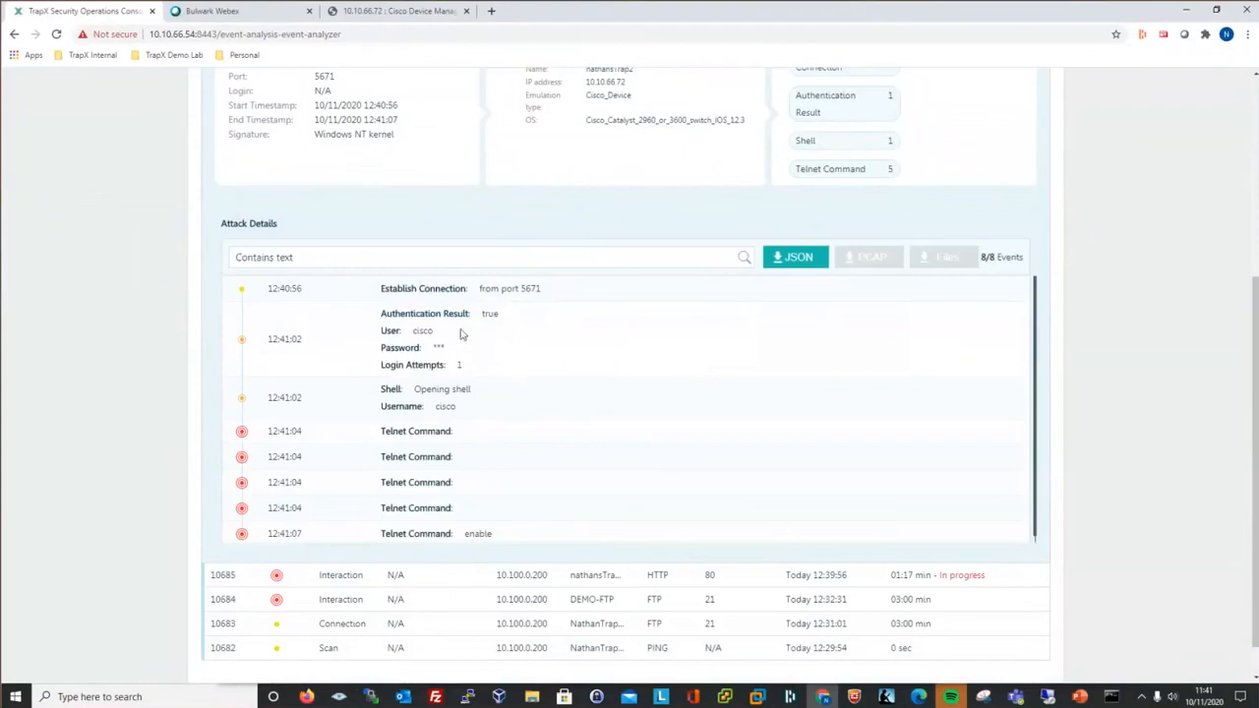
drag(414, 388, 457, 406)
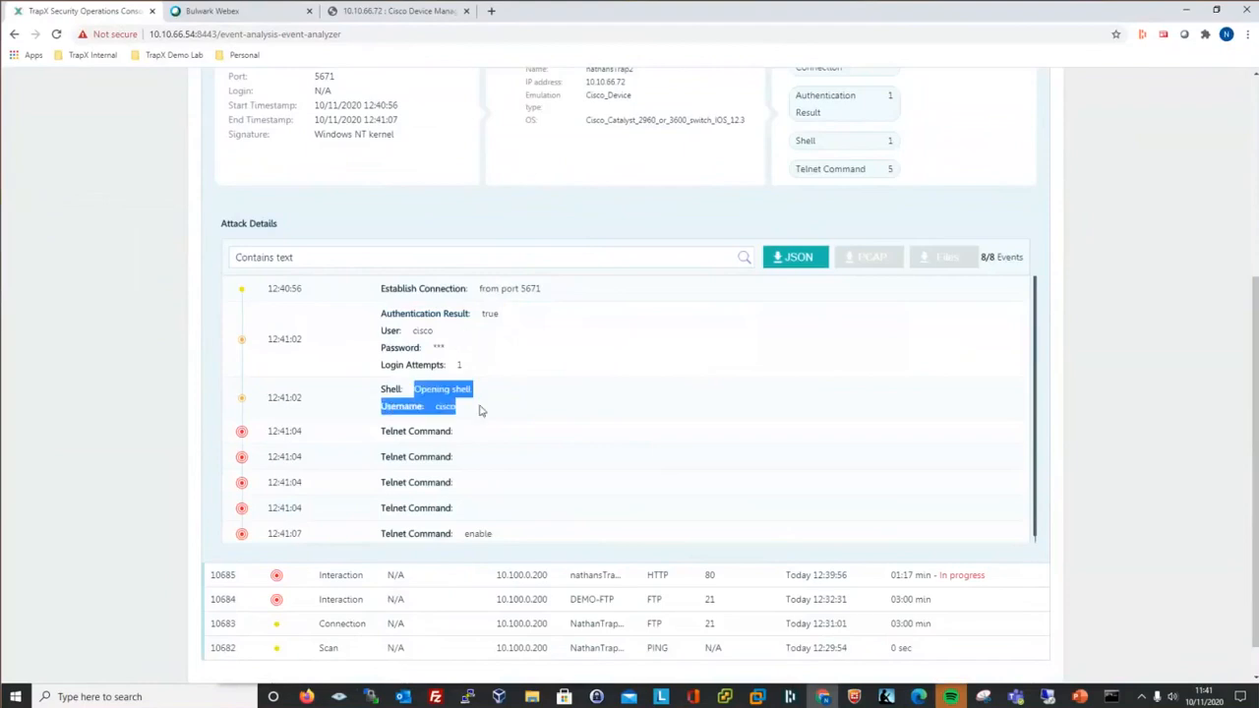
scroll(down, 3)
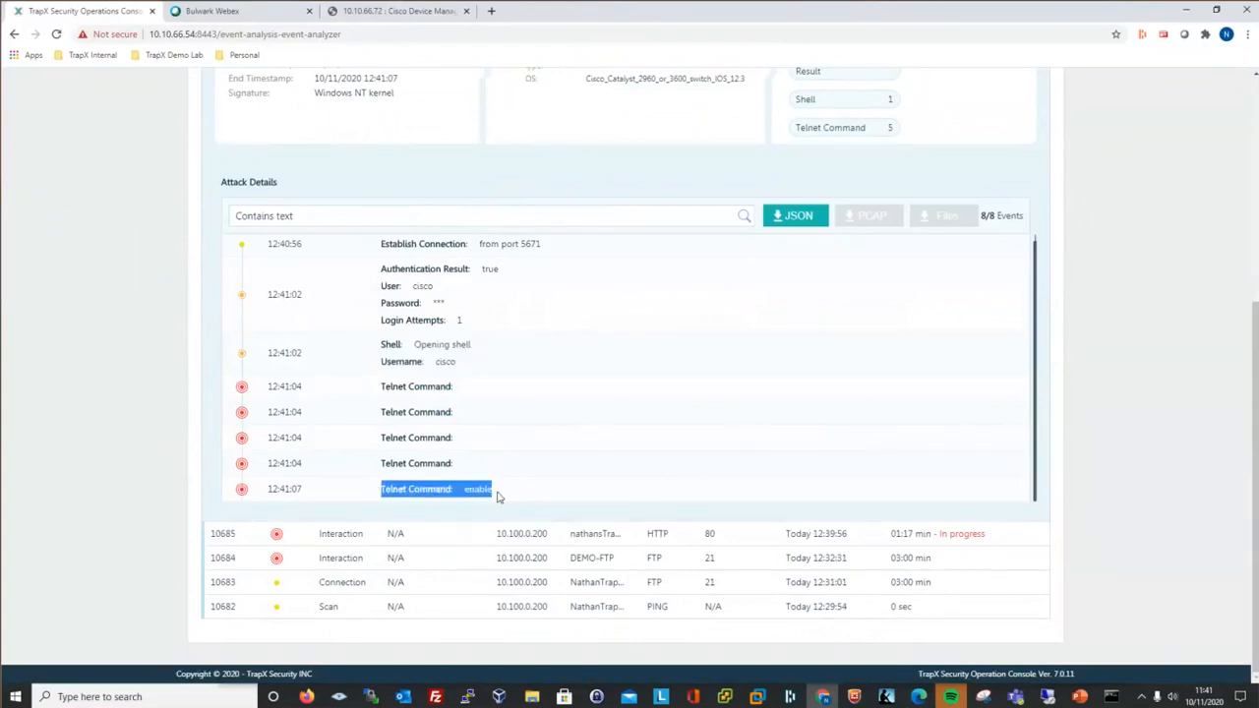
mouse_move(1177, 400)
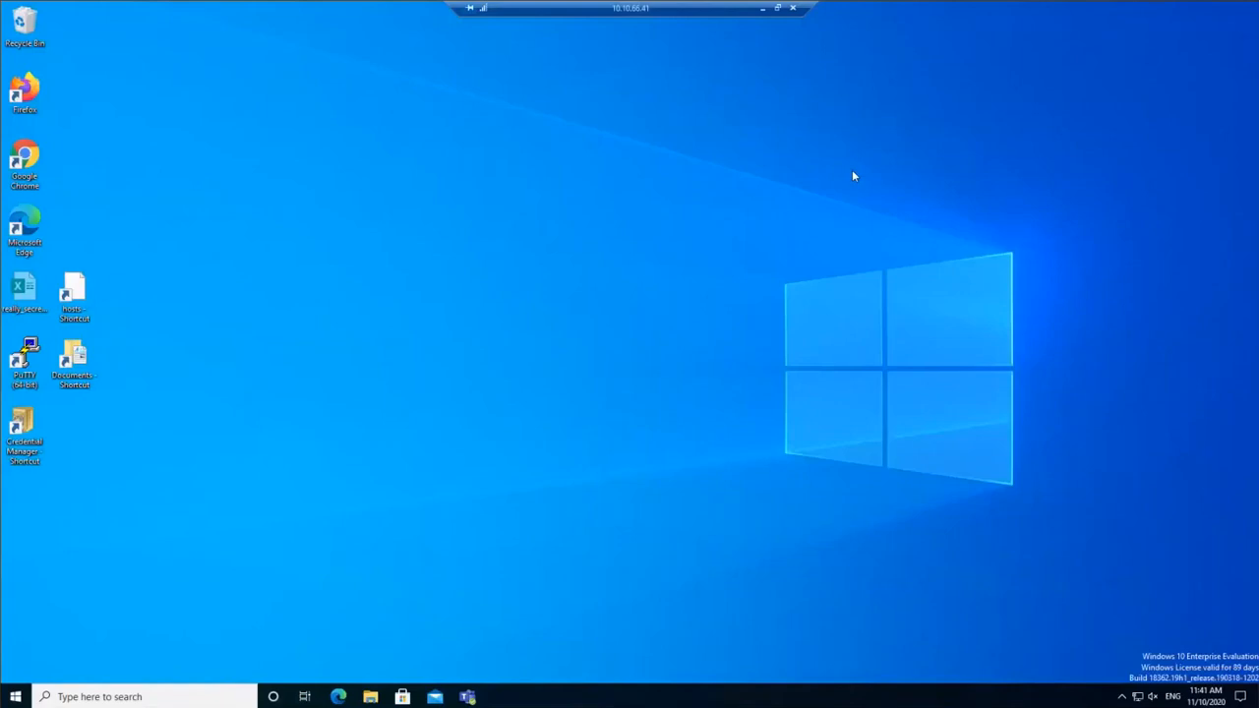
mouse_move(864, 155)
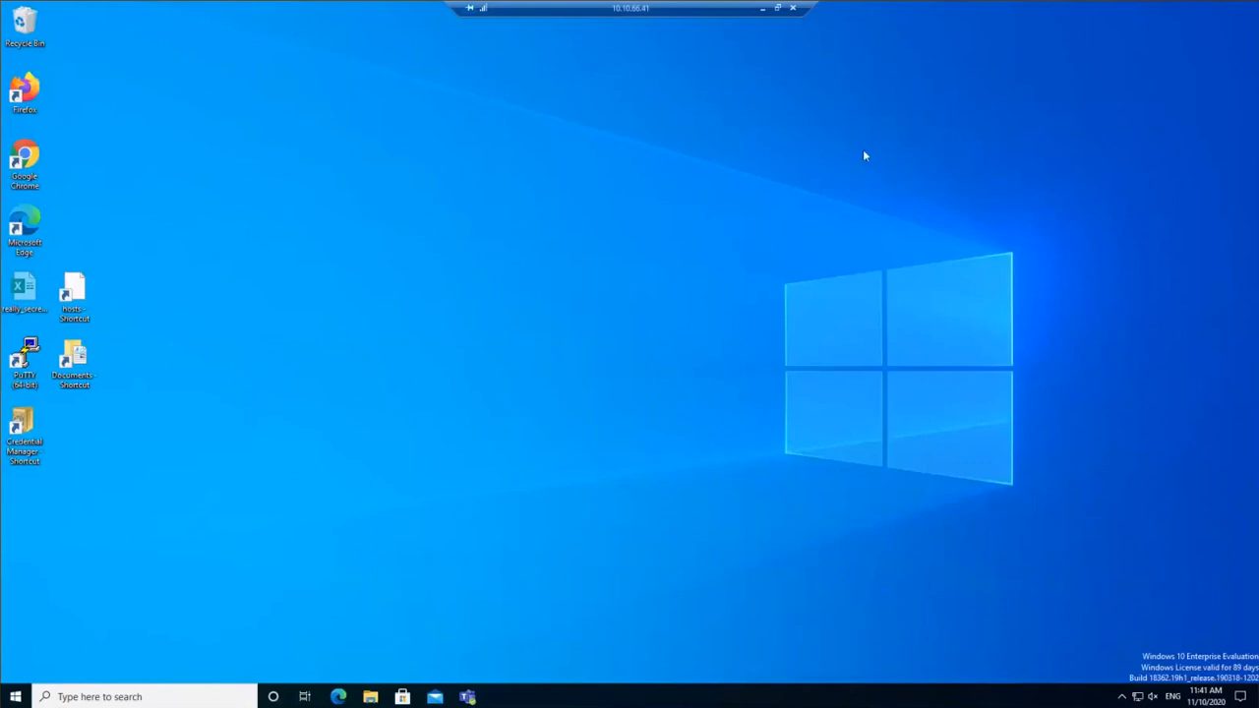
mouse_move(194, 247)
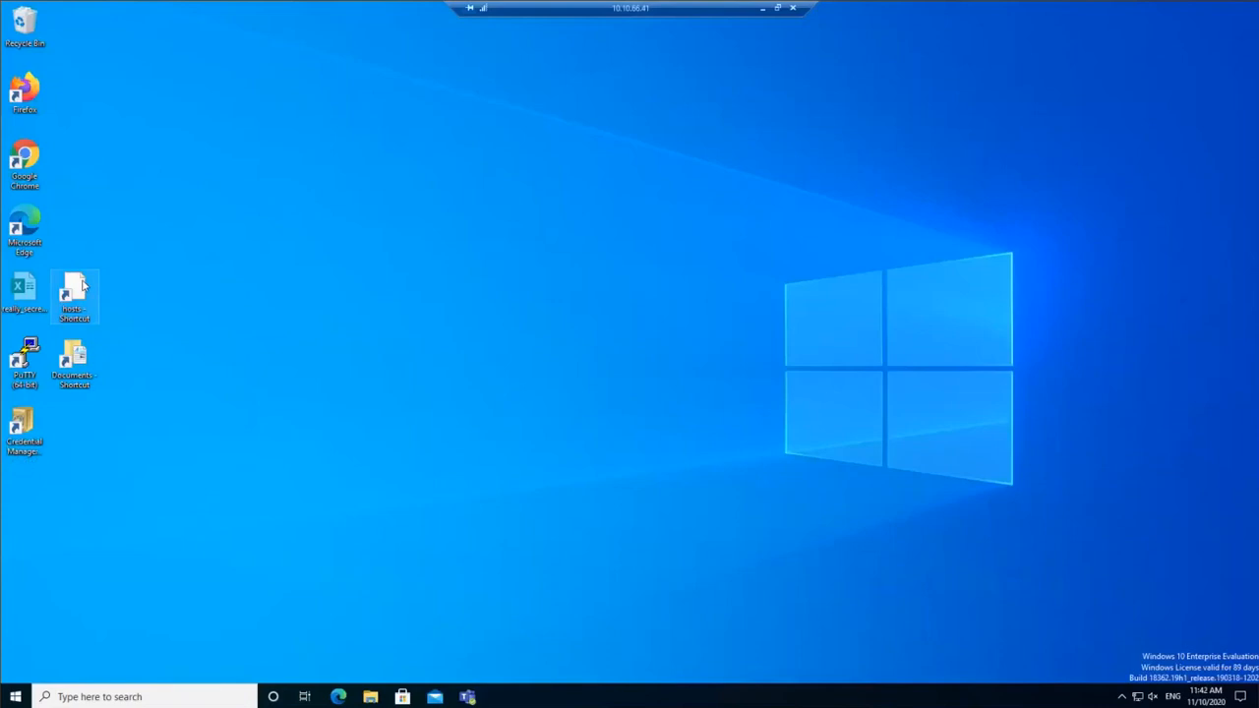
Step: Choose another app to open the hosts shortcut on the Windows 10 desktop
right_click(74, 290)
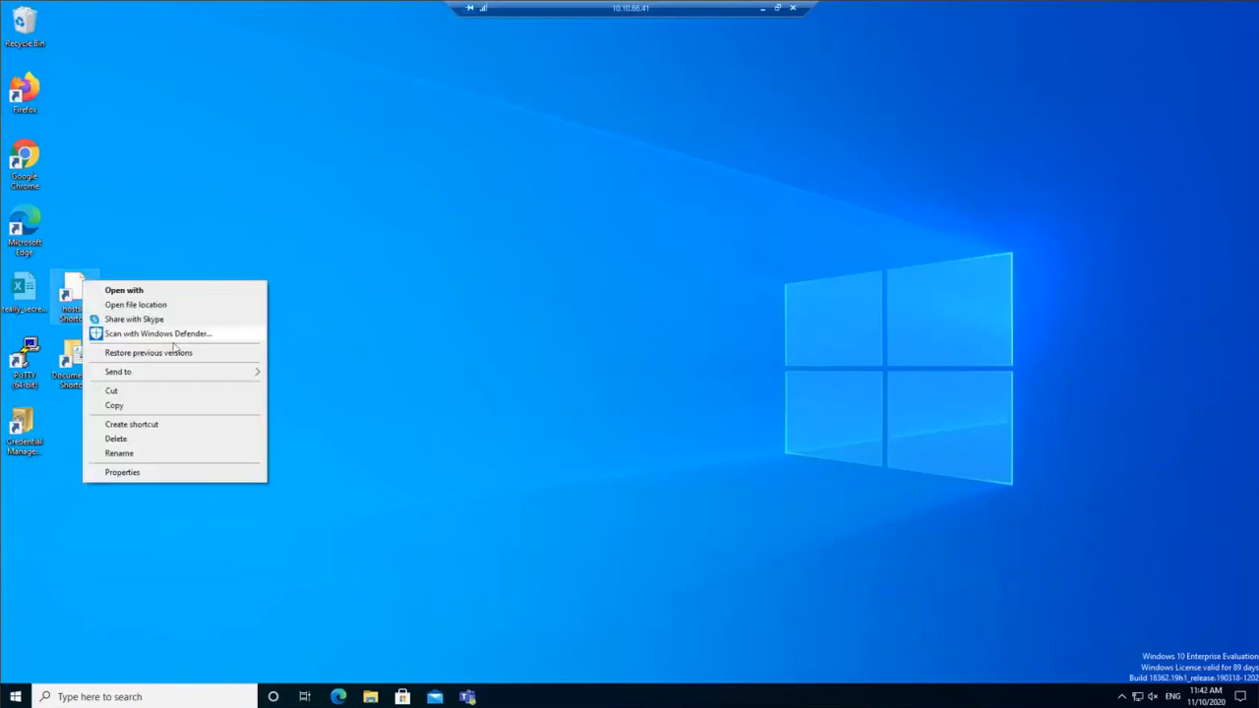
mouse_move(124, 289)
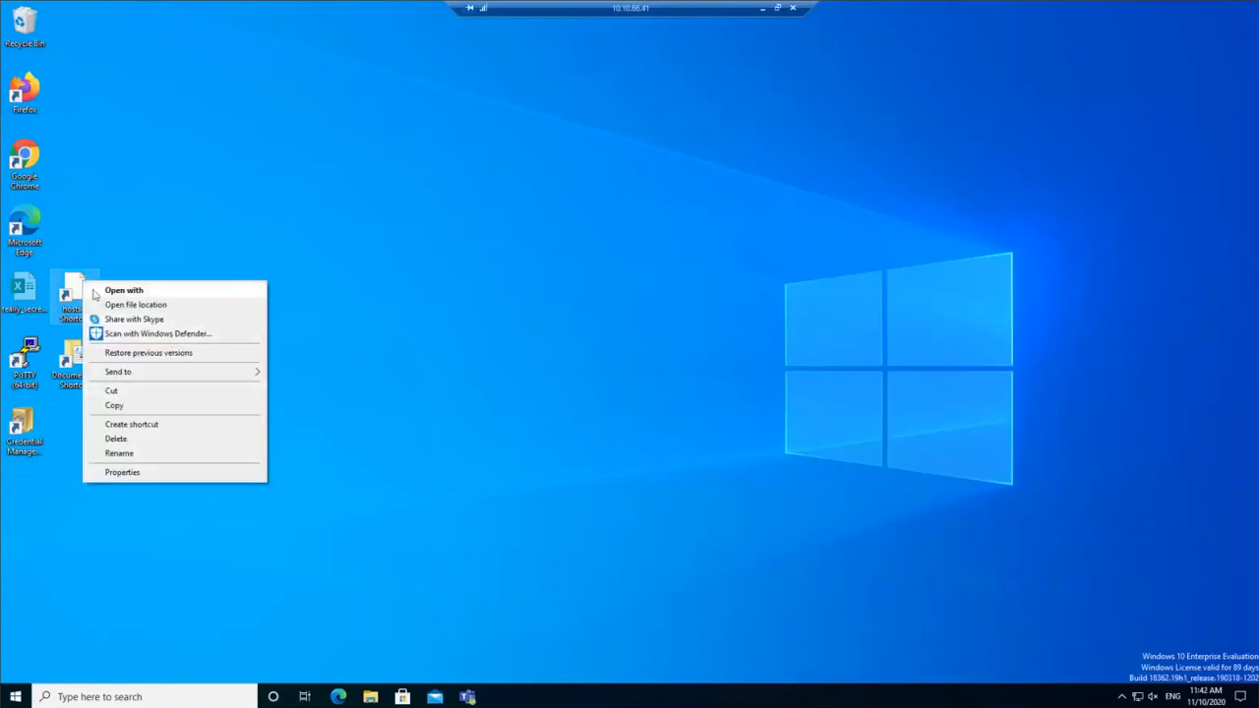
click(124, 289)
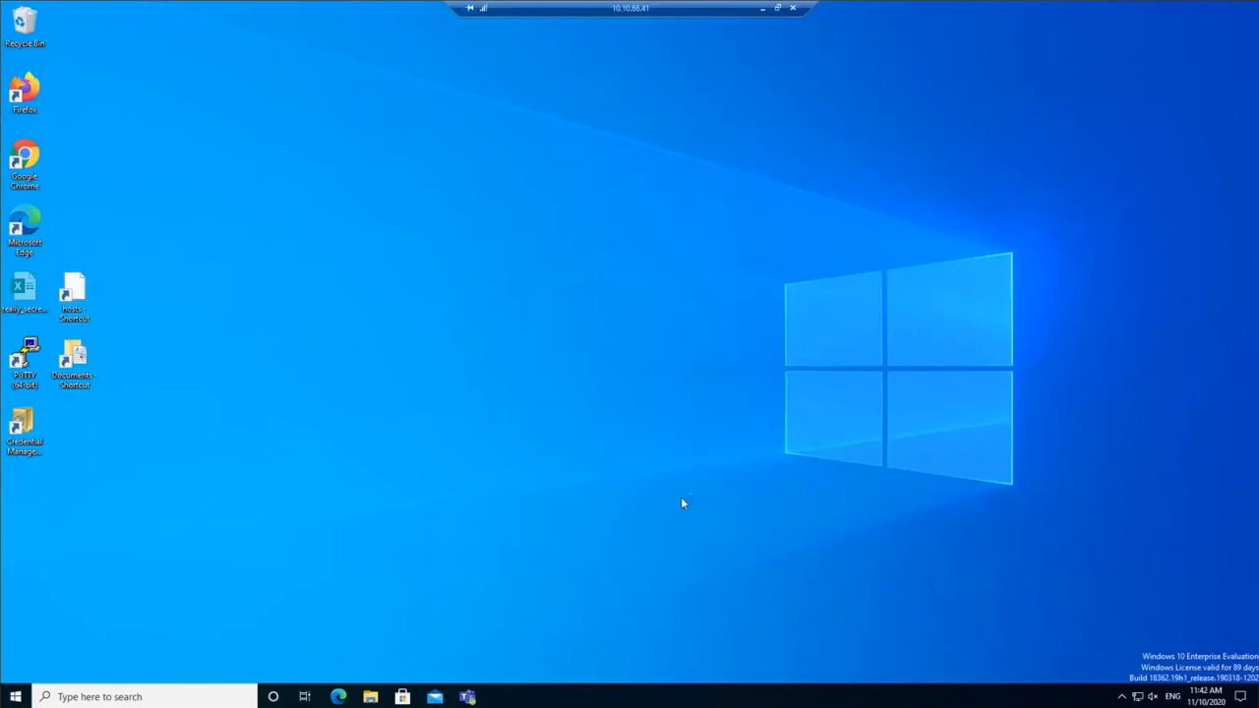
double_click(73, 291)
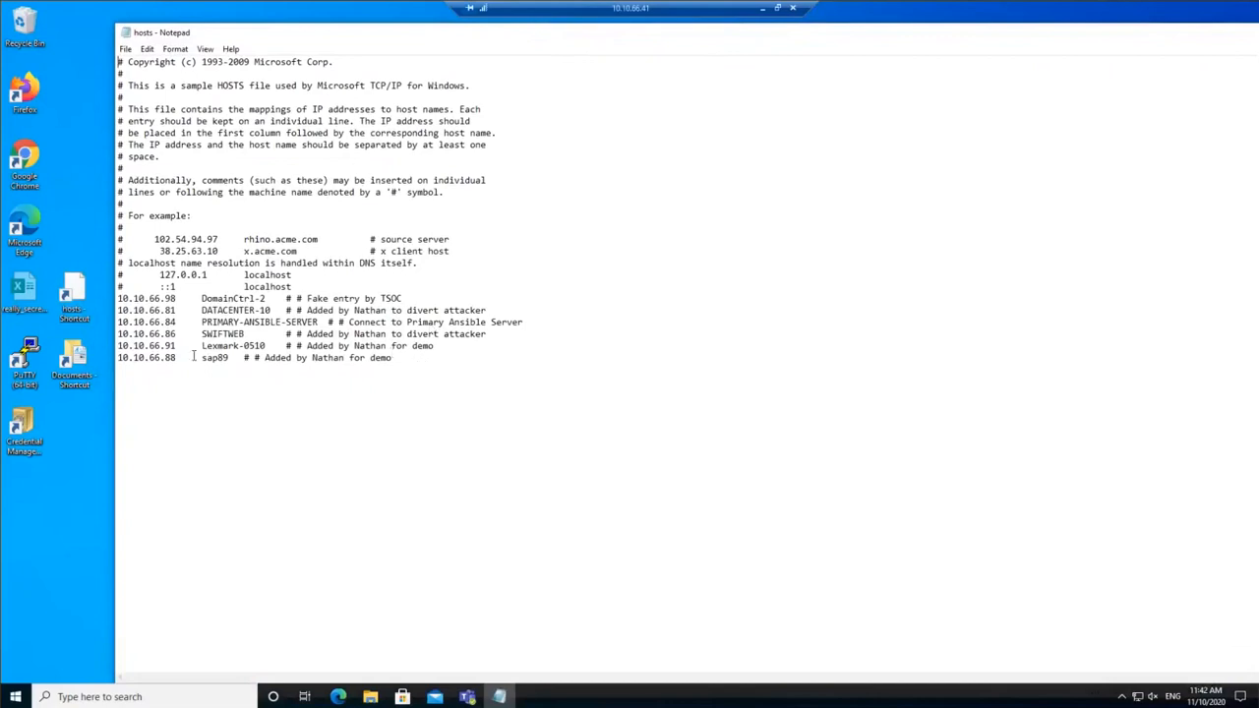
drag(168, 287, 168, 357)
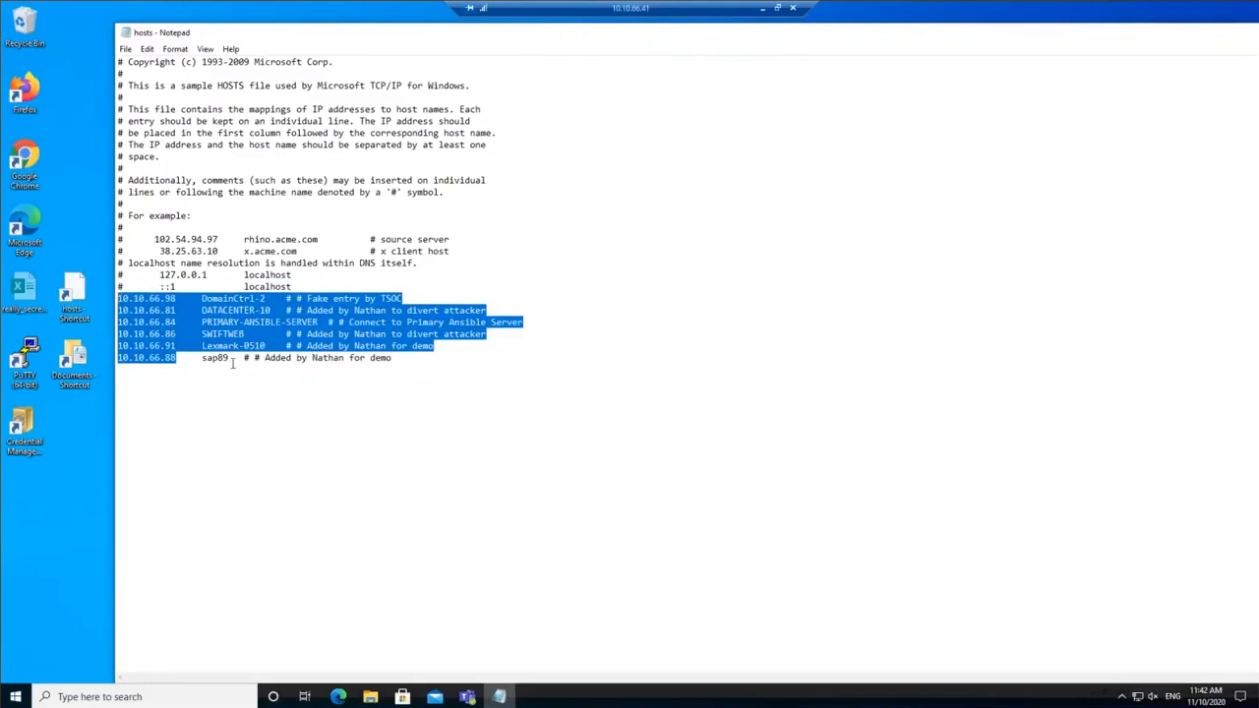
click(226, 357)
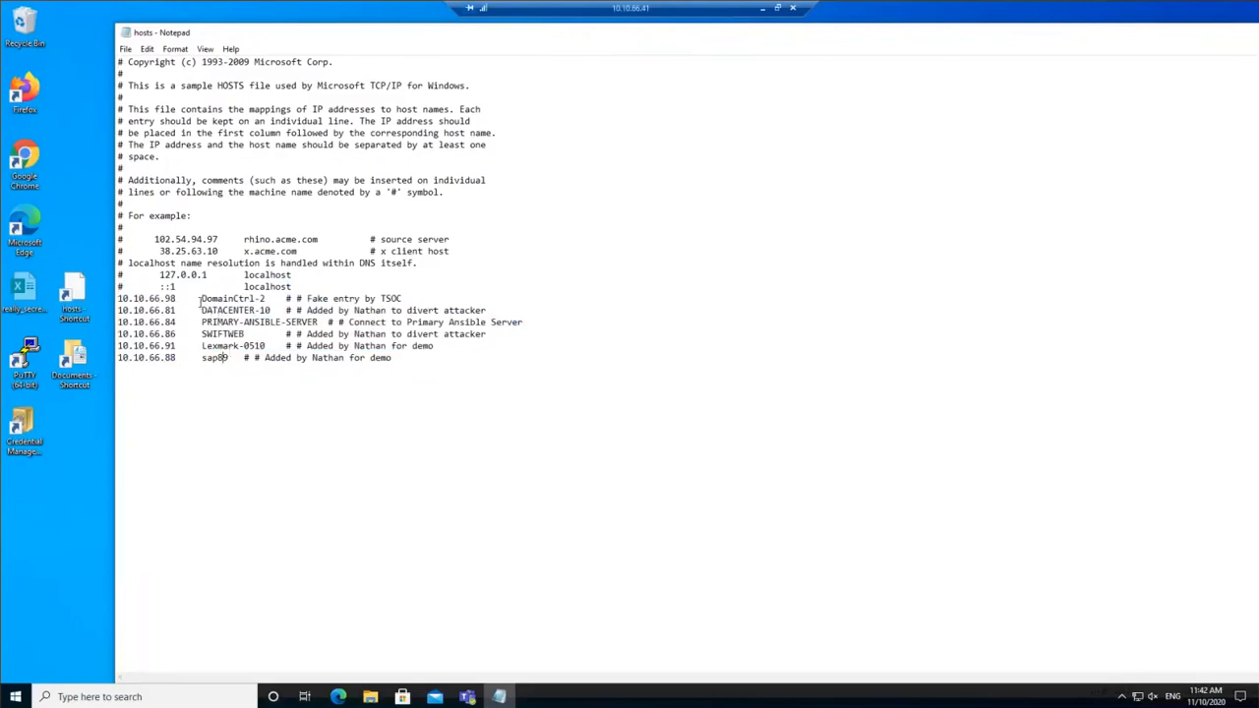
double_click(232, 298)
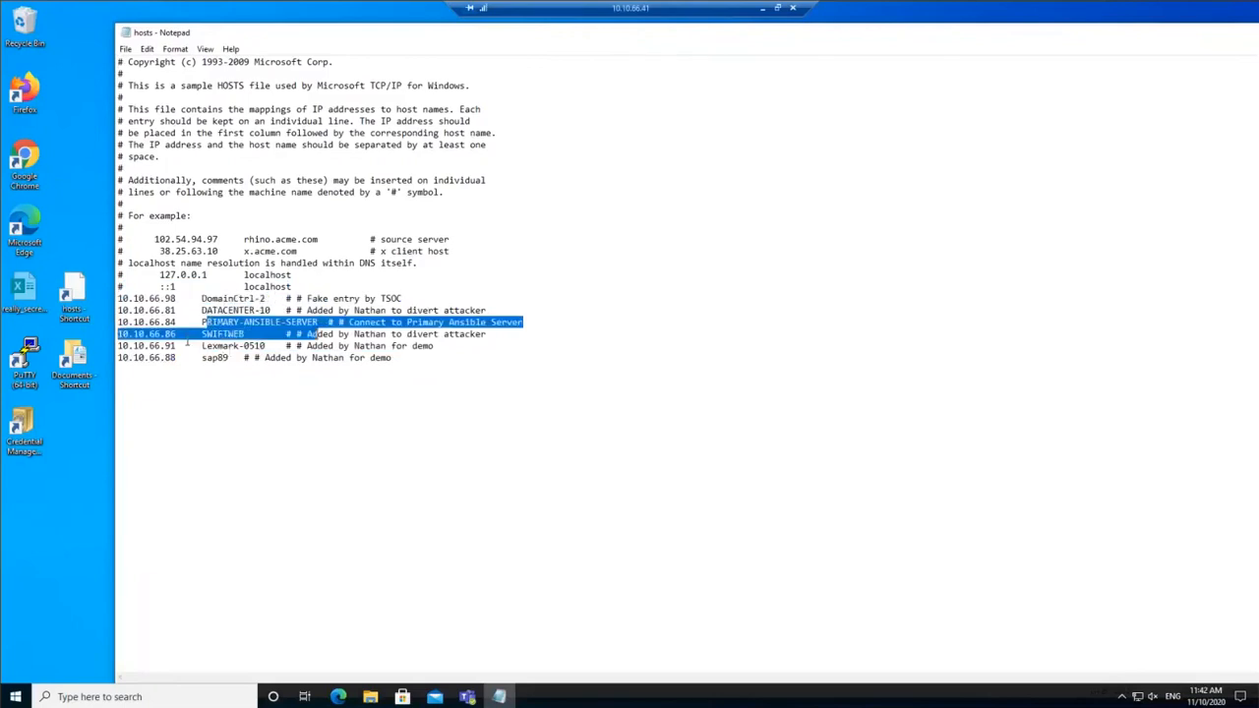
click(214, 357)
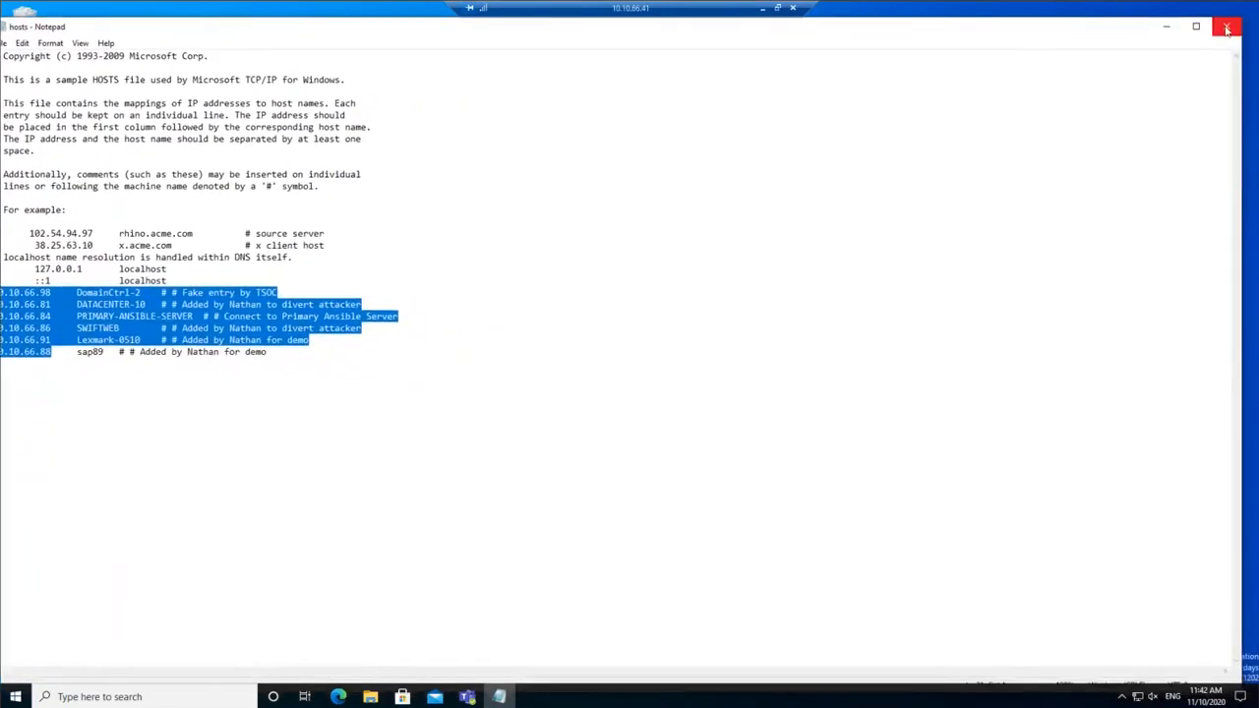
click(1226, 27)
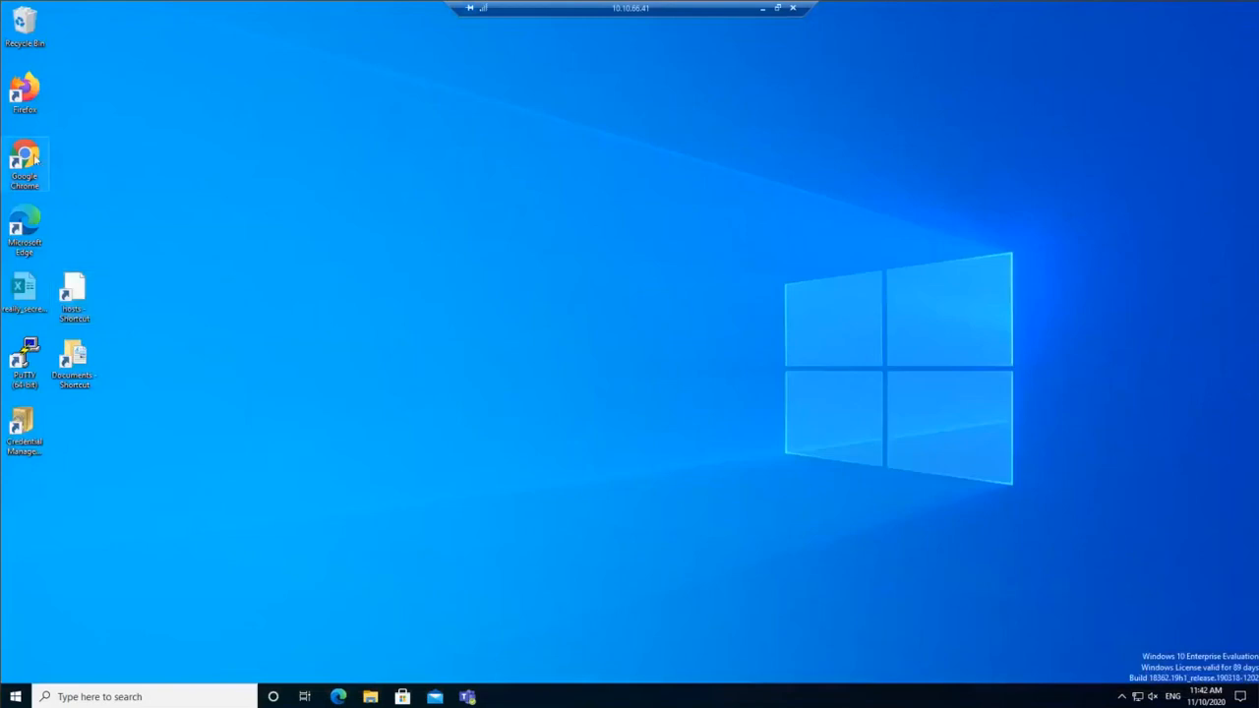
mouse_move(556, 205)
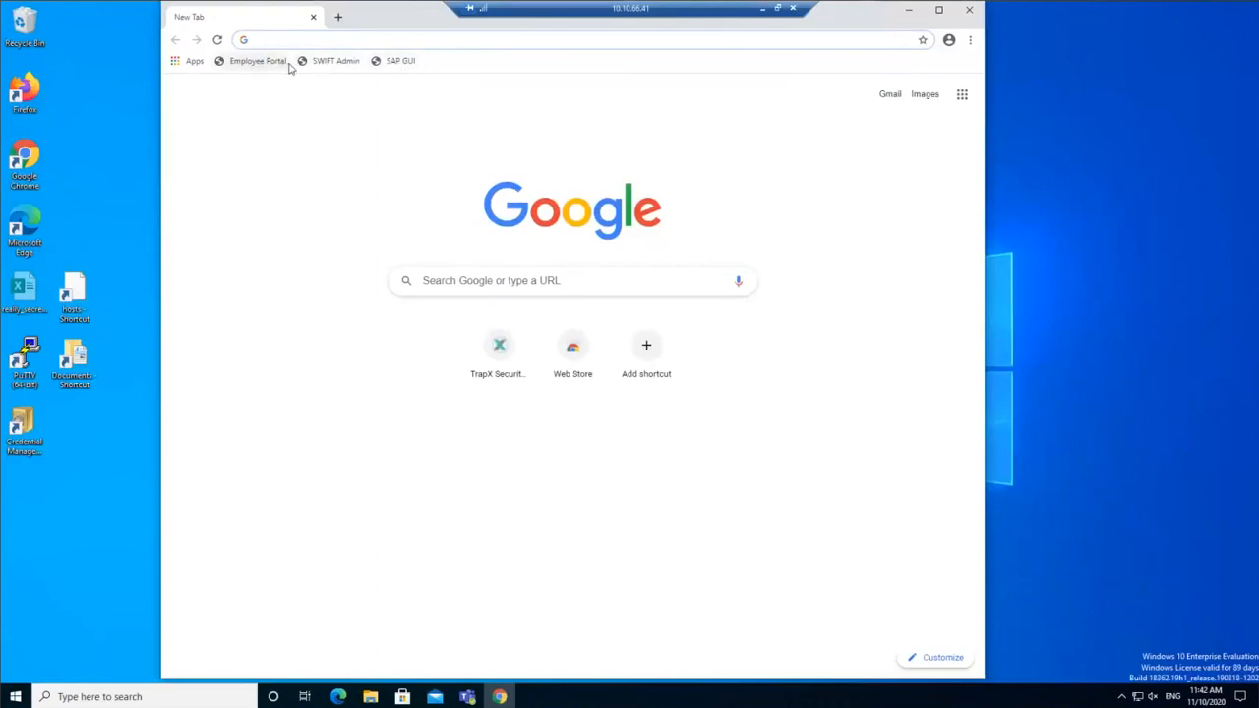
Step: Reach the SAP NetWeaver N6P logon page at 10.10.66.88 past the certificate warning, then close Chrome
click(401, 61)
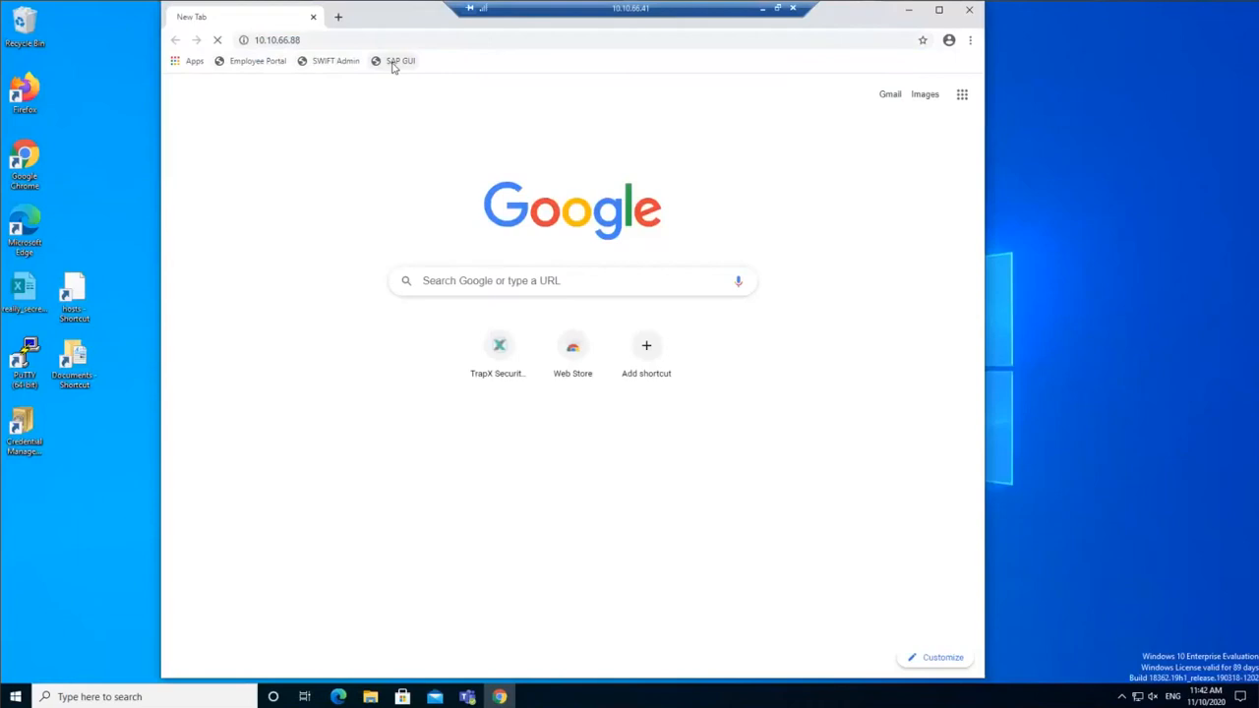
click(401, 60)
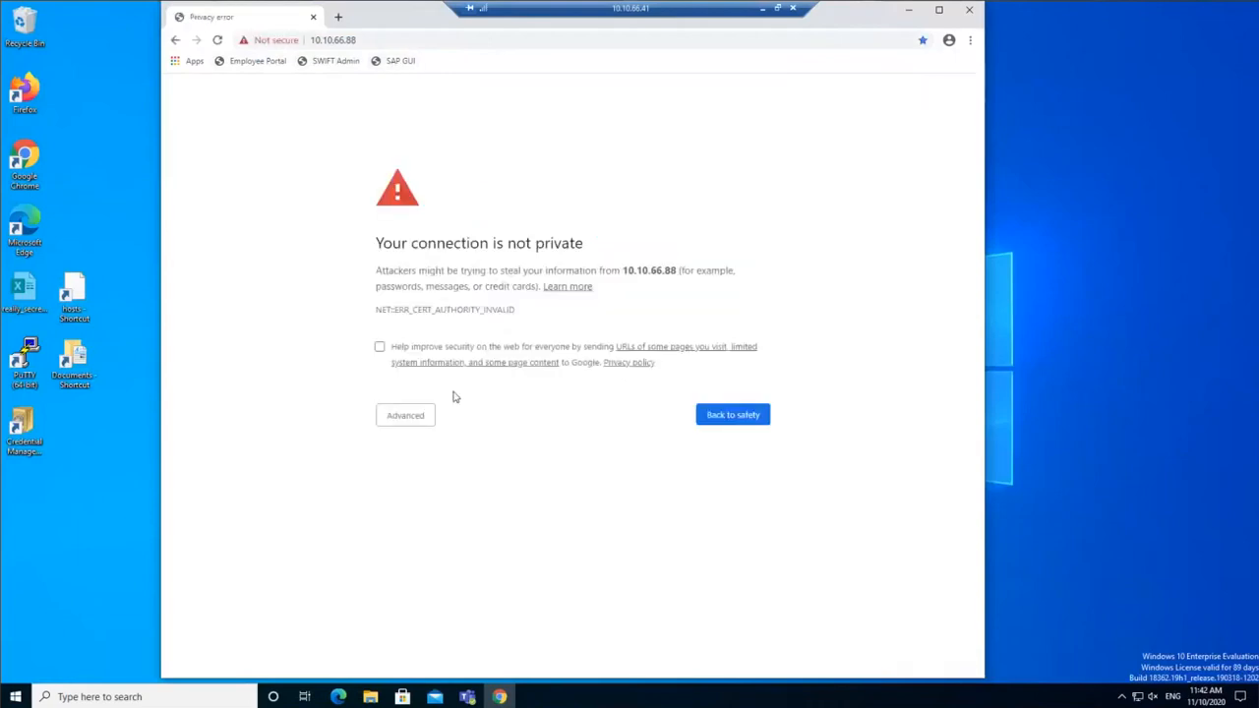
click(404, 414)
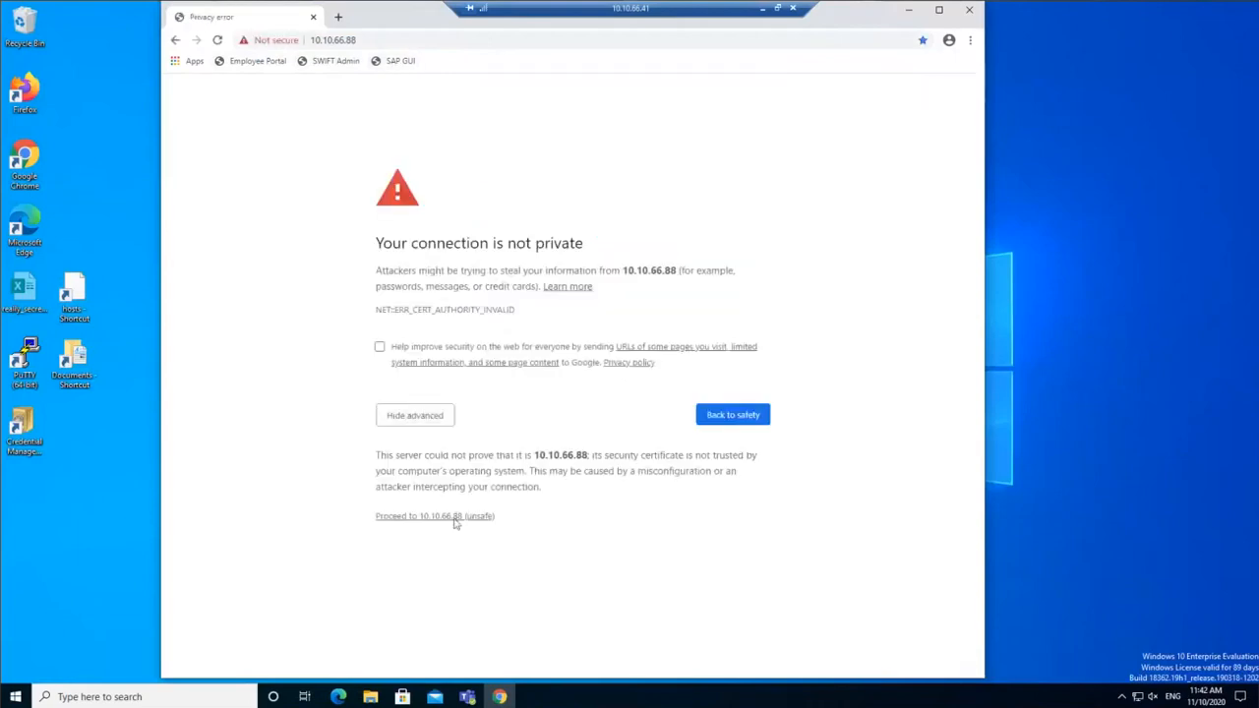
click(435, 515)
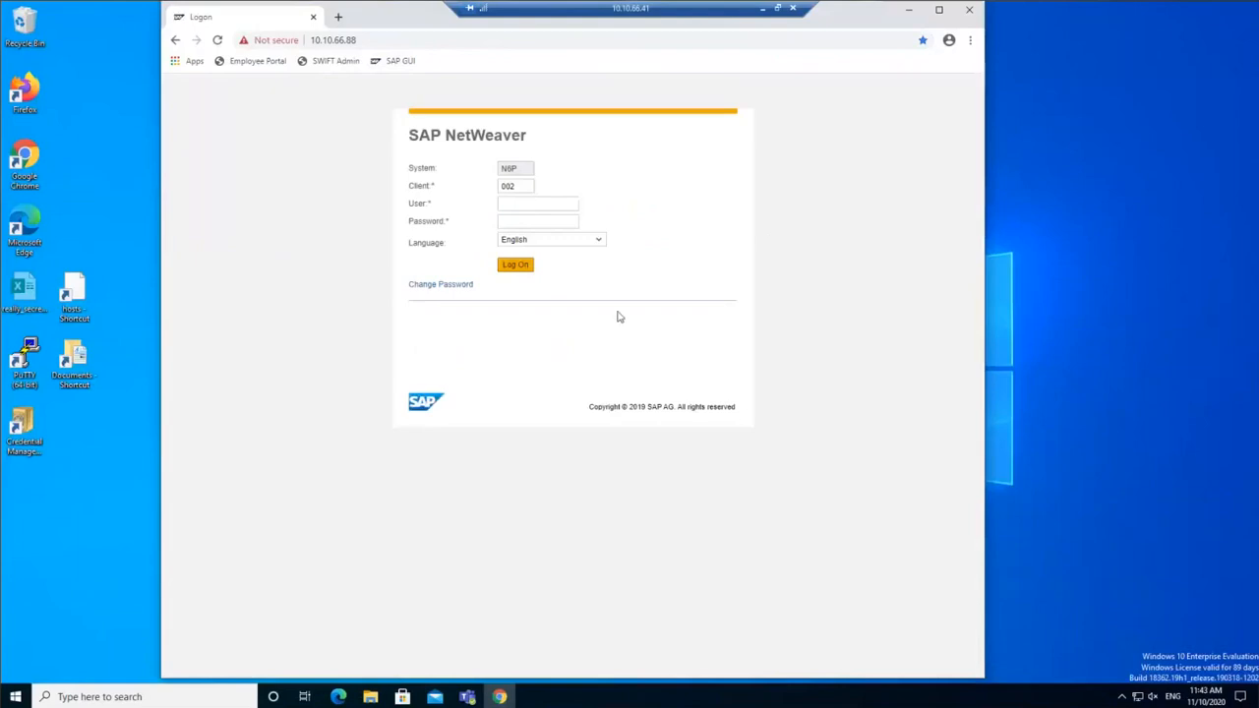
click(334, 39)
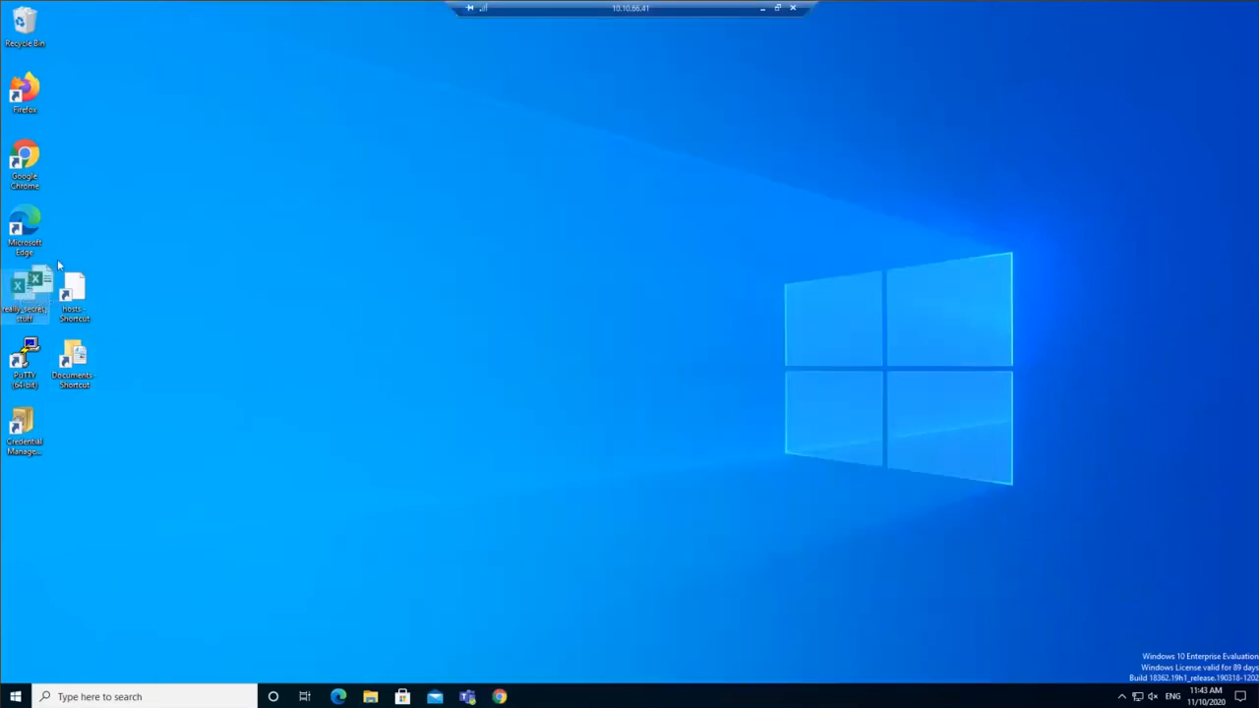
Step: Move the really_secret_stuff icon, open it in Excel and scroll its rows
drag(24, 285, 174, 164)
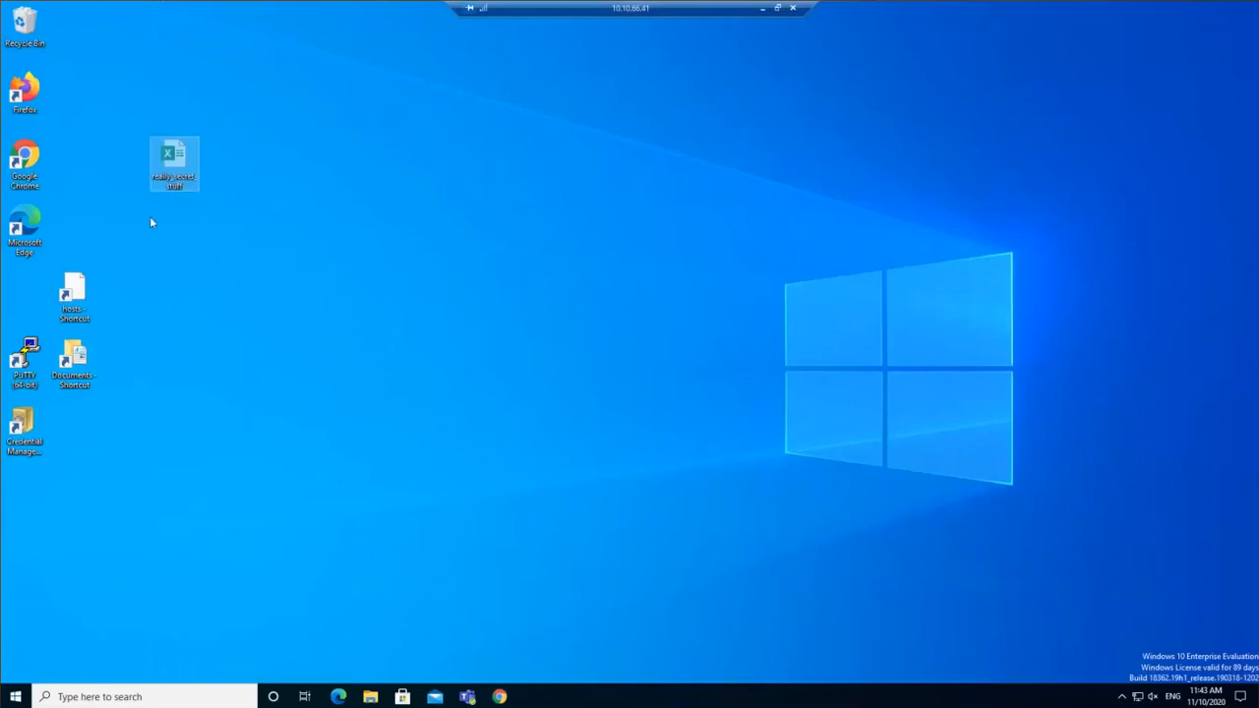
mouse_move(177, 159)
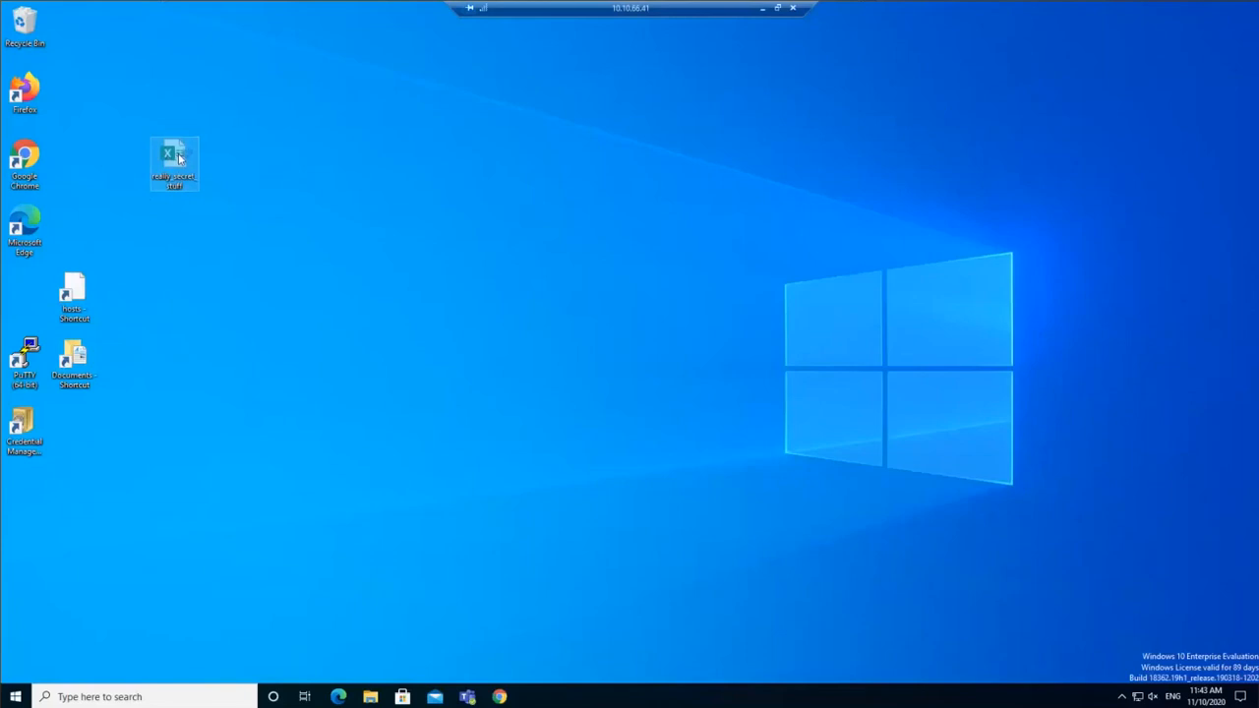
double_click(174, 157)
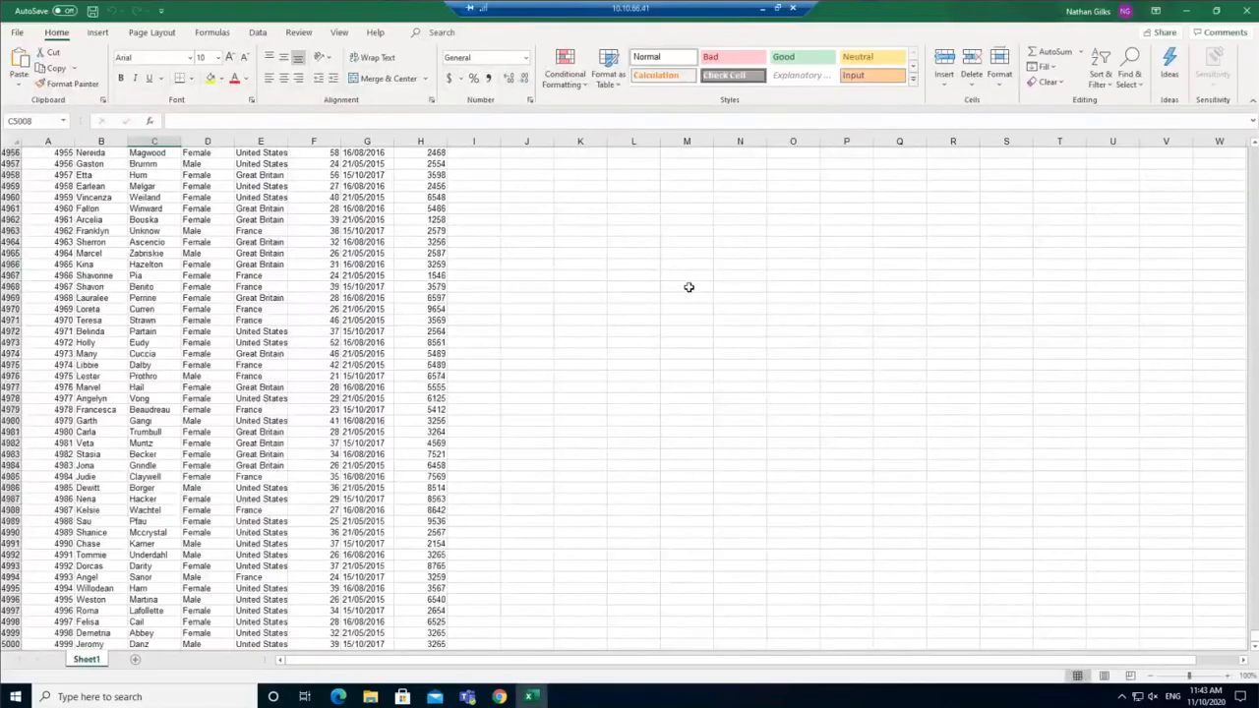
scroll(up, 3)
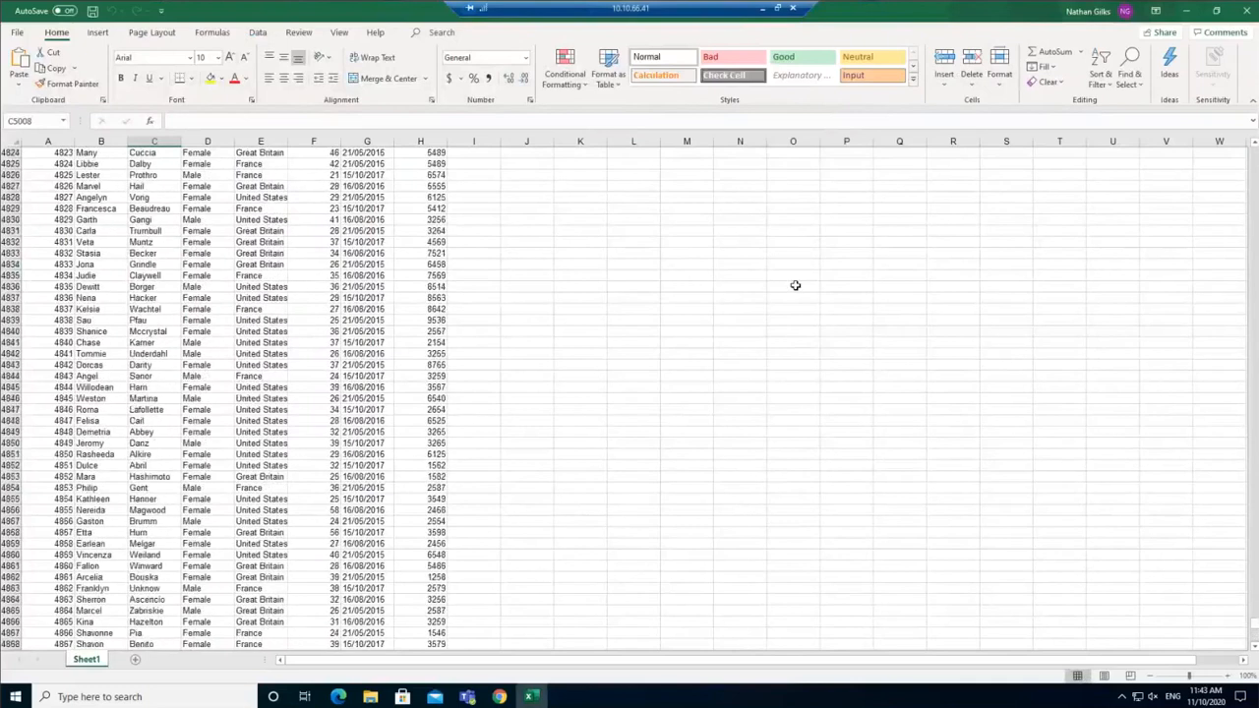
scroll(up, 3)
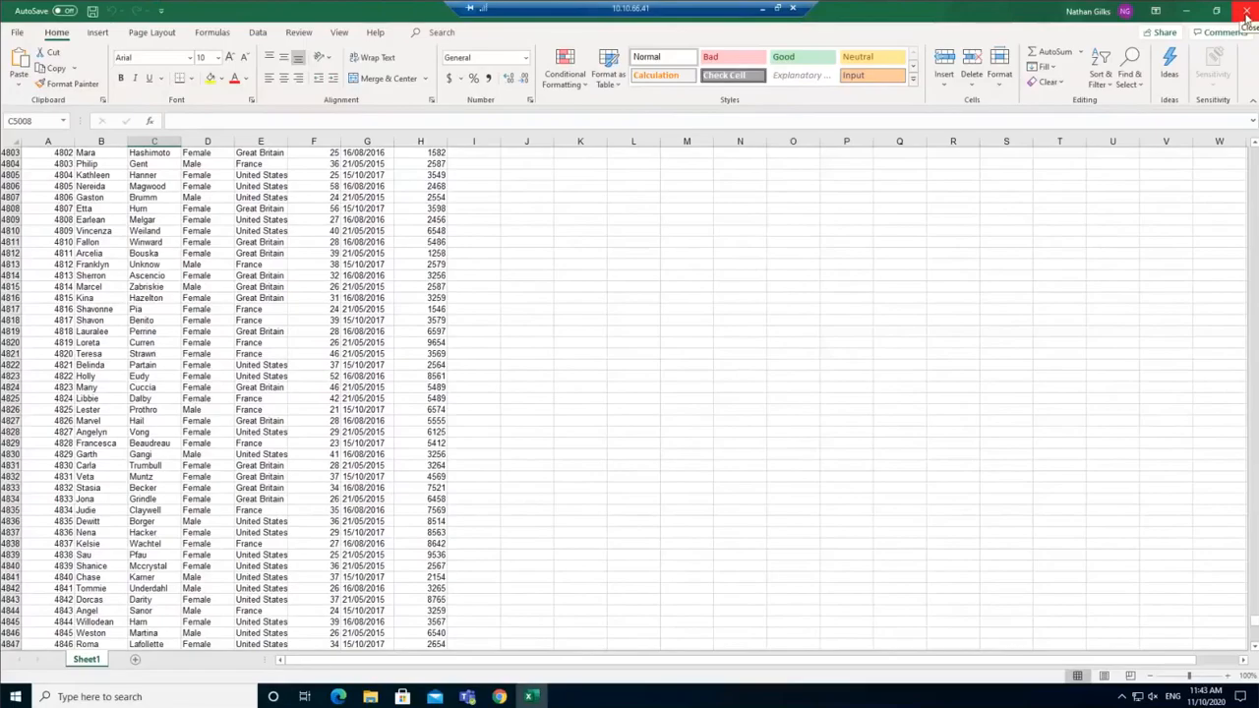
Step: Close Excel and clear the desktop selection
click(1247, 11)
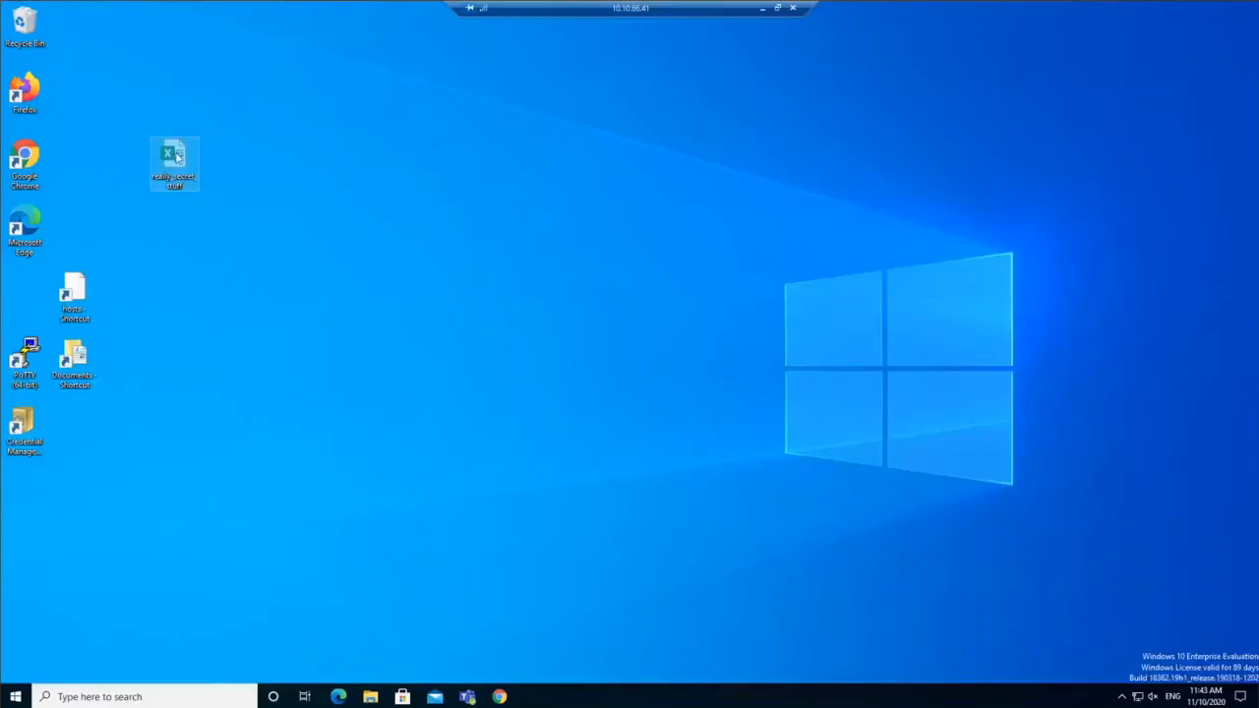
click(278, 186)
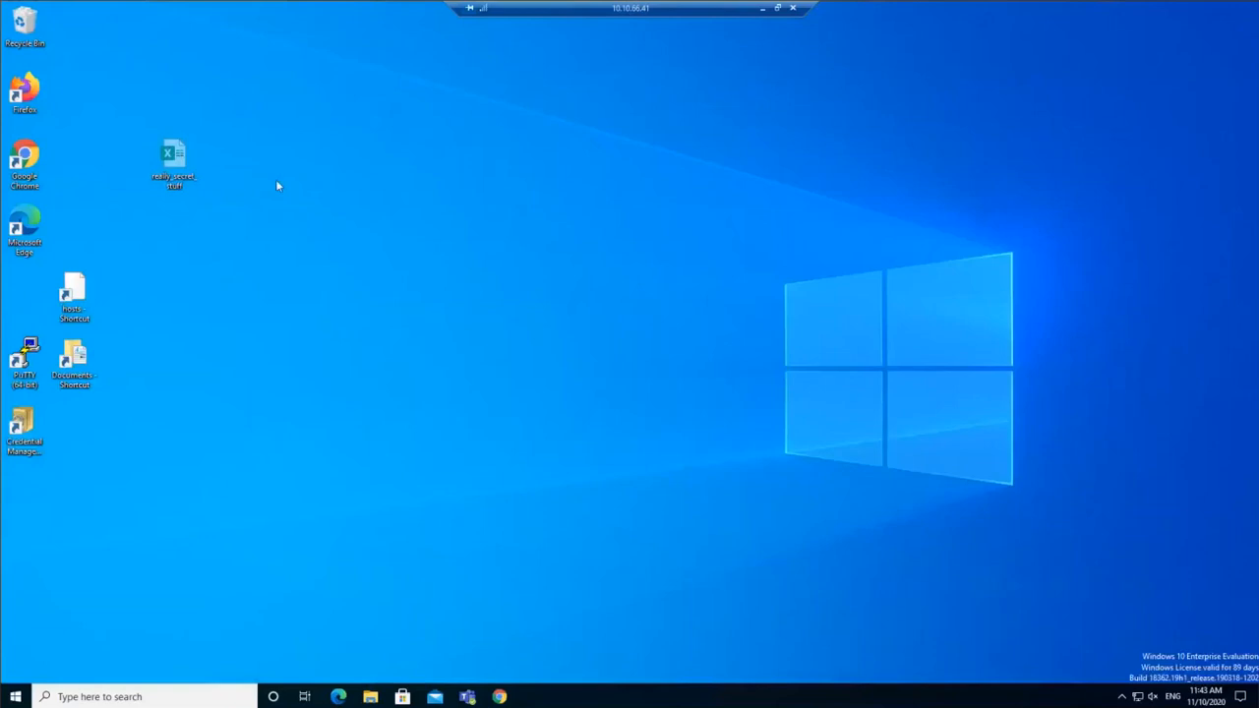
mouse_move(216, 206)
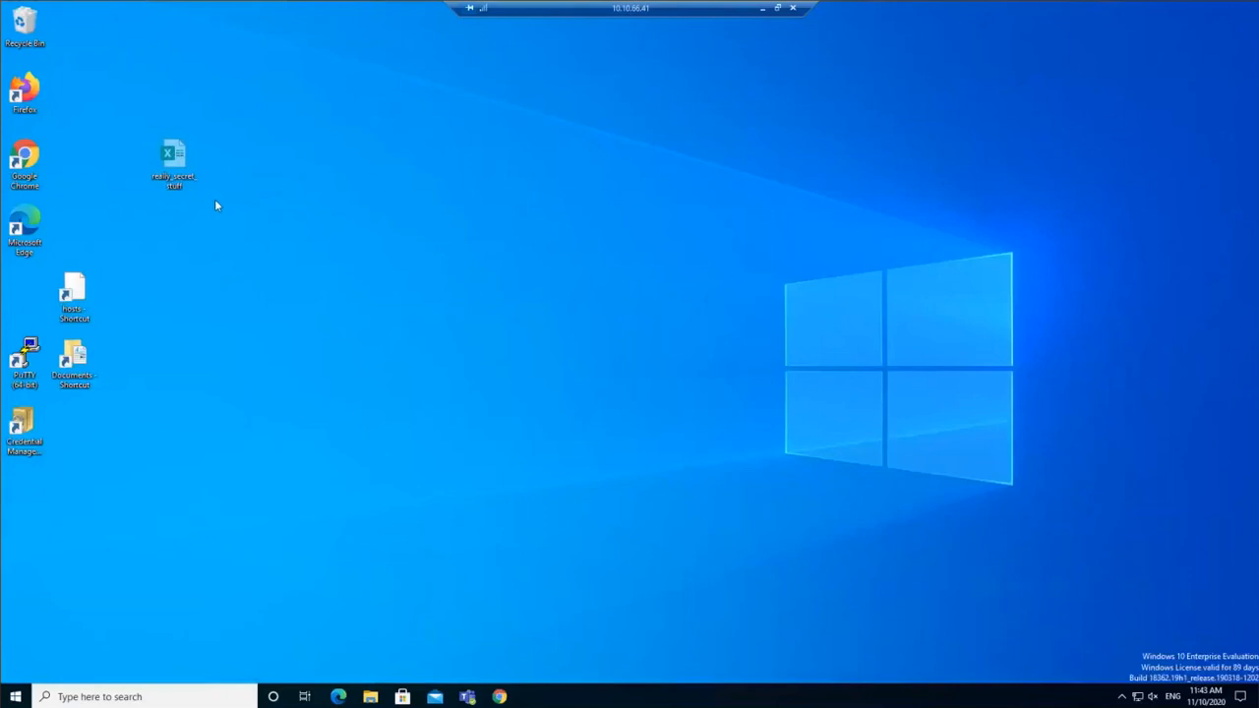
mouse_move(210, 202)
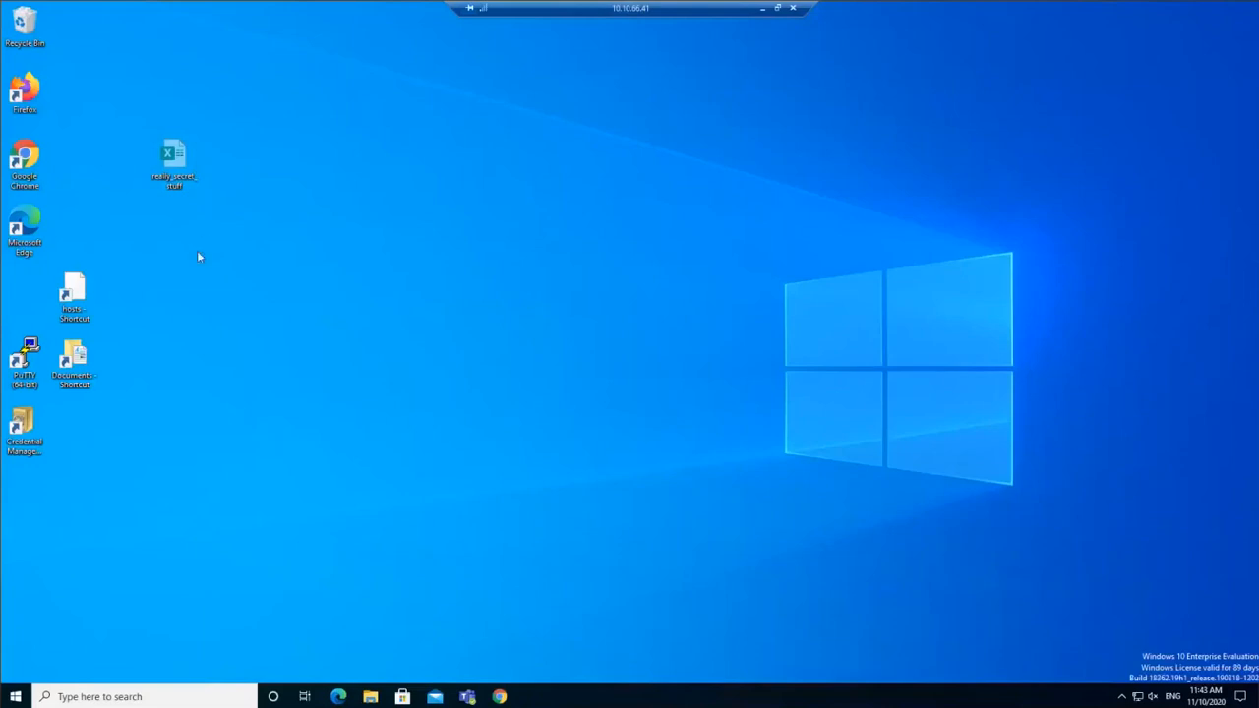
mouse_move(23, 423)
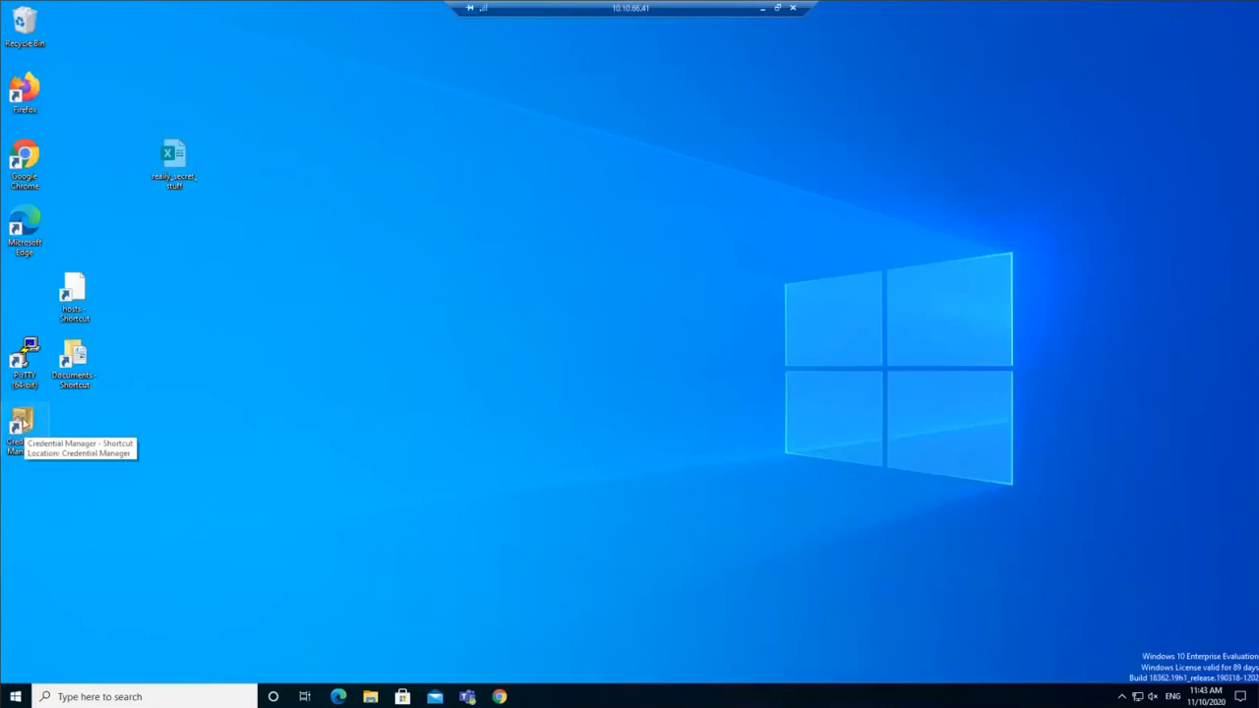
Step: Expand the TERMSRV/10.10.66.81 Windows credential in Credential Manager, then put away the session
double_click(23, 423)
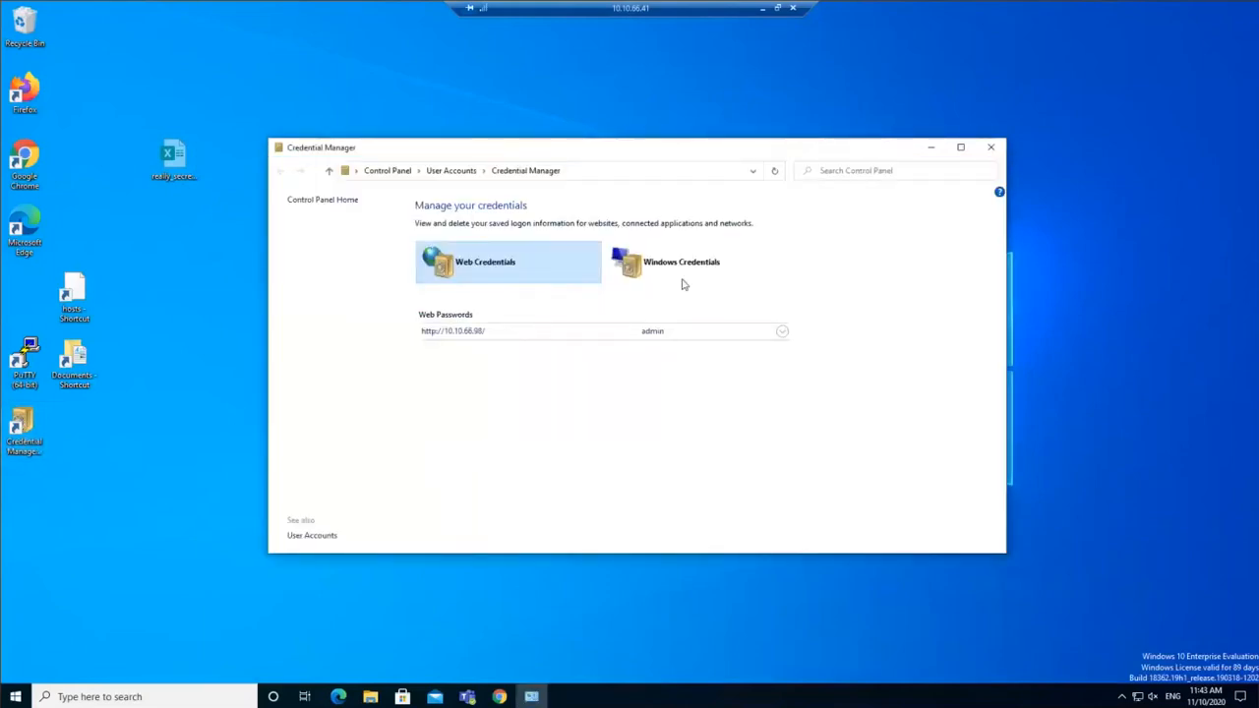
click(681, 261)
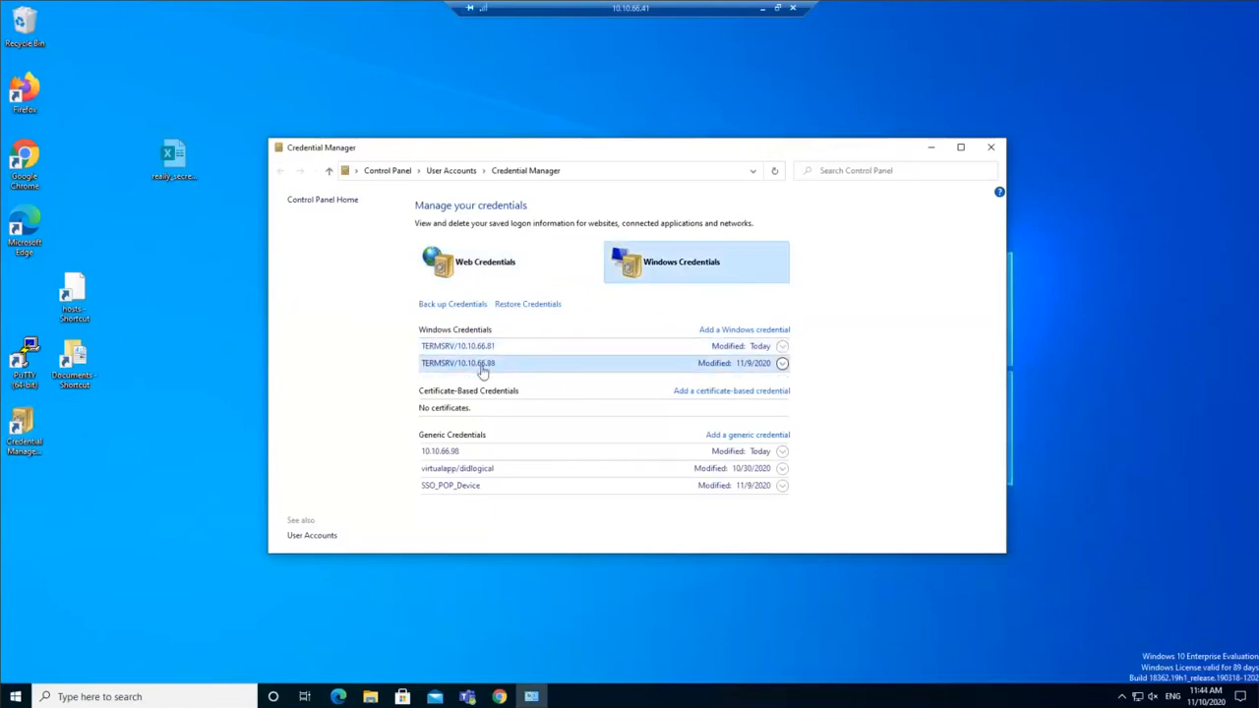
mouse_move(495, 379)
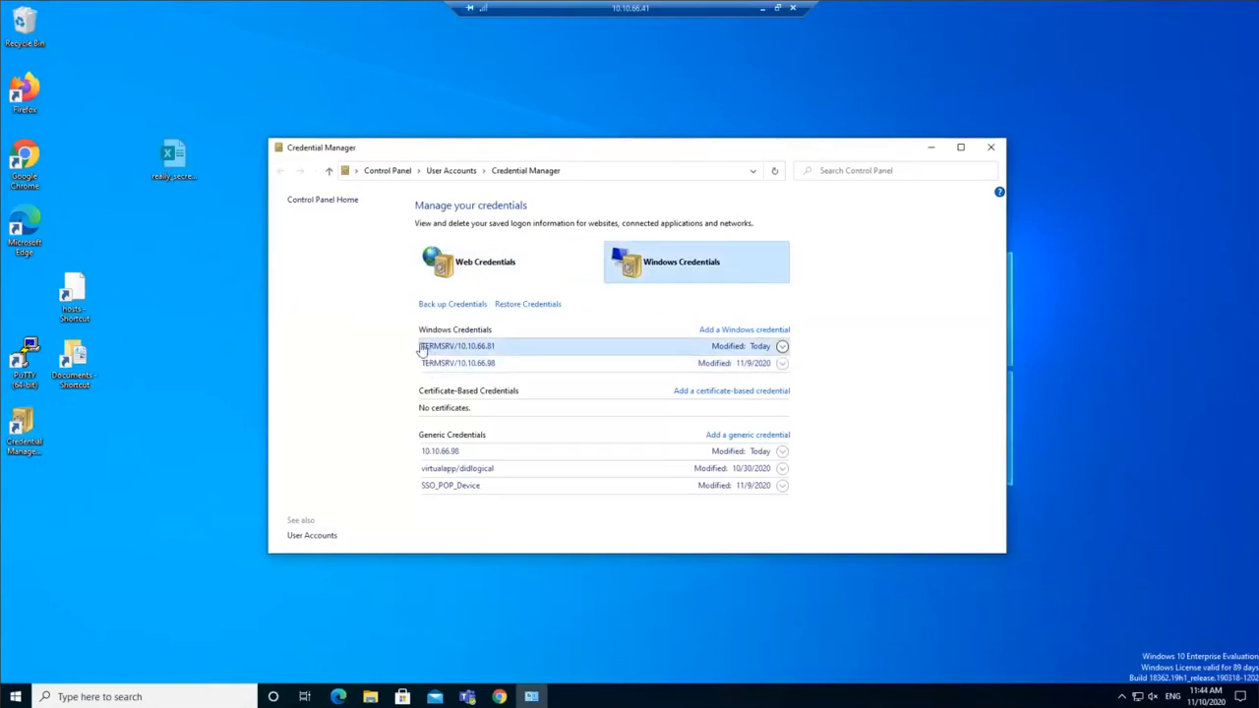
click(781, 346)
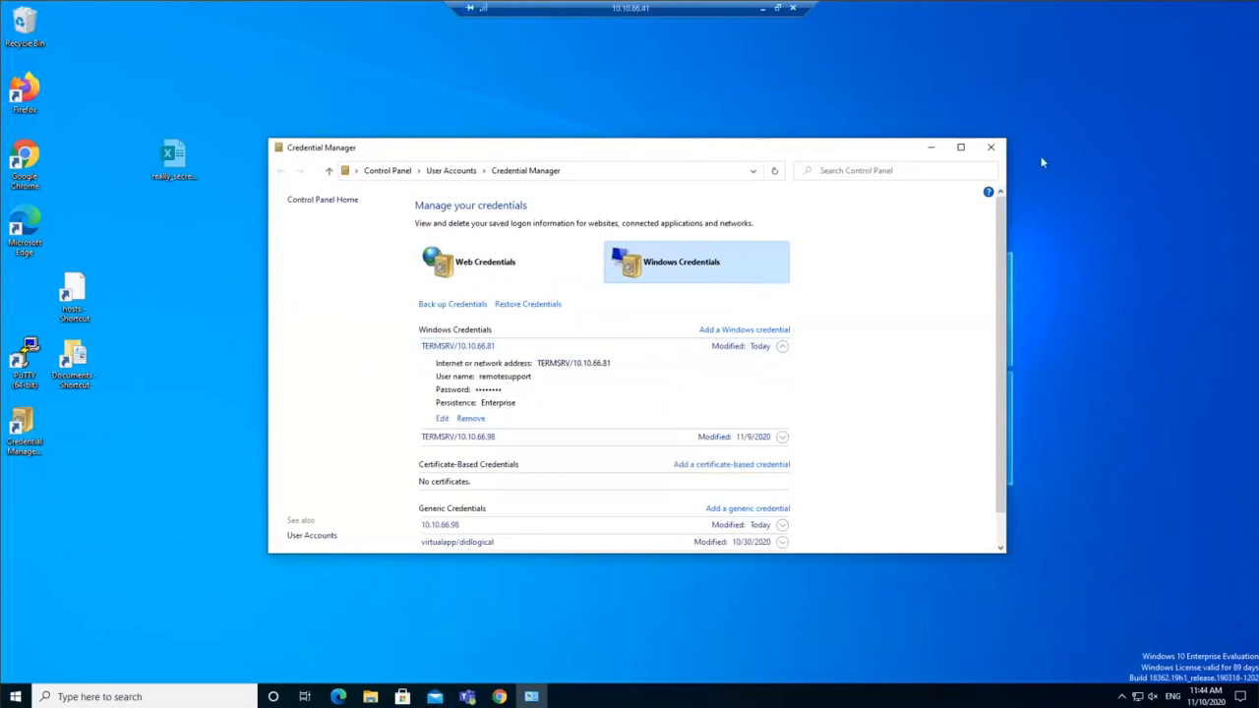
click(990, 147)
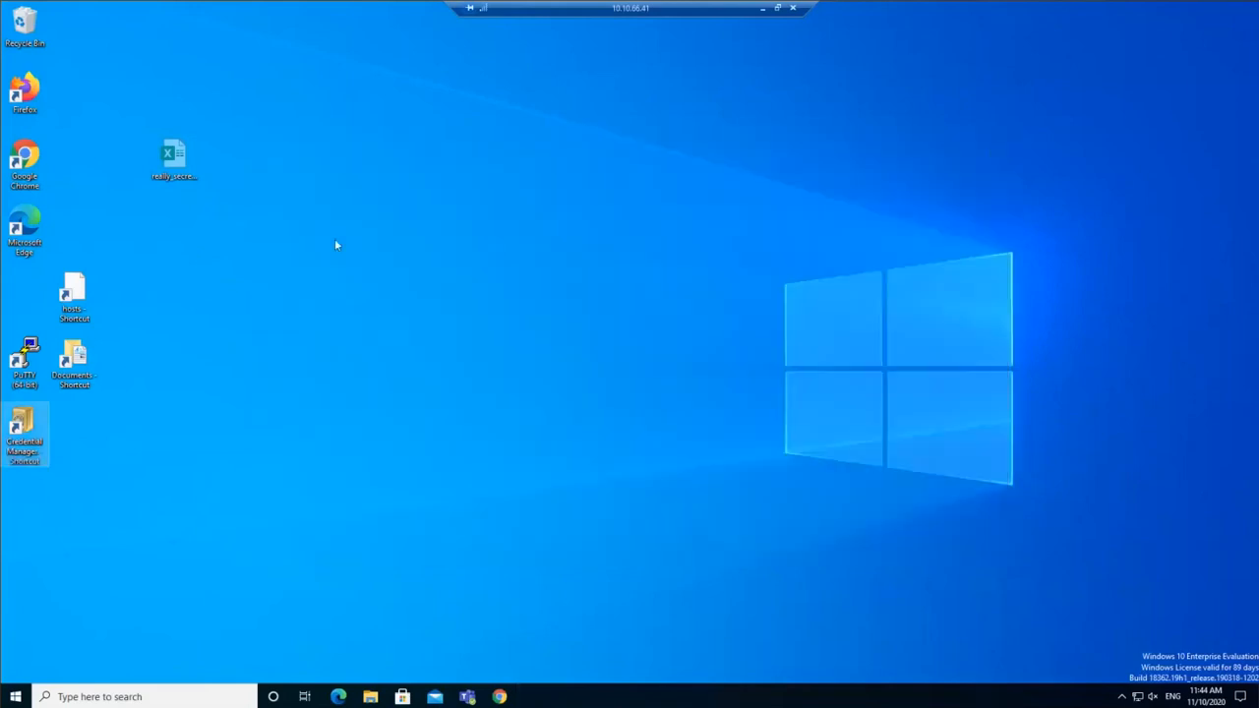
mouse_move(805, 38)
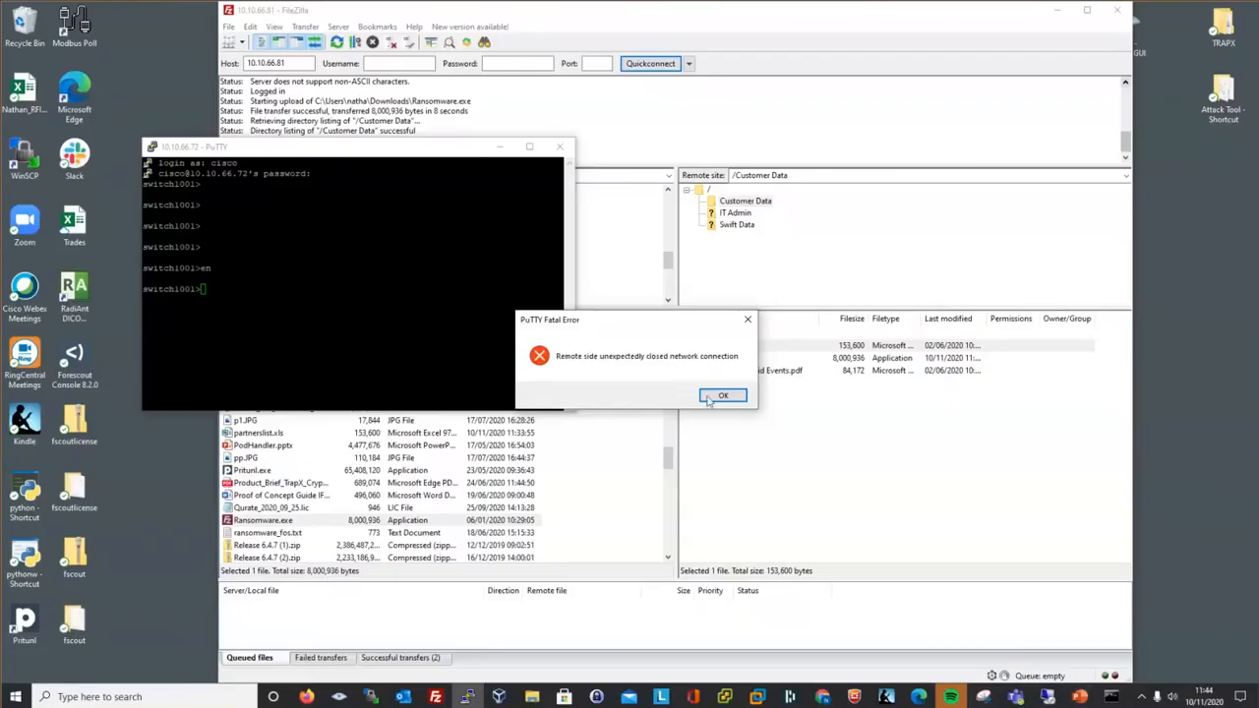
Step: Dismiss the PuTTY Fatal Error about the closed connection
click(723, 395)
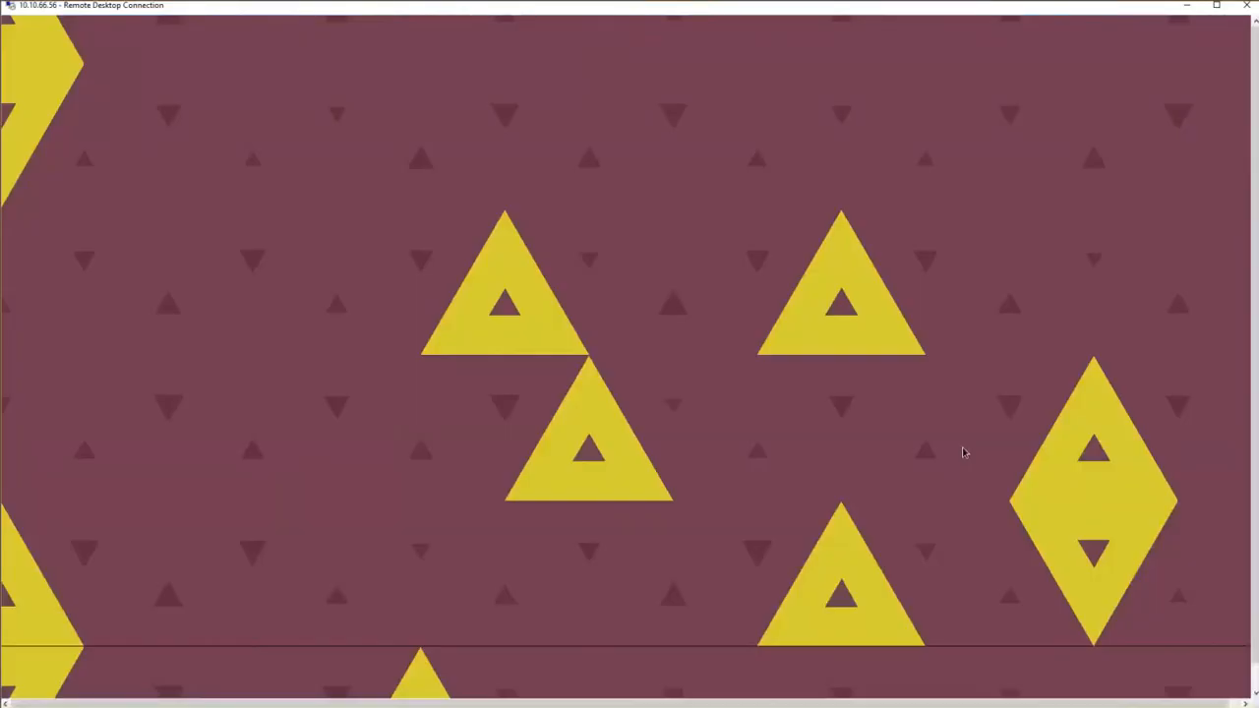
mouse_move(692, 165)
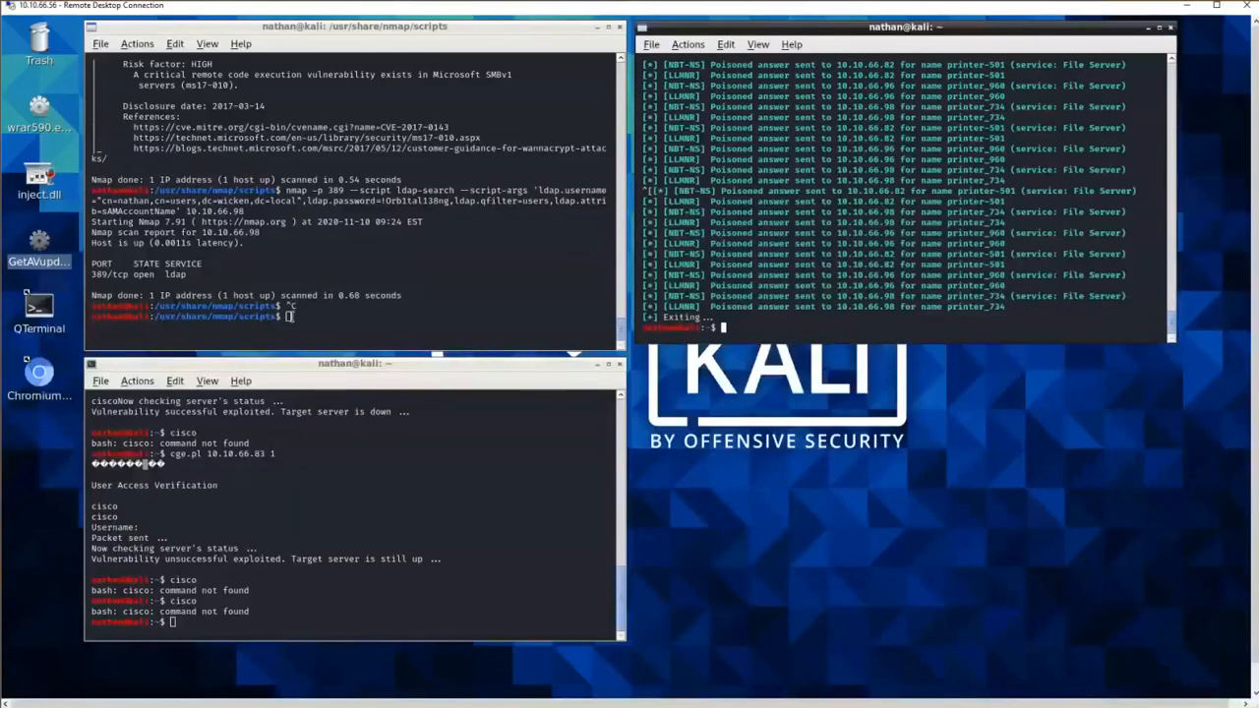
mouse_move(369, 326)
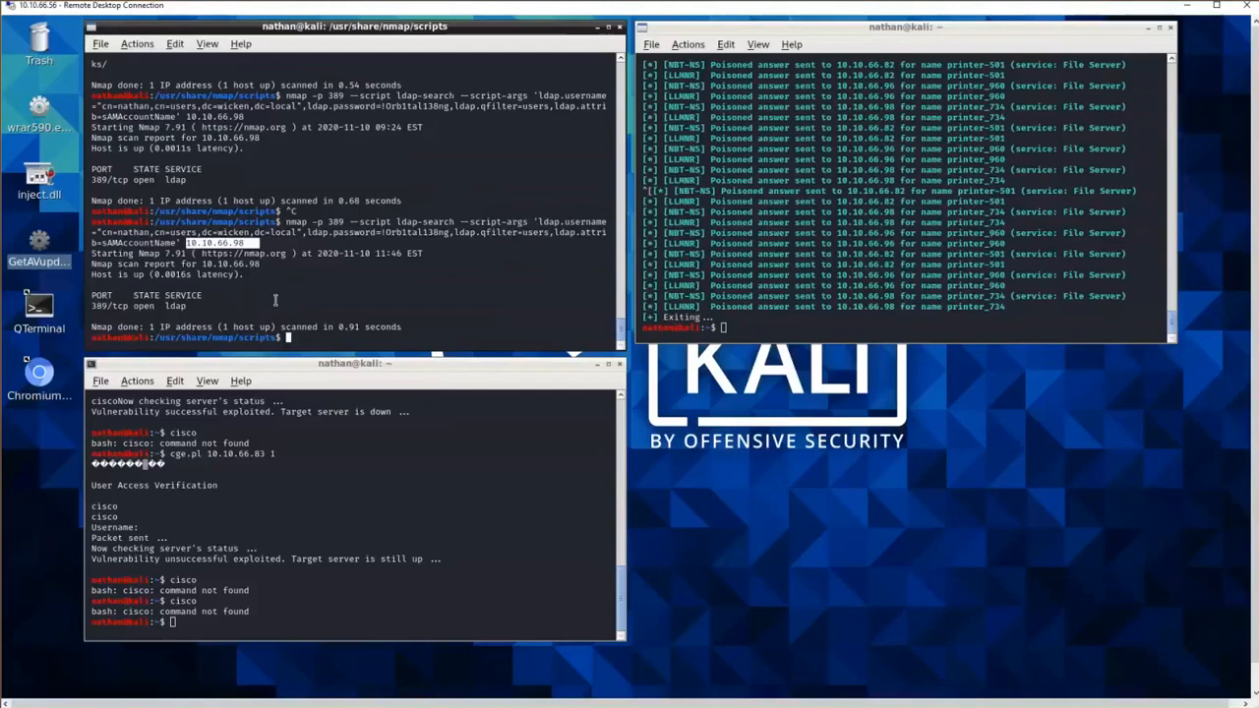
mouse_move(444, 333)
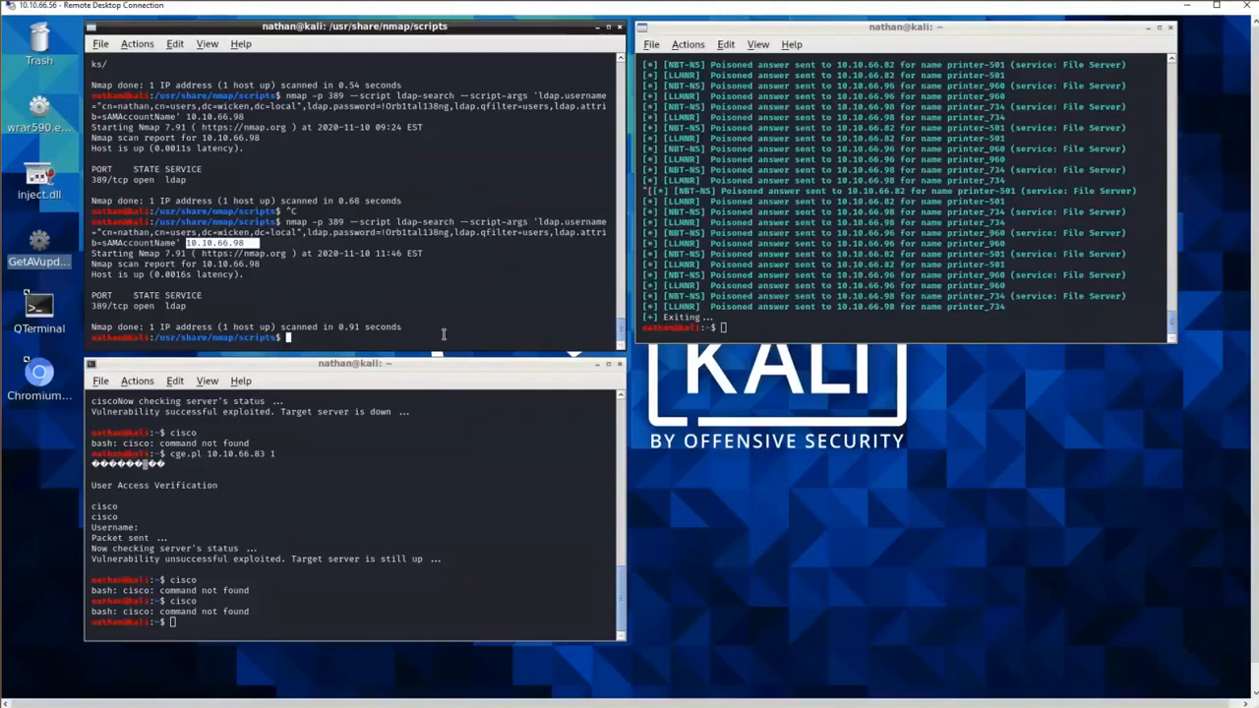
Step: Scan 10.10.66.81 port 445 with smb-vuln-ms17-010, then run sudo responder -I eth0
text(nmap -p 445 --script=smb-vuln-ms17-010.nse 10.10.66.81)
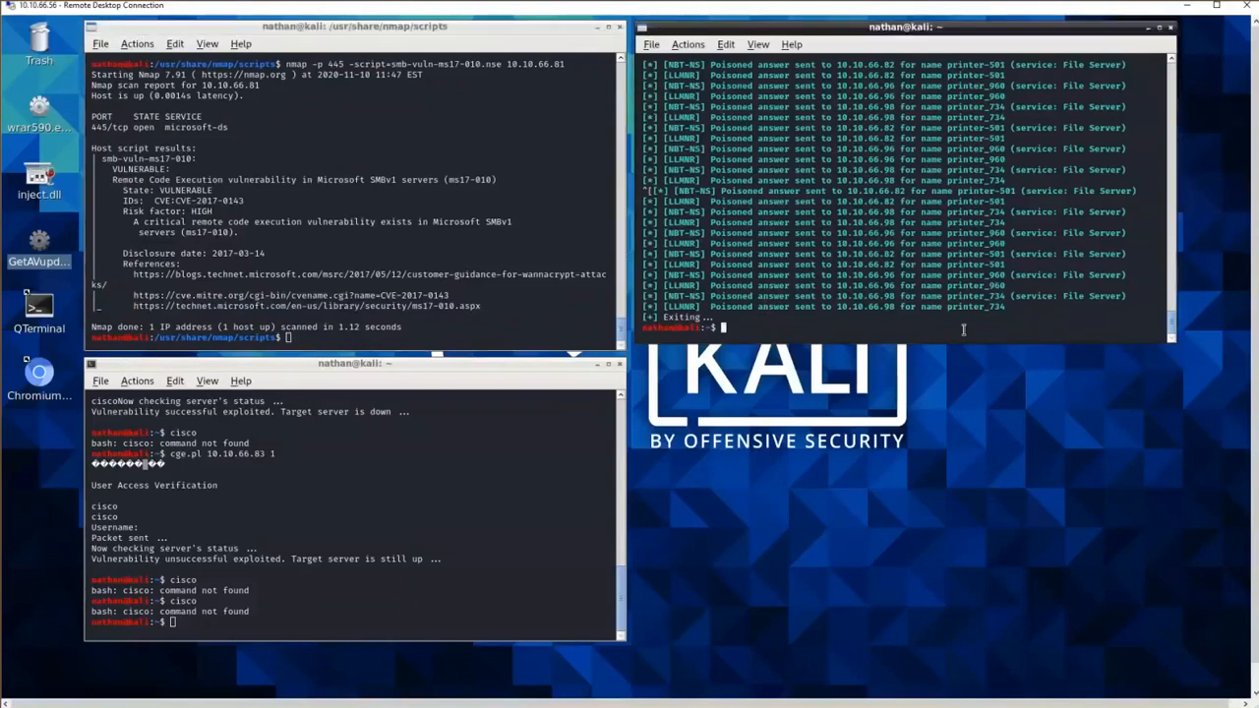
text([A)
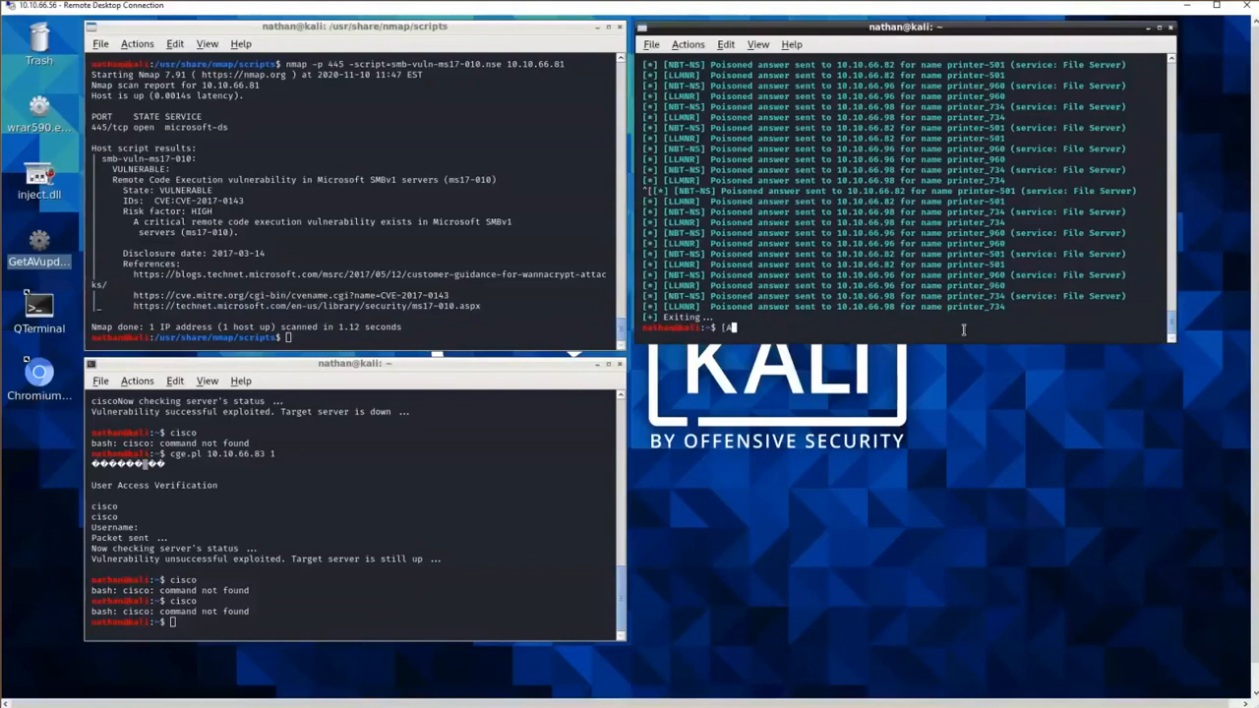
text(sudo responder -I eth0 10.10.66.56)
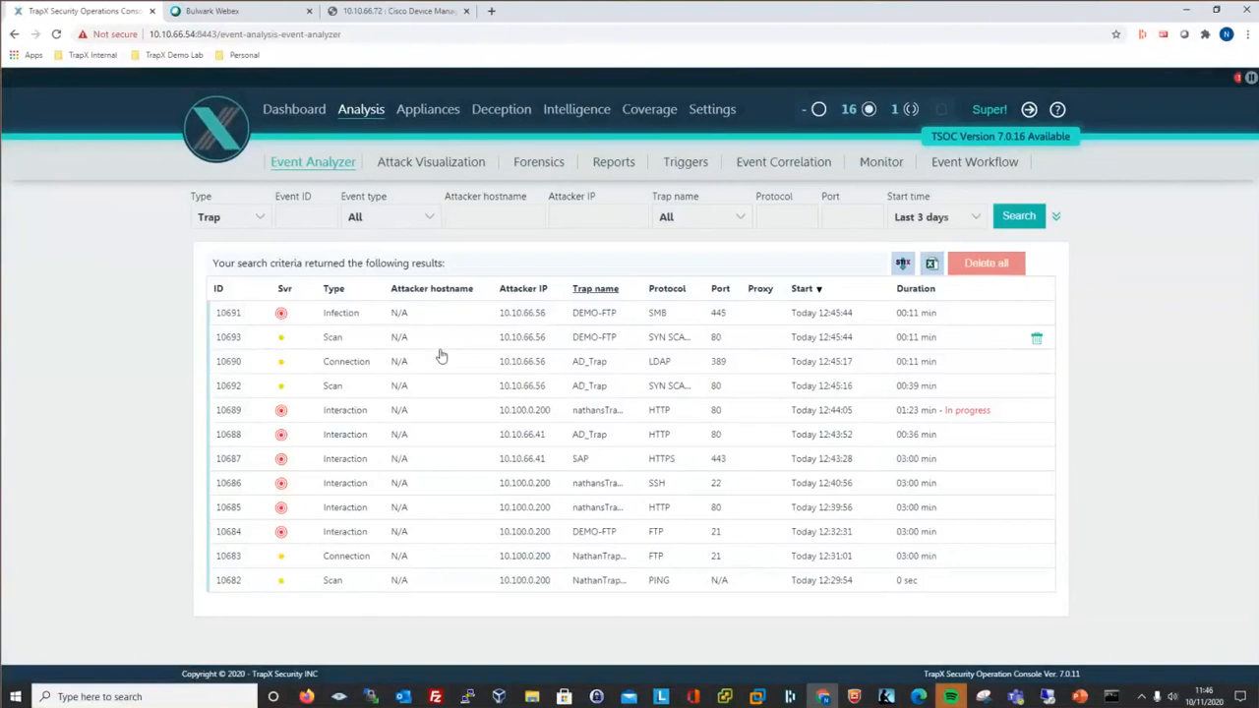
mouse_move(353, 325)
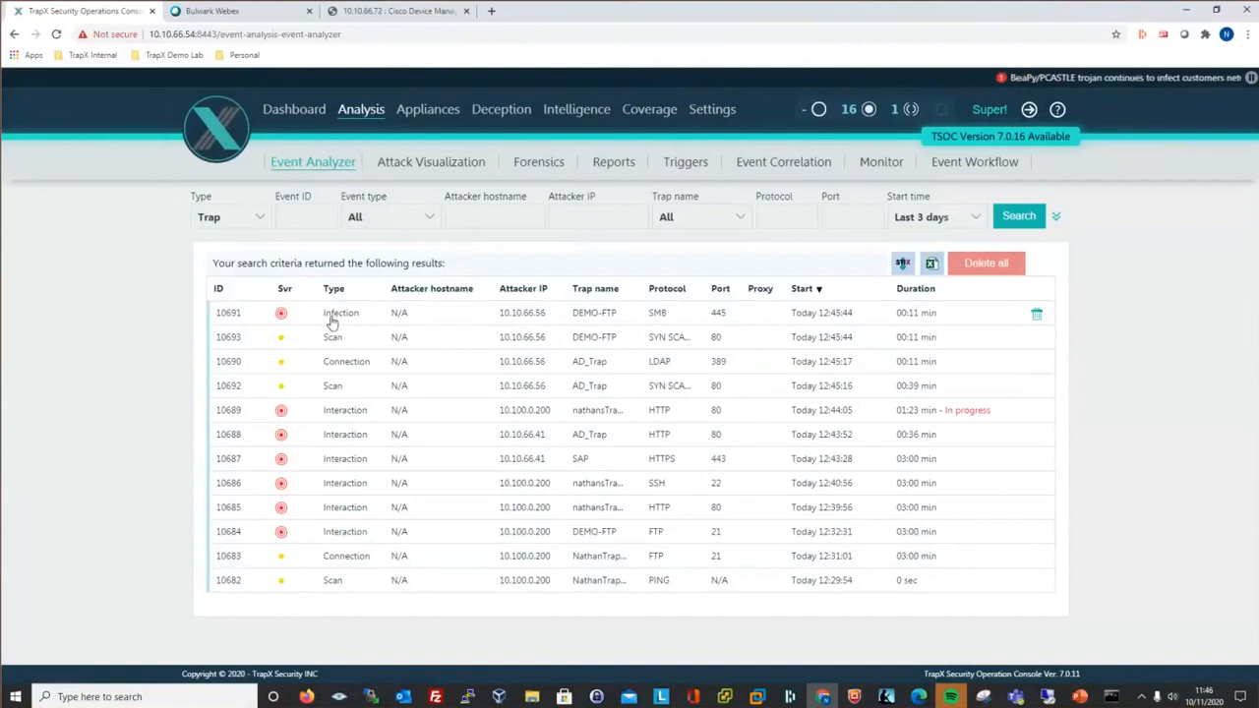
Step: Open infection event 10691 and scroll to its EternalBlue exploit scanner attack details
double_click(656, 312)
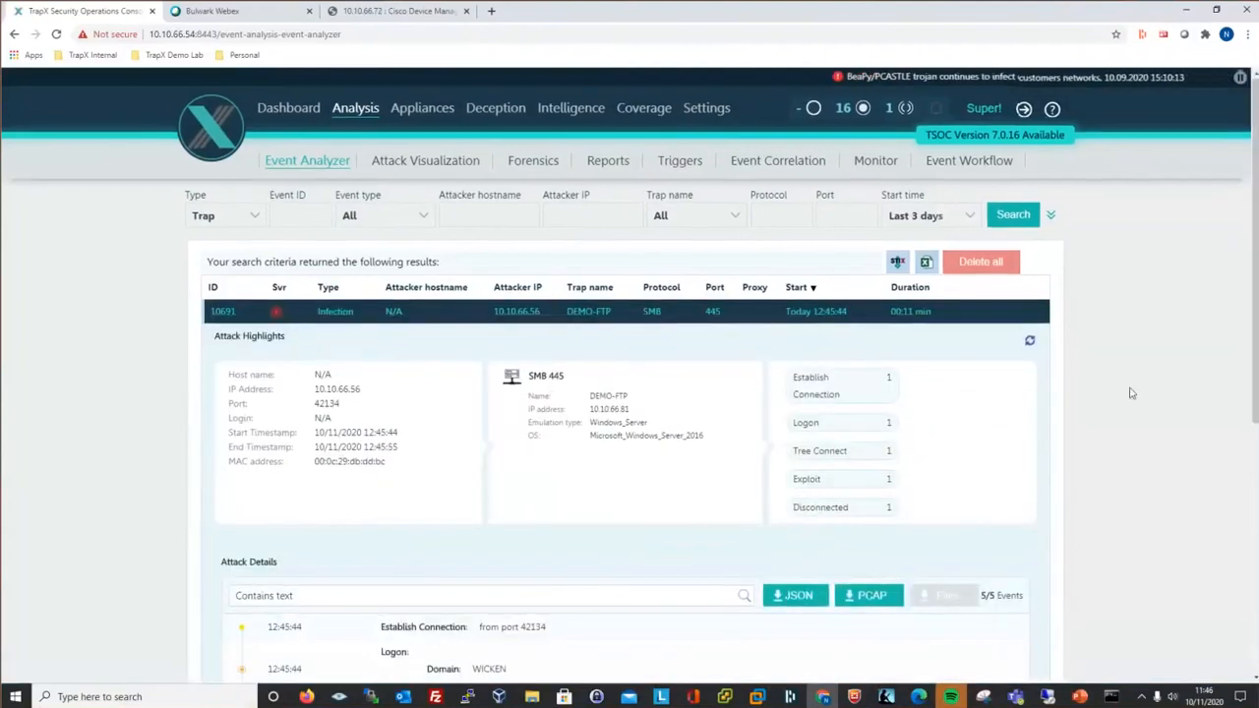
scroll(down, 3)
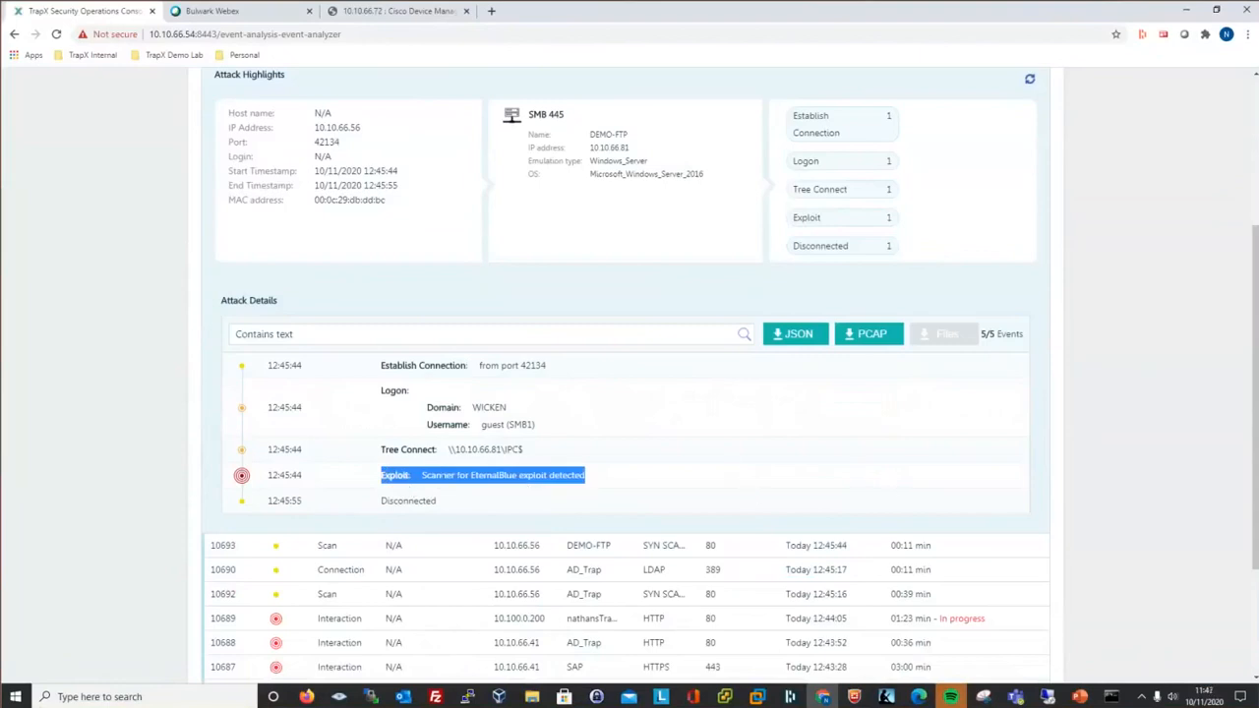
mouse_move(813, 502)
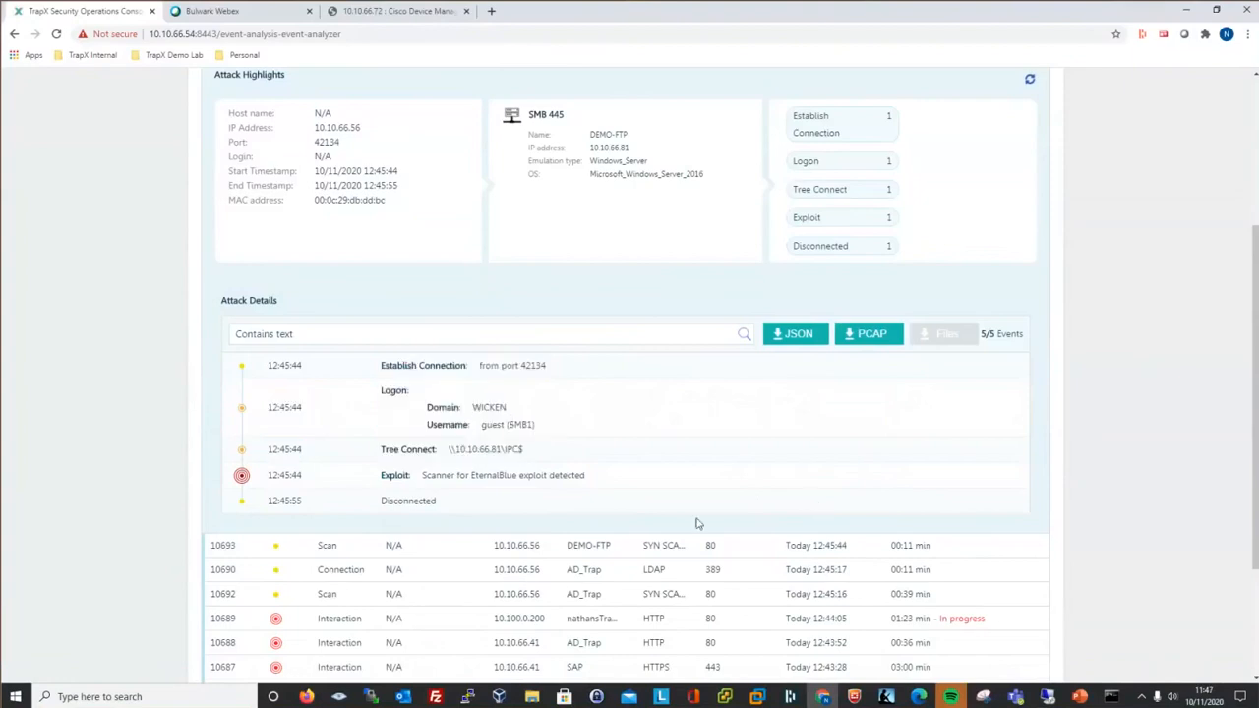
mouse_move(325, 482)
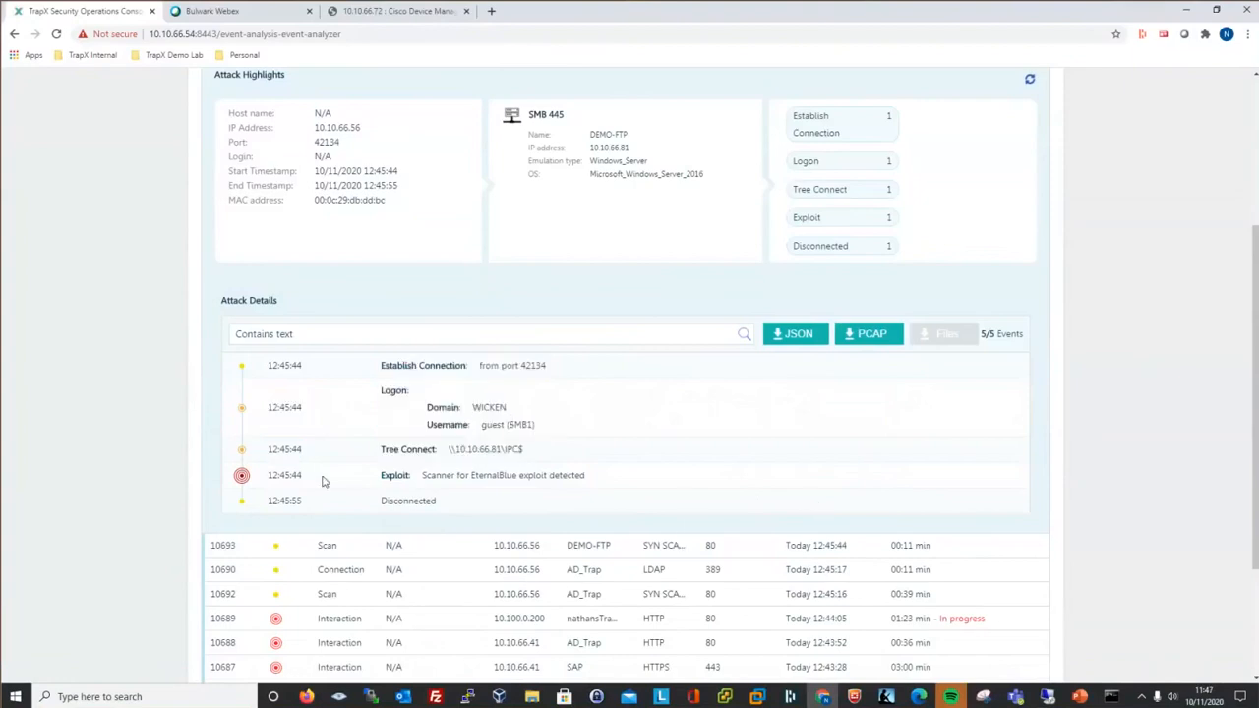
mouse_move(644, 252)
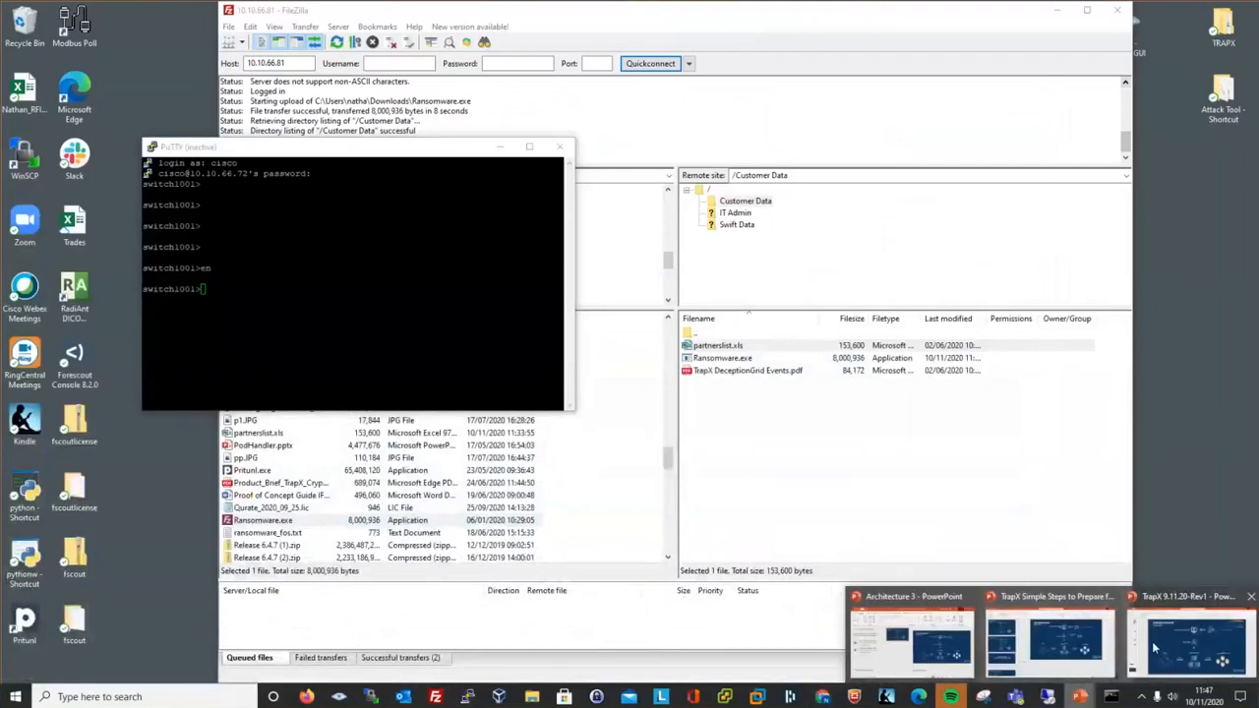
Step: Switch to the TrapX PowerPoint deck, select slide 12 and start the slide show
click(1186, 639)
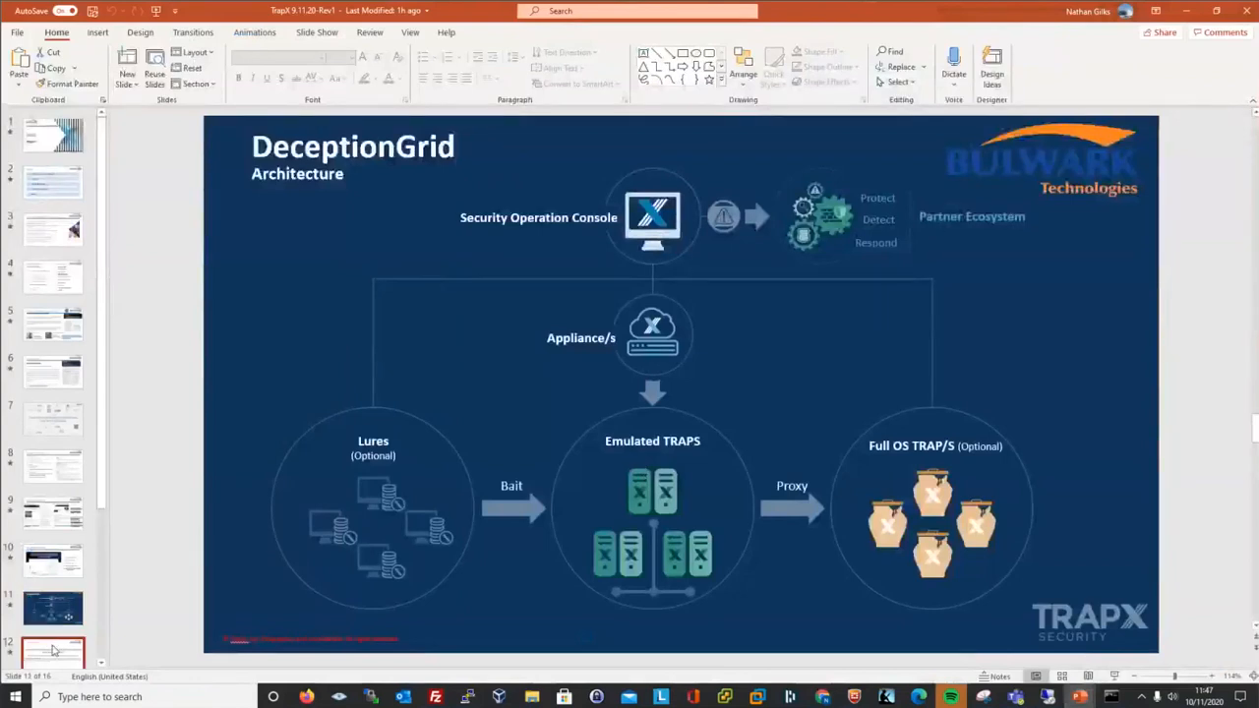
click(53, 513)
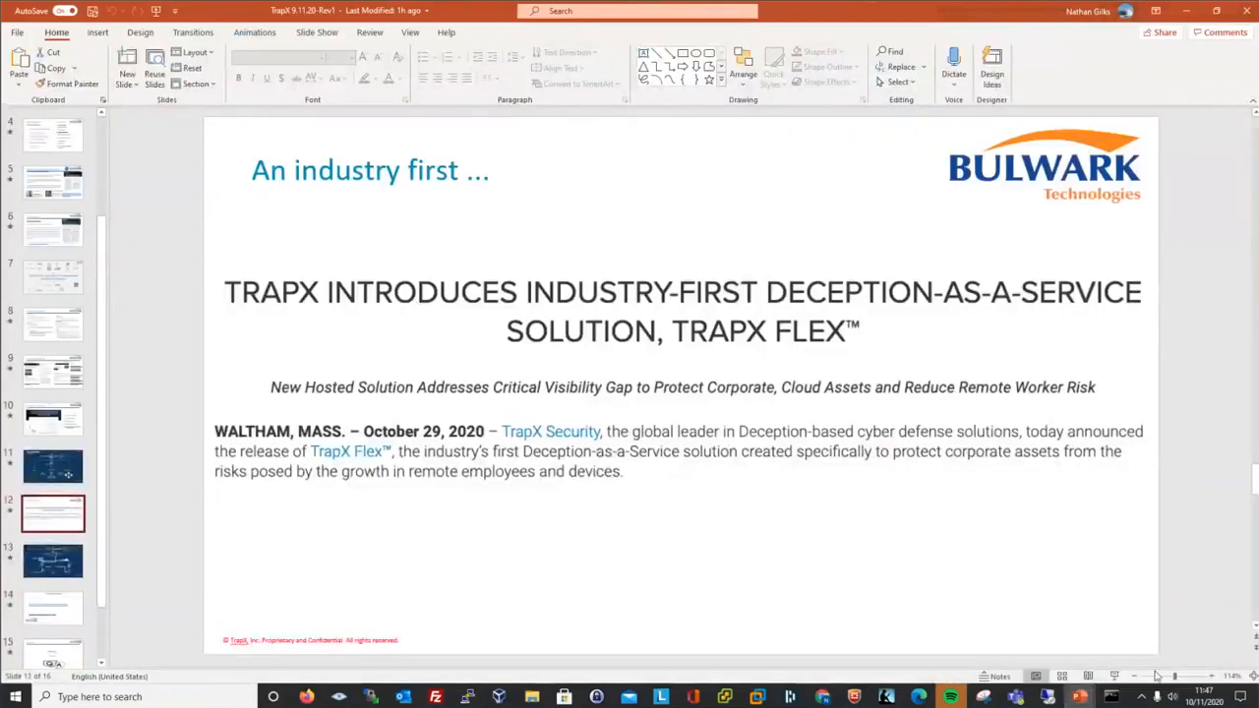
click(1034, 675)
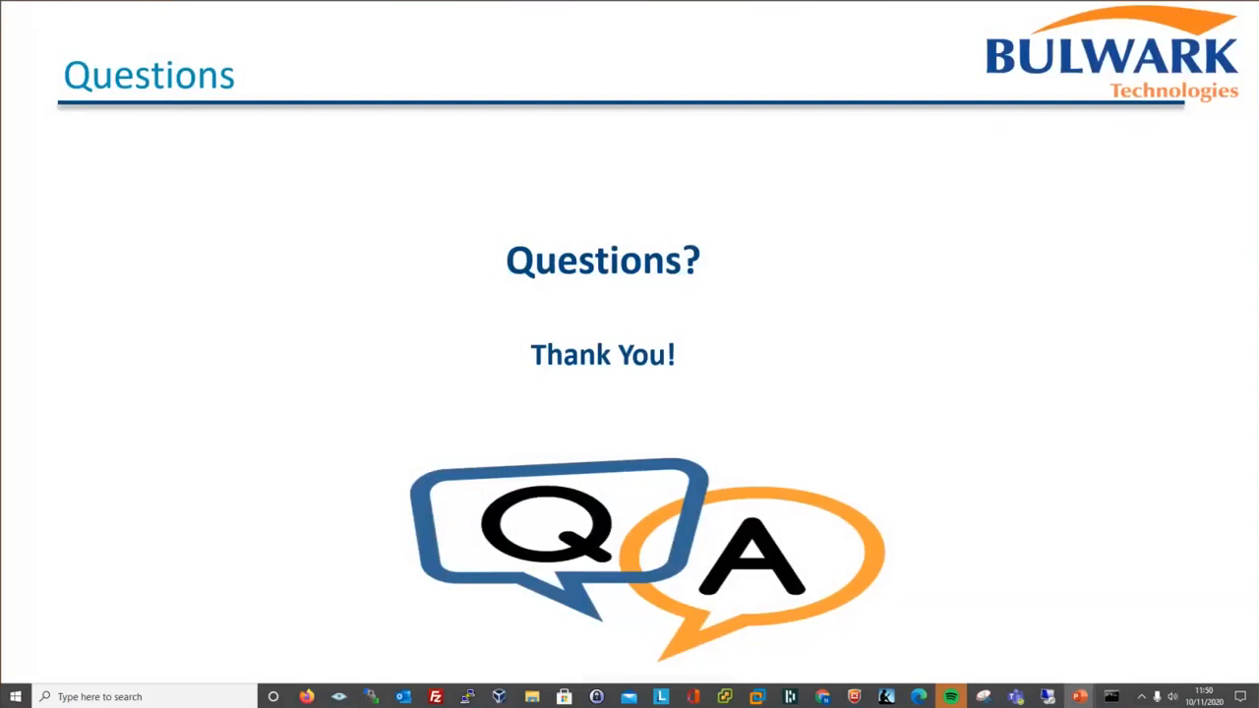
mouse_move(754, 337)
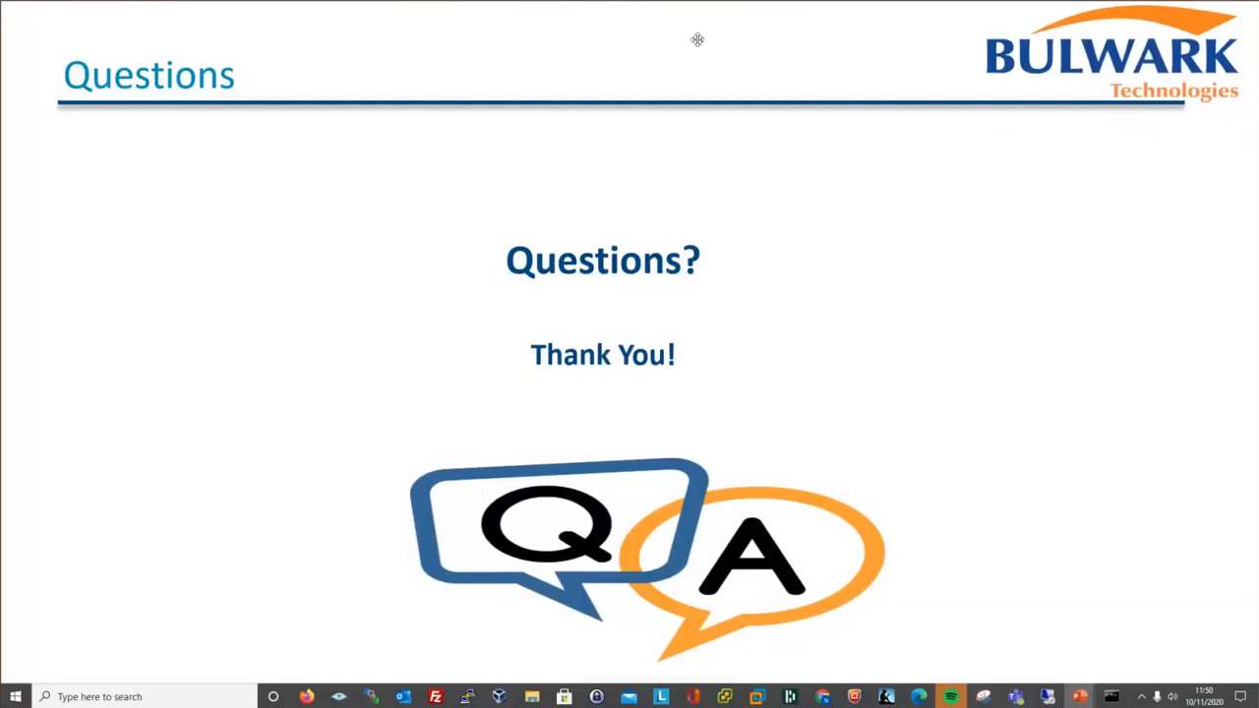
mouse_move(1127, 389)
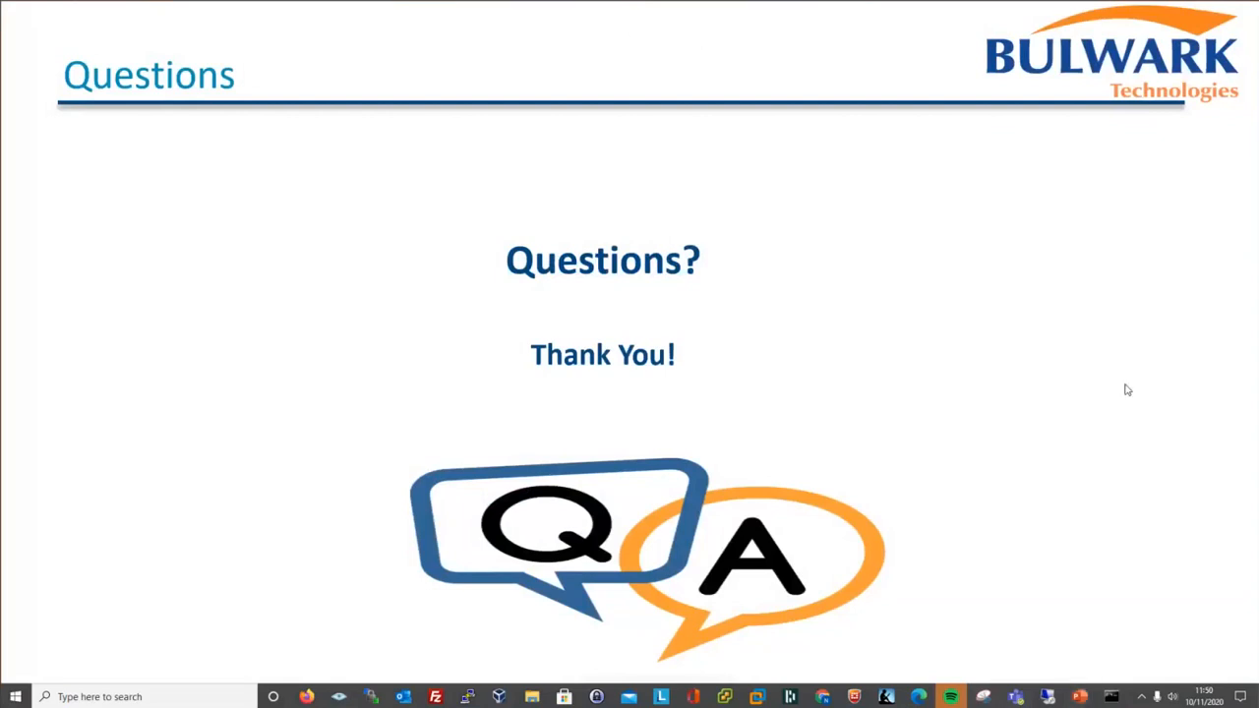
mouse_move(1102, 372)
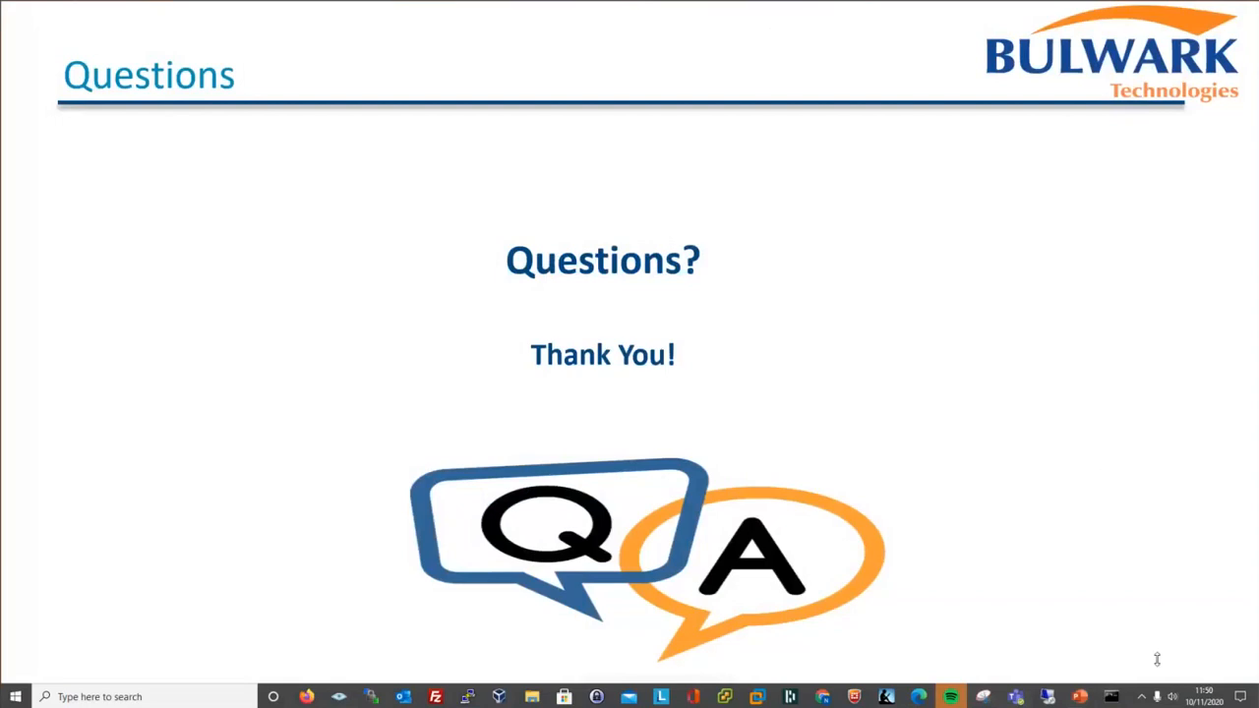
mouse_move(1109, 217)
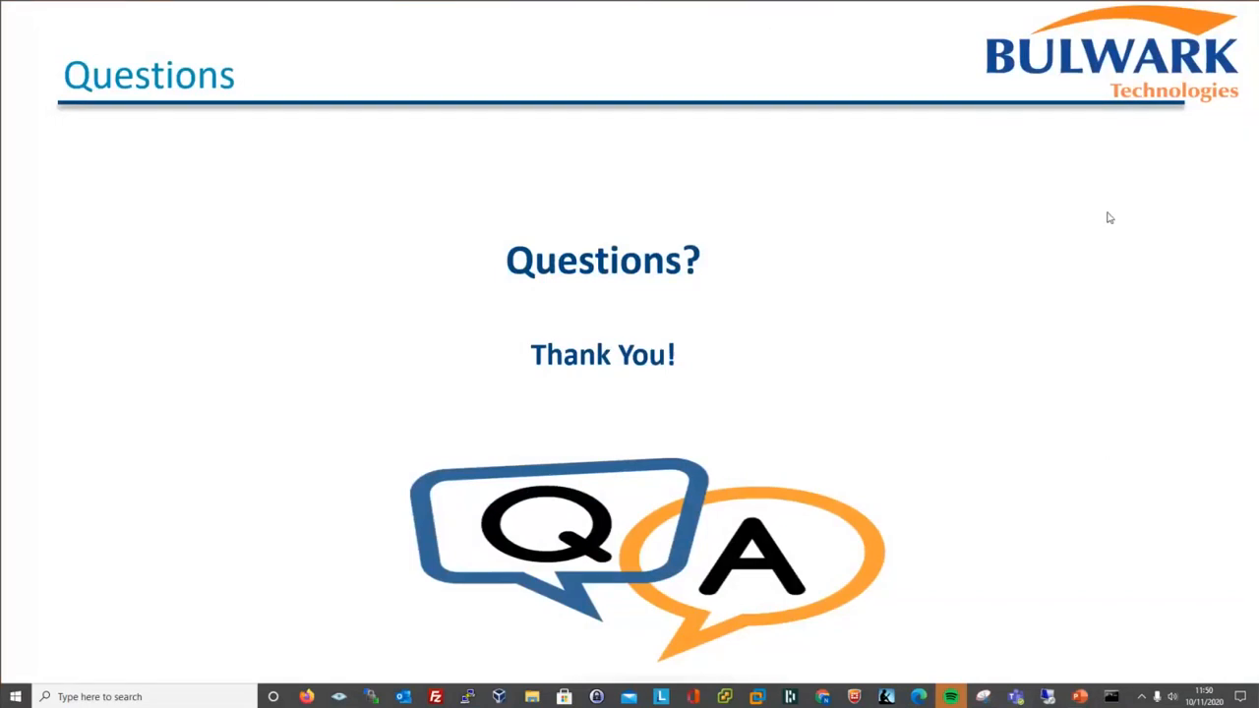
mouse_move(1144, 245)
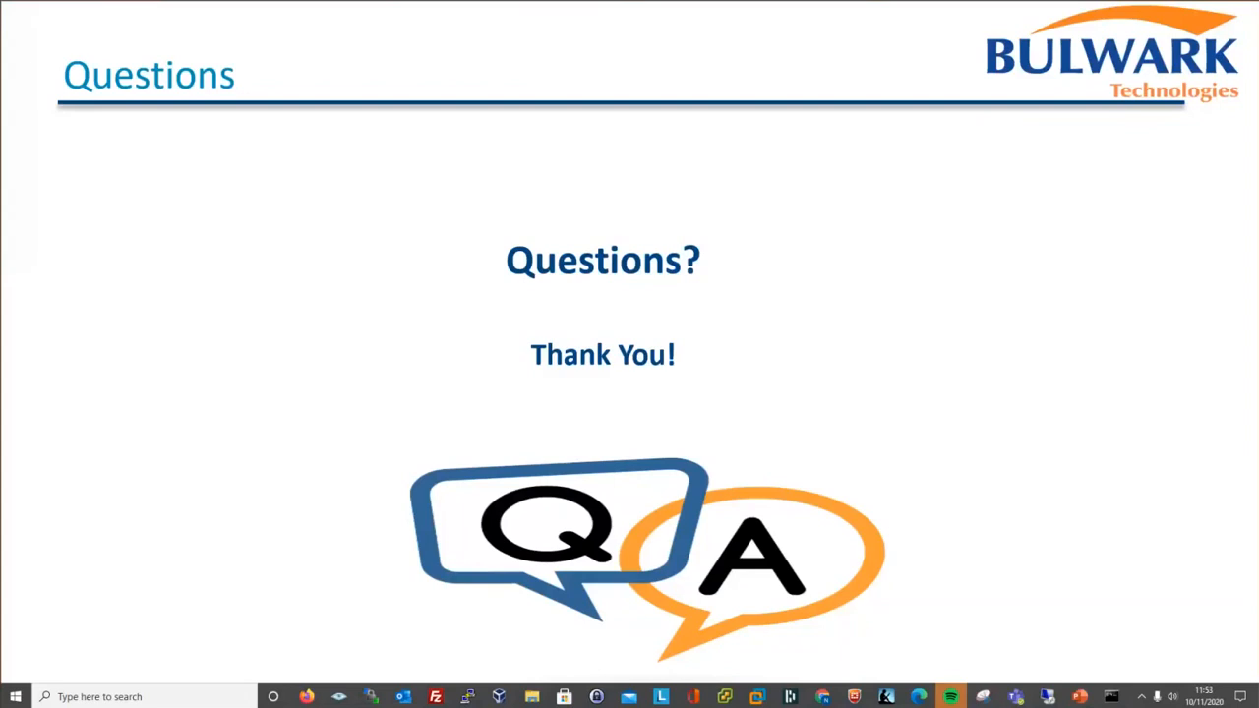
mouse_move(1174, 284)
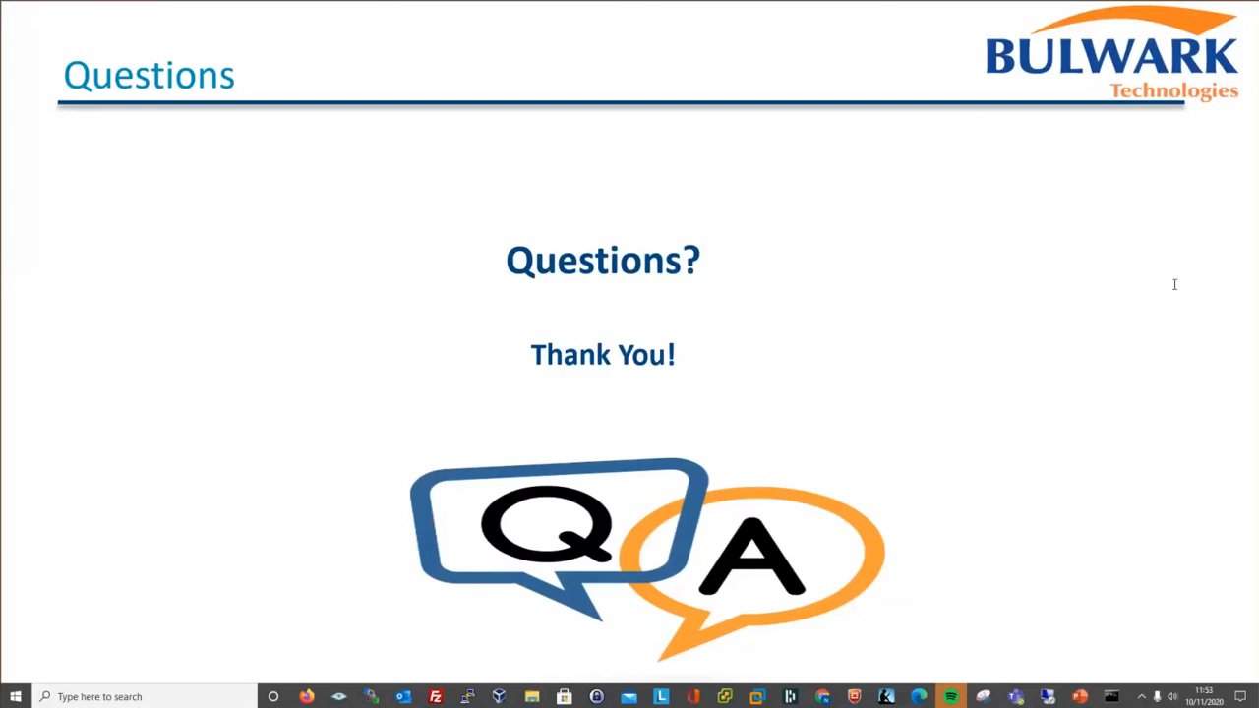
mouse_move(1176, 305)
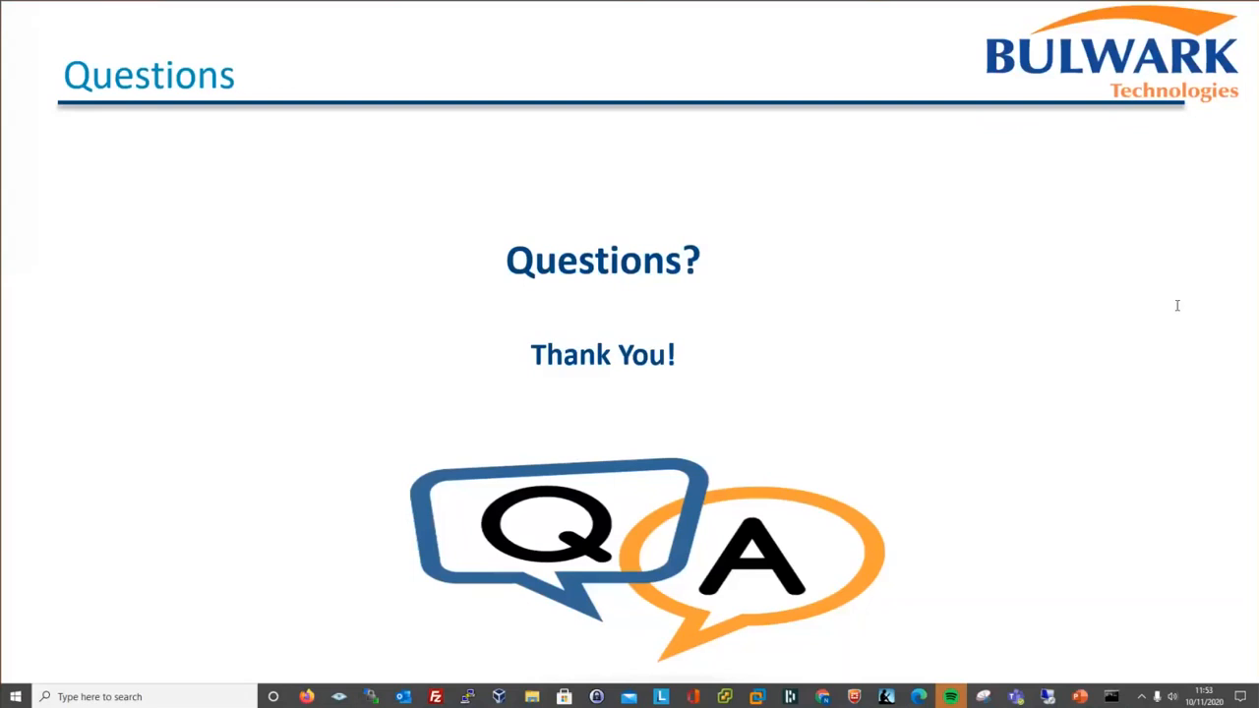
mouse_move(1174, 452)
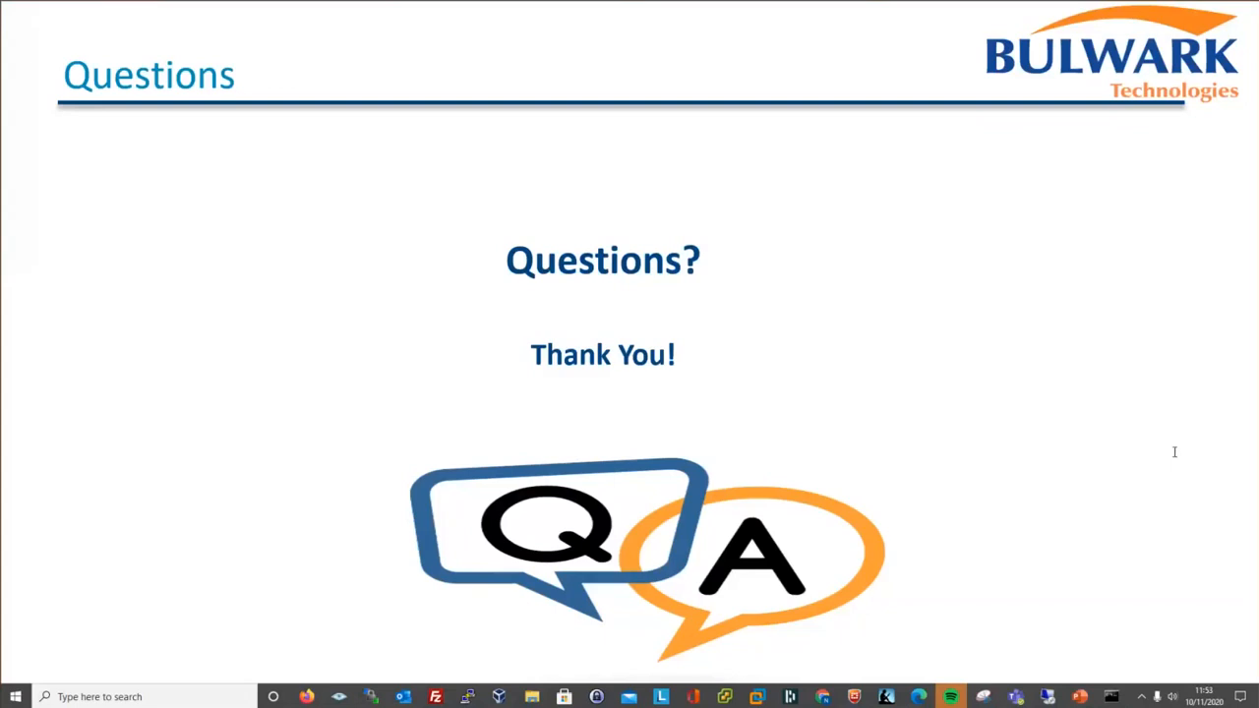